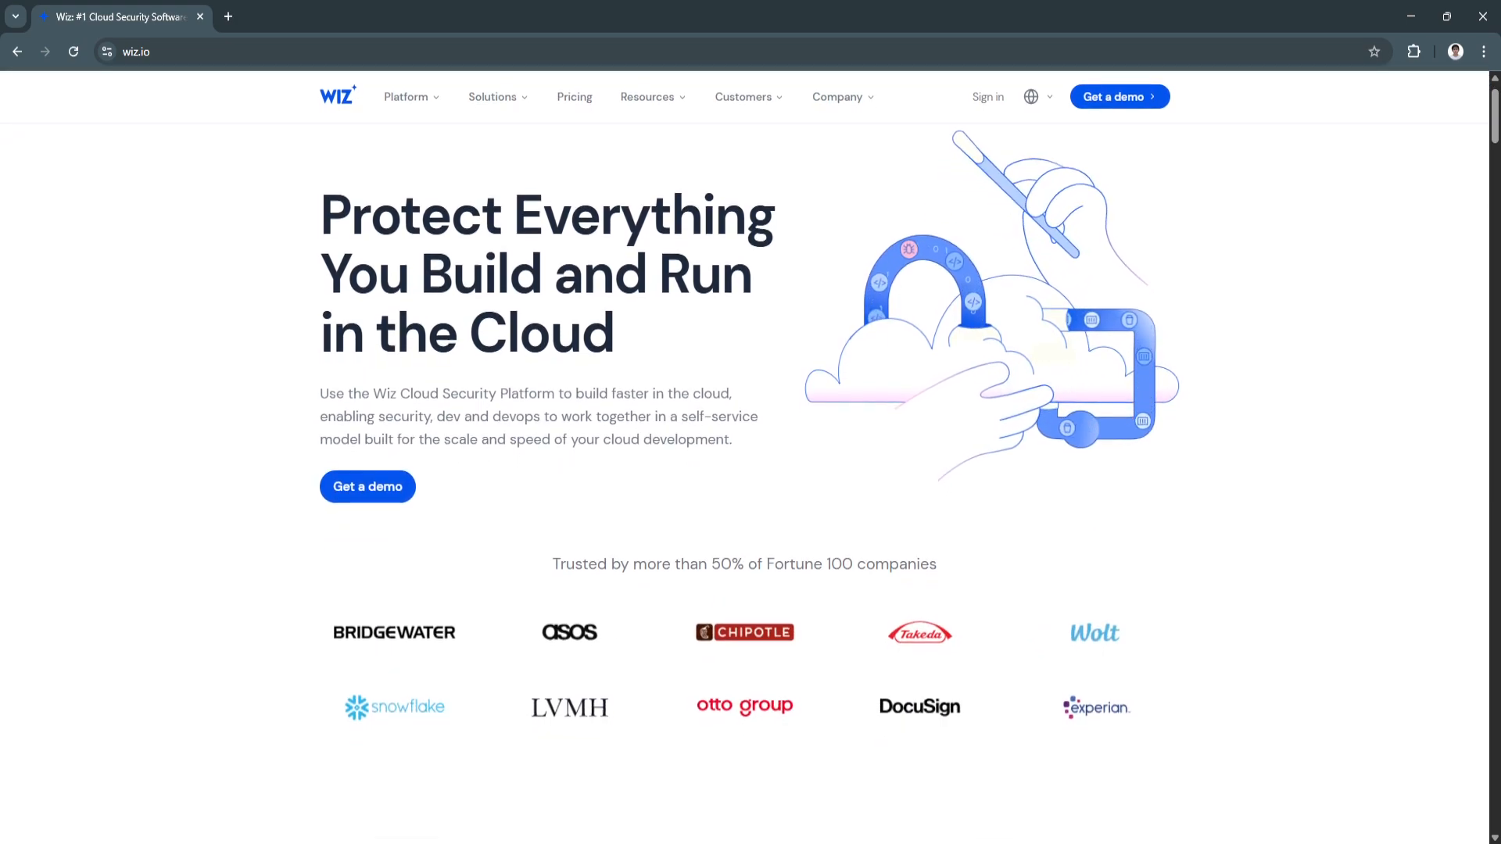
{"action": "scroll", "scroll_direction": "down", "scroll_amount": 3}
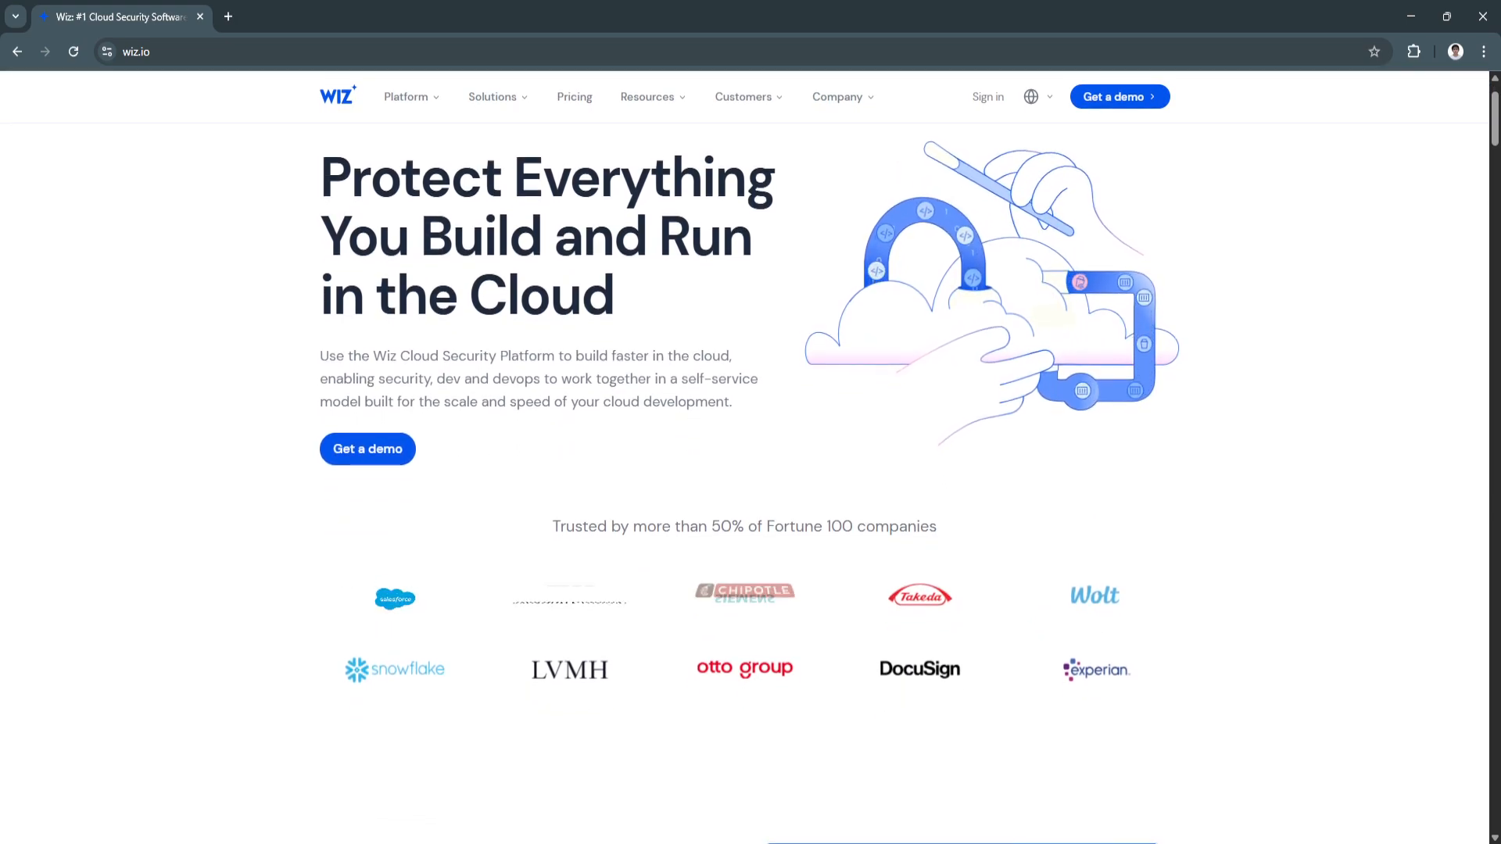
{"action": "scroll", "scroll_direction": "down", "scroll_amount": 3}
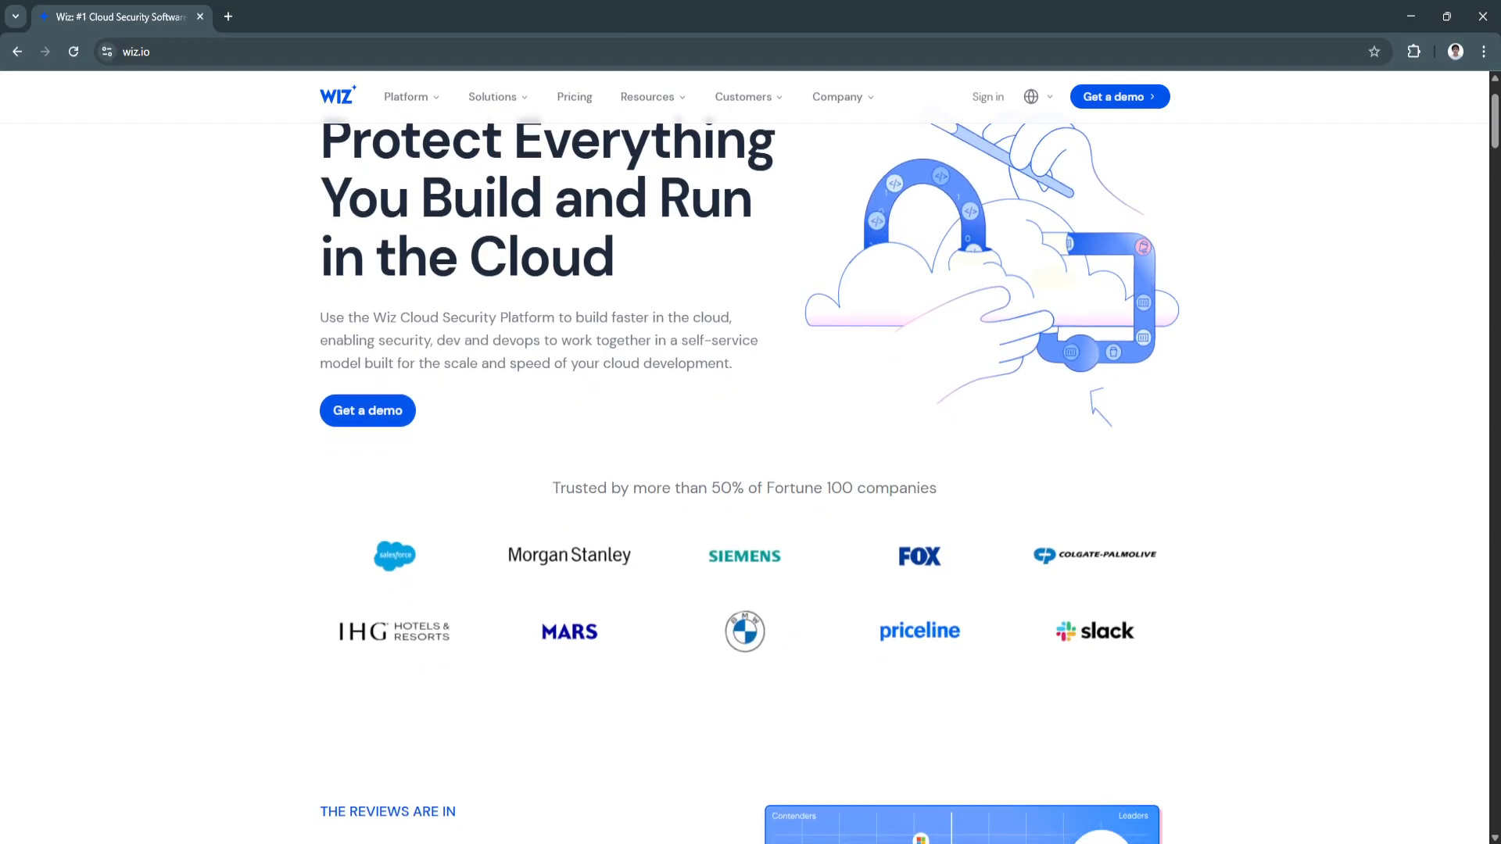
{"action": "scroll", "scroll_direction": "down", "scroll_amount": 3}
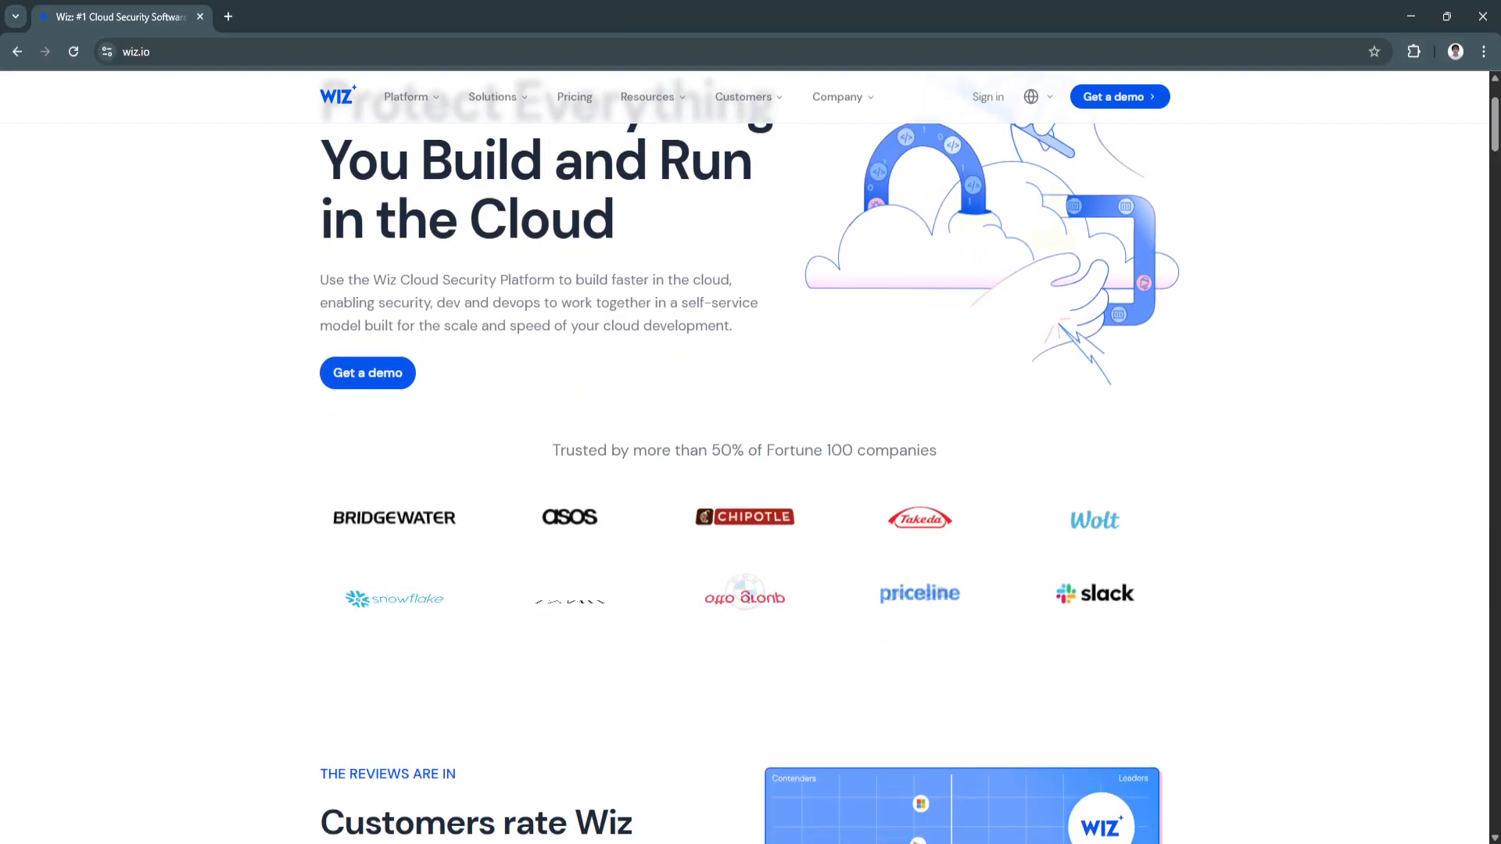
{"action": "scroll", "scroll_direction": "down", "scroll_amount": 3}
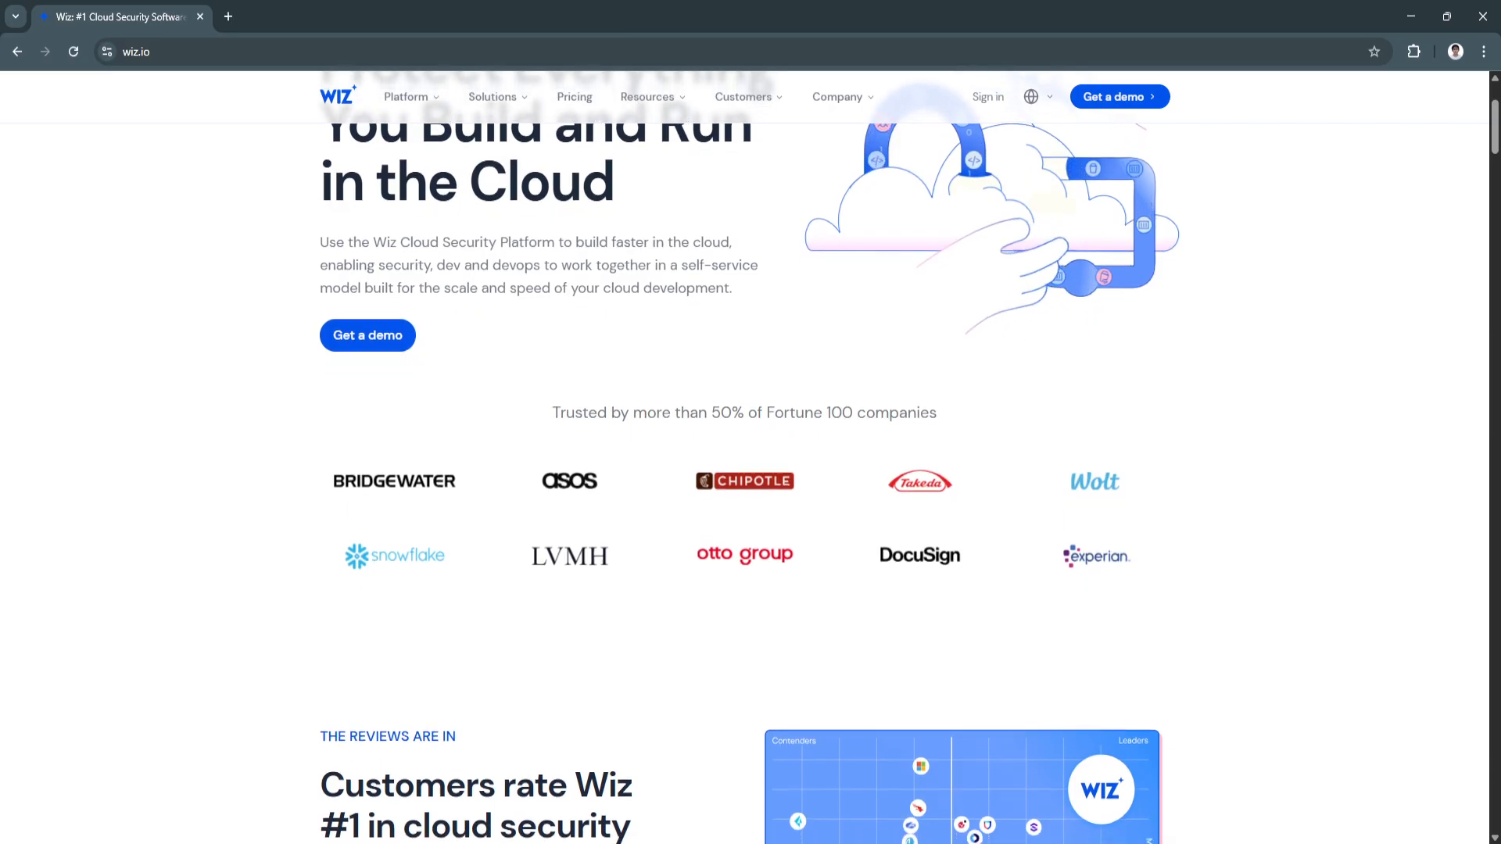
{"action": "scroll", "scroll_direction": "down", "scroll_amount": 3}
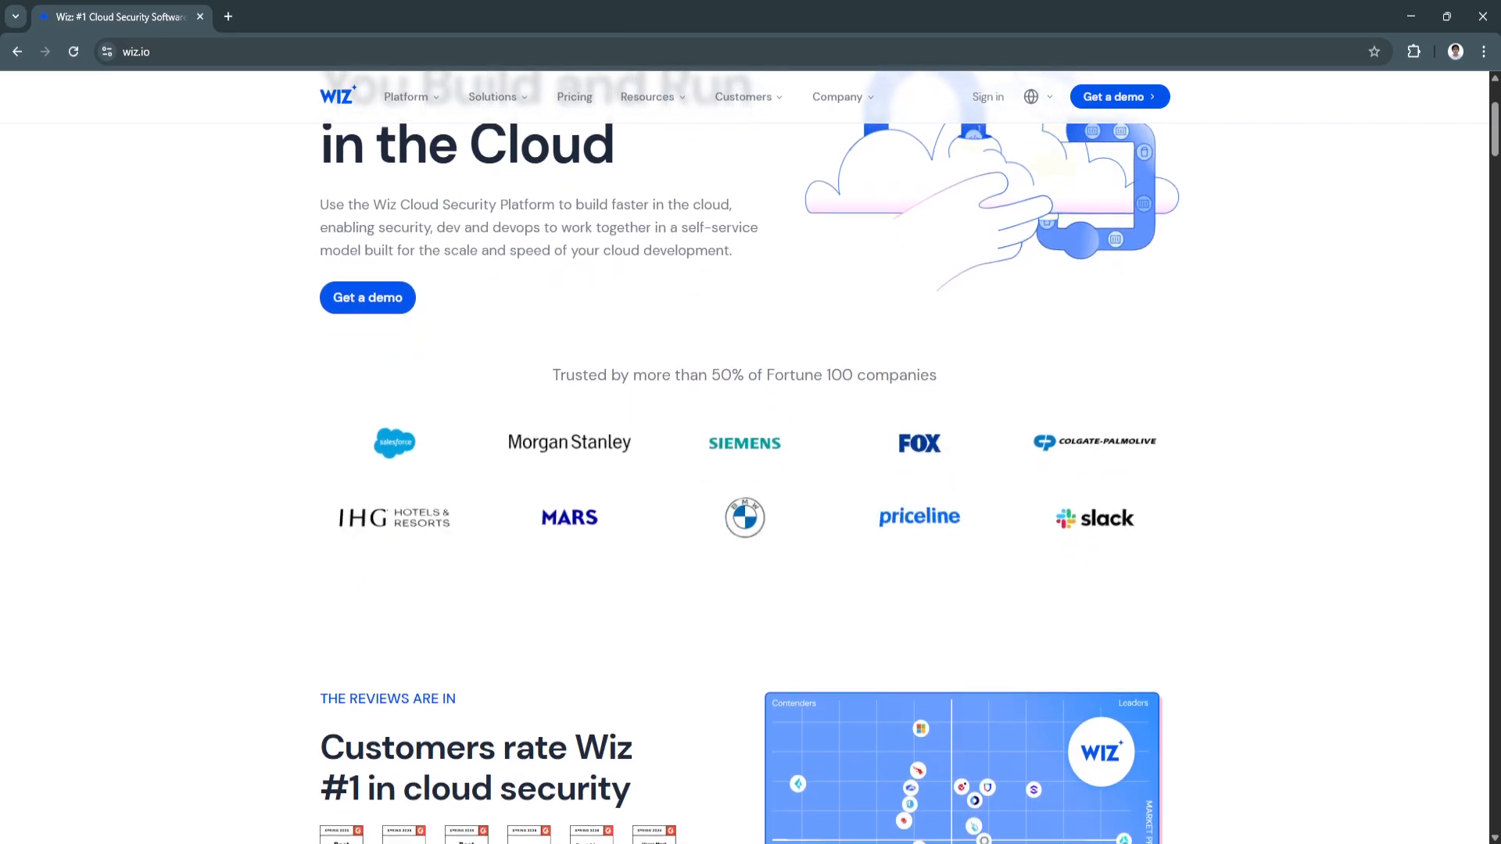
{"action": "scroll", "scroll_direction": "down", "scroll_amount": 3}
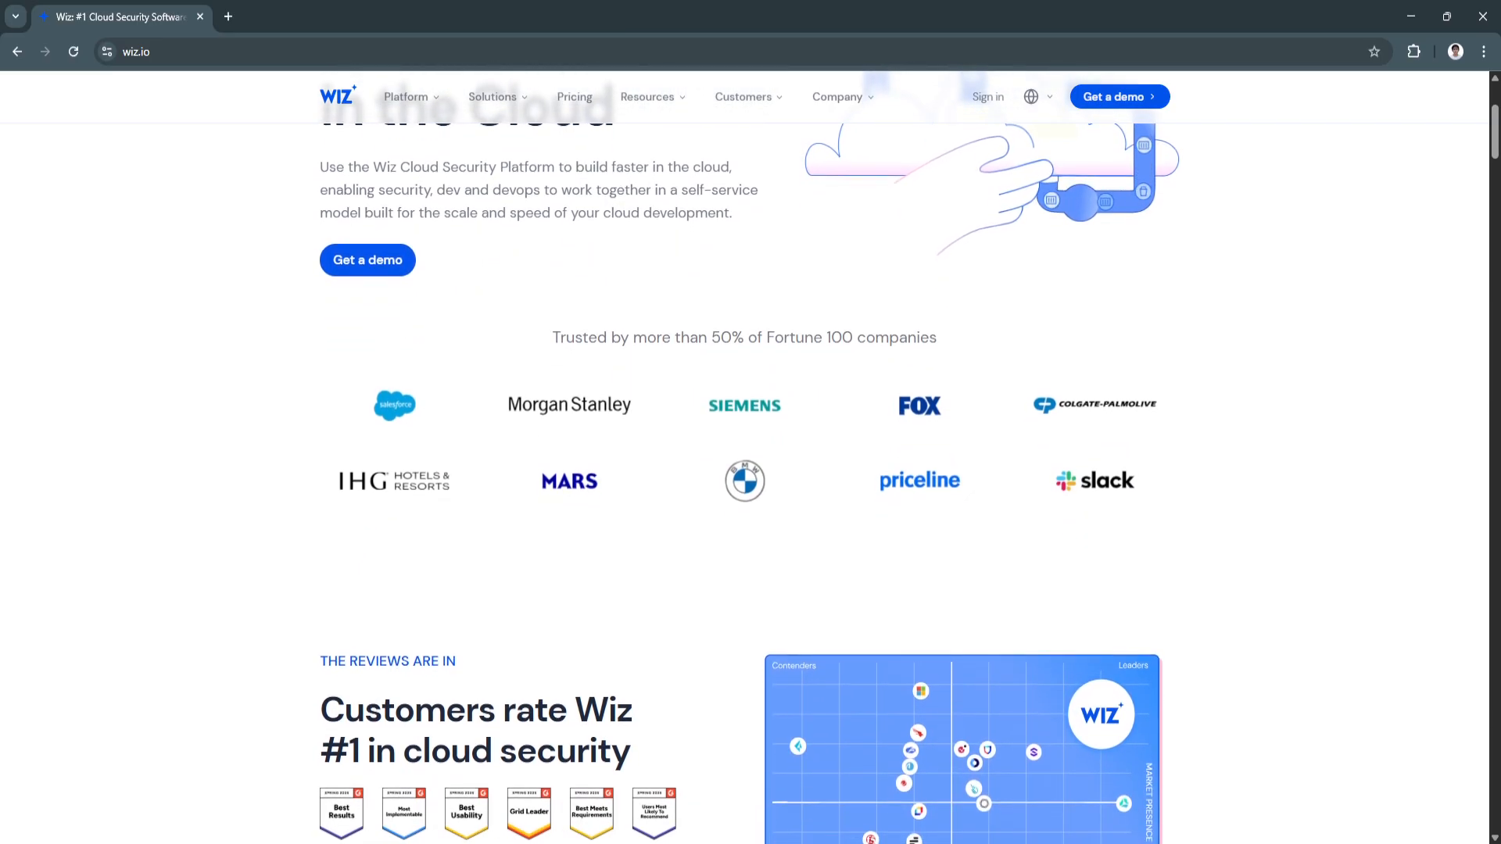
{"action": "scroll", "scroll_direction": "down", "scroll_amount": 3}
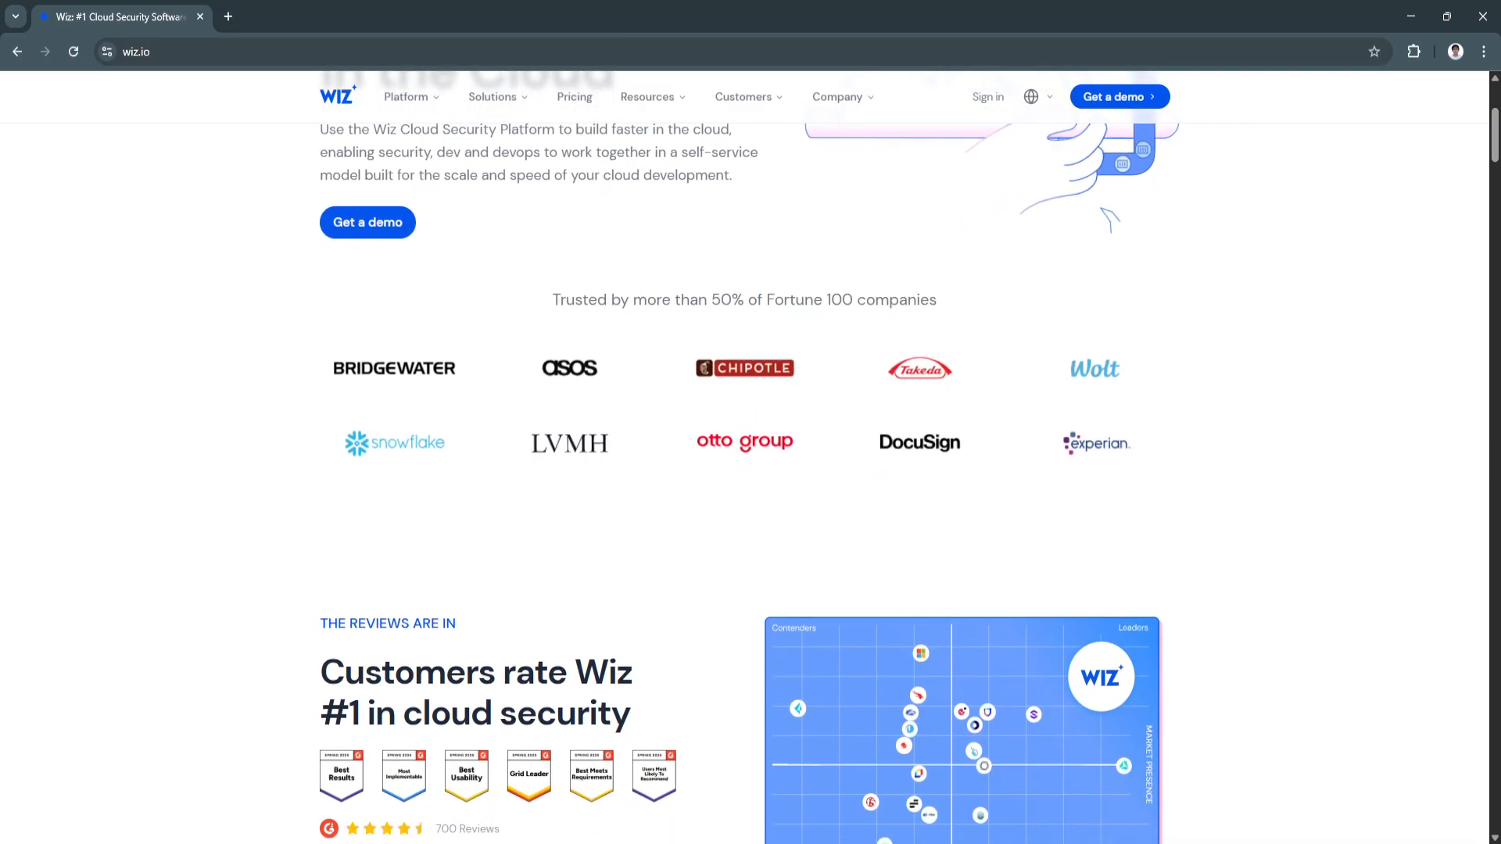
{"action": "scroll", "scroll_direction": "down", "scroll_amount": 3}
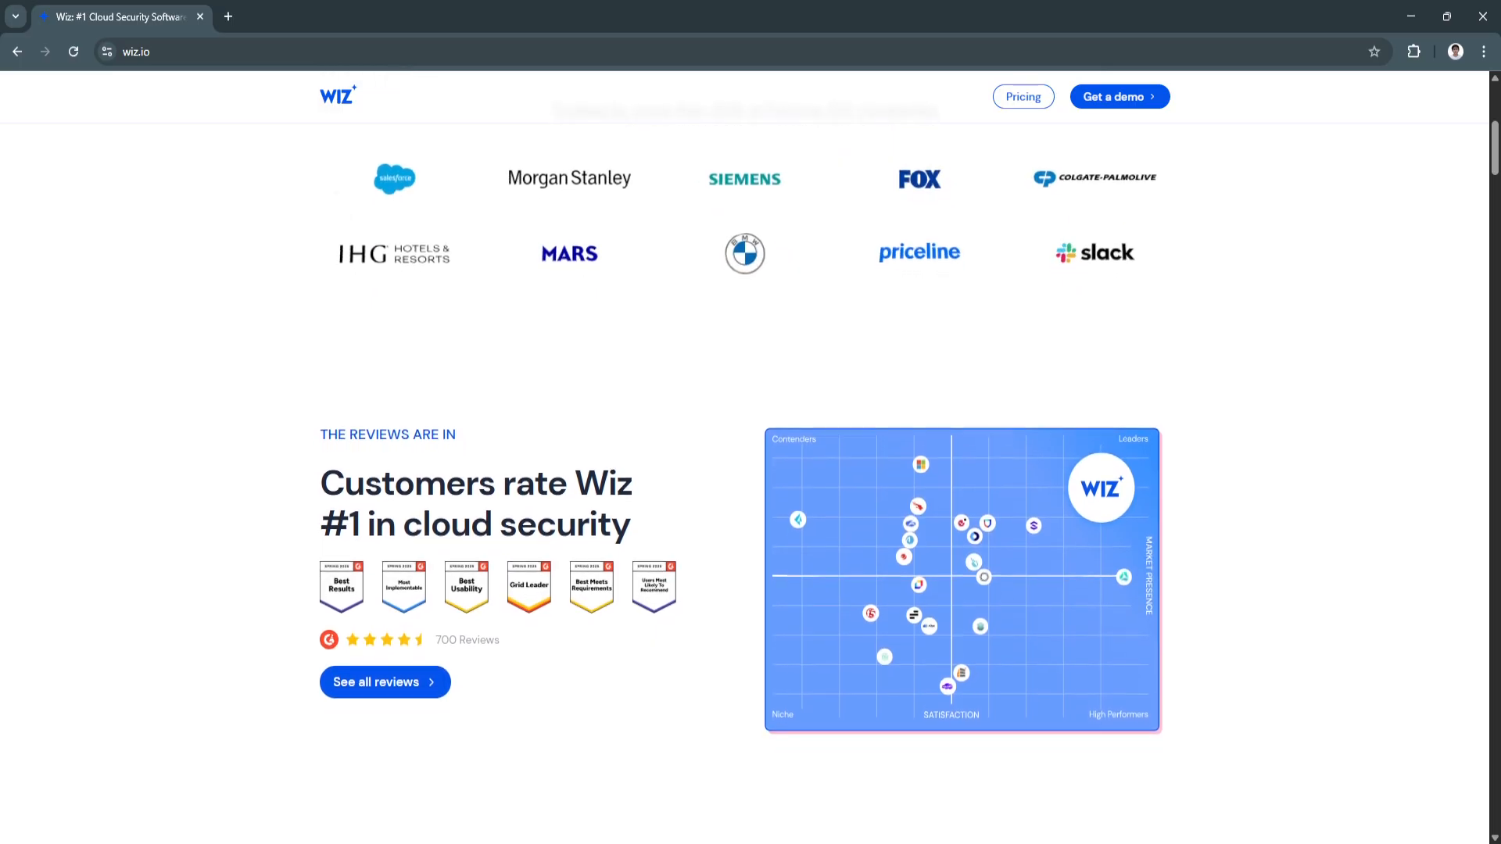
{"action": "scroll", "scroll_direction": "down", "scroll_amount": 3}
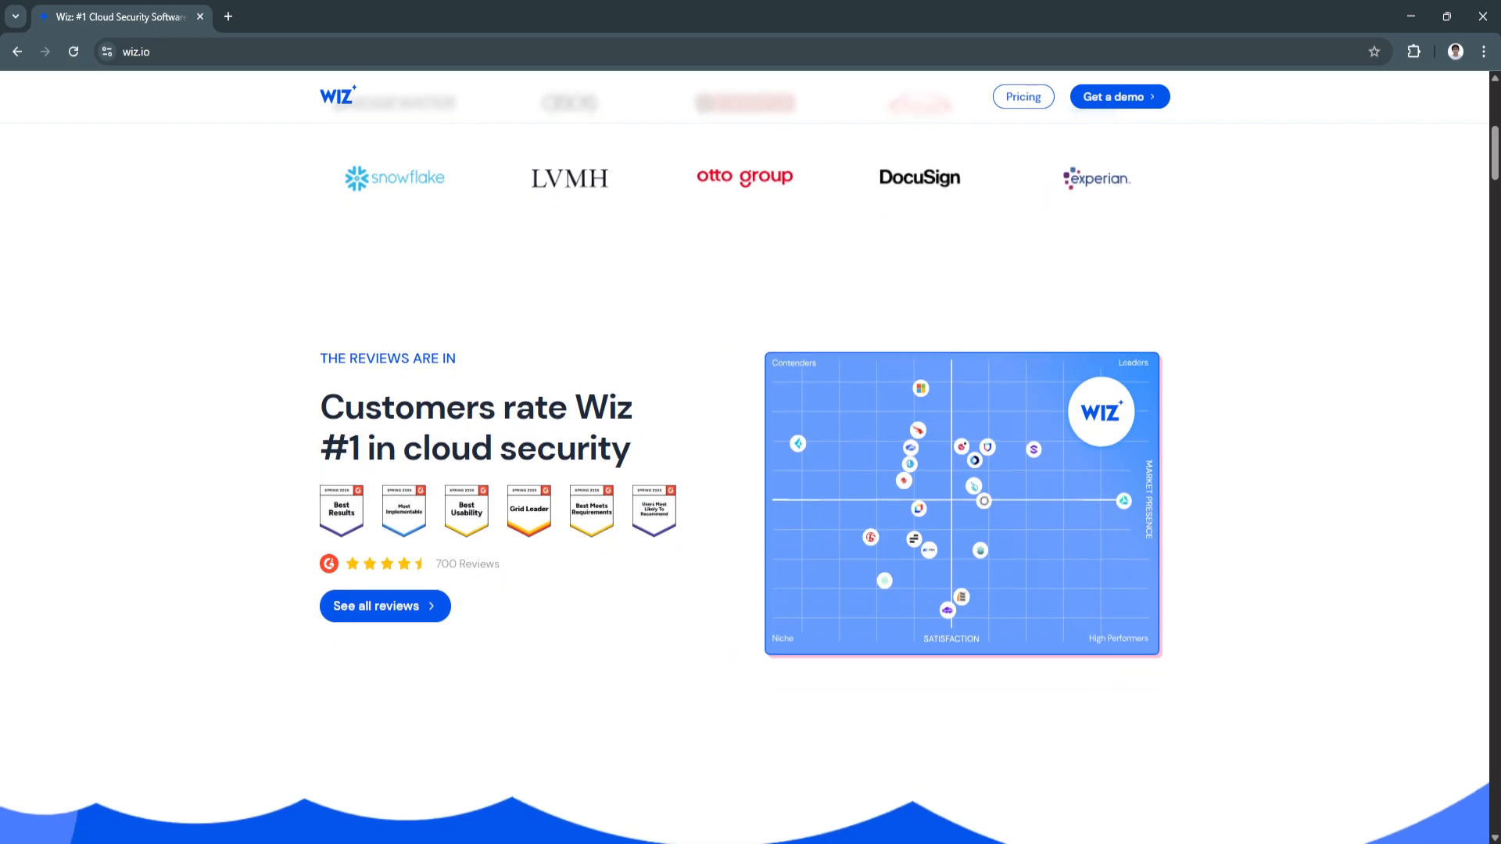
{"action": "scroll", "scroll_direction": "down", "scroll_amount": 3}
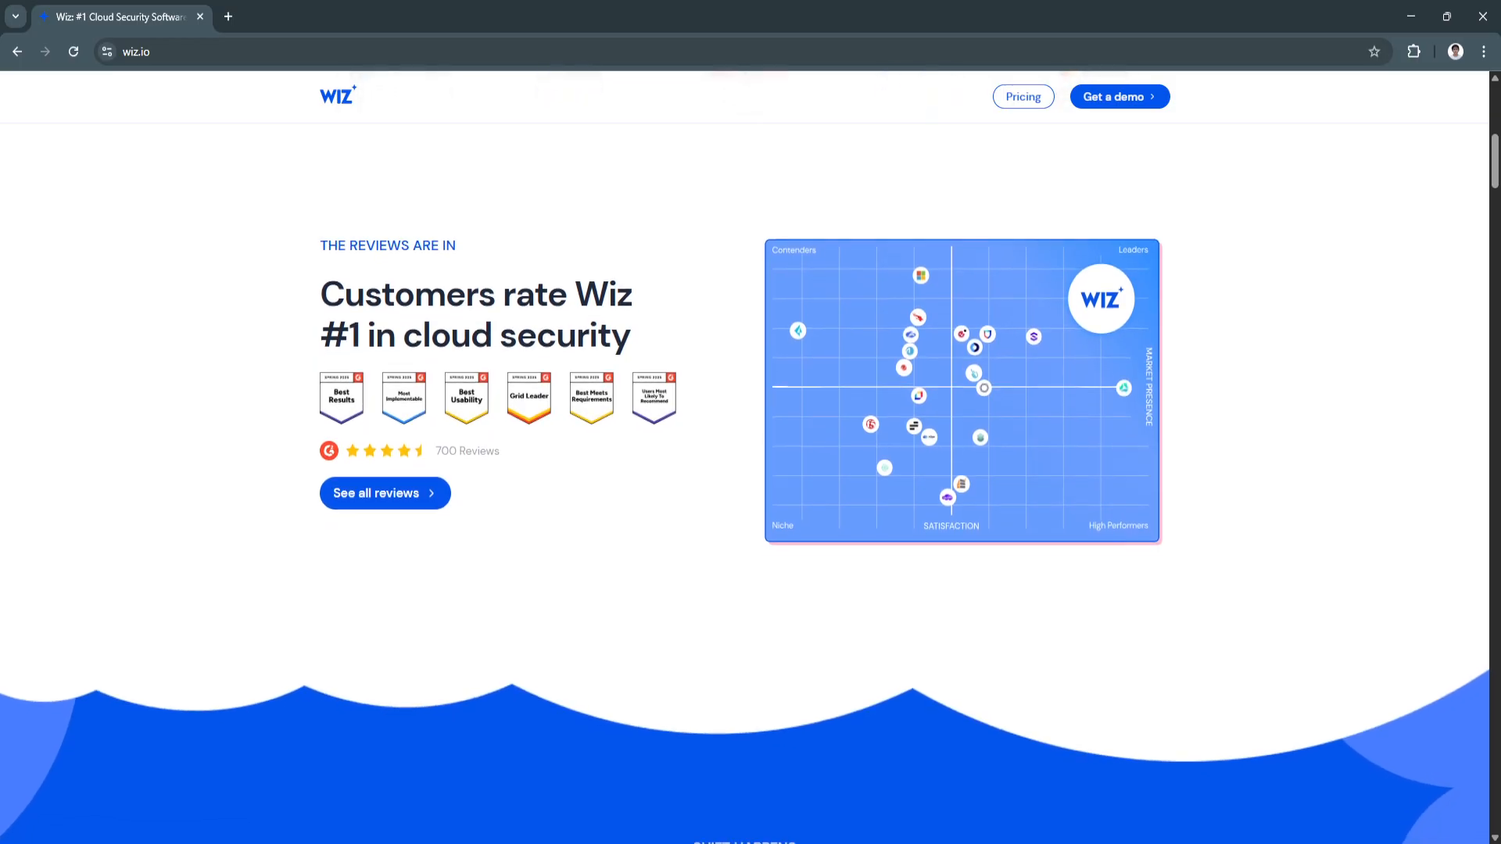
{"action": "scroll", "scroll_direction": "down", "scroll_amount": 3}
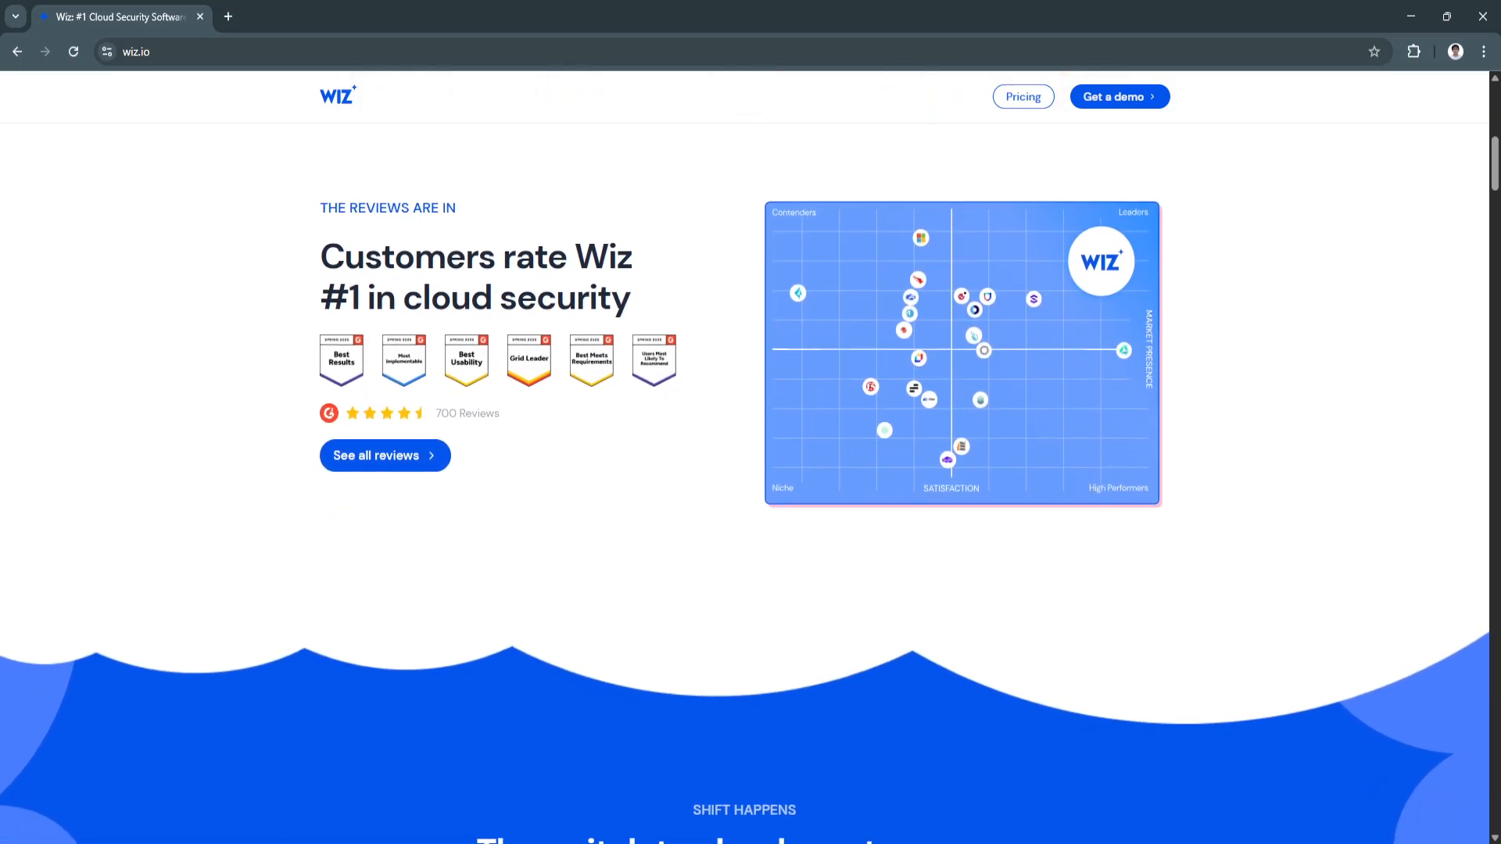
{"action": "scroll", "scroll_direction": "down", "scroll_amount": 3}
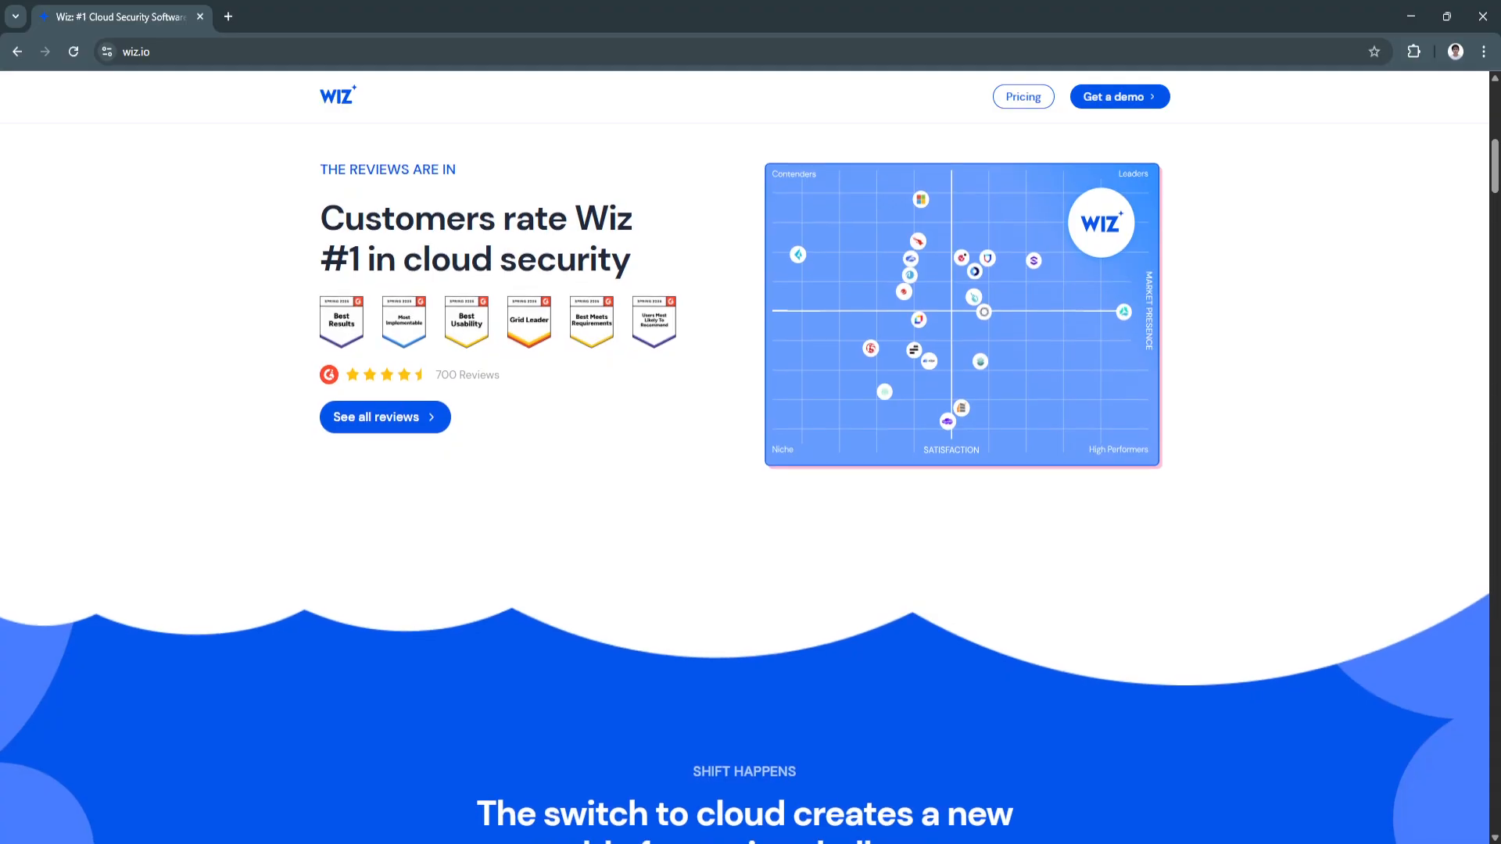
{"action": "scroll", "scroll_direction": "down", "scroll_amount": 3}
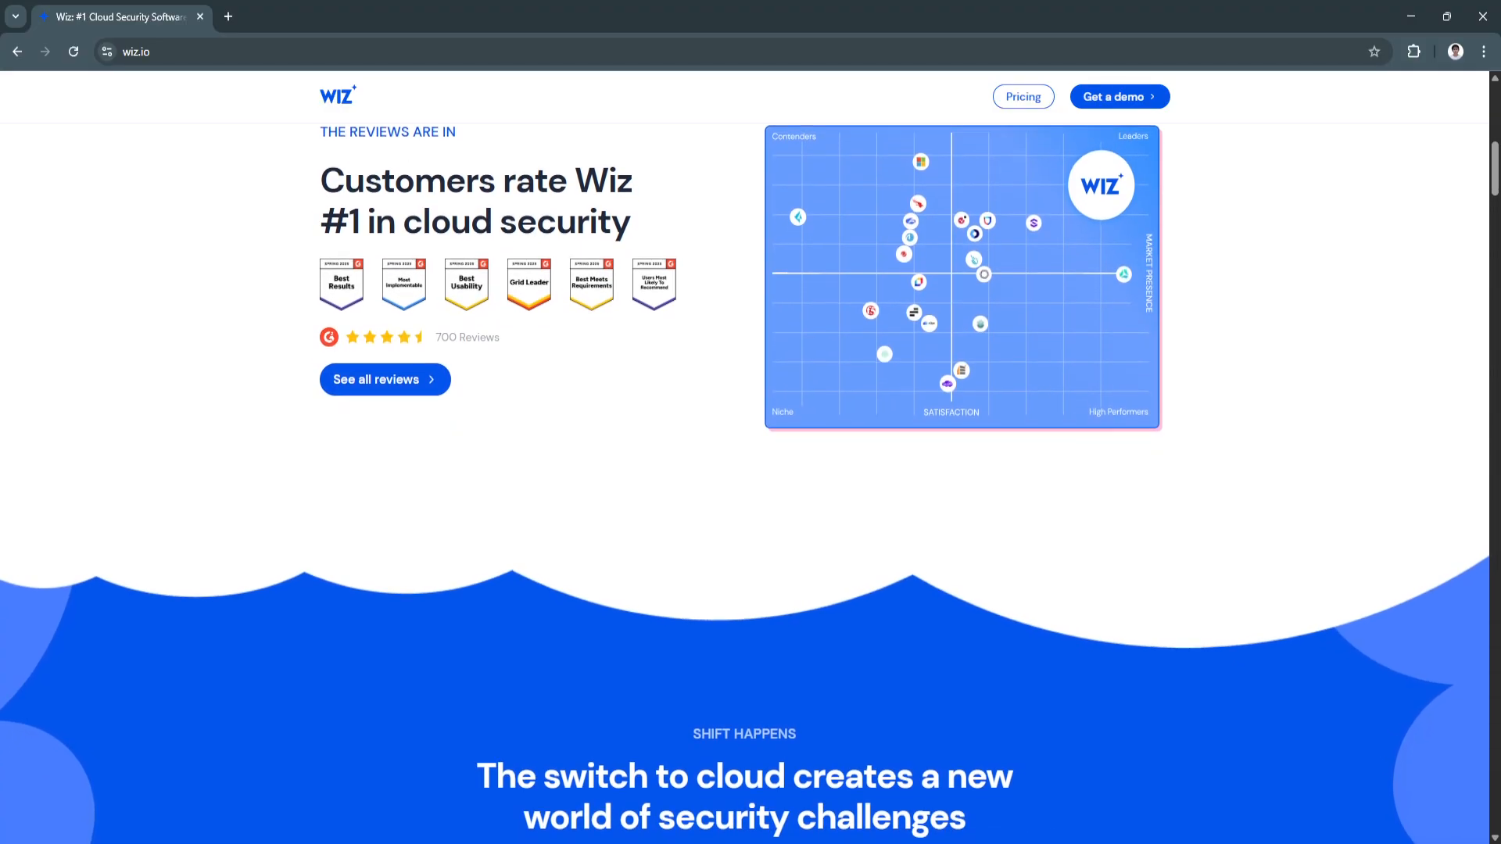
{"action": "scroll", "scroll_direction": "down", "scroll_amount": 3}
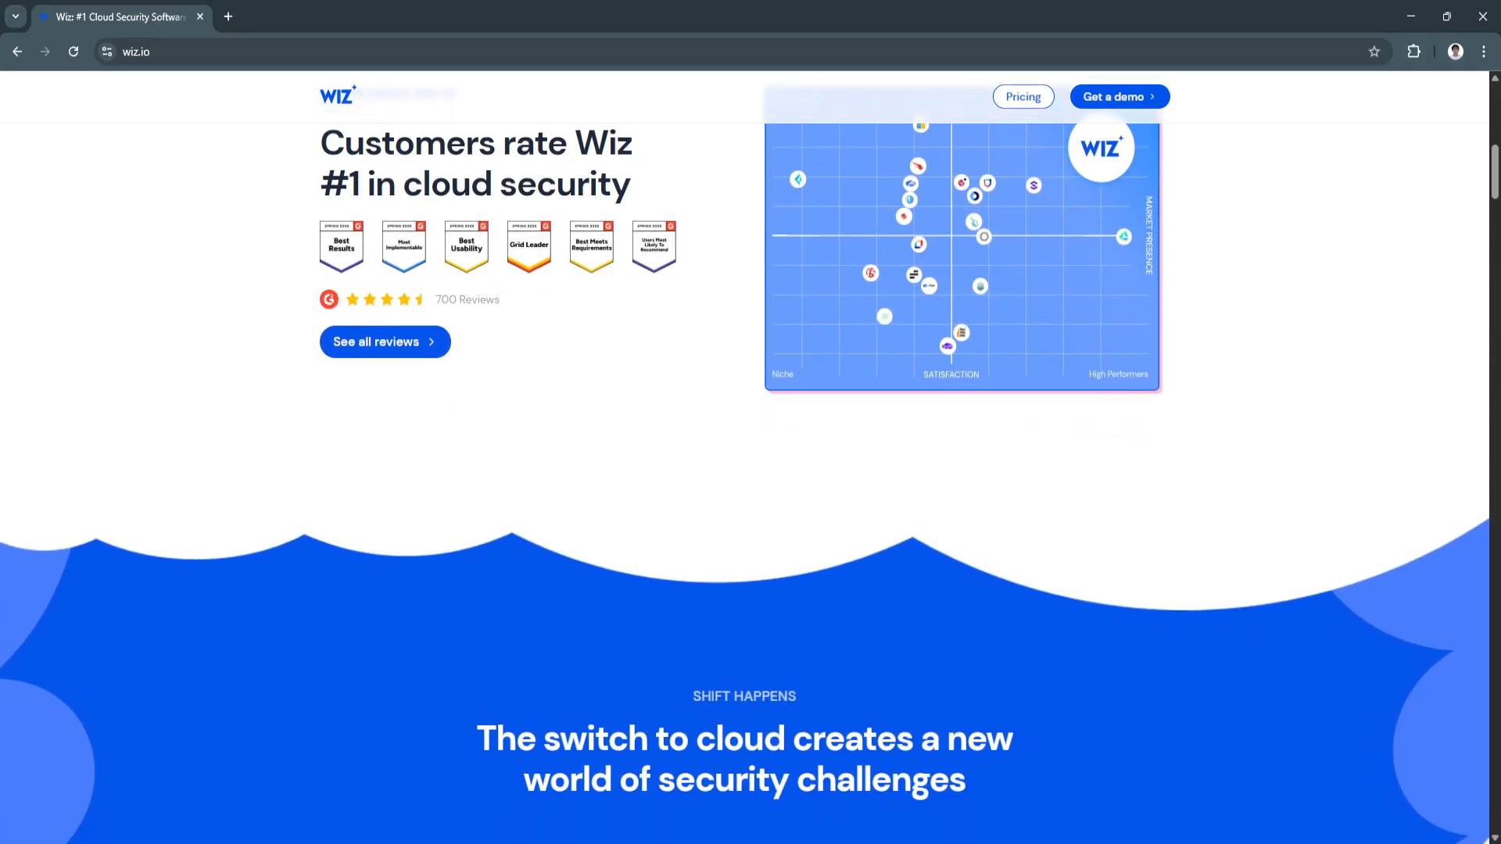
{"action": "scroll", "scroll_direction": "down", "scroll_amount": 3}
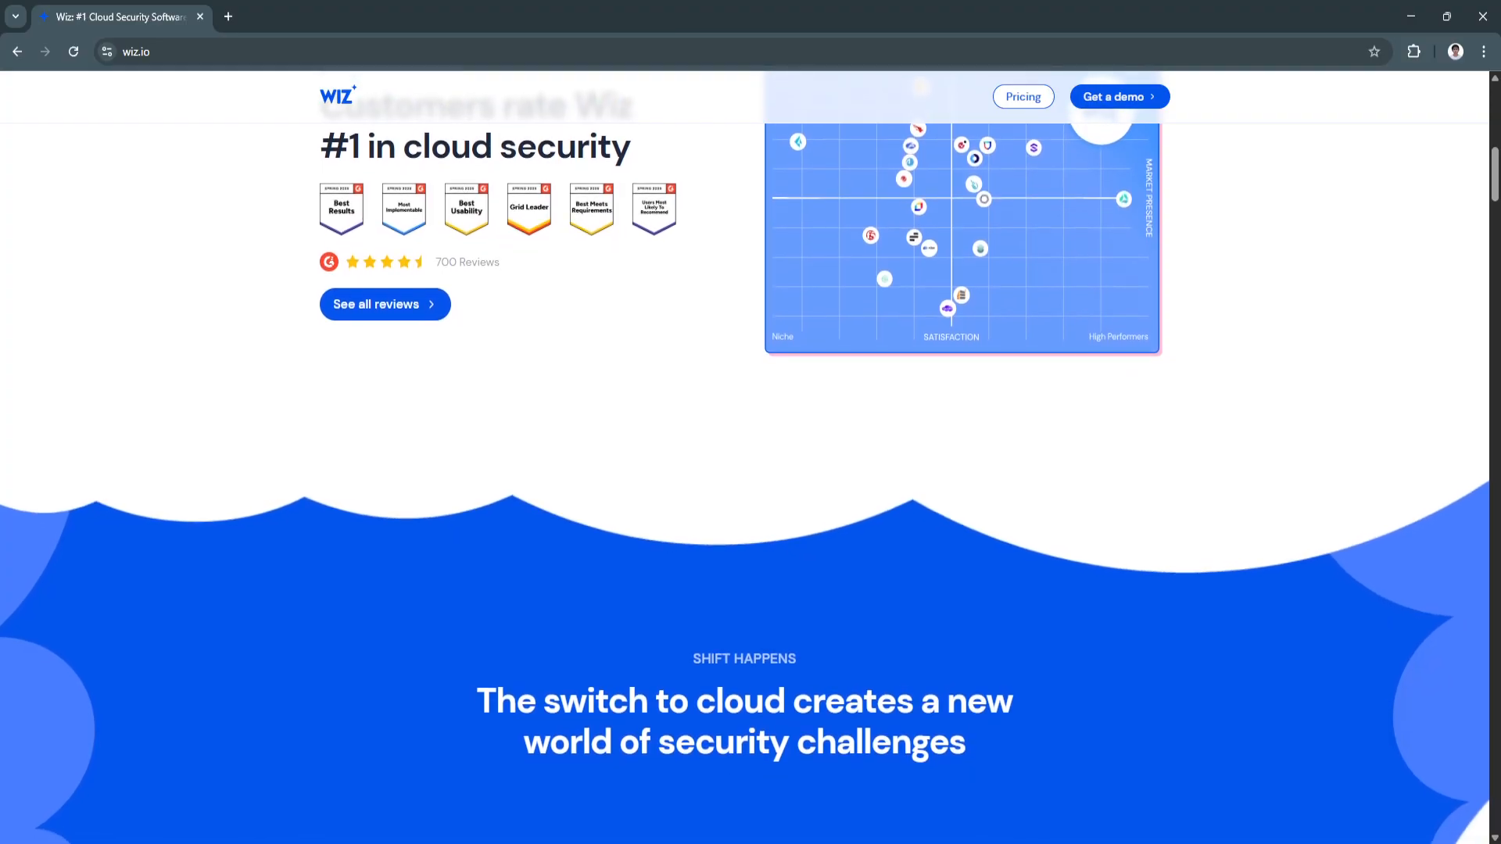
{"action": "scroll", "scroll_direction": "down", "scroll_amount": 3}
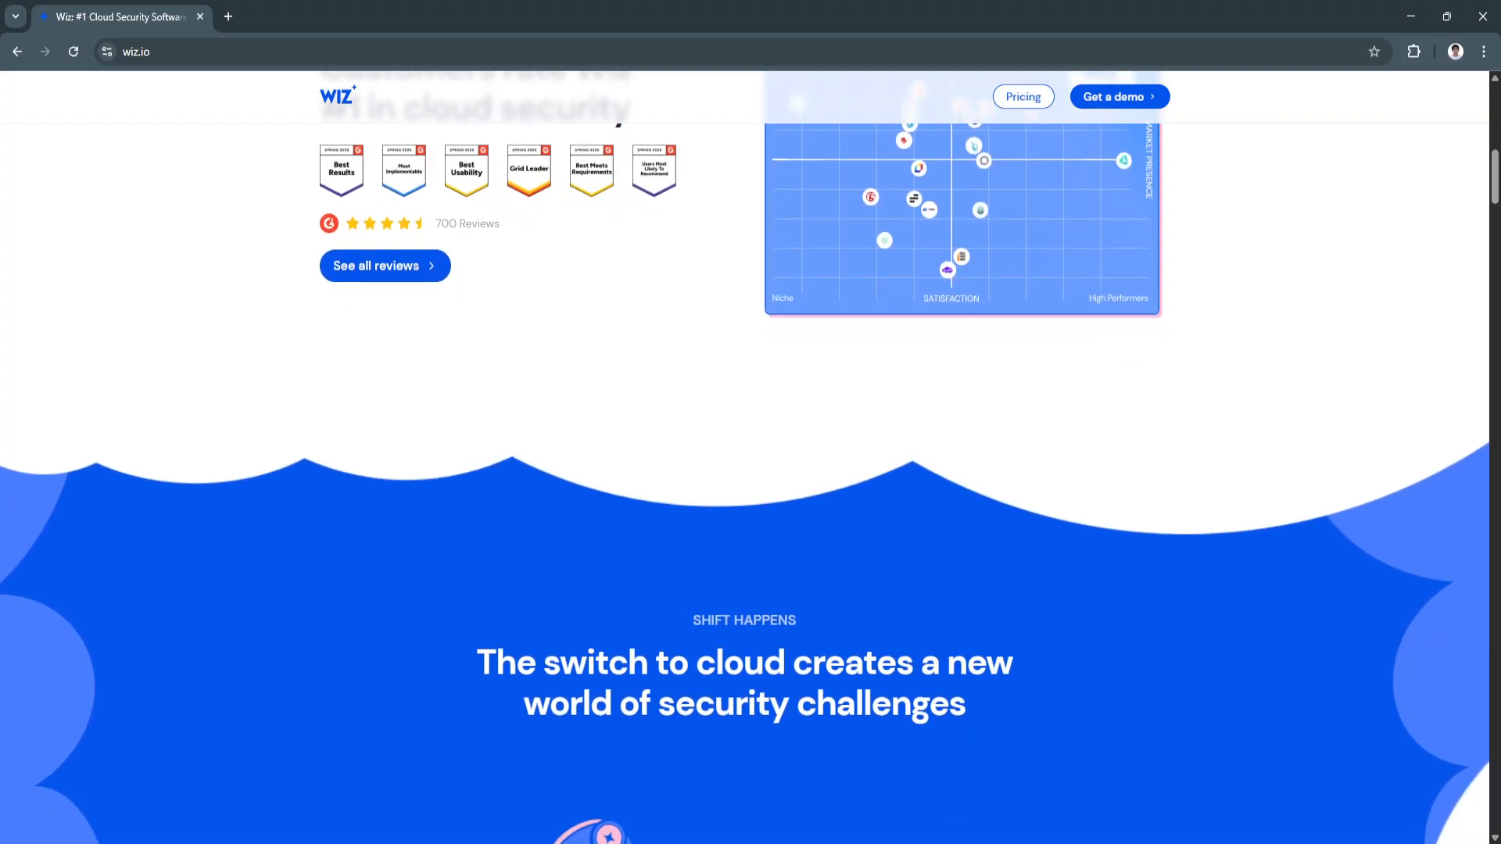
{"action": "scroll", "scroll_direction": "down", "scroll_amount": 3}
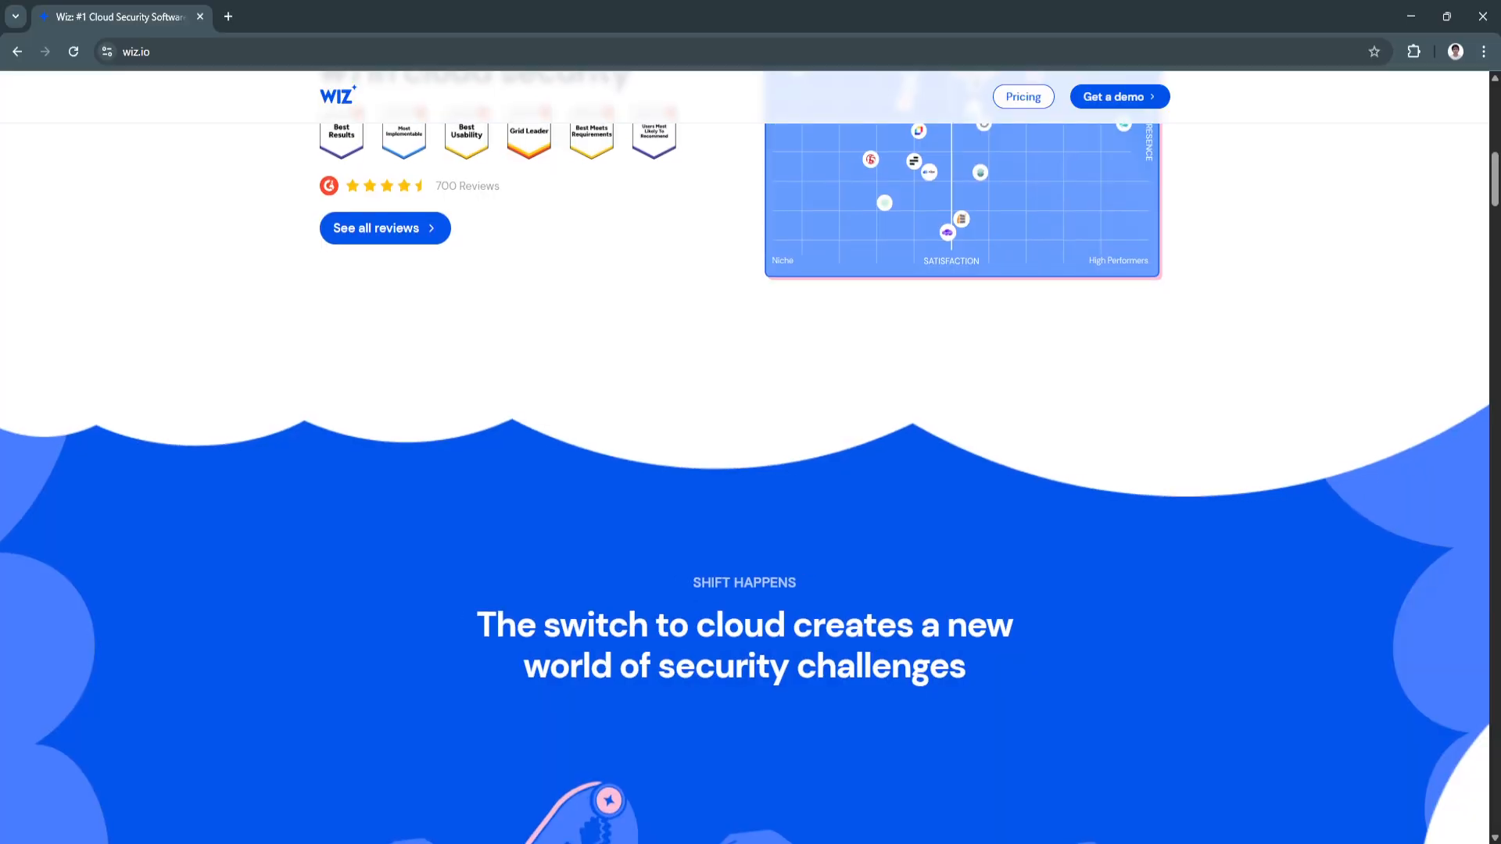
{"action": "scroll", "scroll_direction": "down", "scroll_amount": 3}
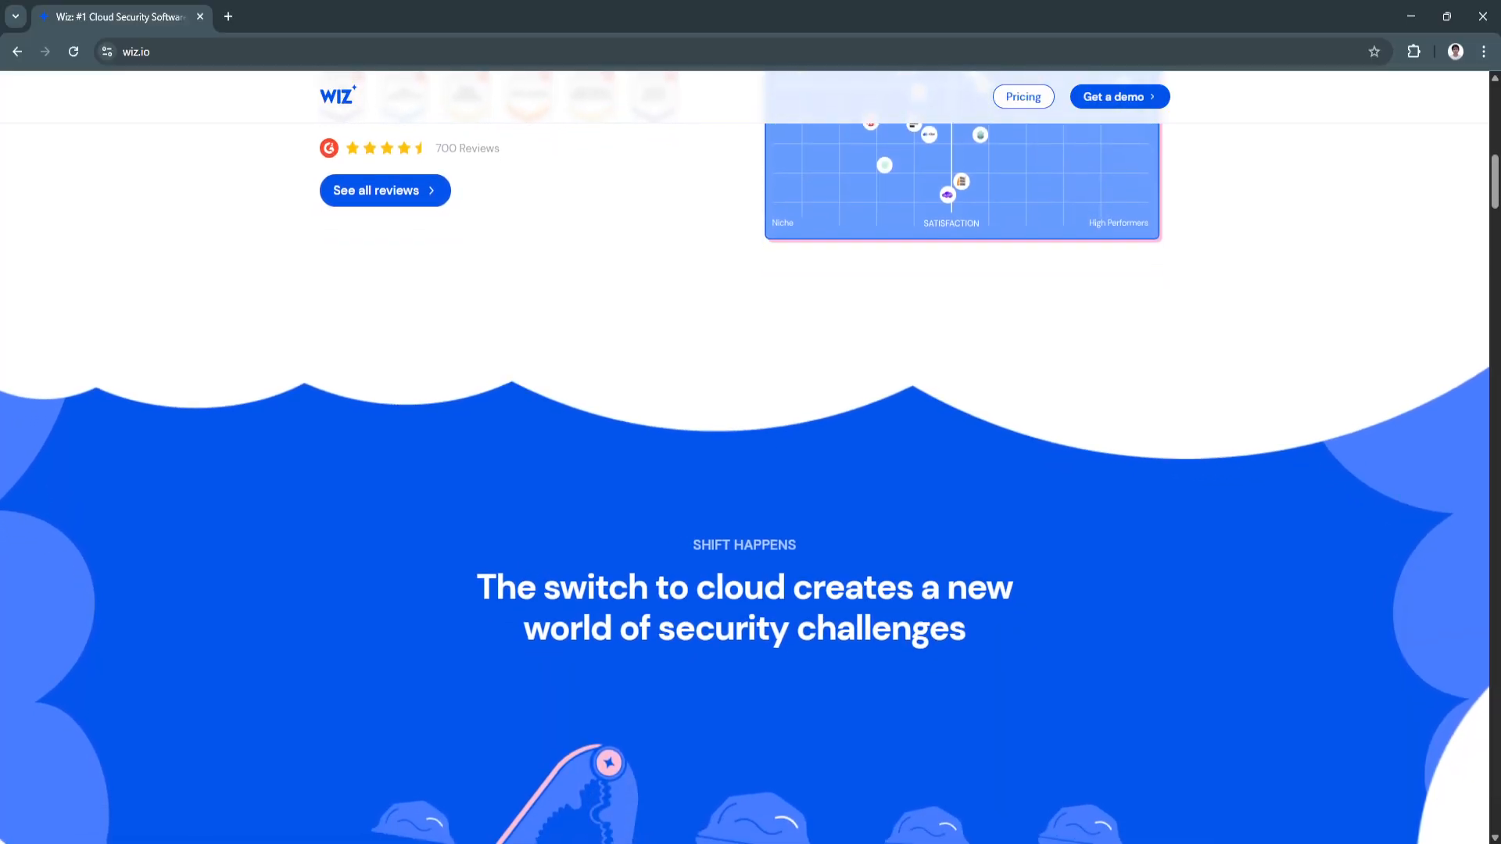
{"action": "scroll", "scroll_direction": "down", "scroll_amount": 3}
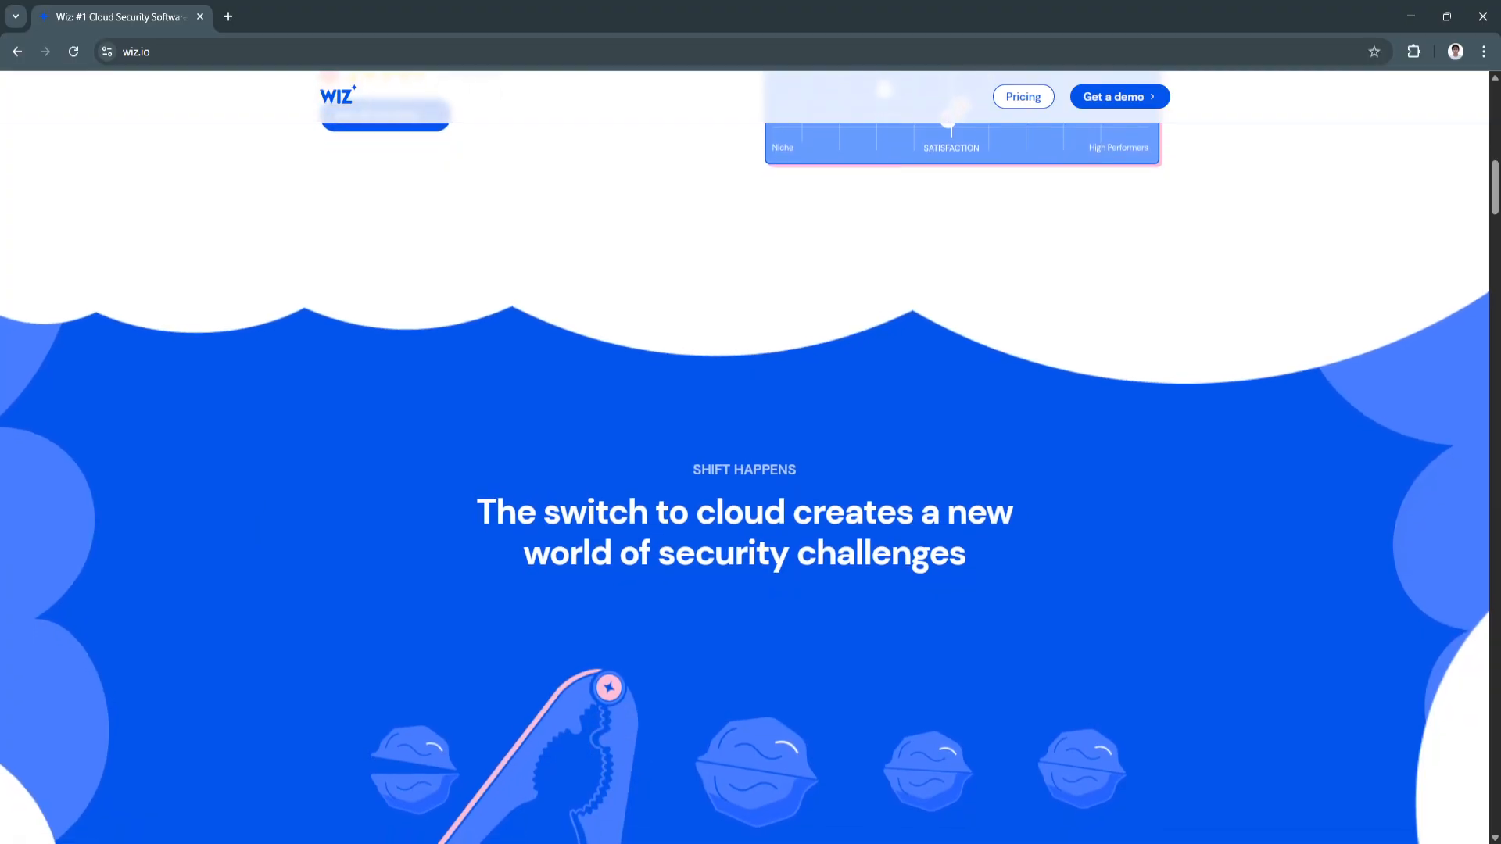
{"action": "scroll", "scroll_direction": "down", "scroll_amount": 3}
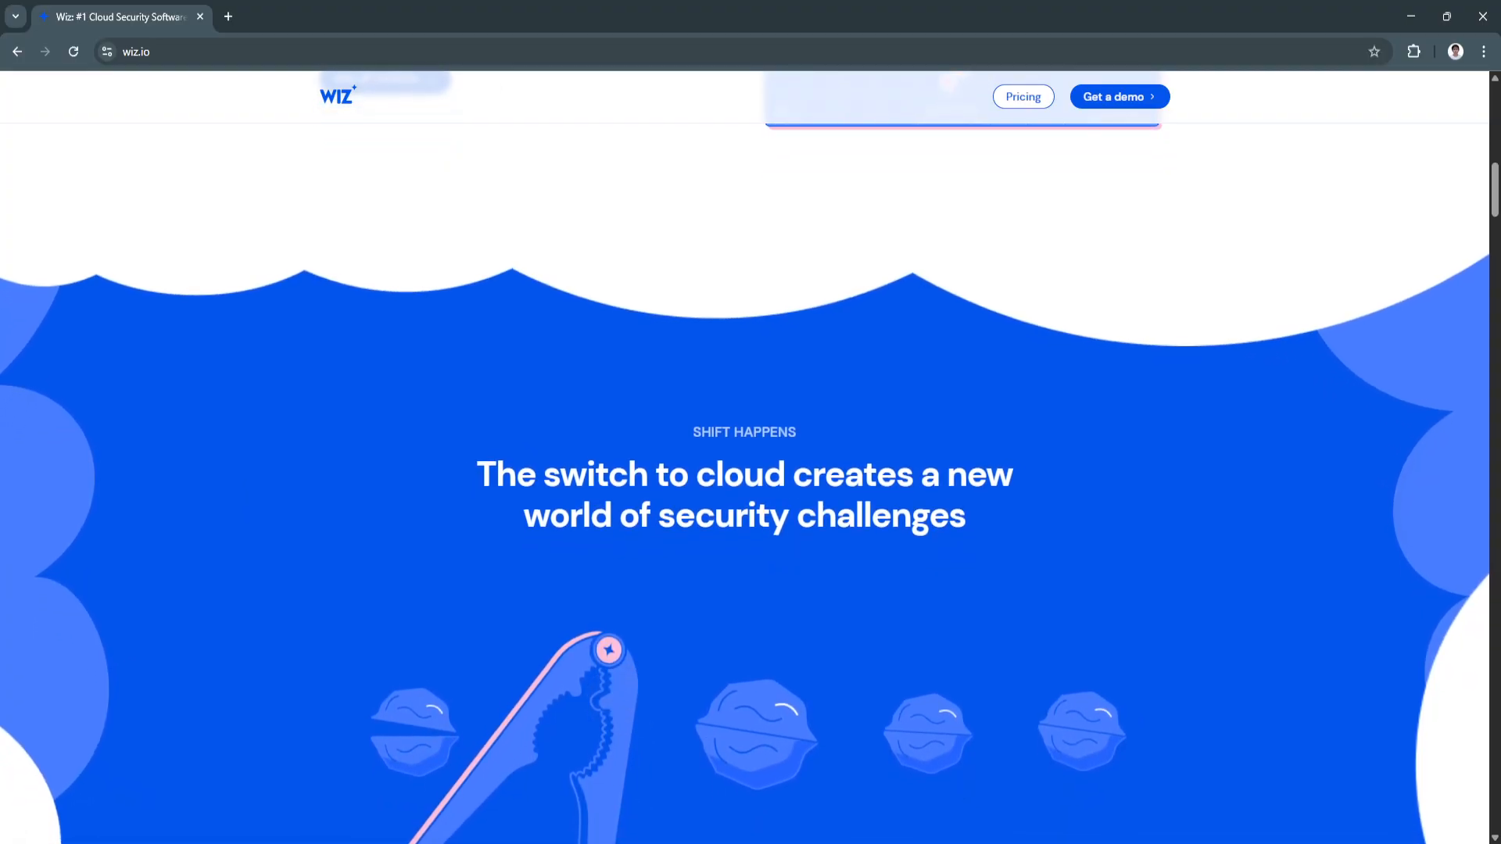
{"action": "scroll", "scroll_direction": "down", "scroll_amount": 3}
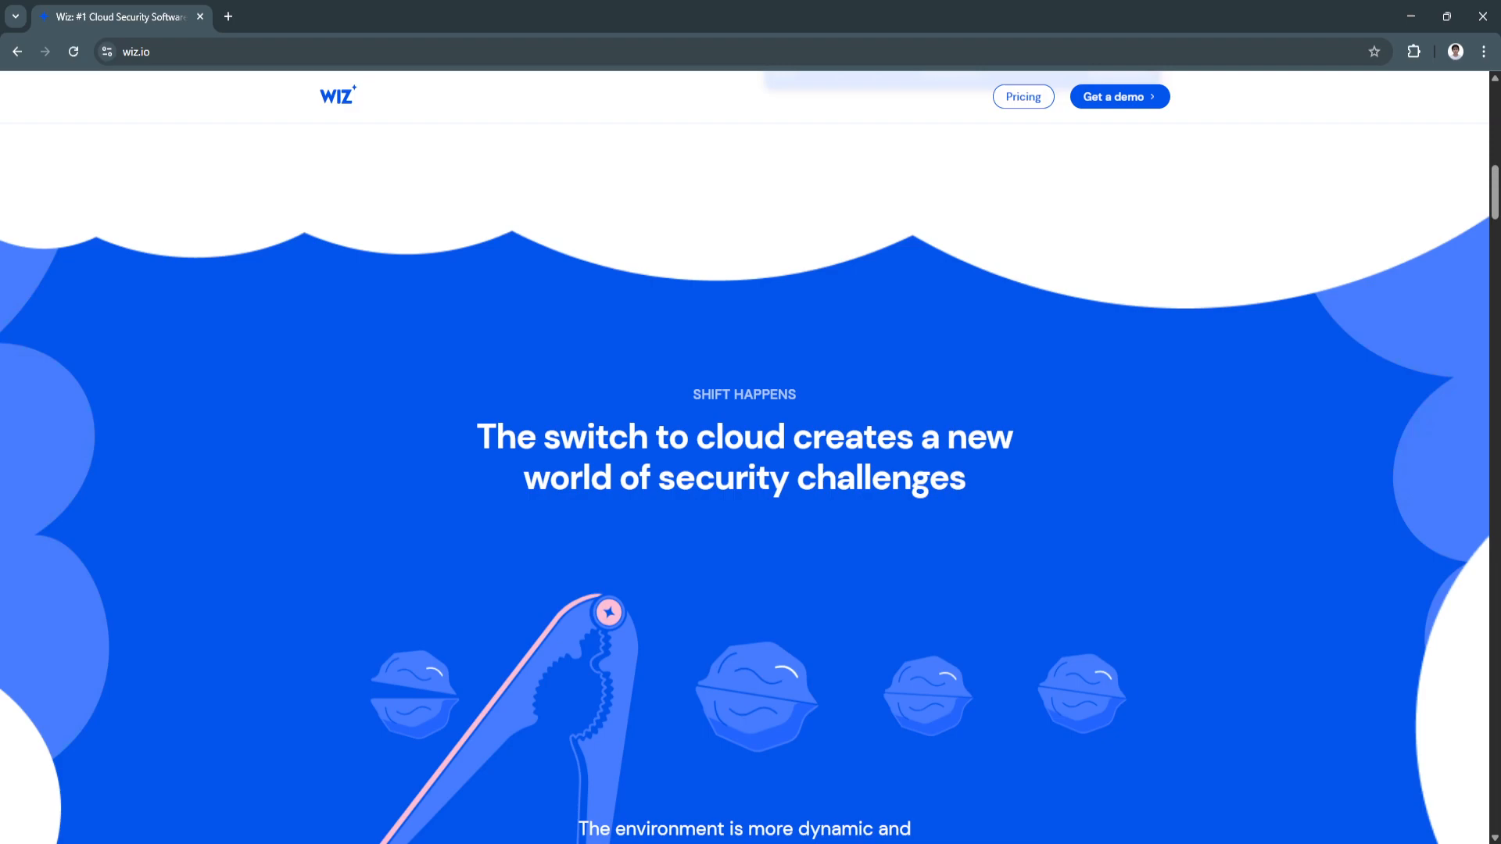
{"action": "scroll", "scroll_direction": "down", "scroll_amount": 3}
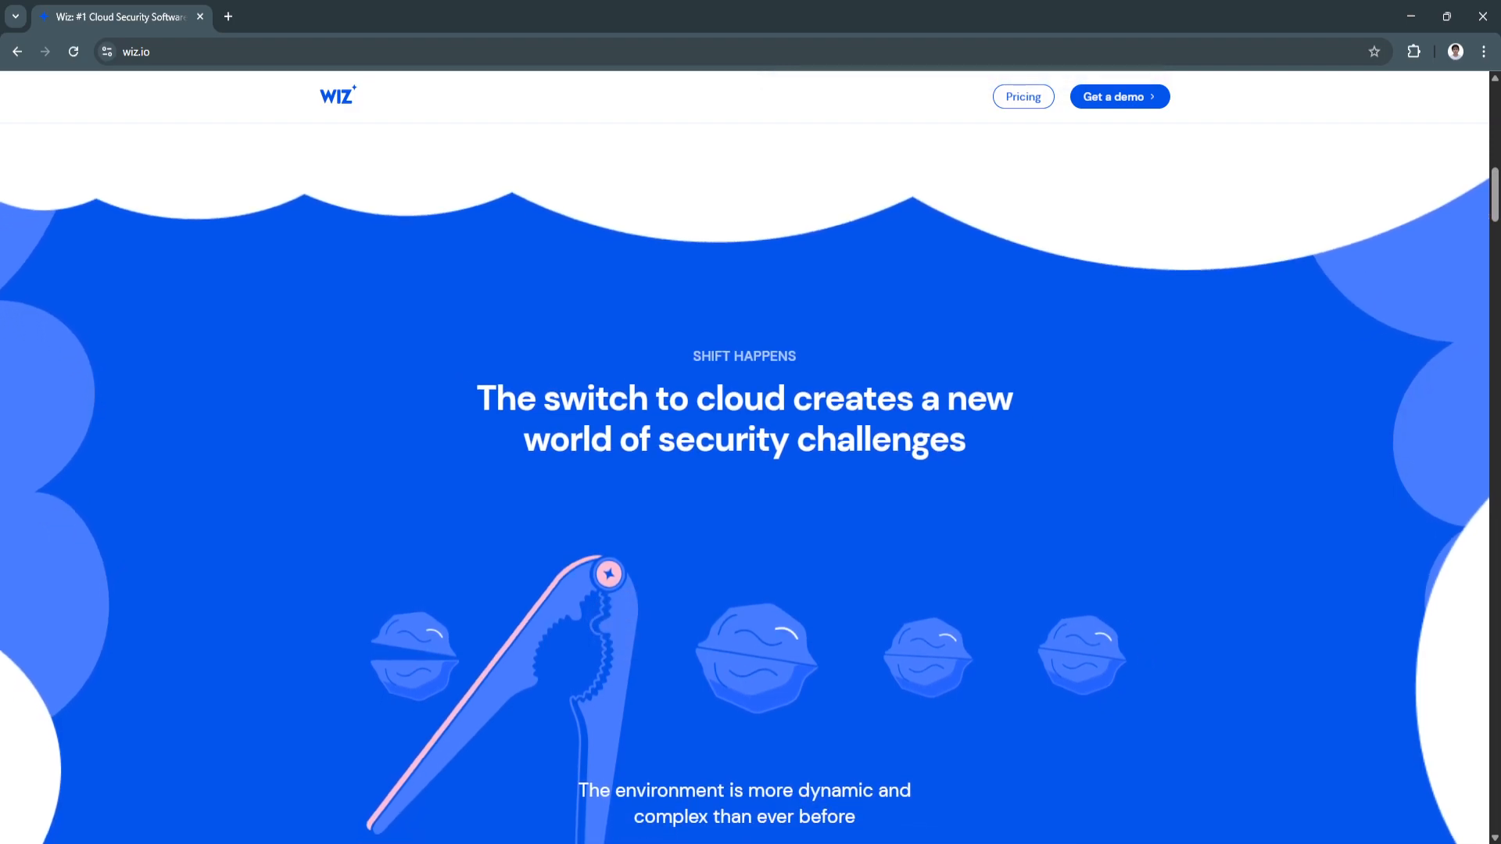
{"action": "scroll", "scroll_direction": "down", "scroll_amount": 3}
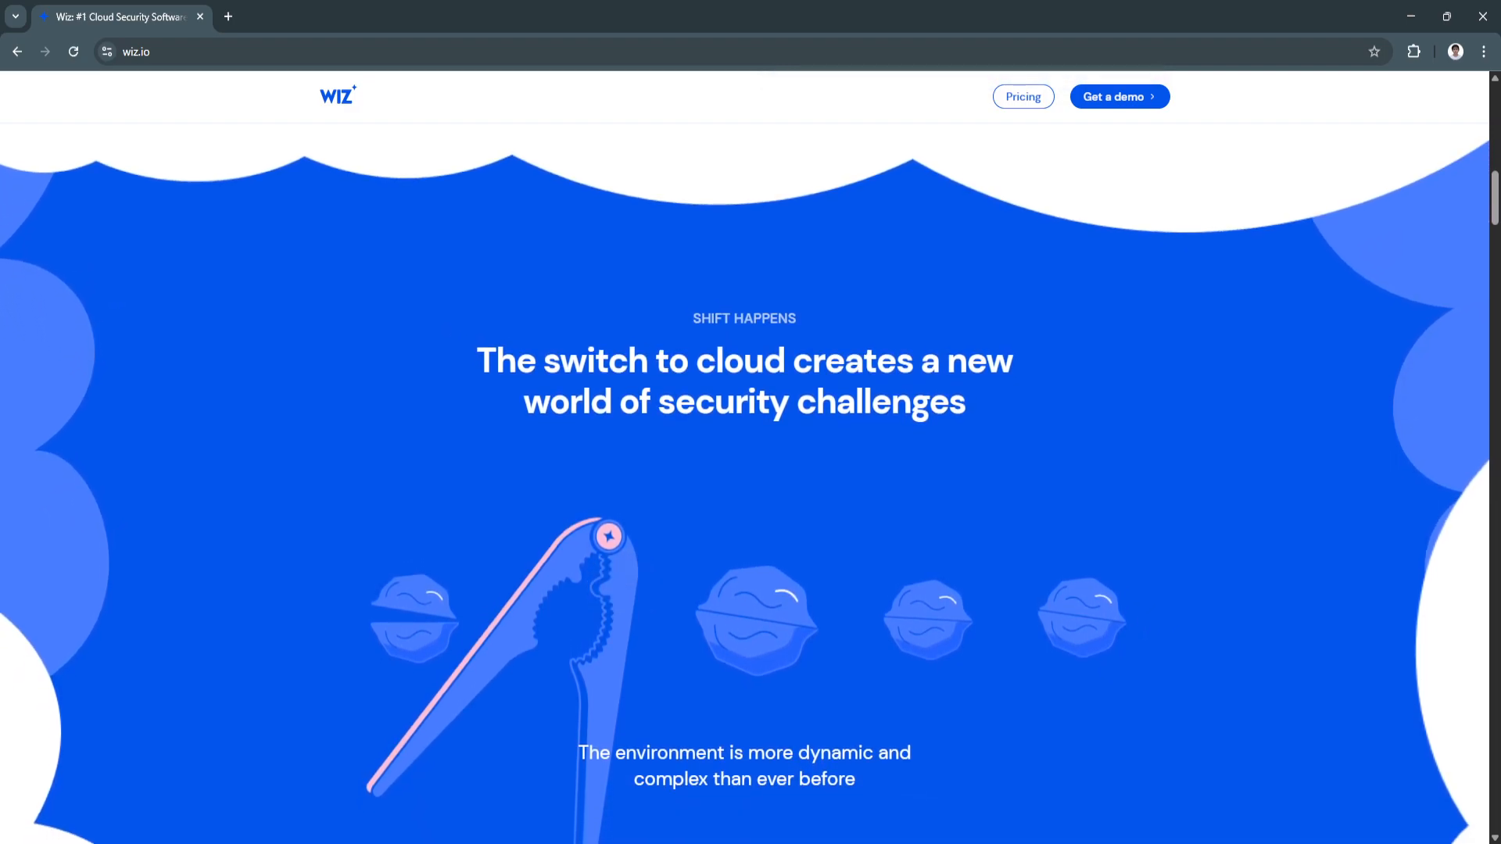
{"action": "scroll", "scroll_direction": "down", "scroll_amount": 3}
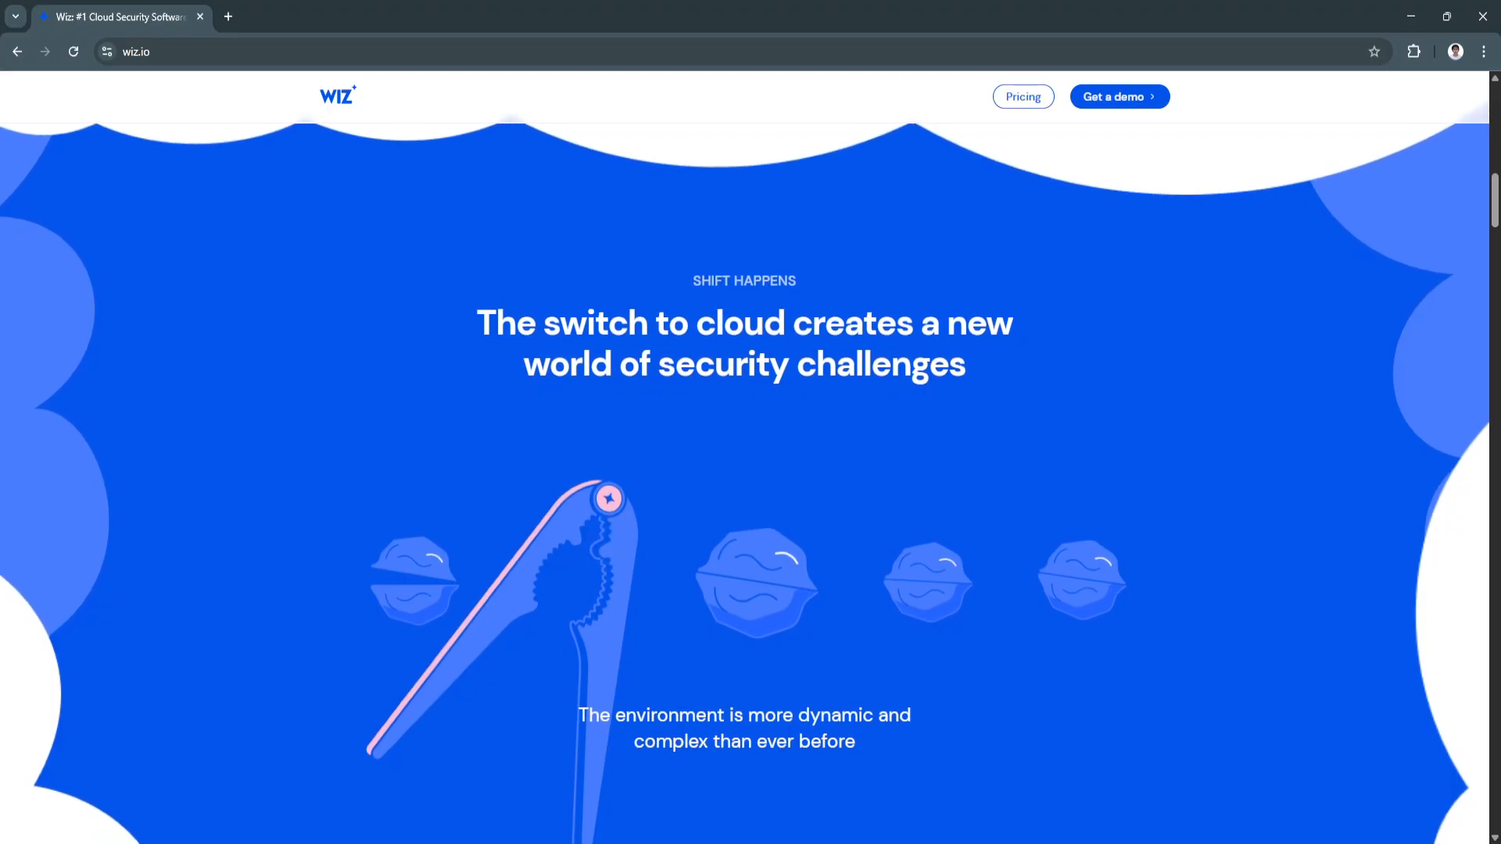
{"action": "scroll", "scroll_direction": "down", "scroll_amount": 3}
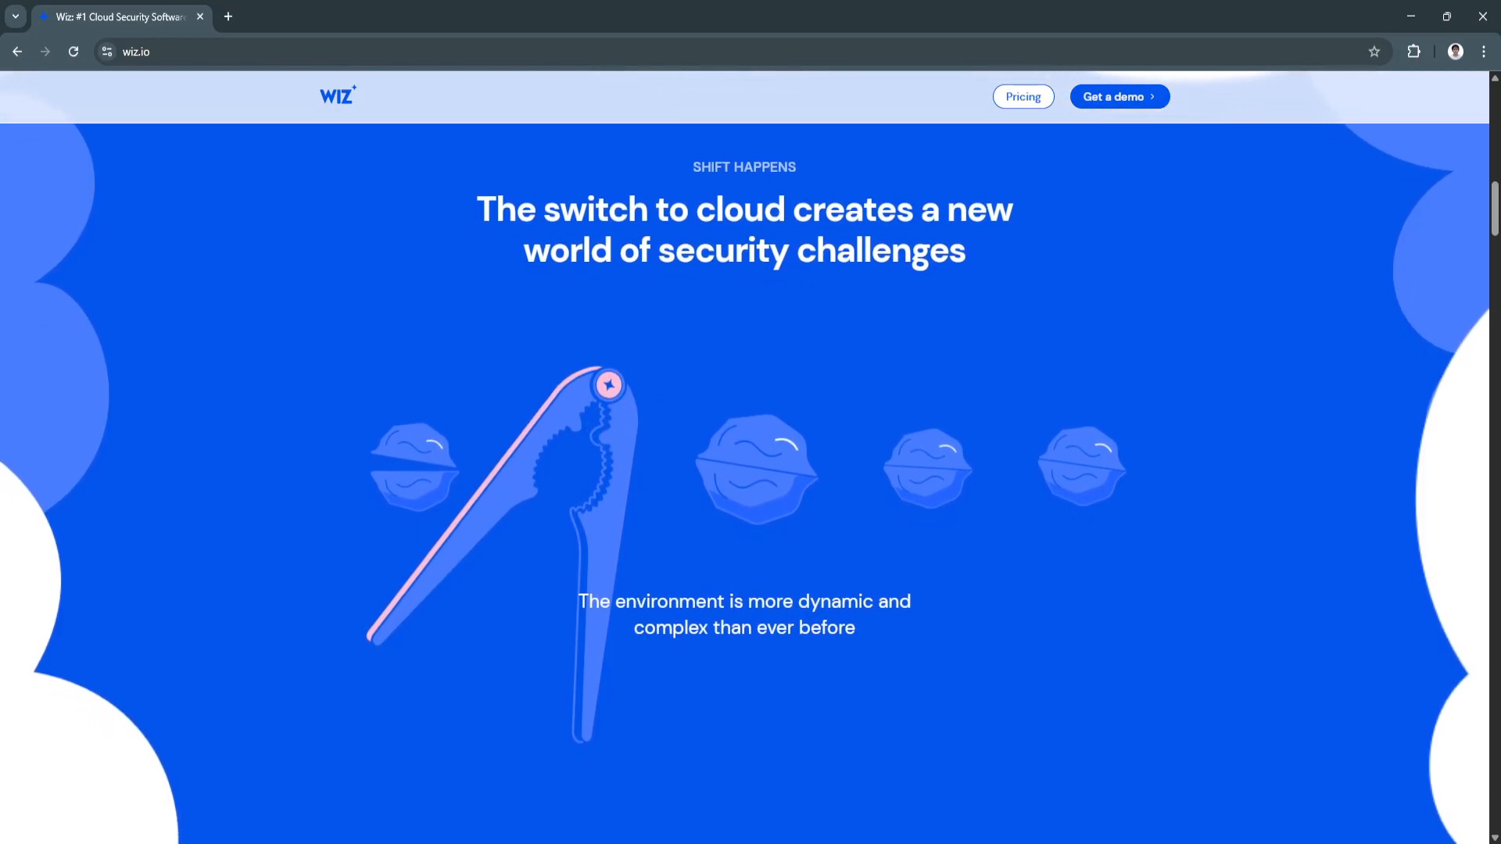
{"action": "scroll", "scroll_direction": "down", "scroll_amount": 3}
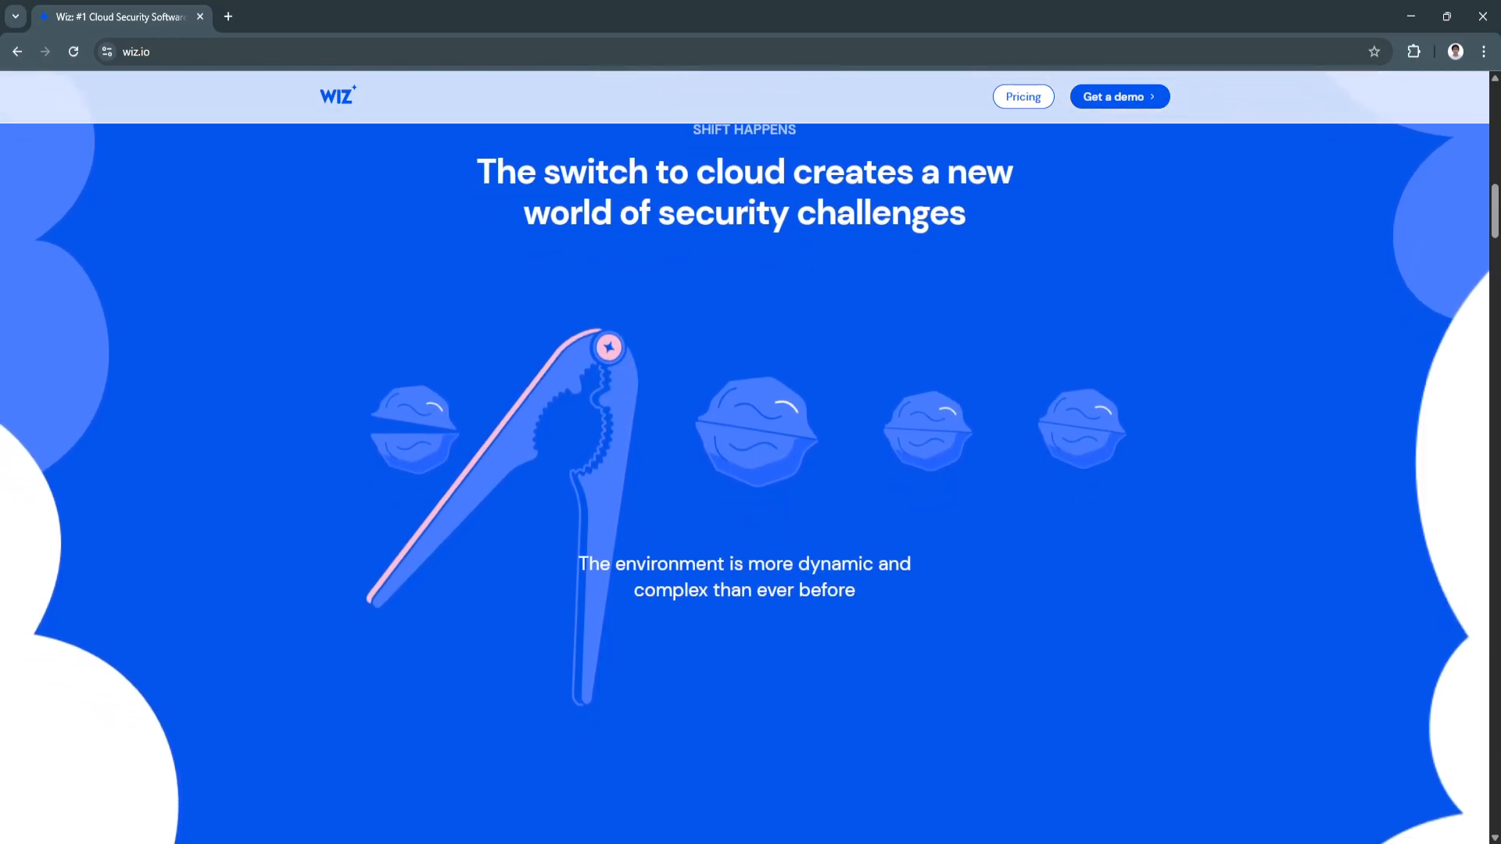
{"action": "scroll", "scroll_direction": "down", "scroll_amount": 3}
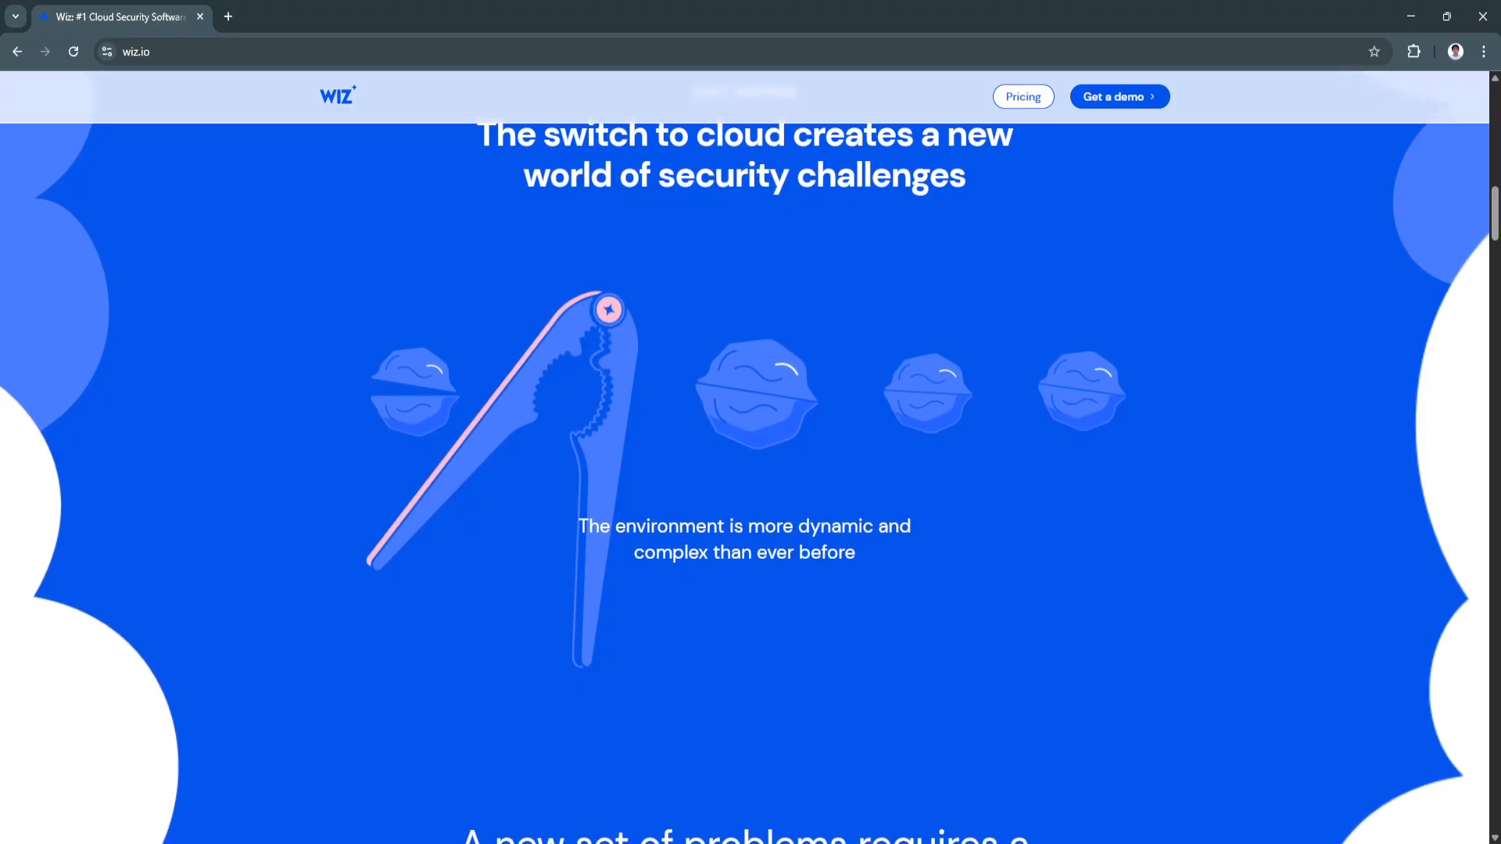
{"action": "scroll", "scroll_direction": "down", "scroll_amount": 3}
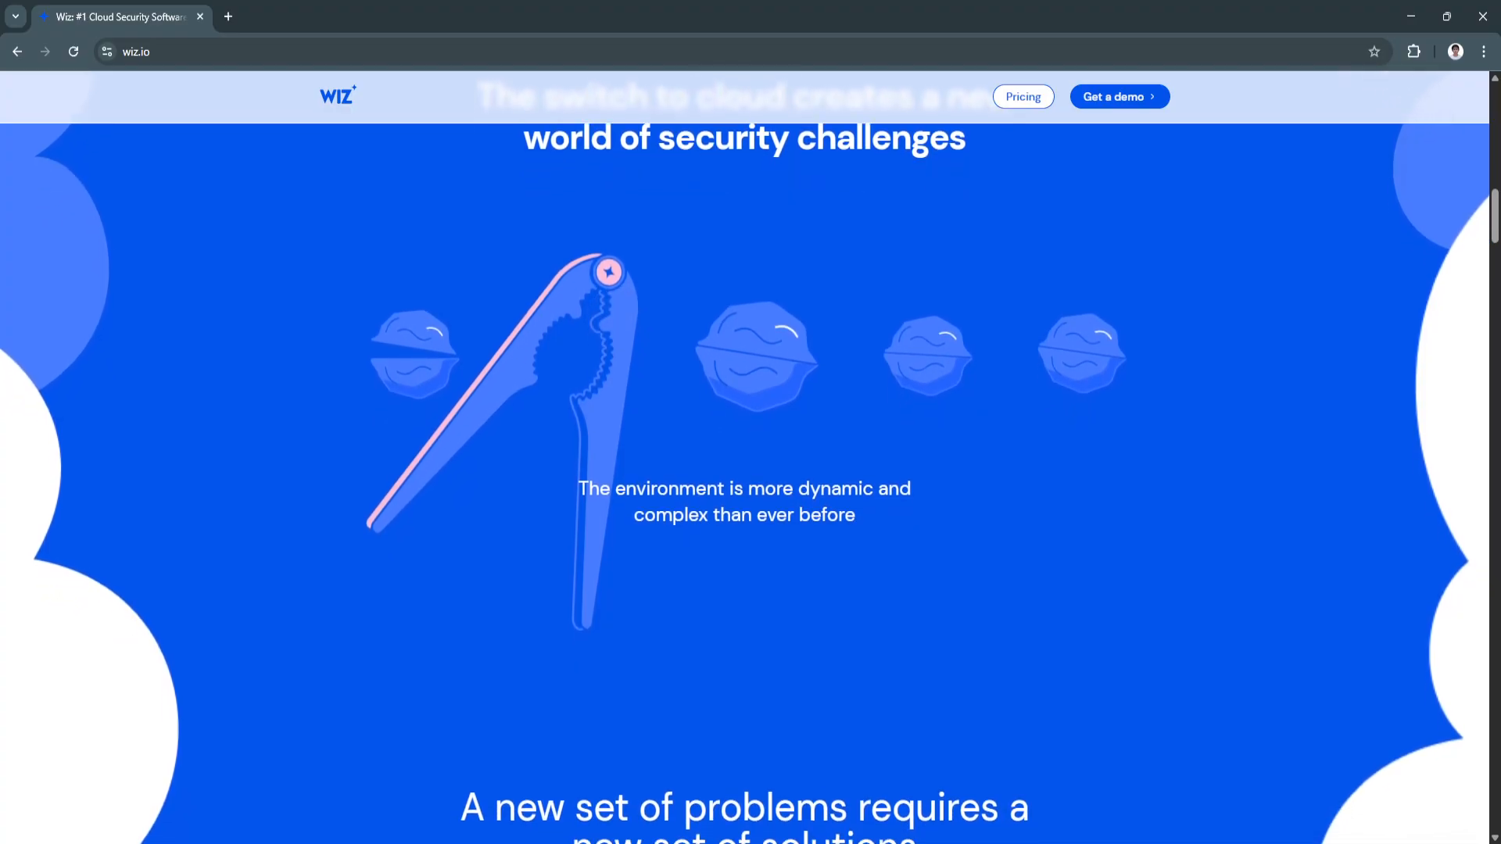
{"action": "scroll", "scroll_direction": "down", "scroll_amount": 3}
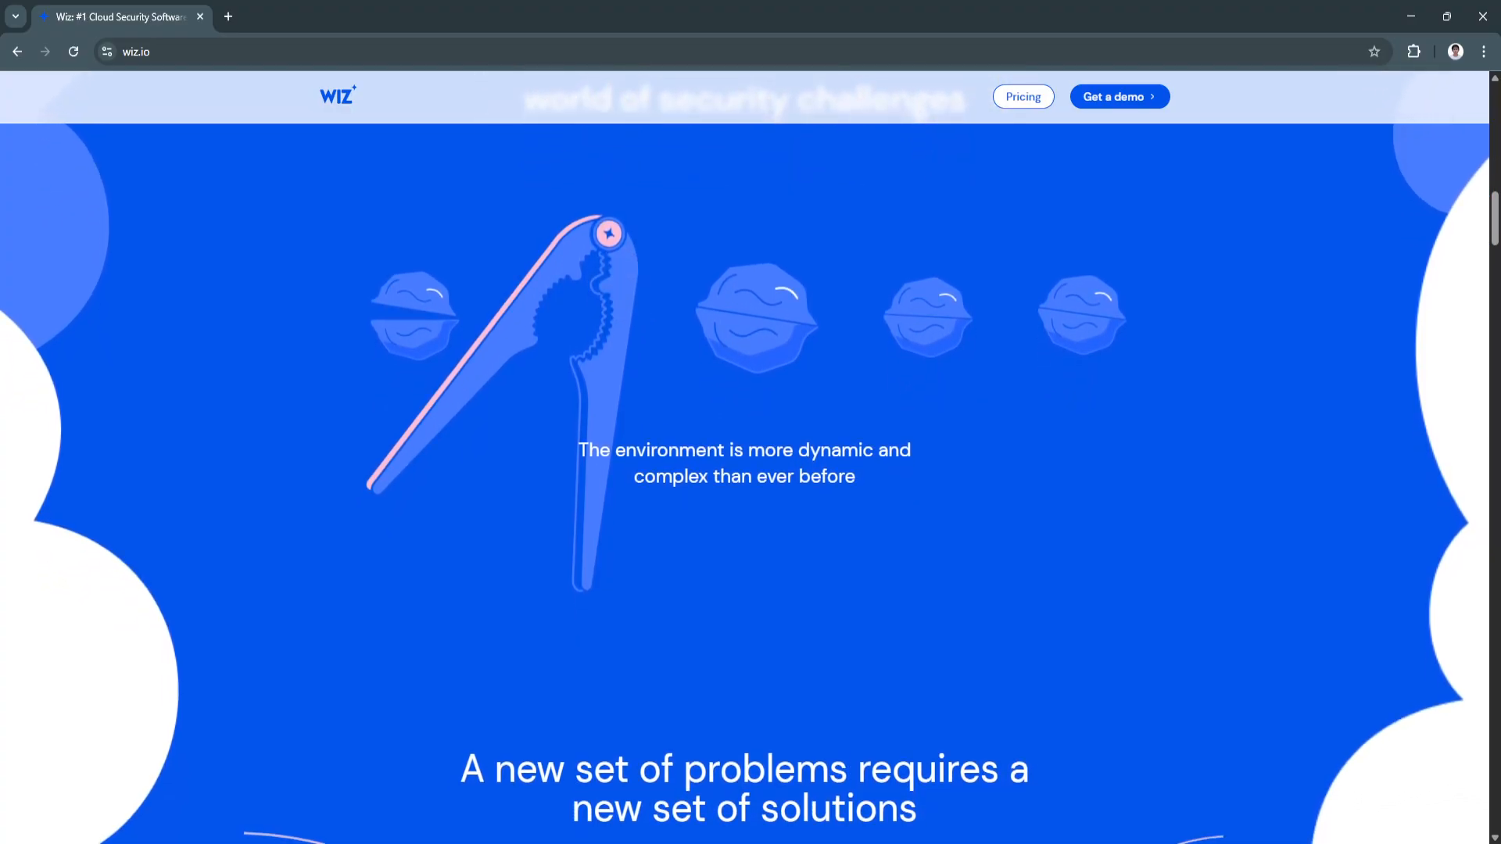
{"action": "scroll", "scroll_direction": "down", "scroll_amount": 3}
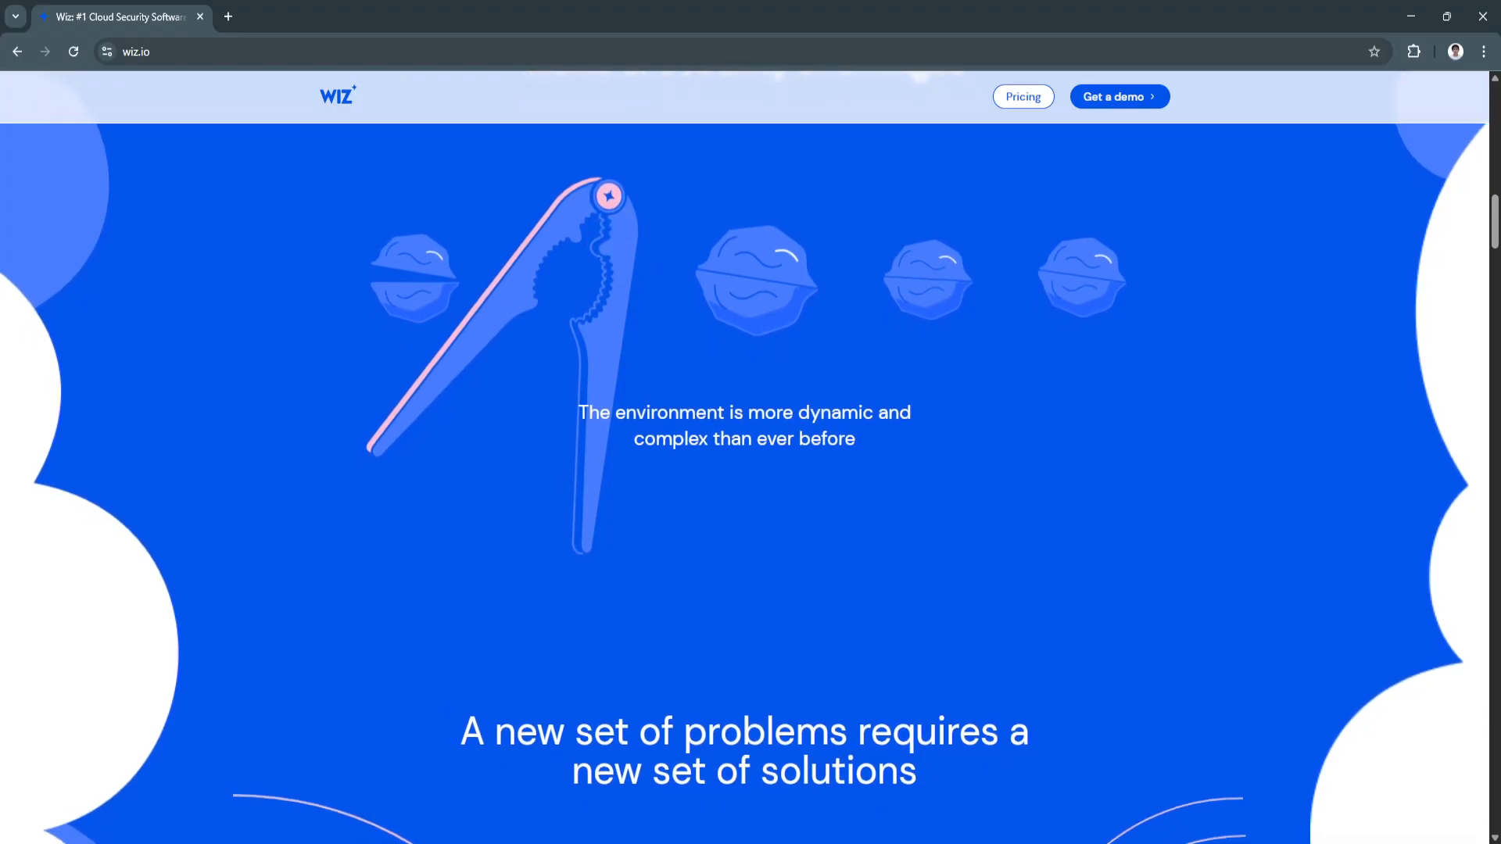
{"action": "scroll", "scroll_direction": "down", "scroll_amount": 3}
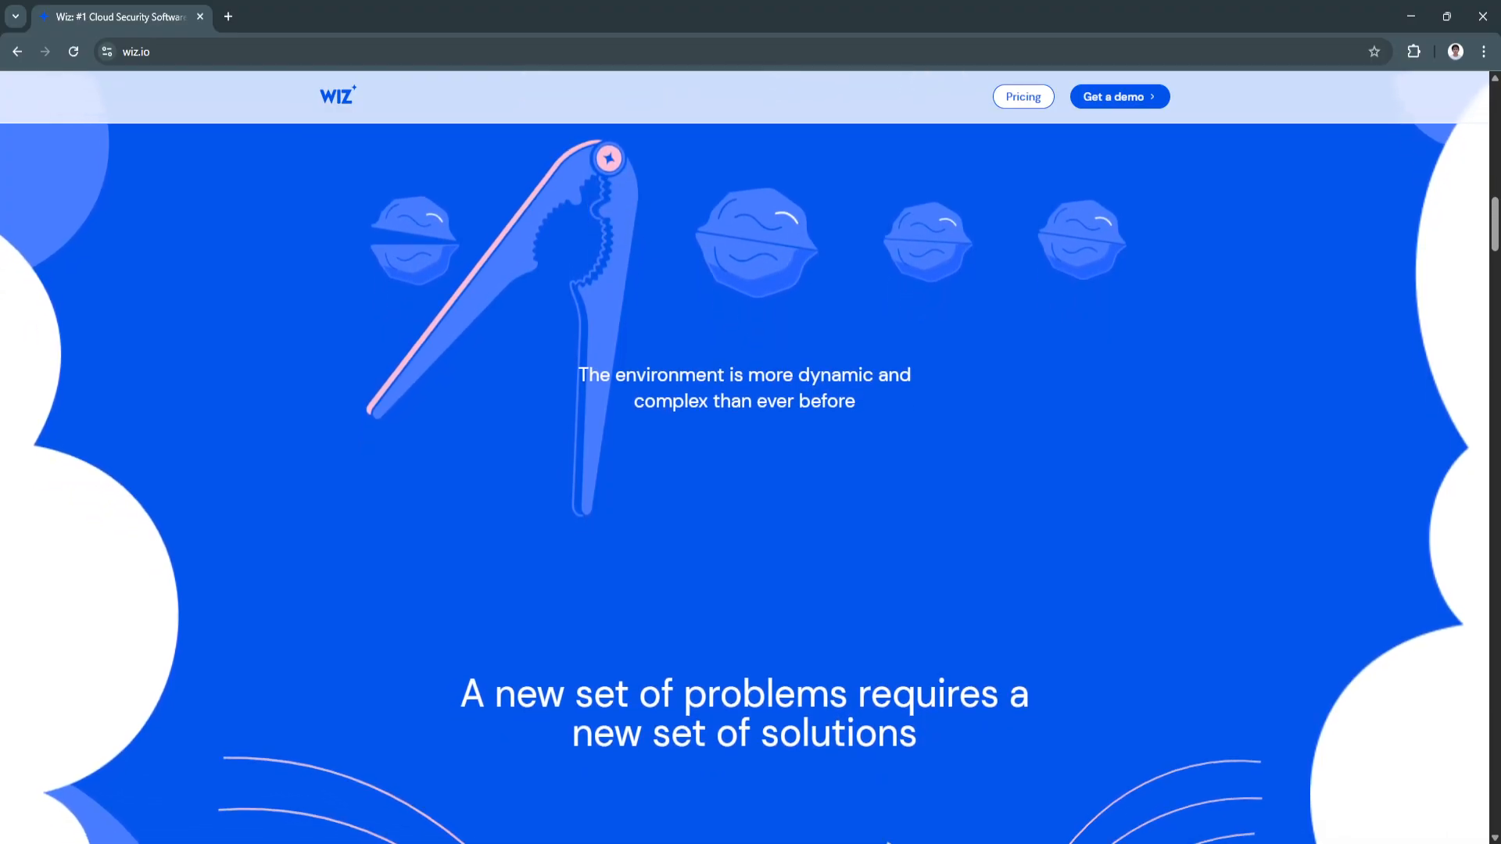
{"action": "scroll", "scroll_direction": "down", "scroll_amount": 3}
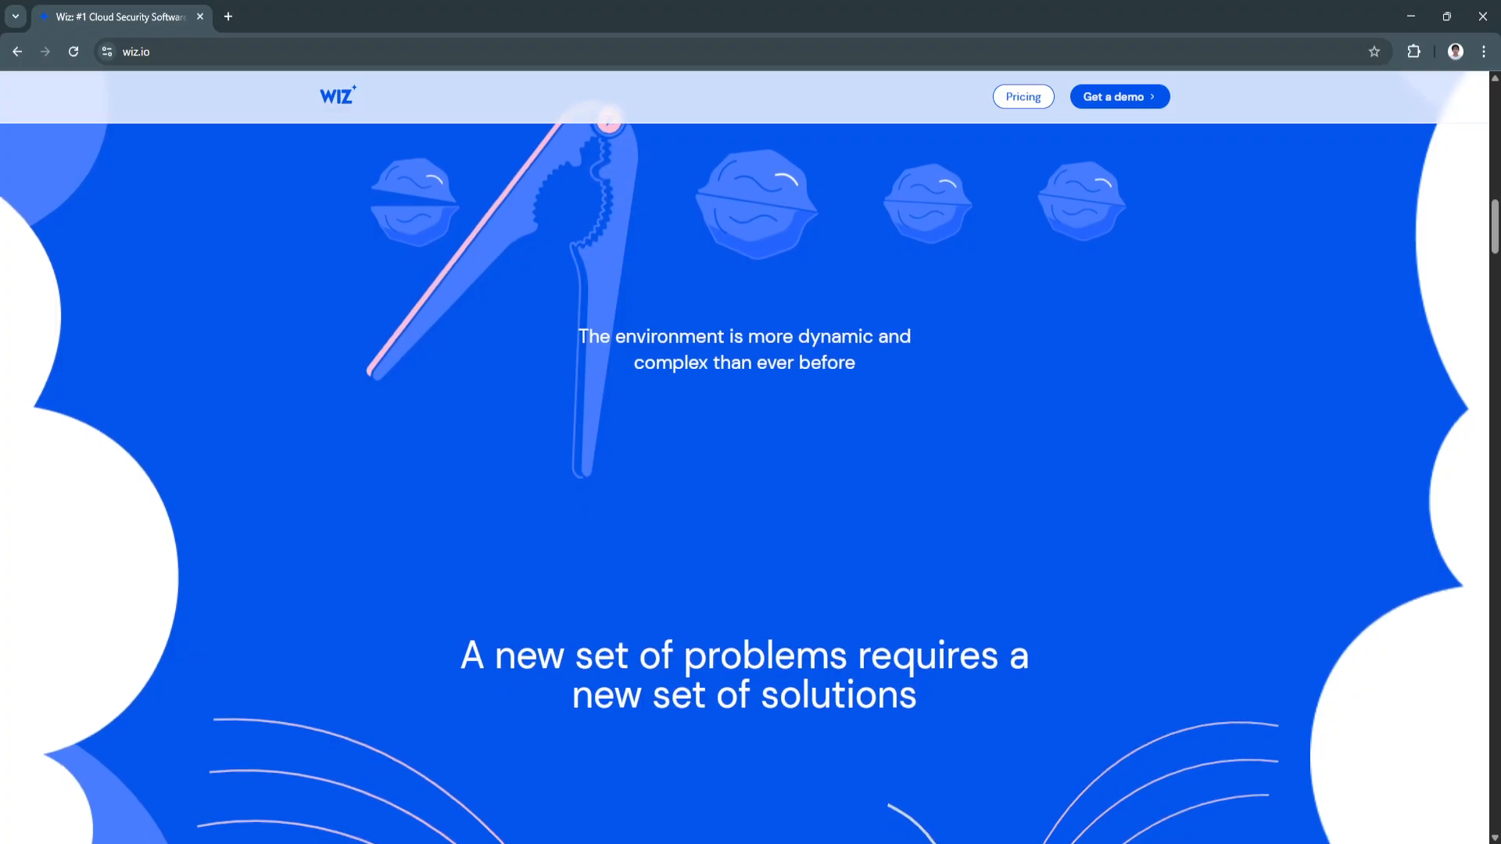
{"action": "scroll", "scroll_direction": "down", "scroll_amount": 3}
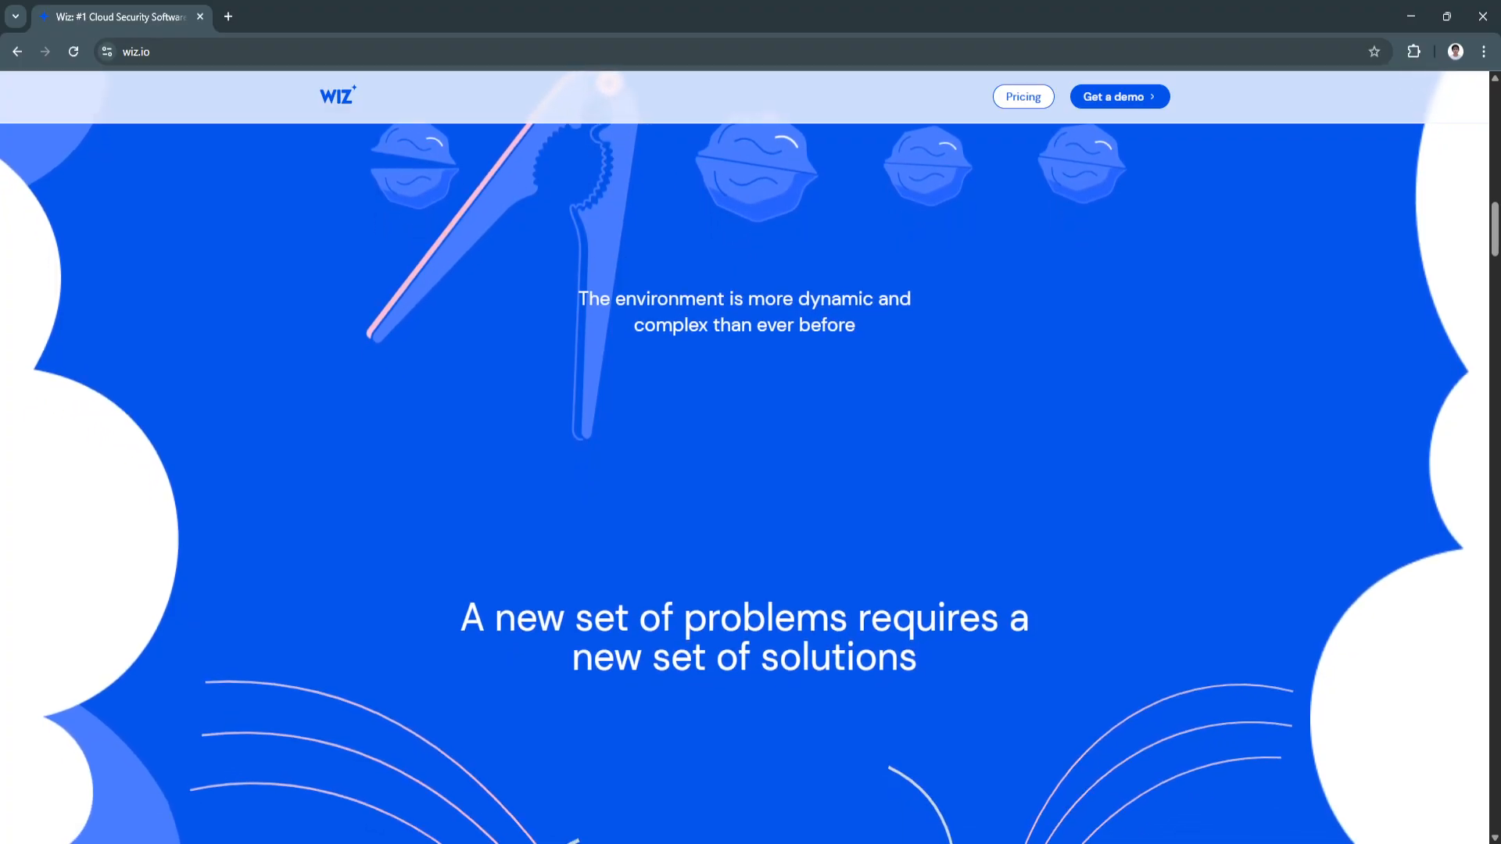
{"action": "scroll", "scroll_direction": "down", "scroll_amount": 3}
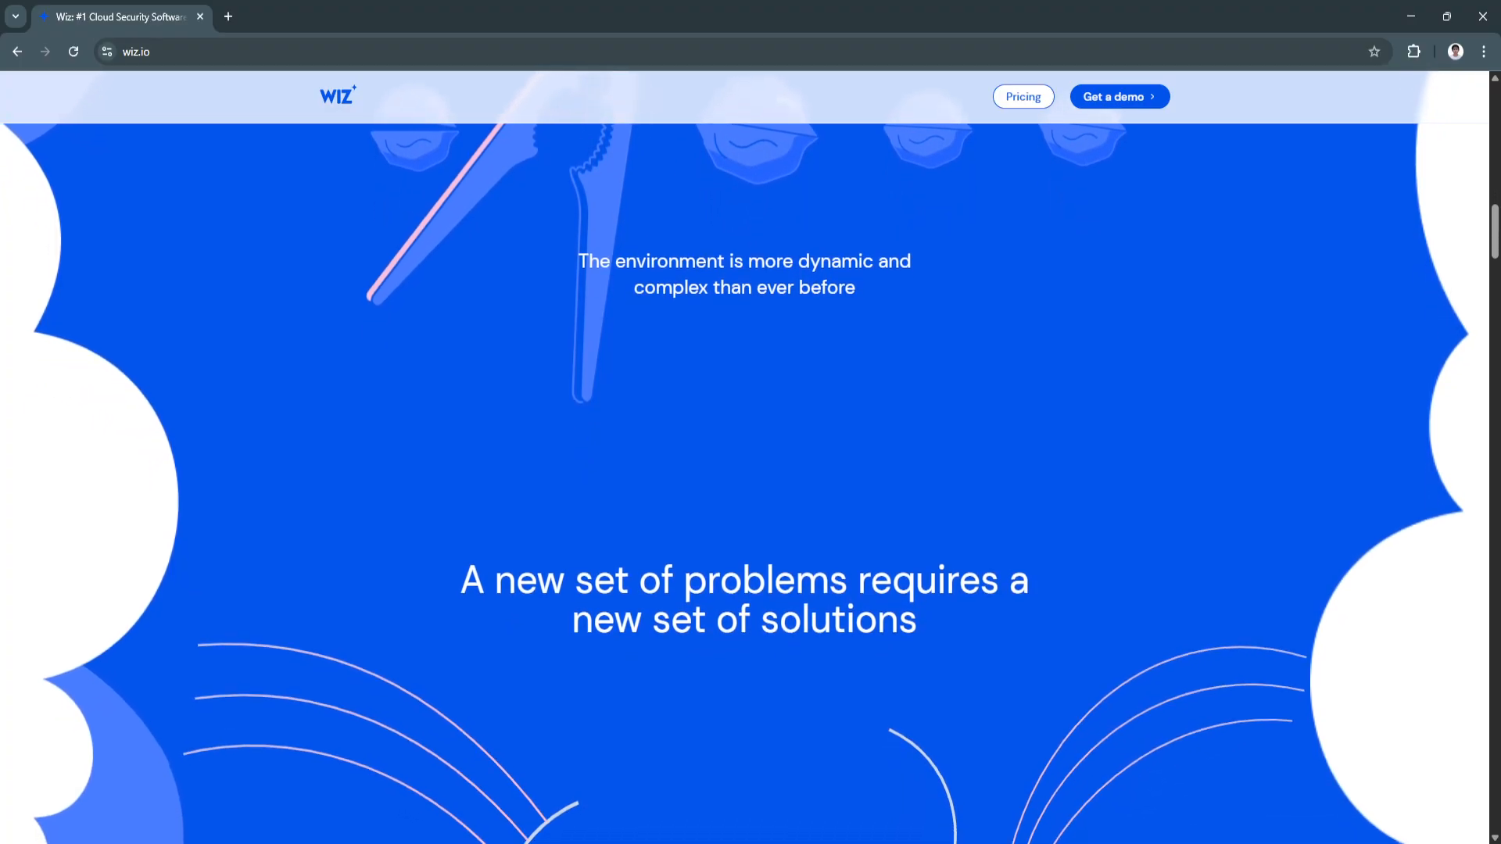
{"action": "scroll", "scroll_direction": "down", "scroll_amount": 3}
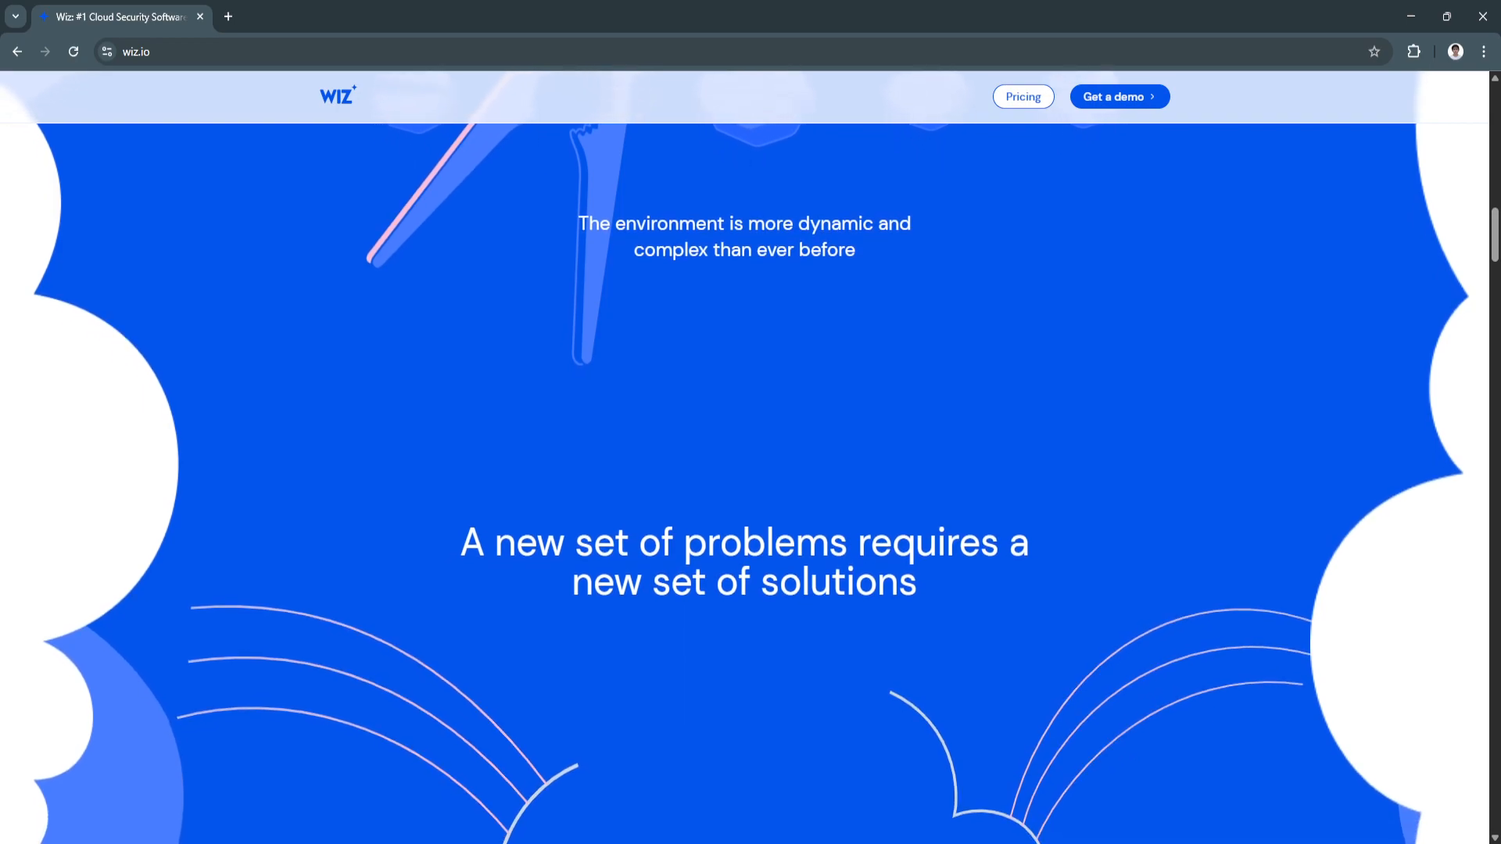
{"action": "scroll", "scroll_direction": "down", "scroll_amount": 3}
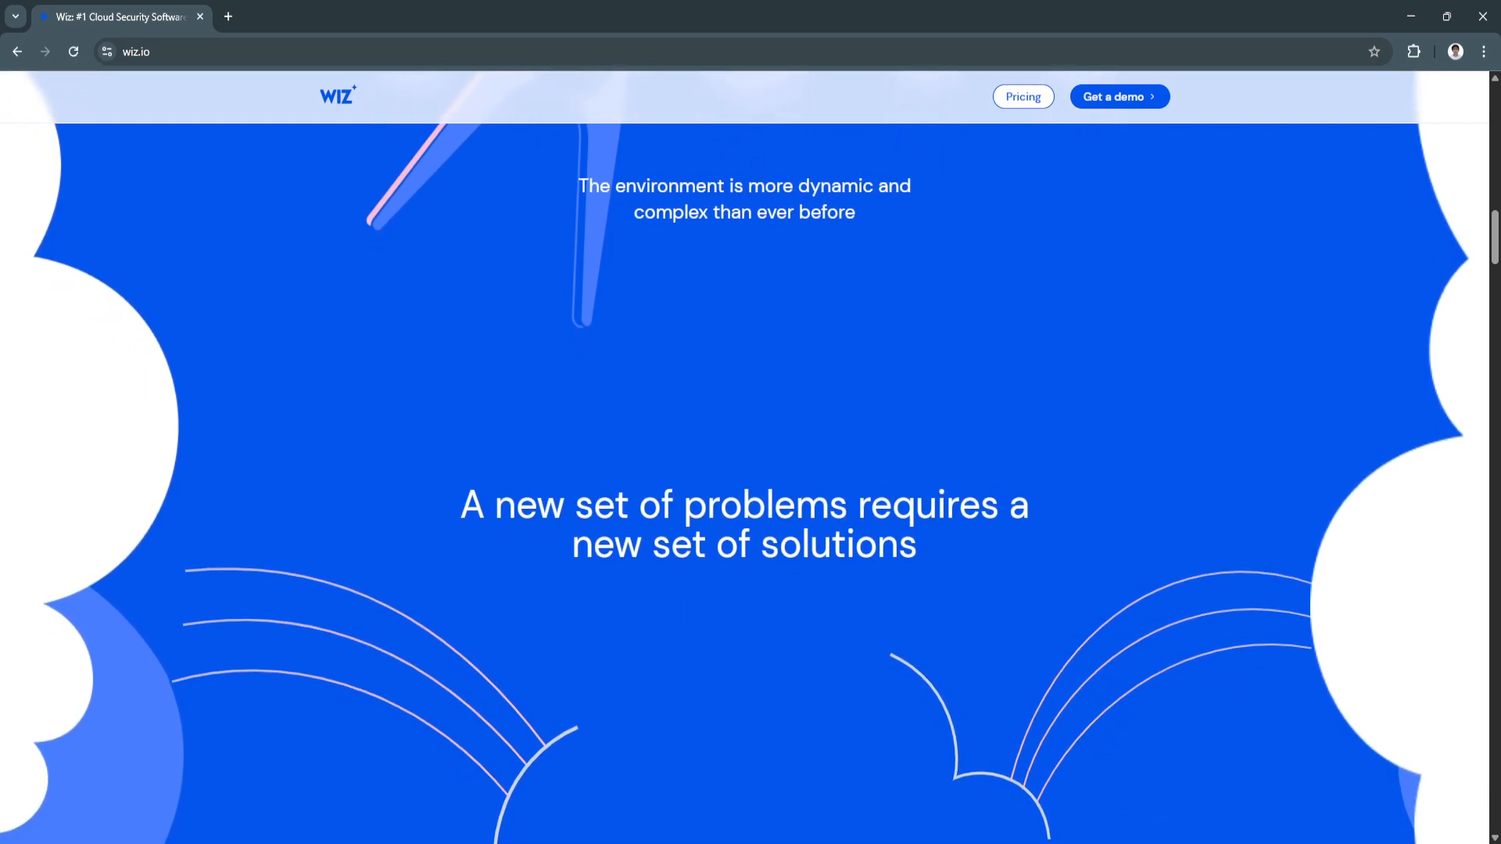
{"action": "scroll", "scroll_direction": "down", "scroll_amount": 3}
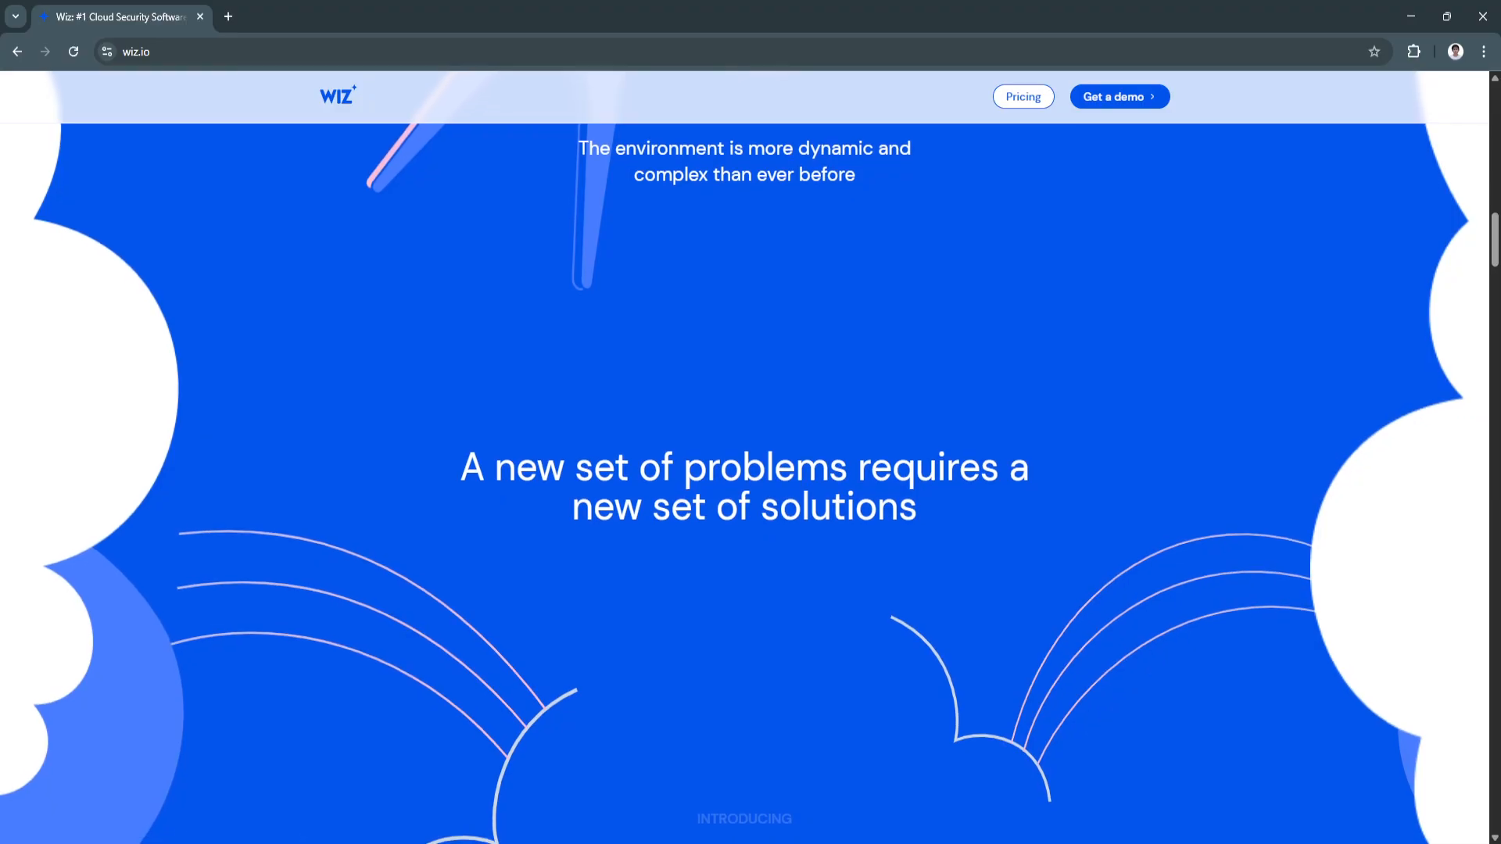
{"action": "scroll", "scroll_direction": "down", "scroll_amount": 3}
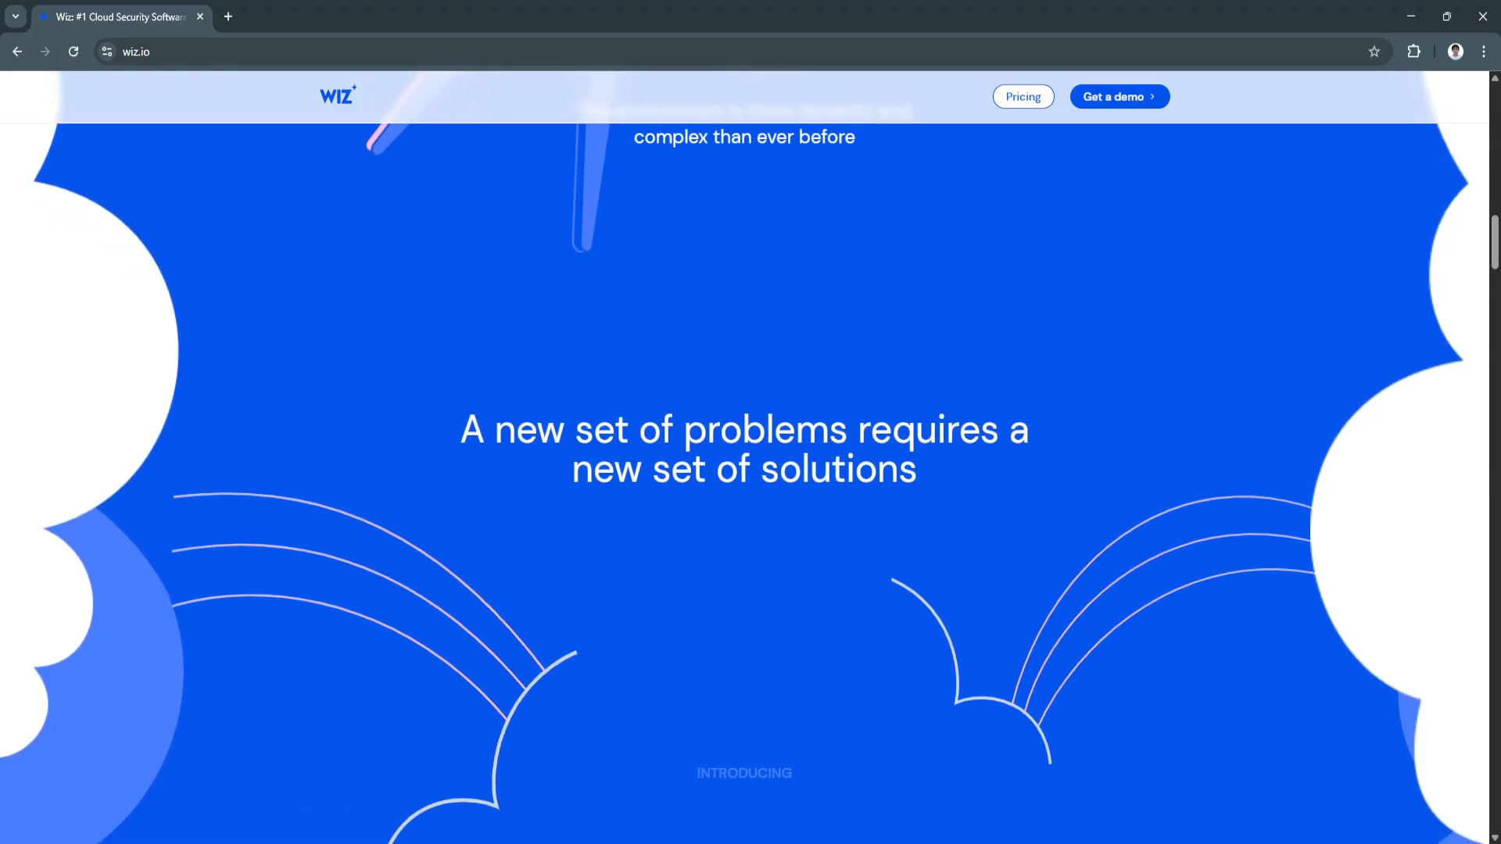
{"action": "scroll", "scroll_direction": "down", "scroll_amount": 3}
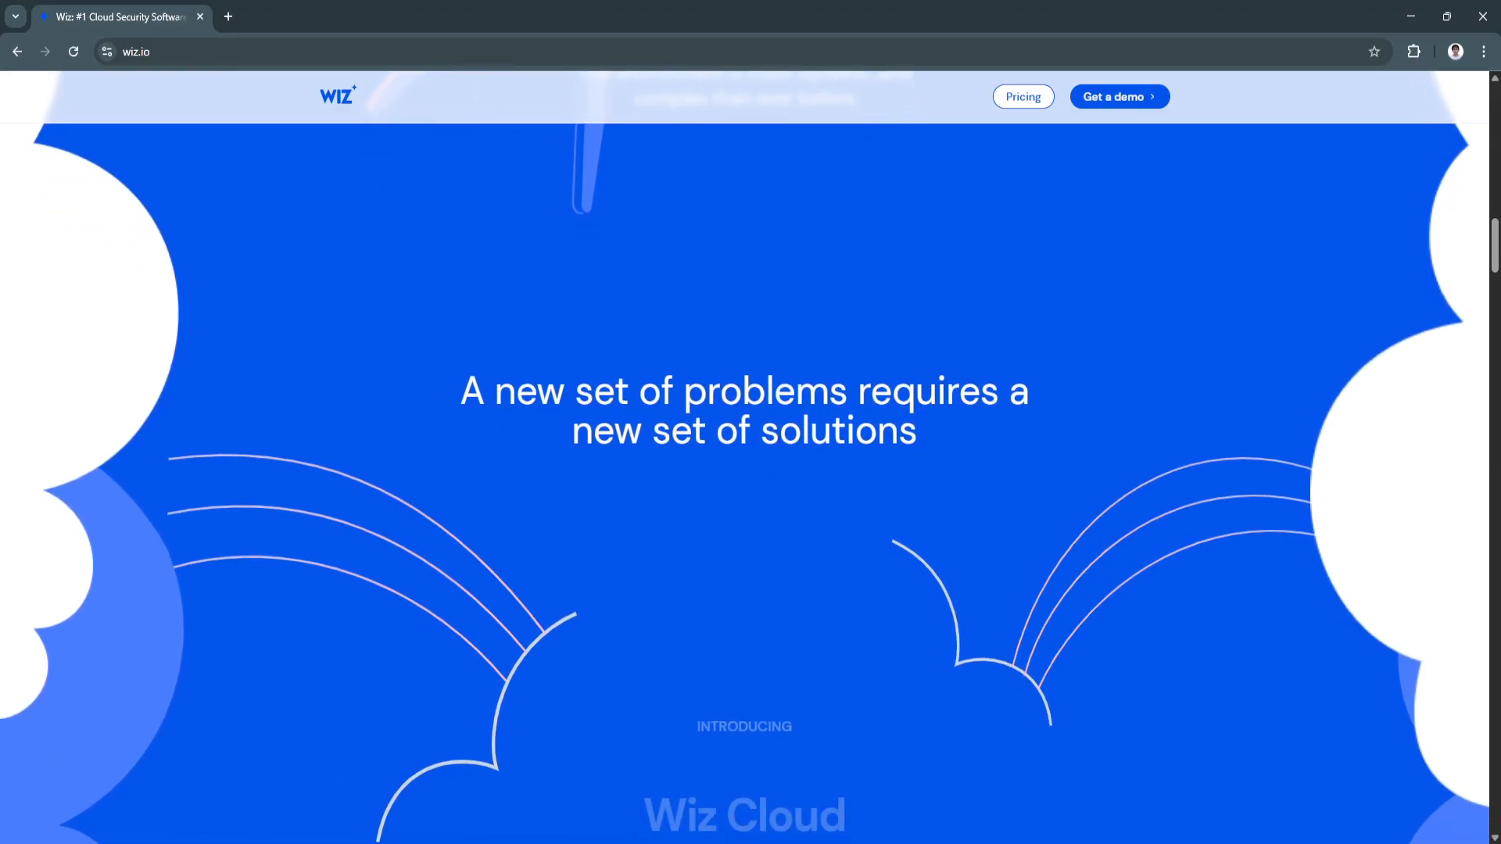
{"action": "scroll", "scroll_direction": "down", "scroll_amount": 3}
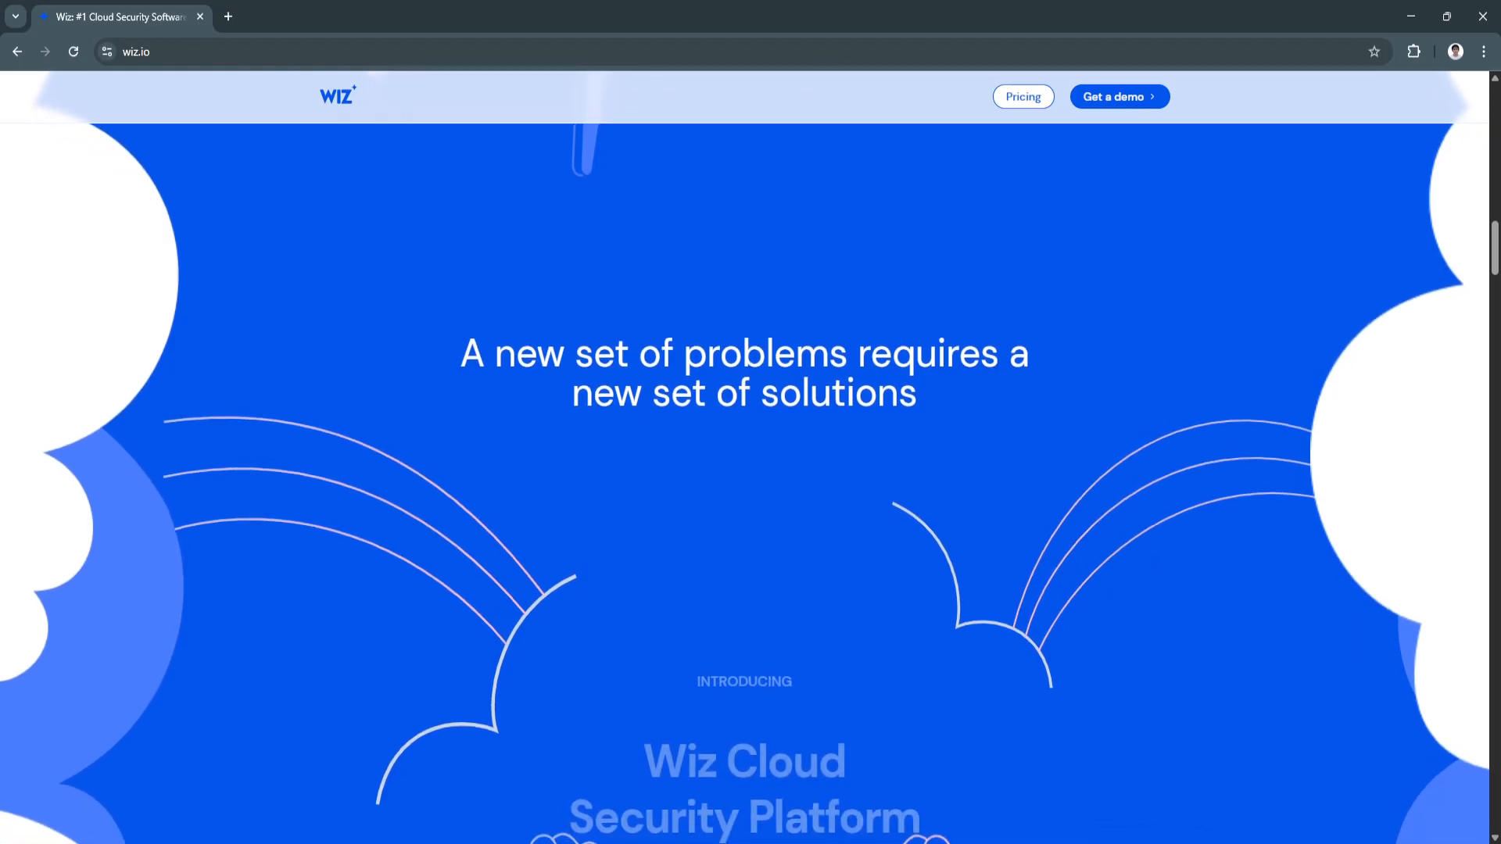
{"action": "scroll", "scroll_direction": "down", "scroll_amount": 3}
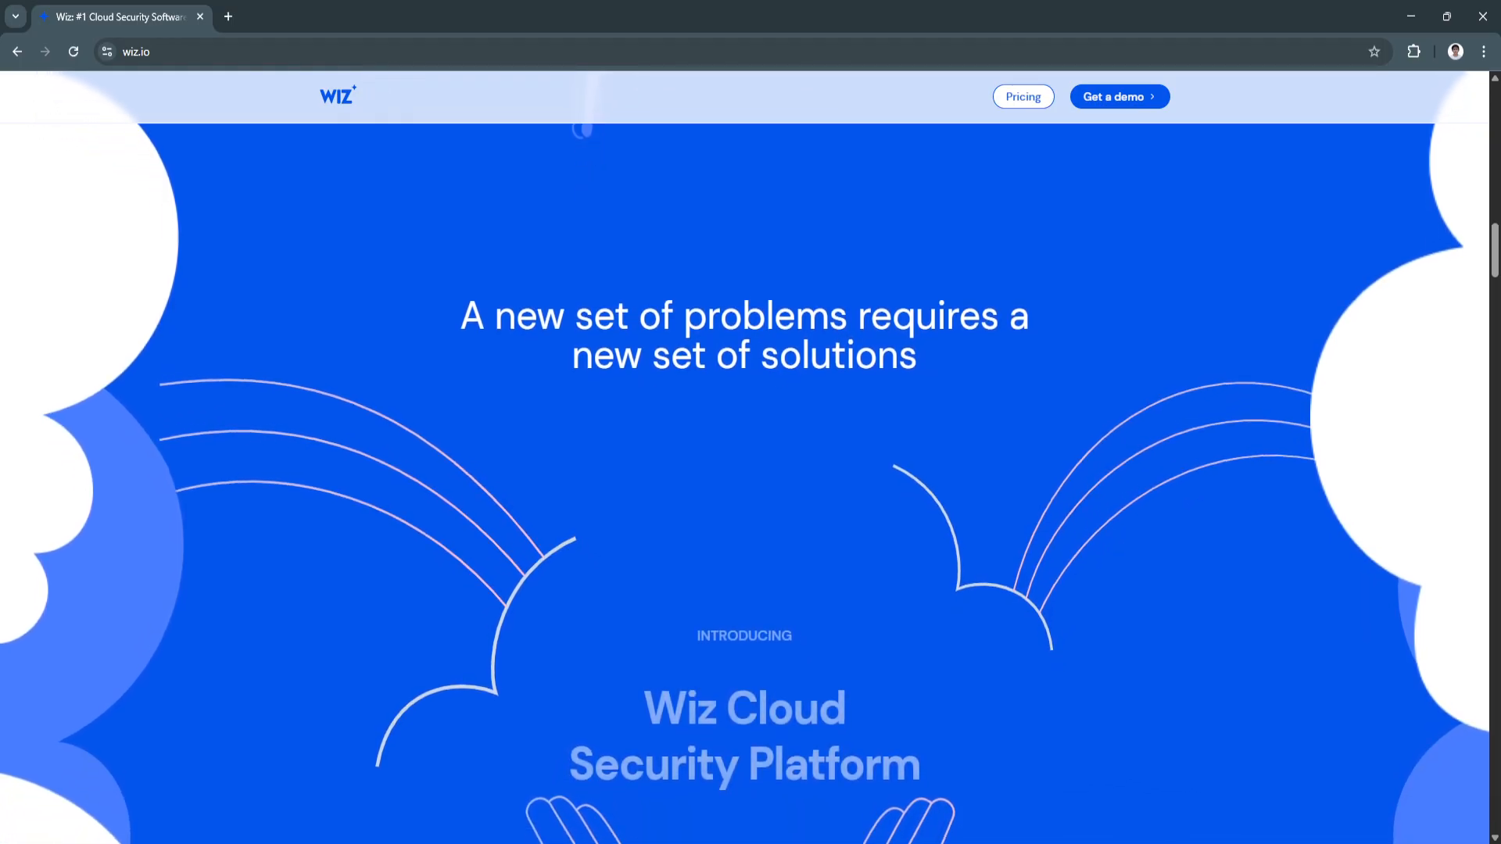
{"action": "scroll", "scroll_direction": "down", "scroll_amount": 3}
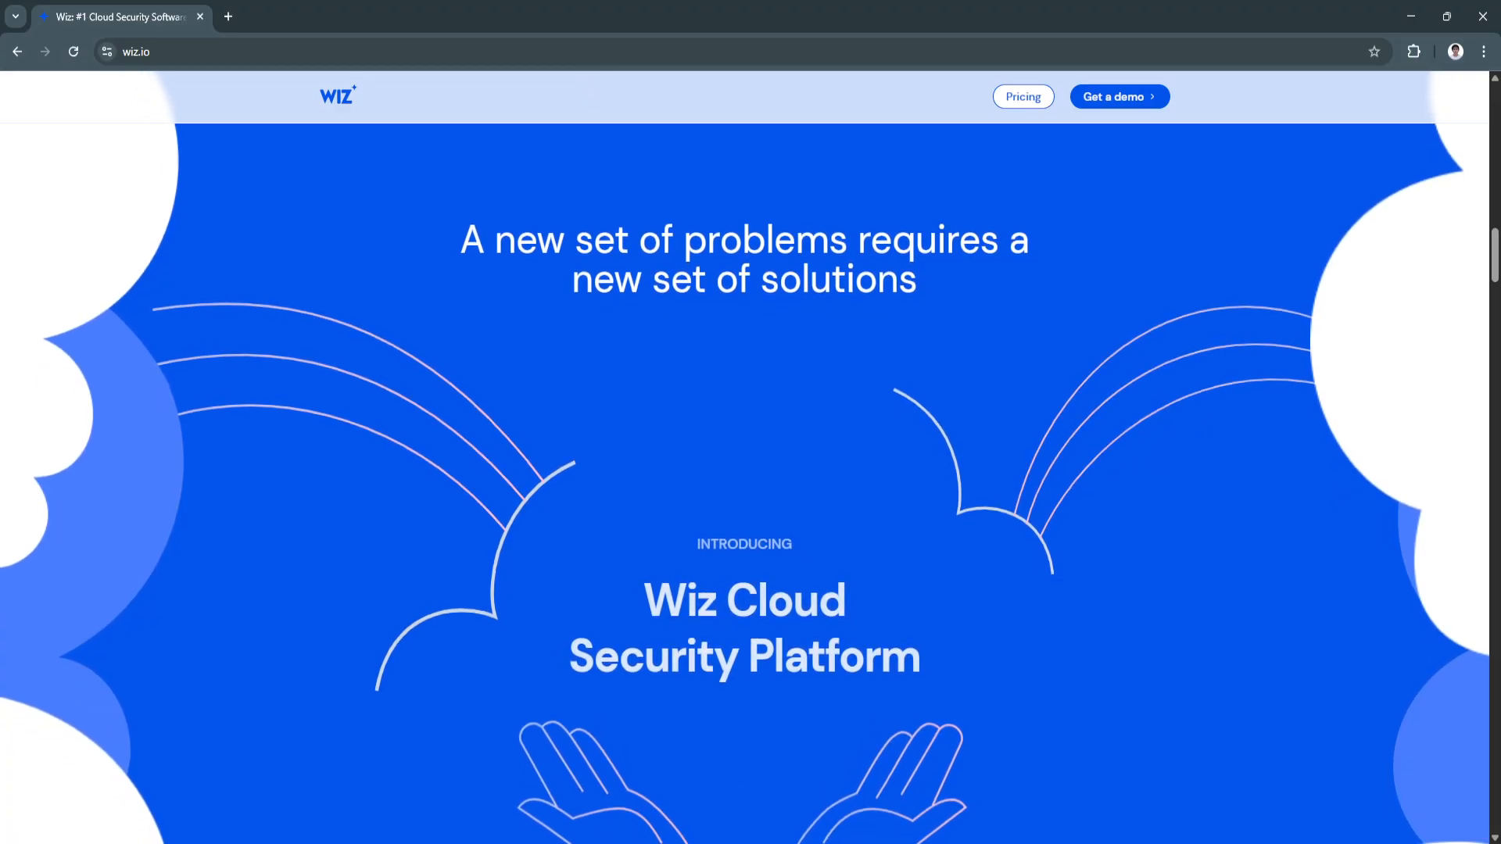
{"action": "scroll", "scroll_direction": "down", "scroll_amount": 3}
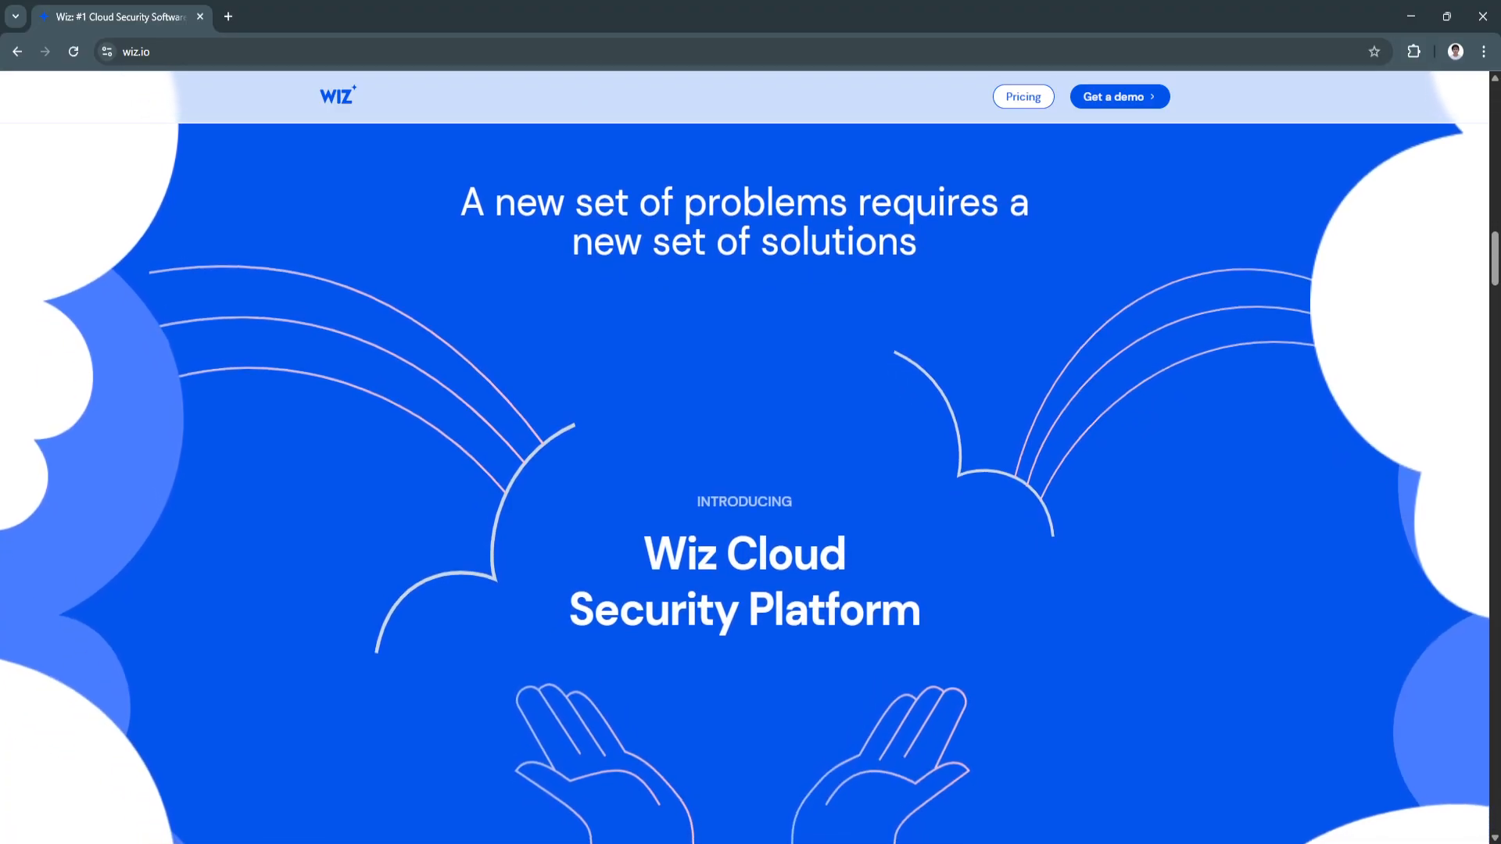
{"action": "scroll", "scroll_direction": "down", "scroll_amount": 3}
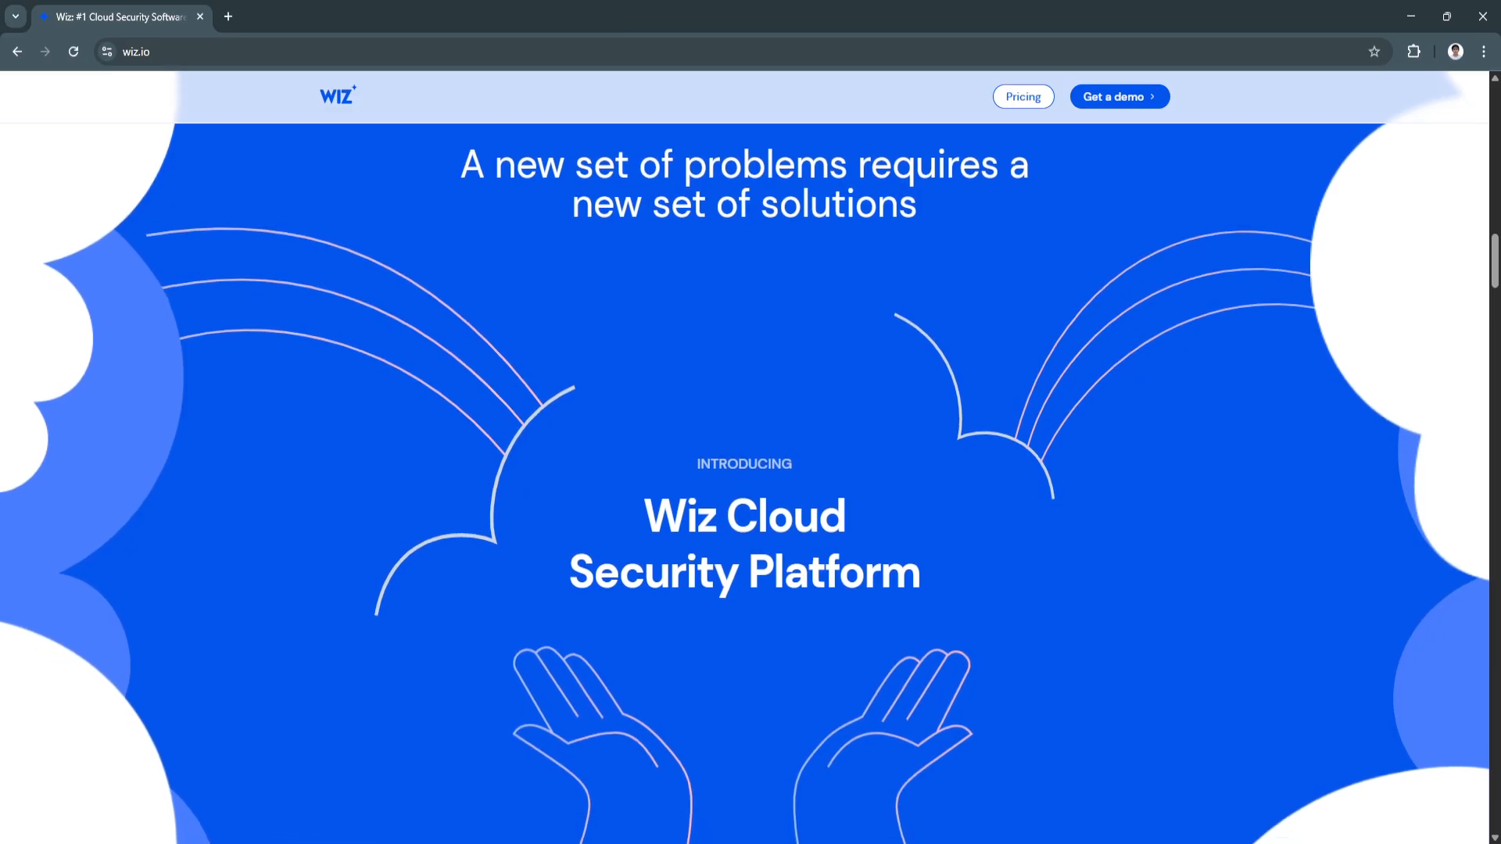
{"action": "scroll", "scroll_direction": "down", "scroll_amount": 3}
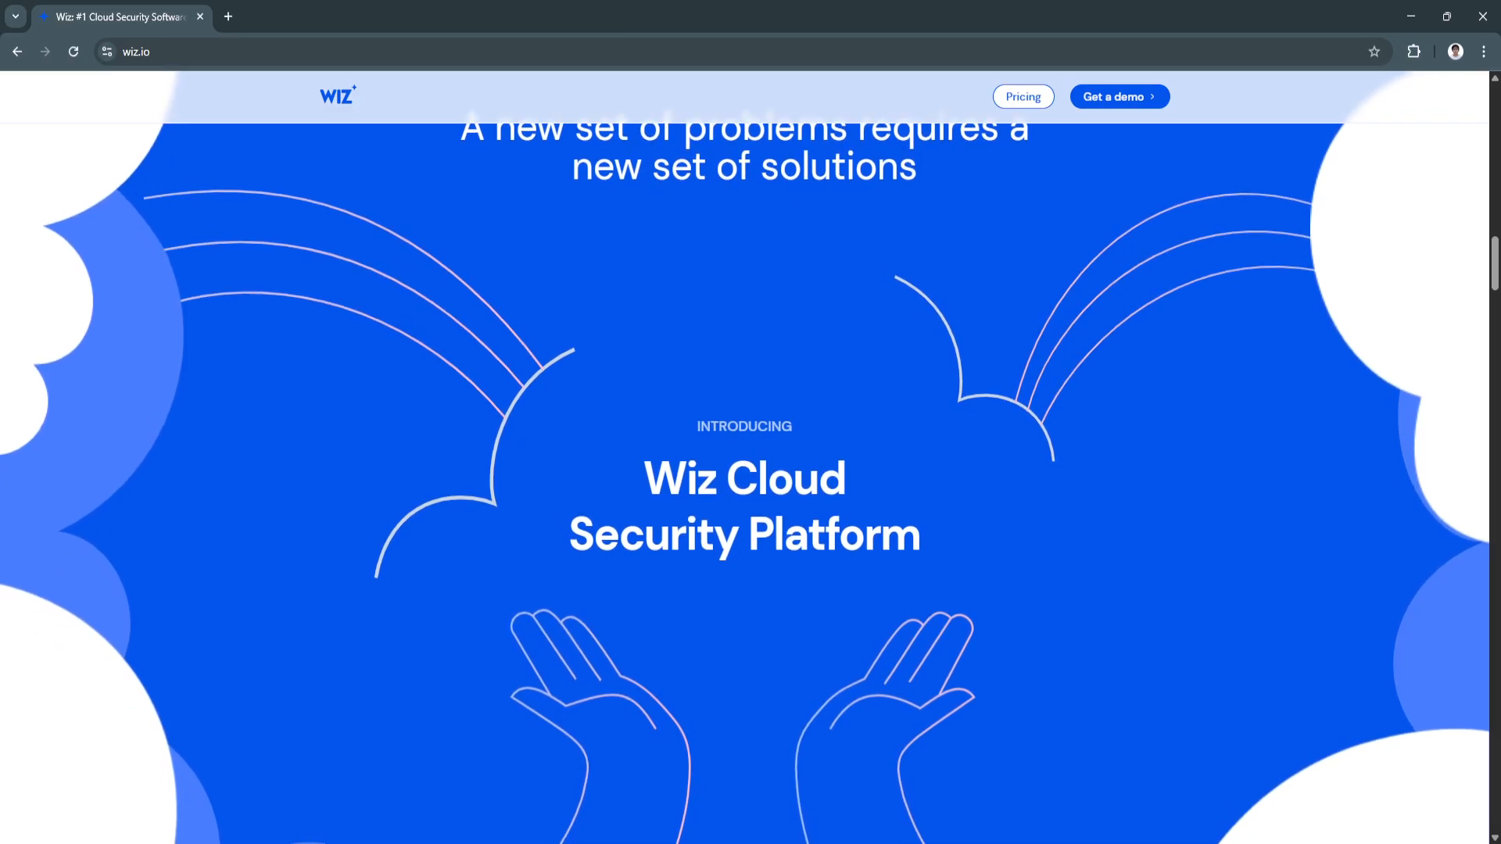
{"action": "scroll", "scroll_direction": "down", "scroll_amount": 3}
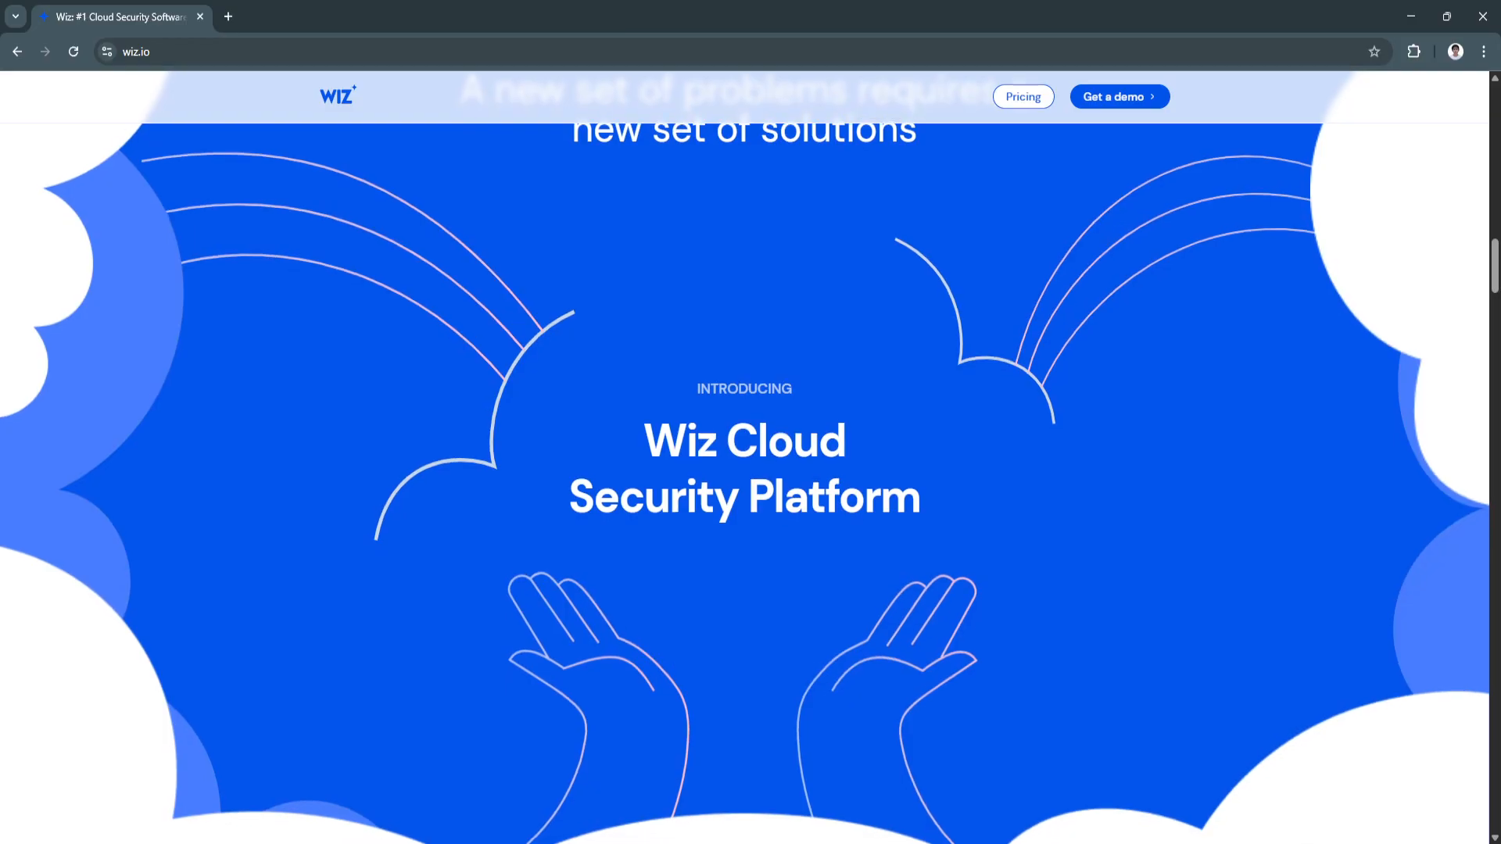
{"action": "scroll", "scroll_direction": "down", "scroll_amount": 3}
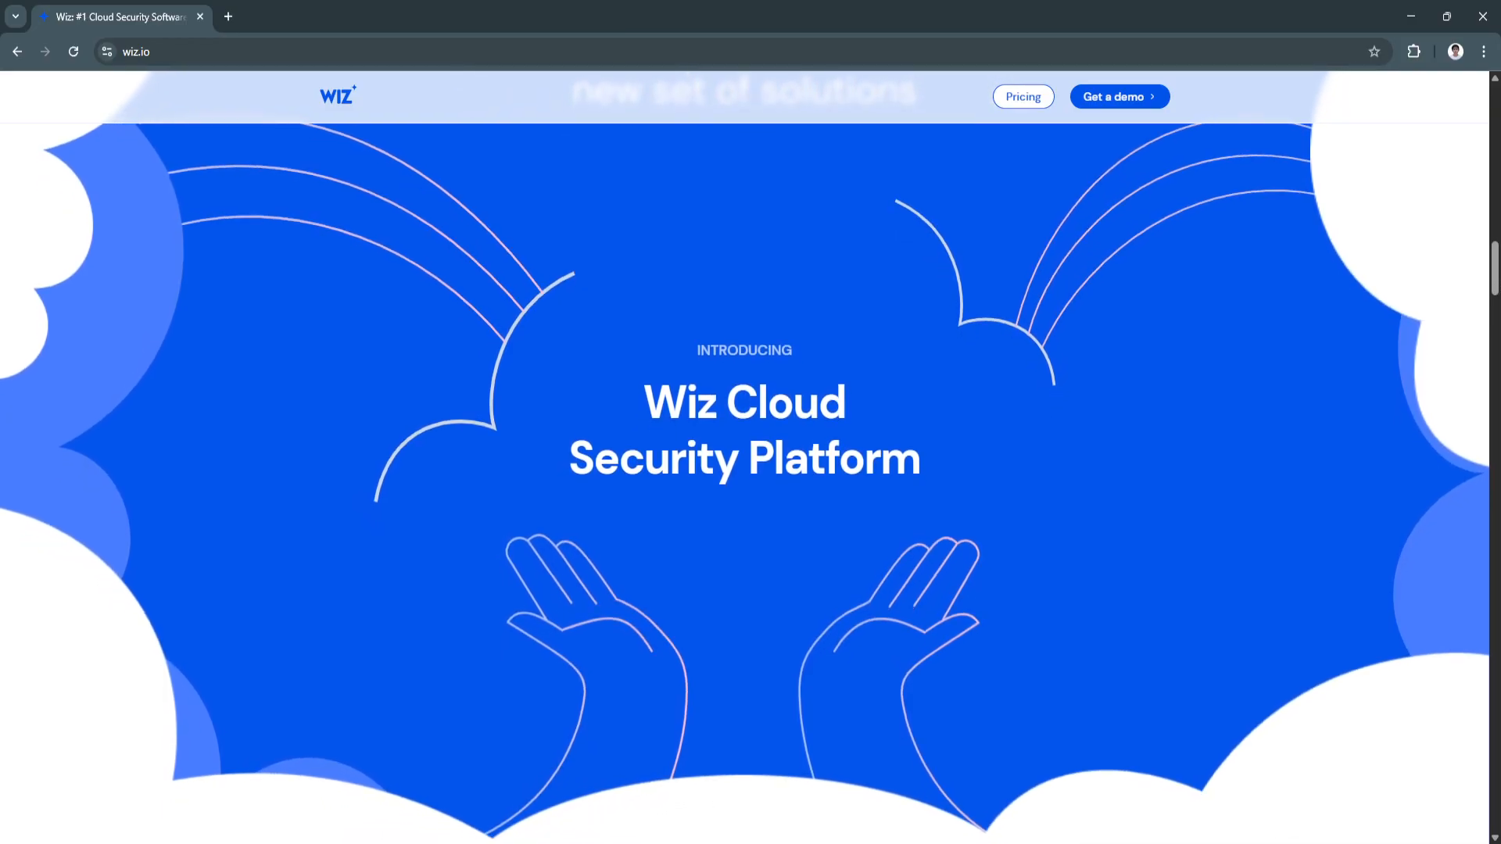
{"action": "scroll", "scroll_direction": "down", "scroll_amount": 3}
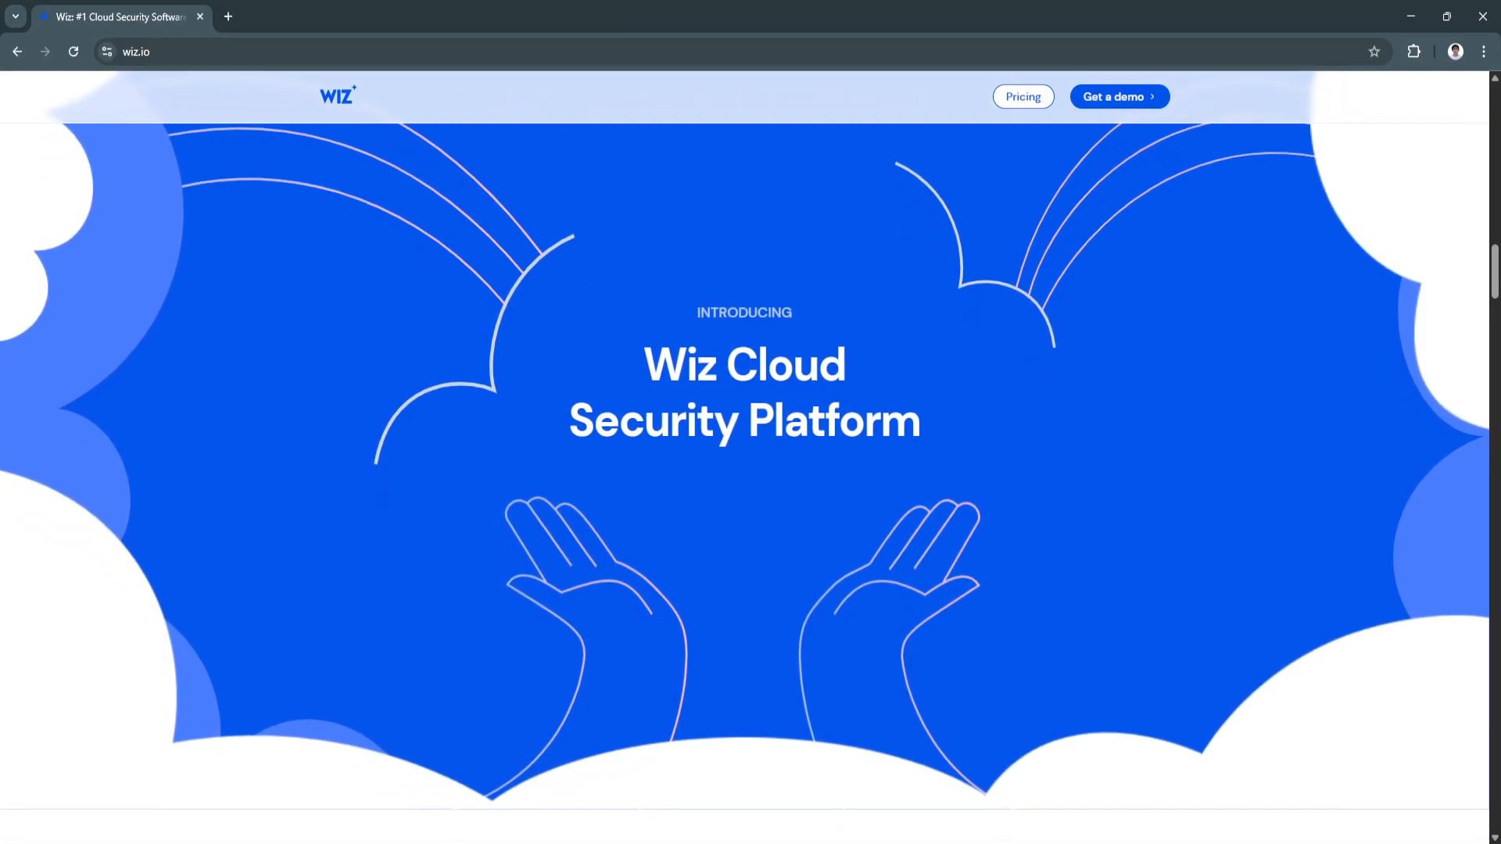
{"action": "scroll", "scroll_direction": "down", "scroll_amount": 3}
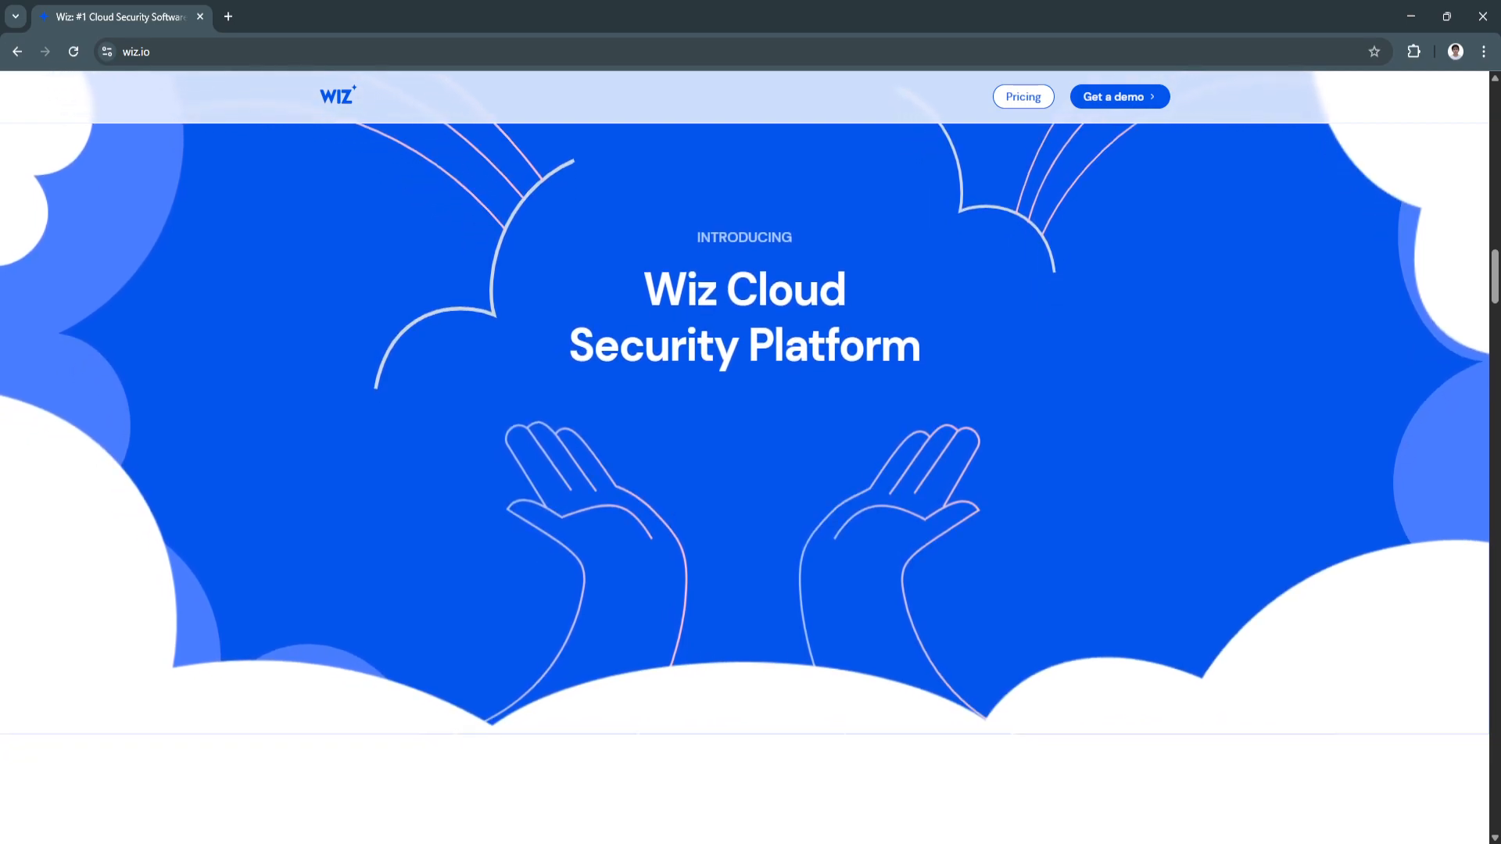
{"action": "scroll", "scroll_direction": "down", "scroll_amount": 3}
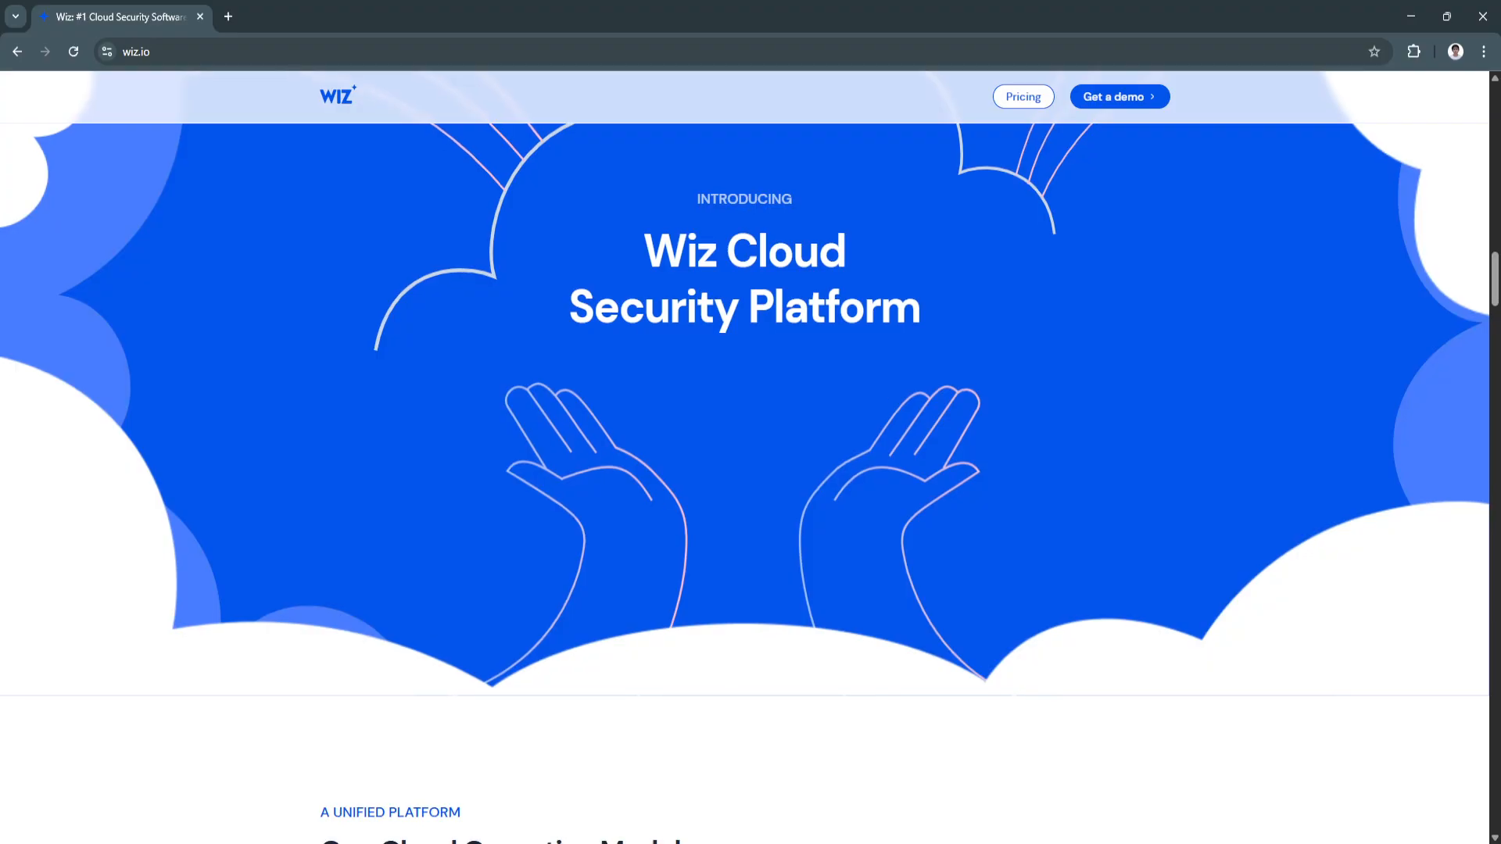
{"action": "scroll", "scroll_direction": "down", "scroll_amount": 3}
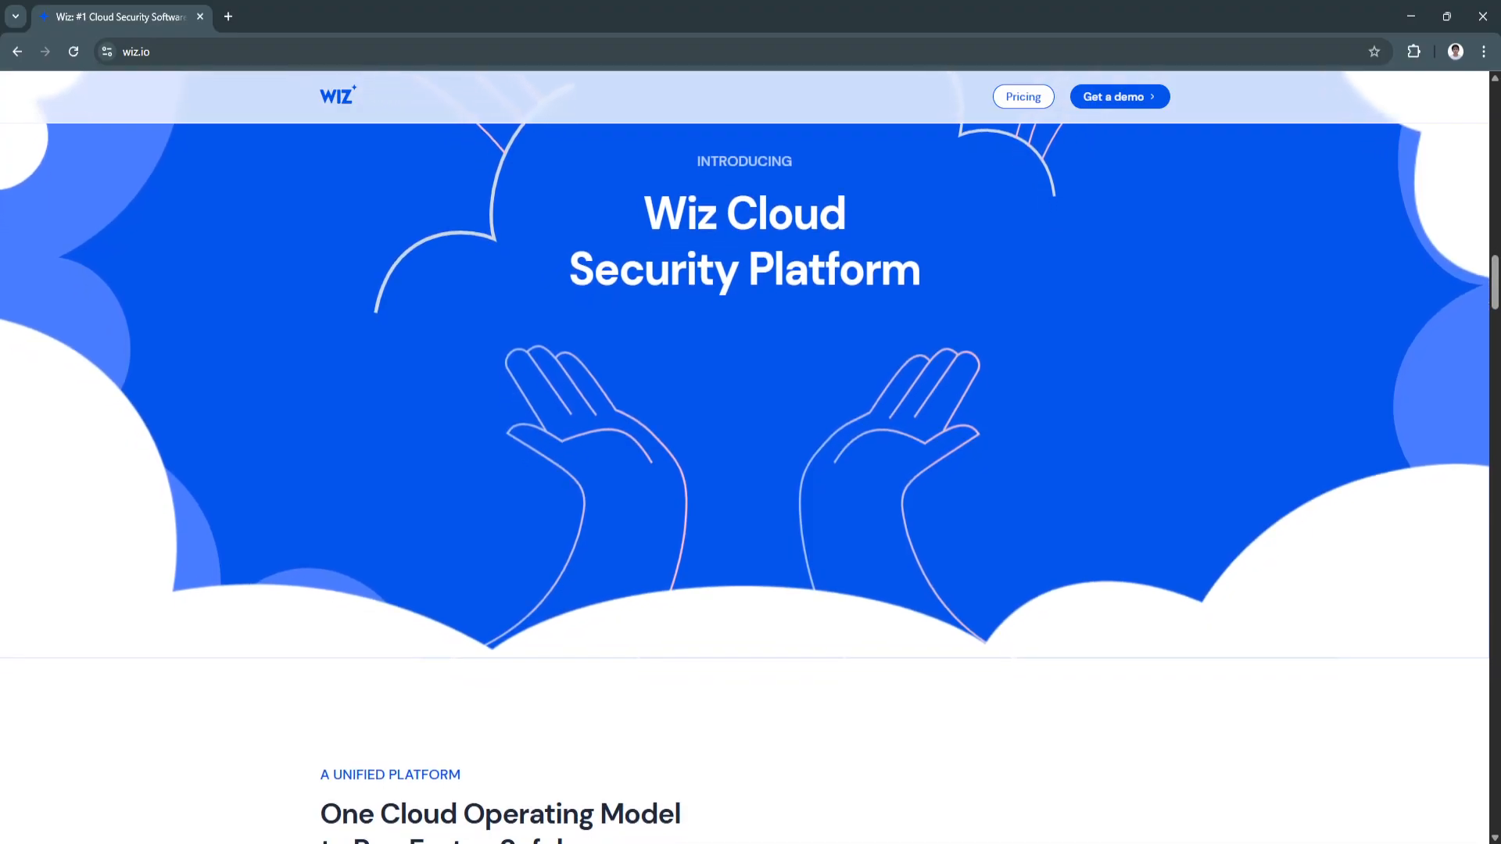
{"action": "scroll", "scroll_direction": "down", "scroll_amount": 3}
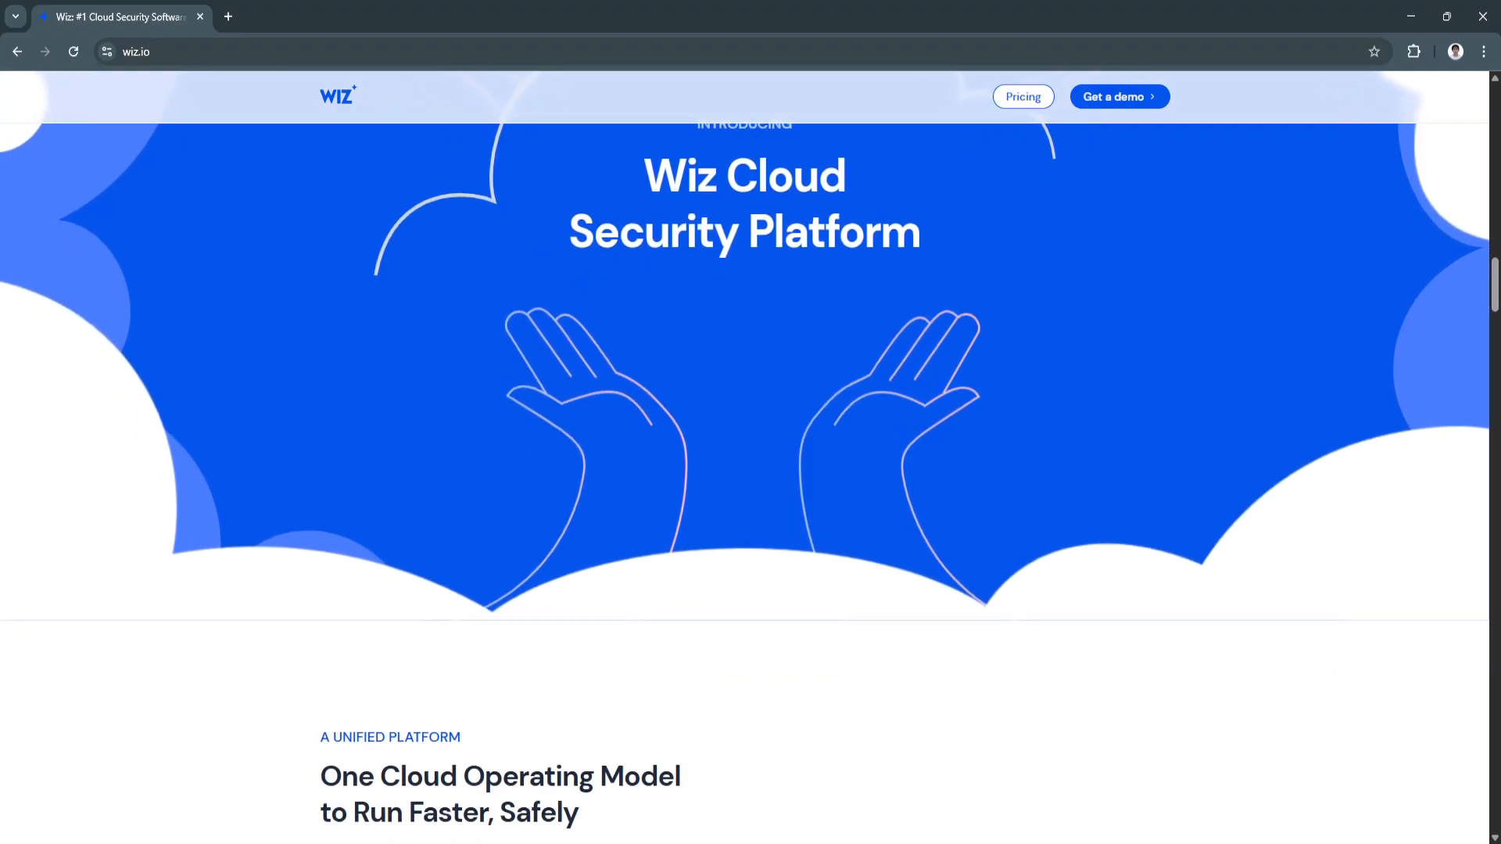
{"action": "scroll", "scroll_direction": "down", "scroll_amount": 3}
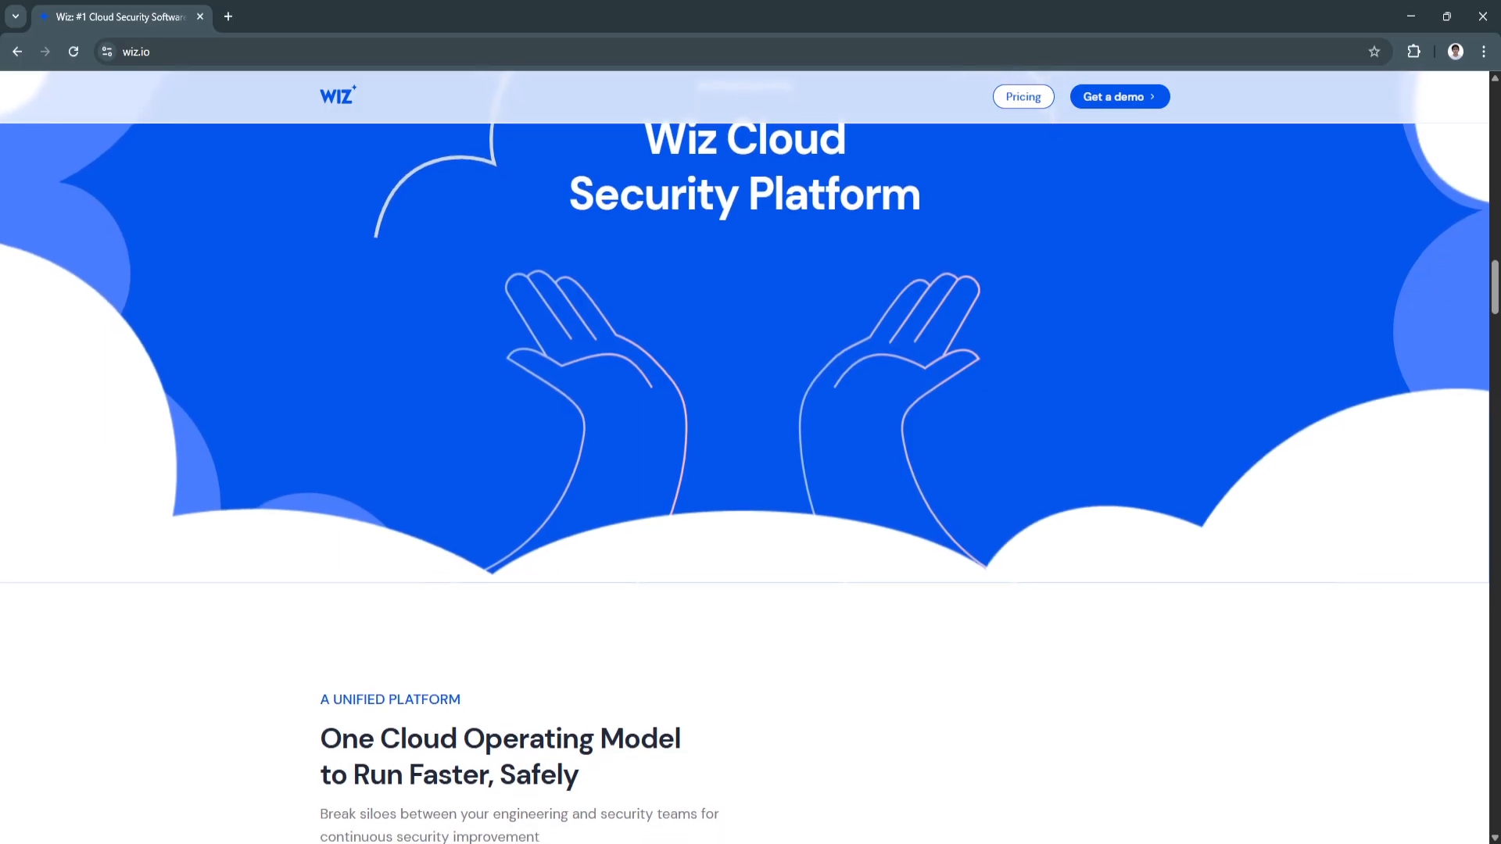
{"action": "scroll", "scroll_direction": "down", "scroll_amount": 3}
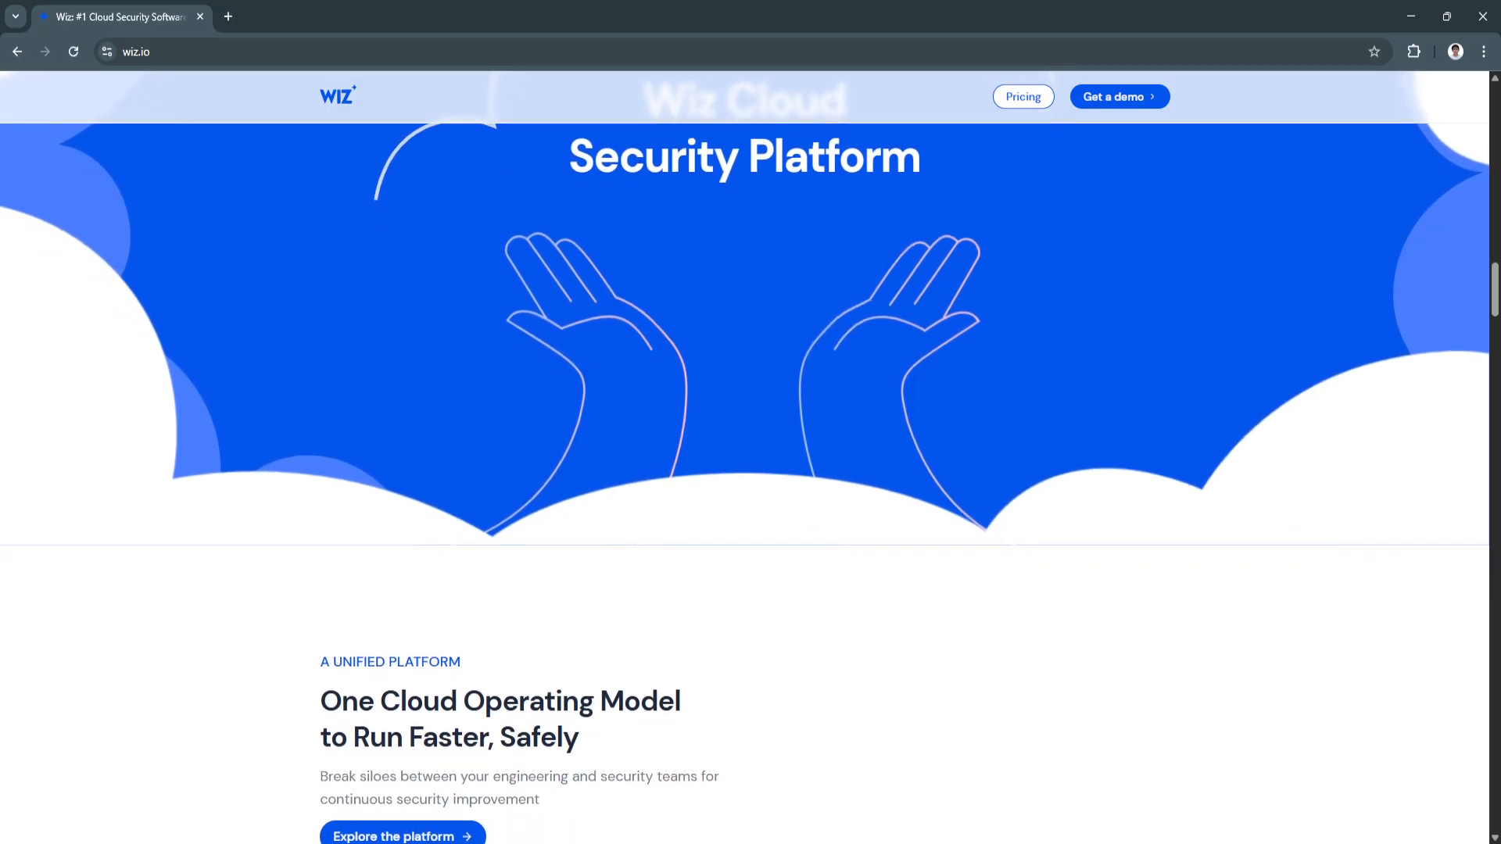
{"action": "scroll", "scroll_direction": "down", "scroll_amount": 3}
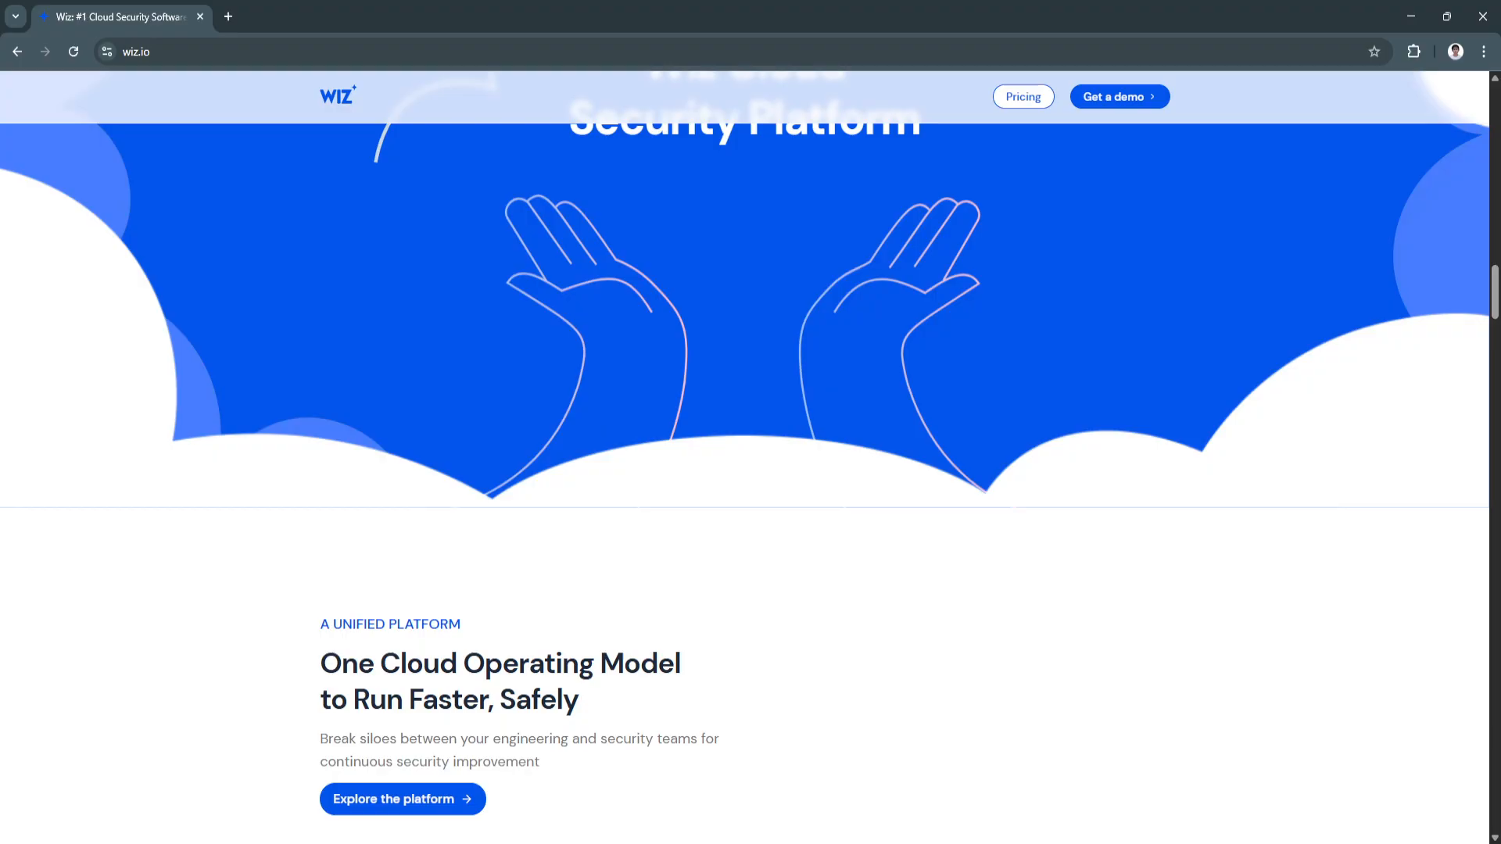
{"action": "scroll", "scroll_direction": "down", "scroll_amount": 3}
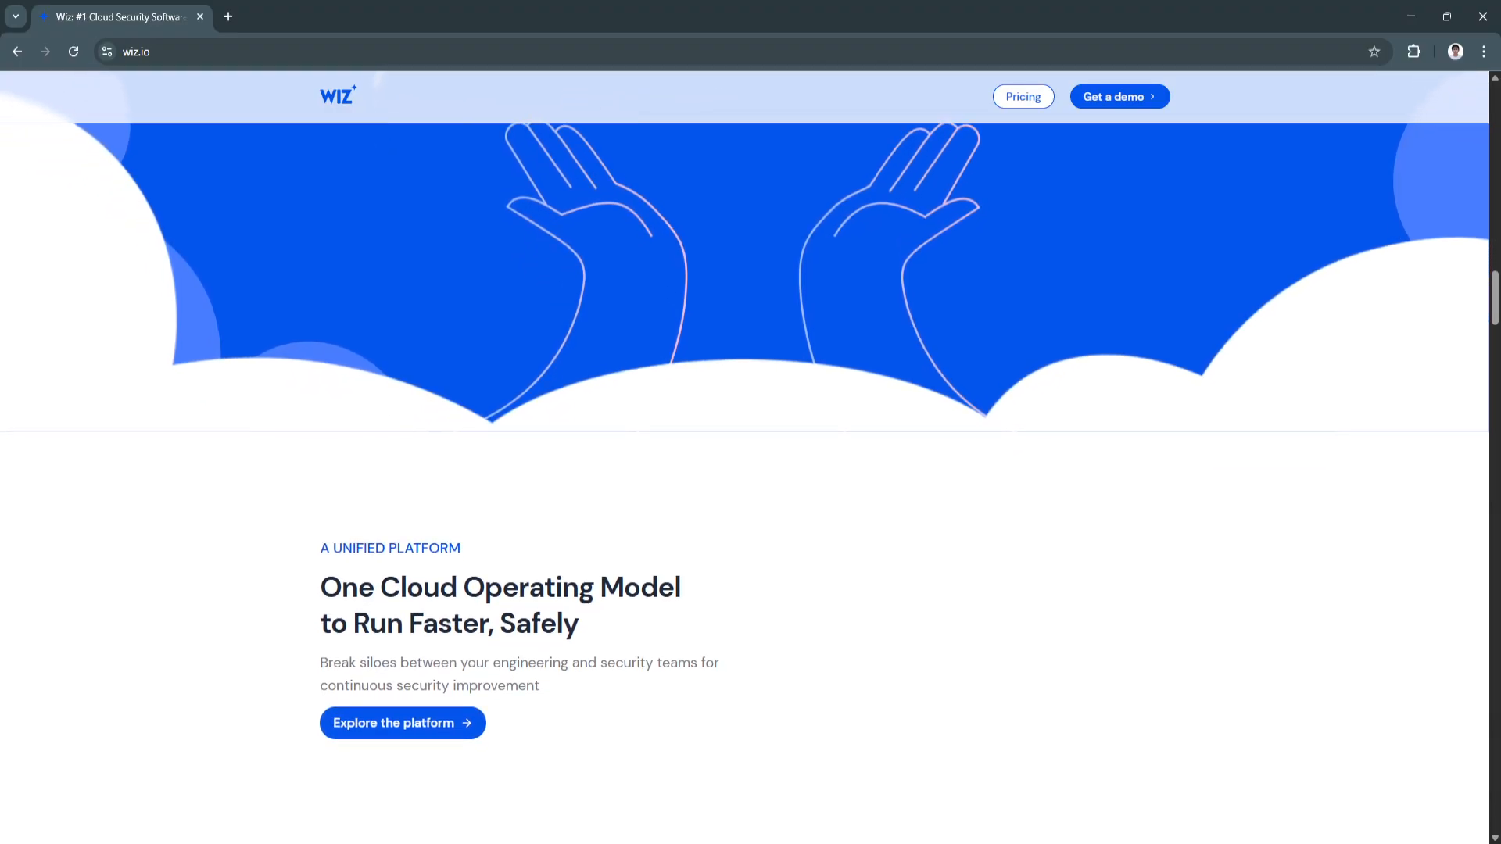
{"action": "scroll", "scroll_direction": "down", "scroll_amount": 3}
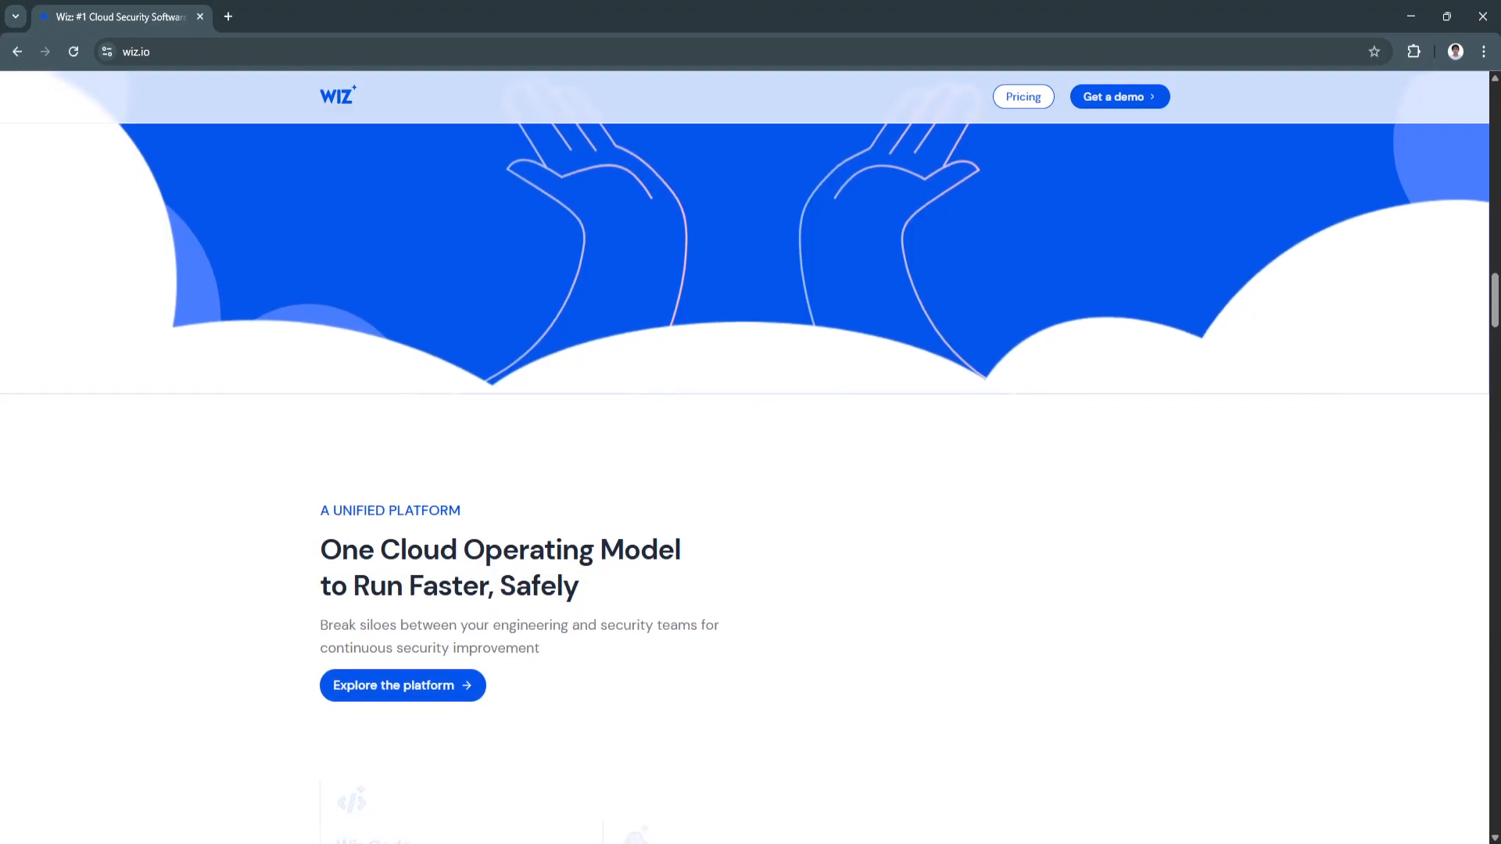
{"action": "scroll", "scroll_direction": "down", "scroll_amount": 3}
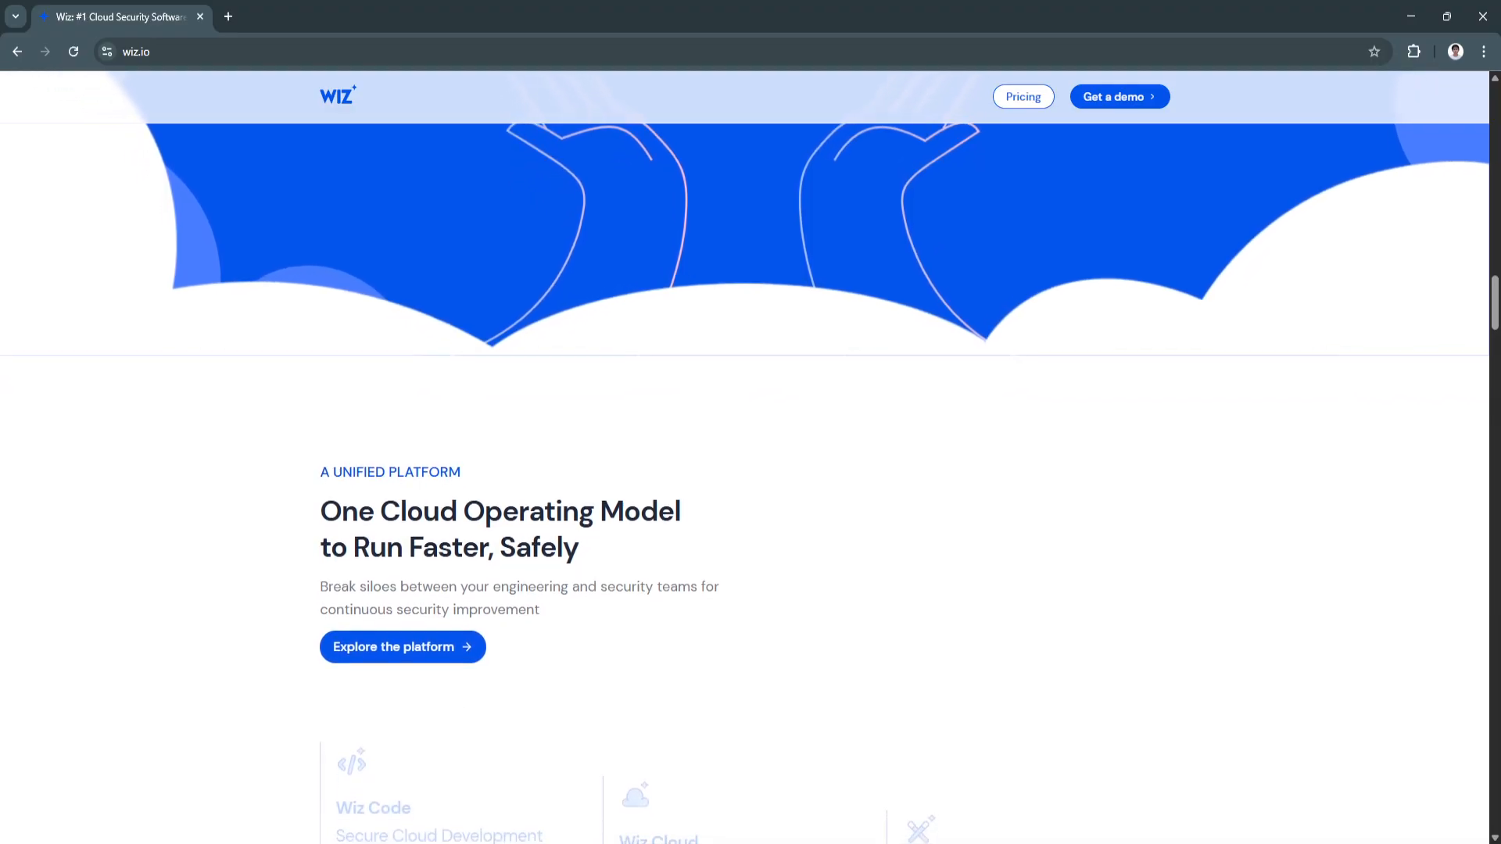
{"action": "scroll", "scroll_direction": "down", "scroll_amount": 3}
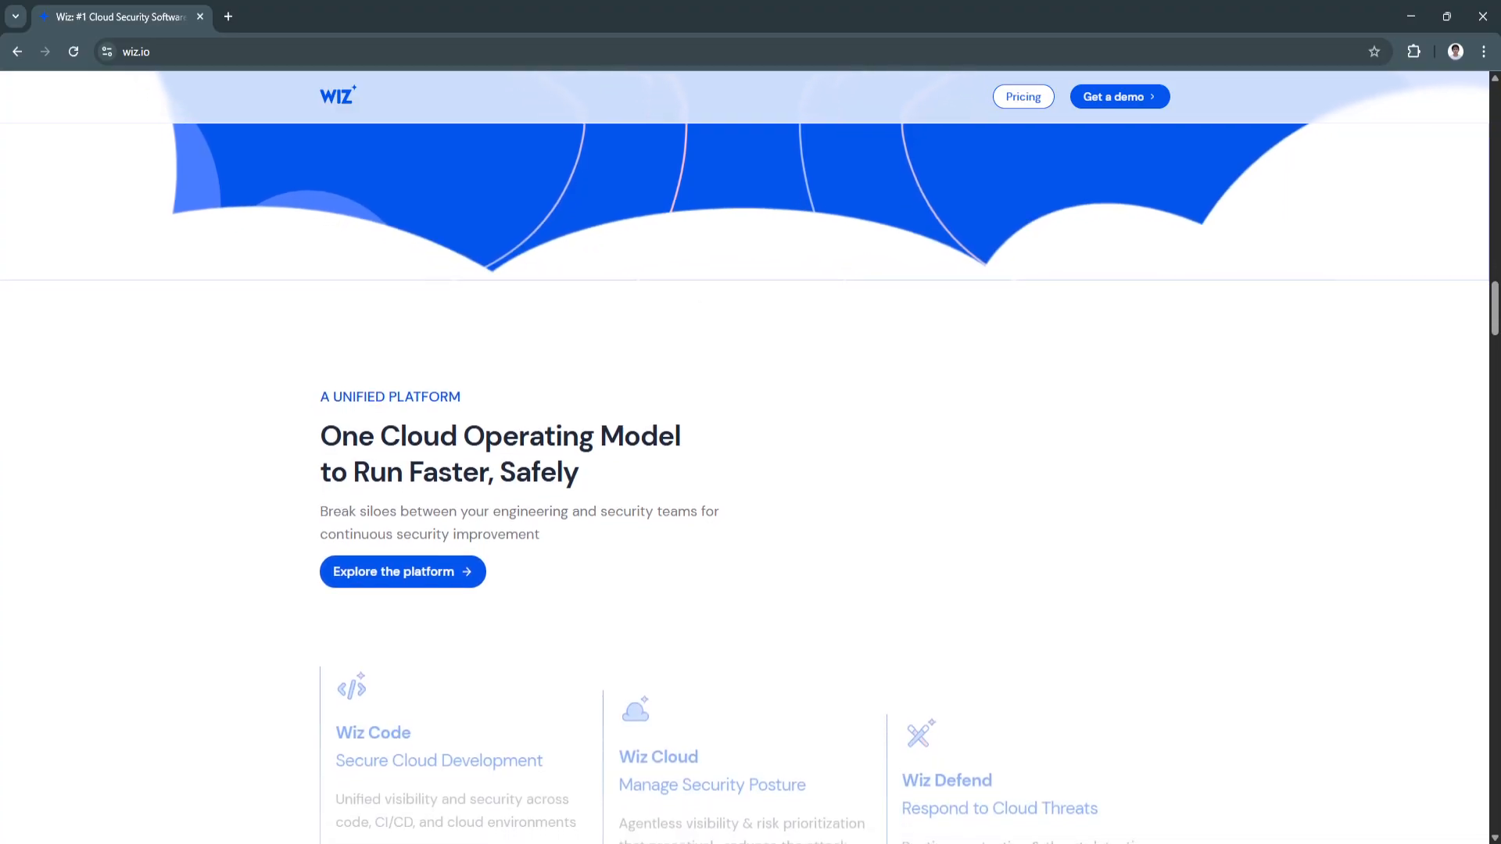
{"action": "scroll", "scroll_direction": "up", "scroll_amount": 3}
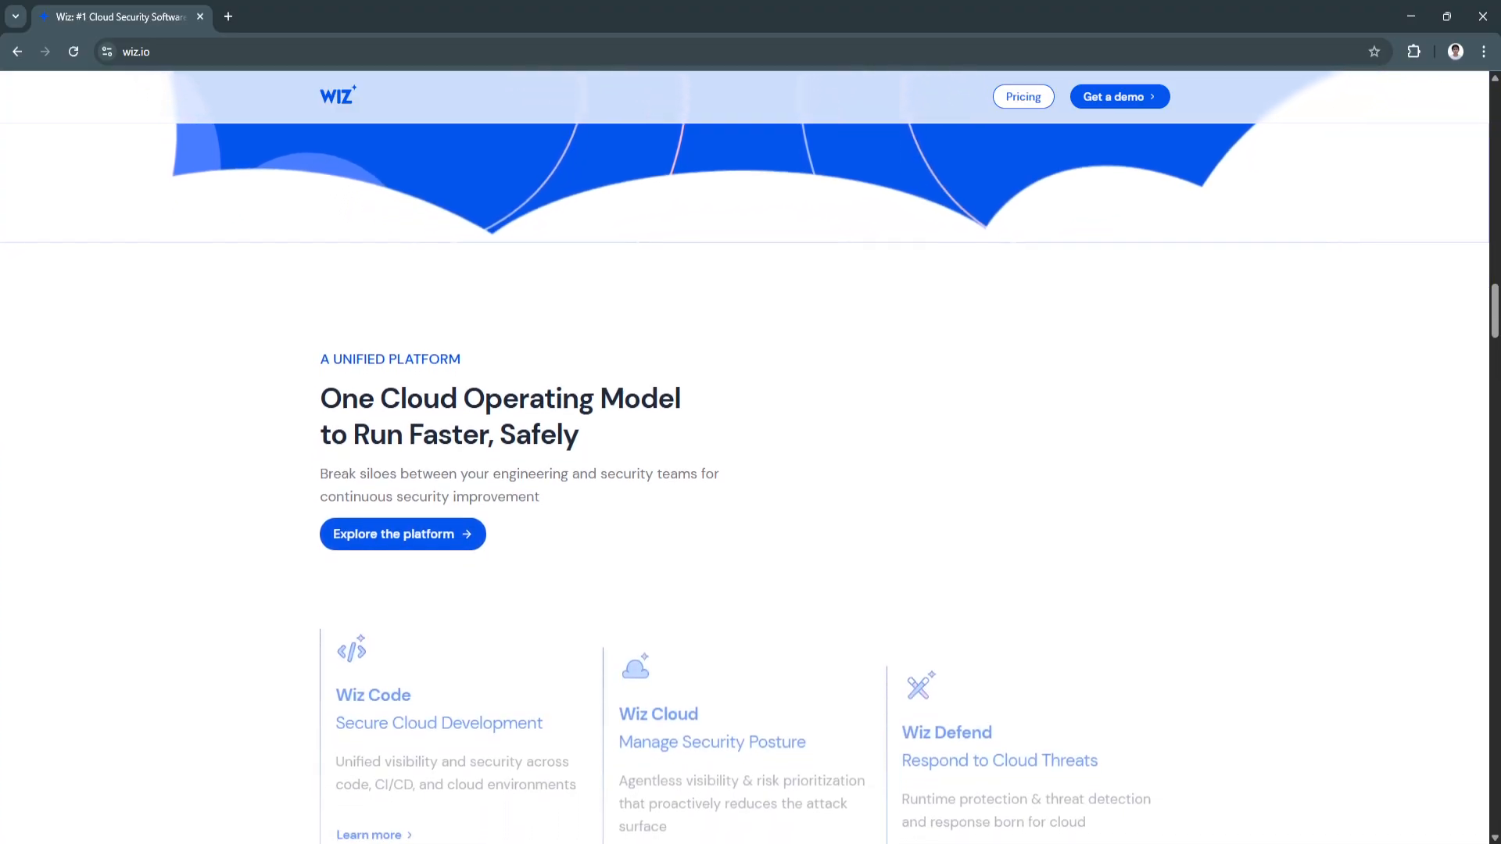
{"action": "scroll", "scroll_direction": "down", "scroll_amount": 3}
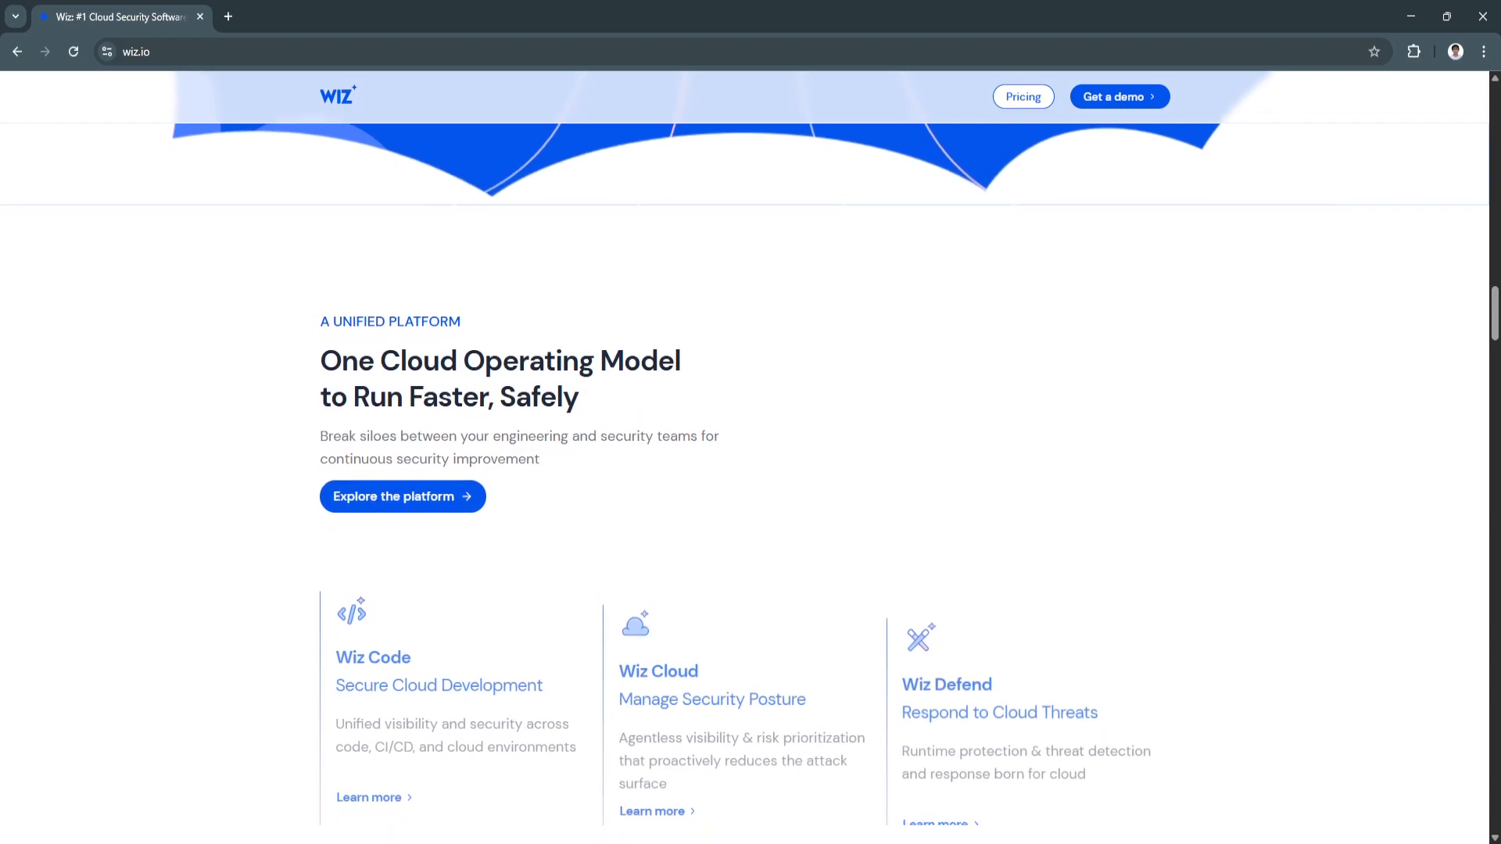
{"action": "scroll", "scroll_direction": "down", "scroll_amount": 3}
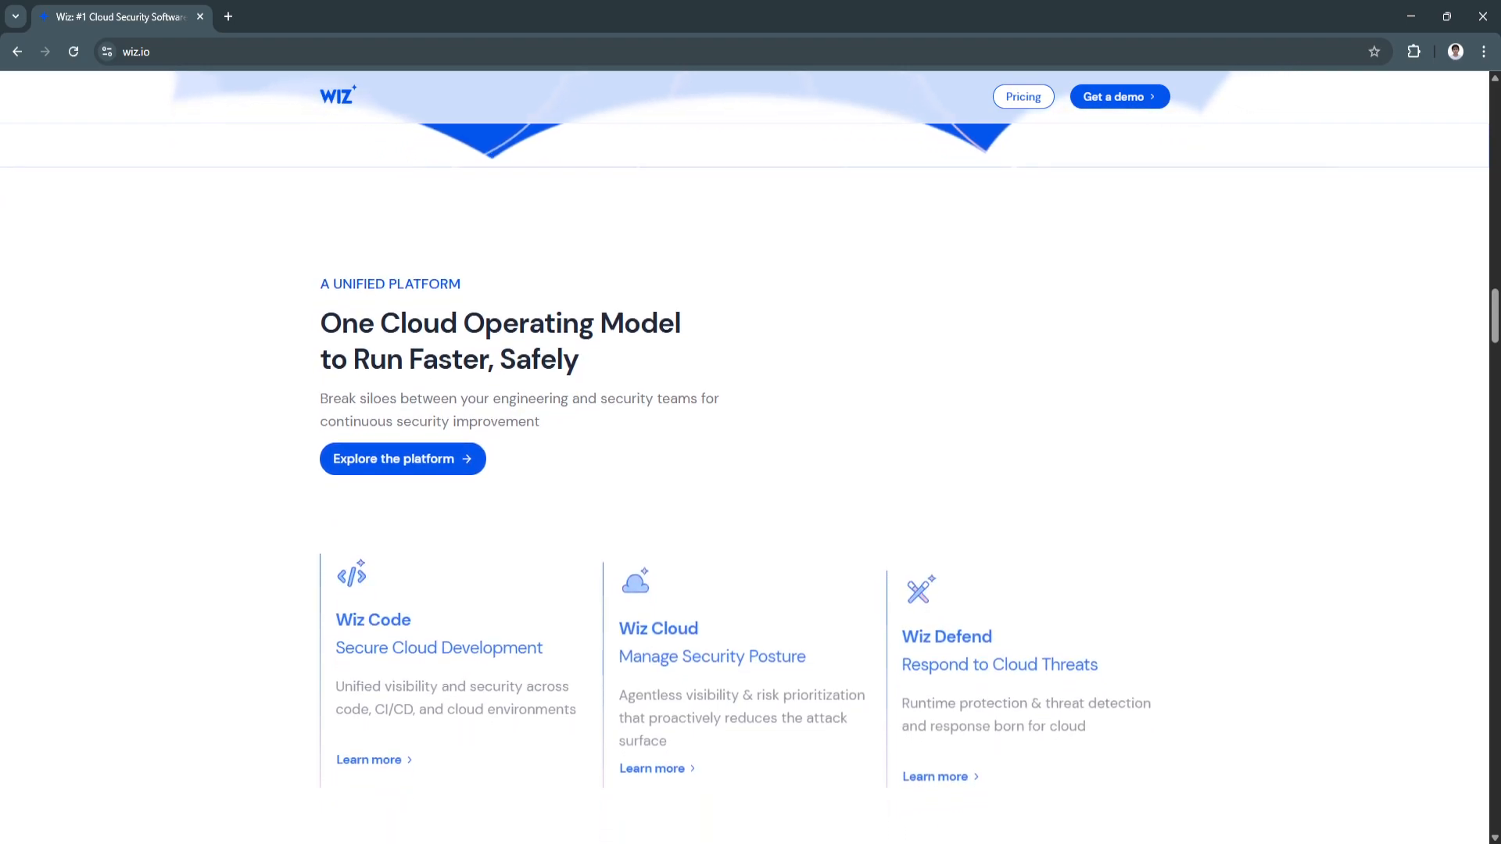
{"action": "scroll", "scroll_direction": "up", "scroll_amount": 3}
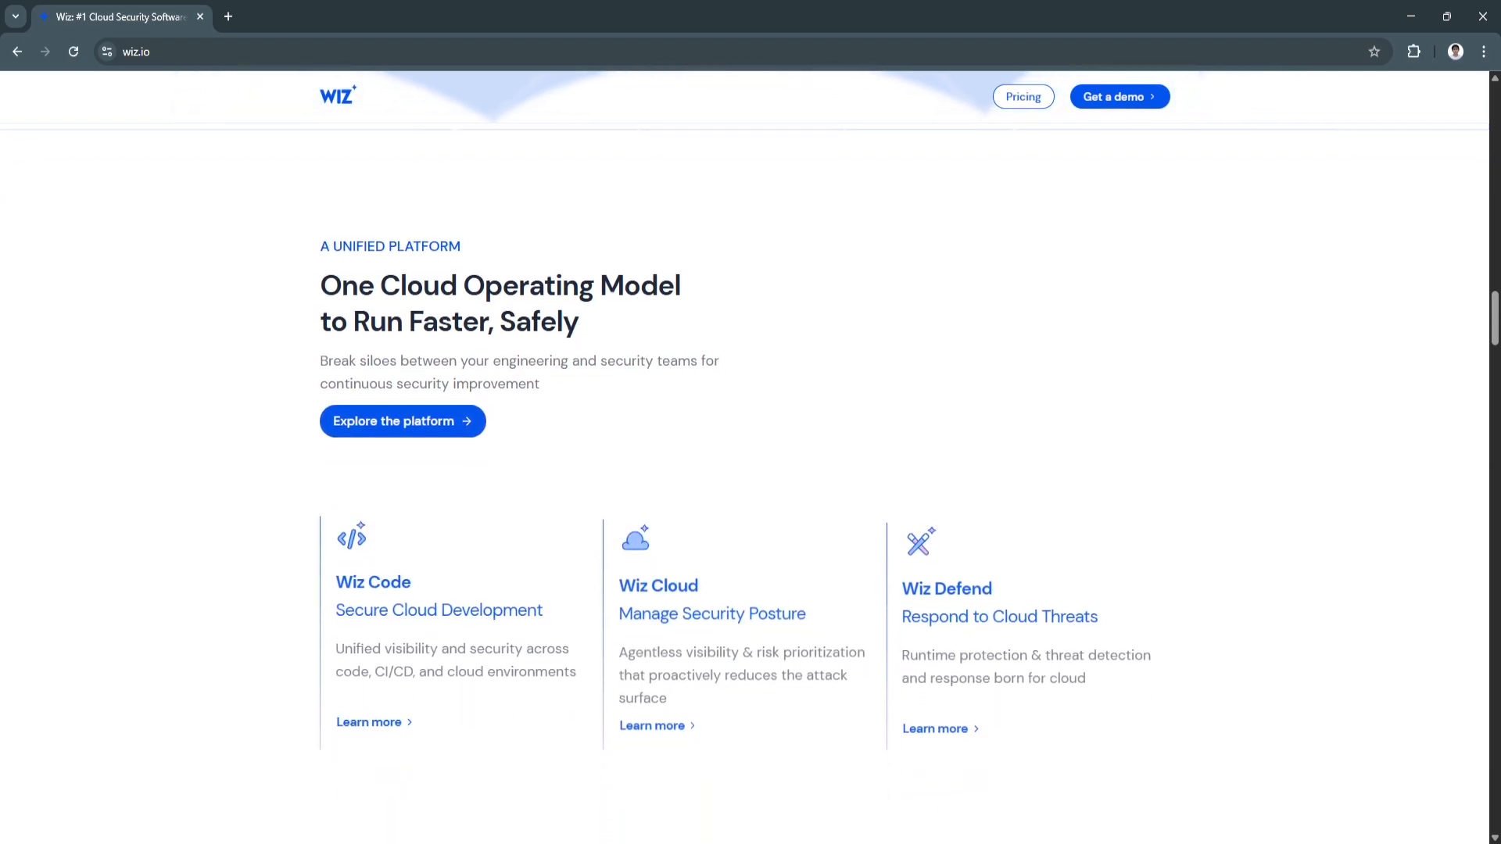
{"action": "scroll", "scroll_direction": "up", "scroll_amount": 3}
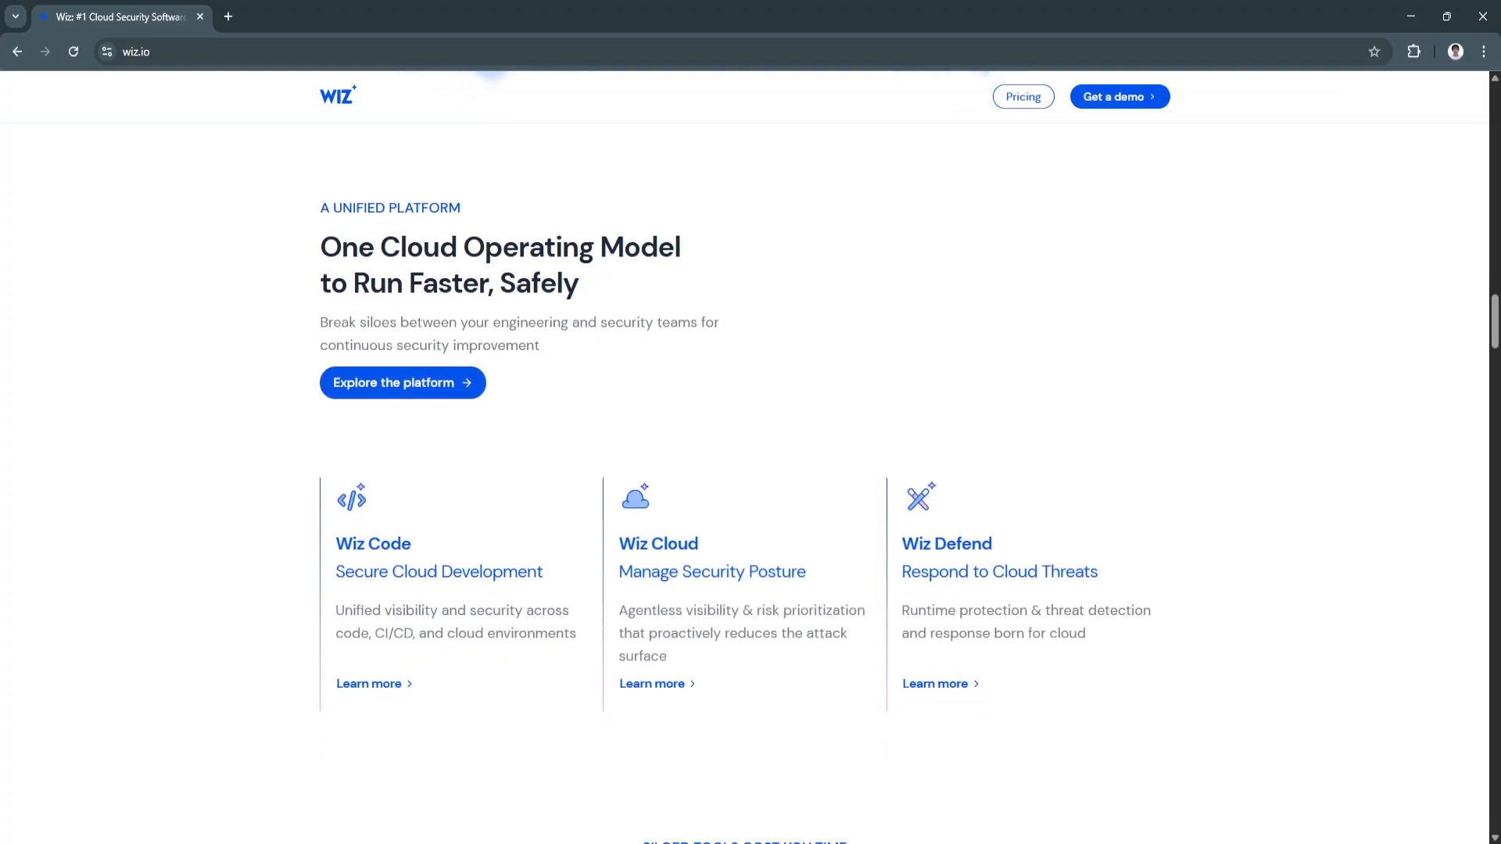
{"action": "scroll", "scroll_direction": "down", "scroll_amount": 3}
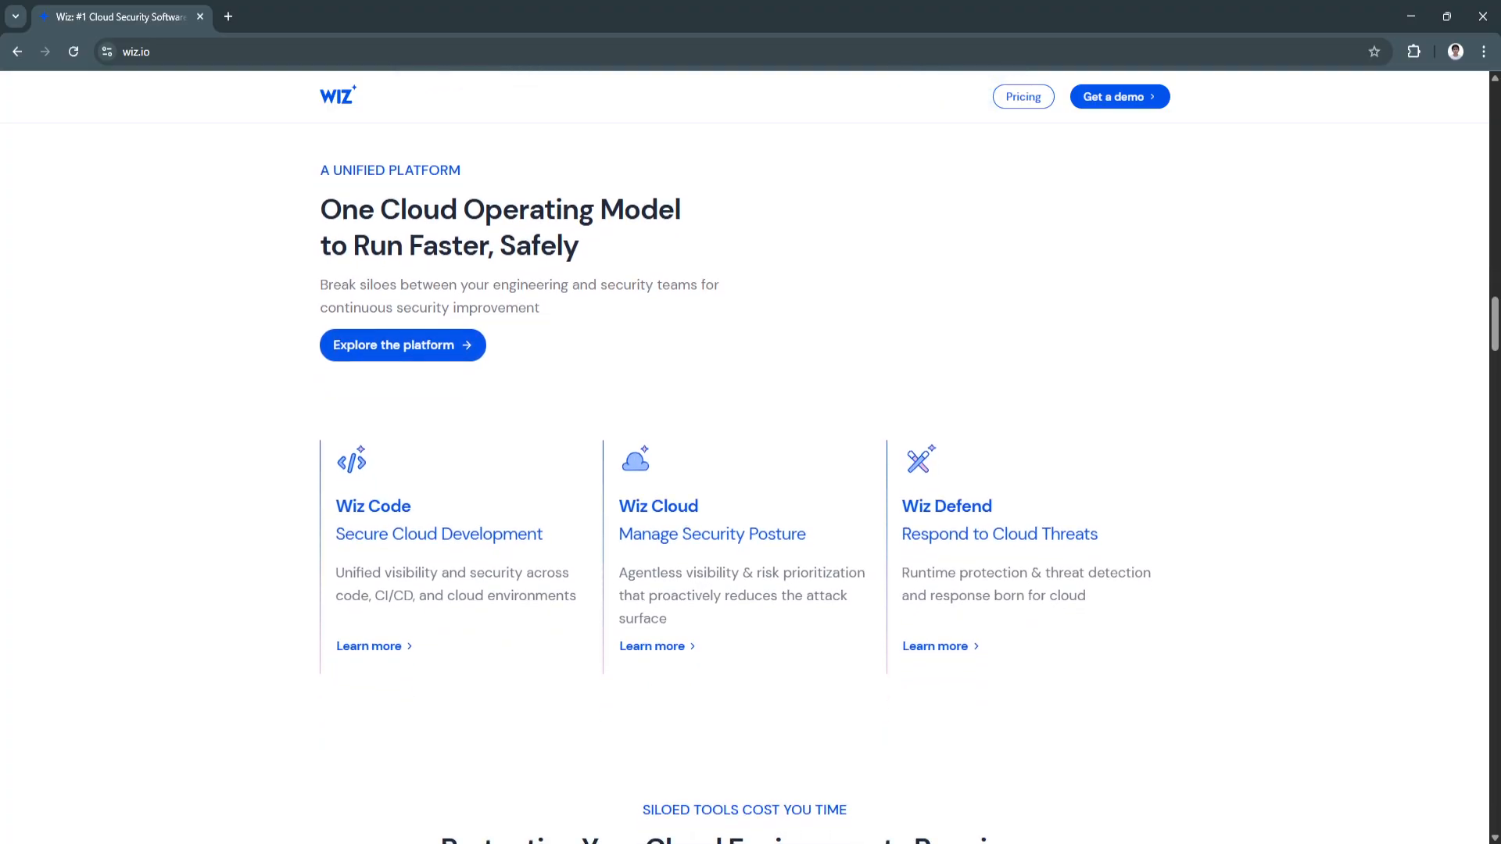
{"action": "scroll", "scroll_direction": "down", "scroll_amount": 3}
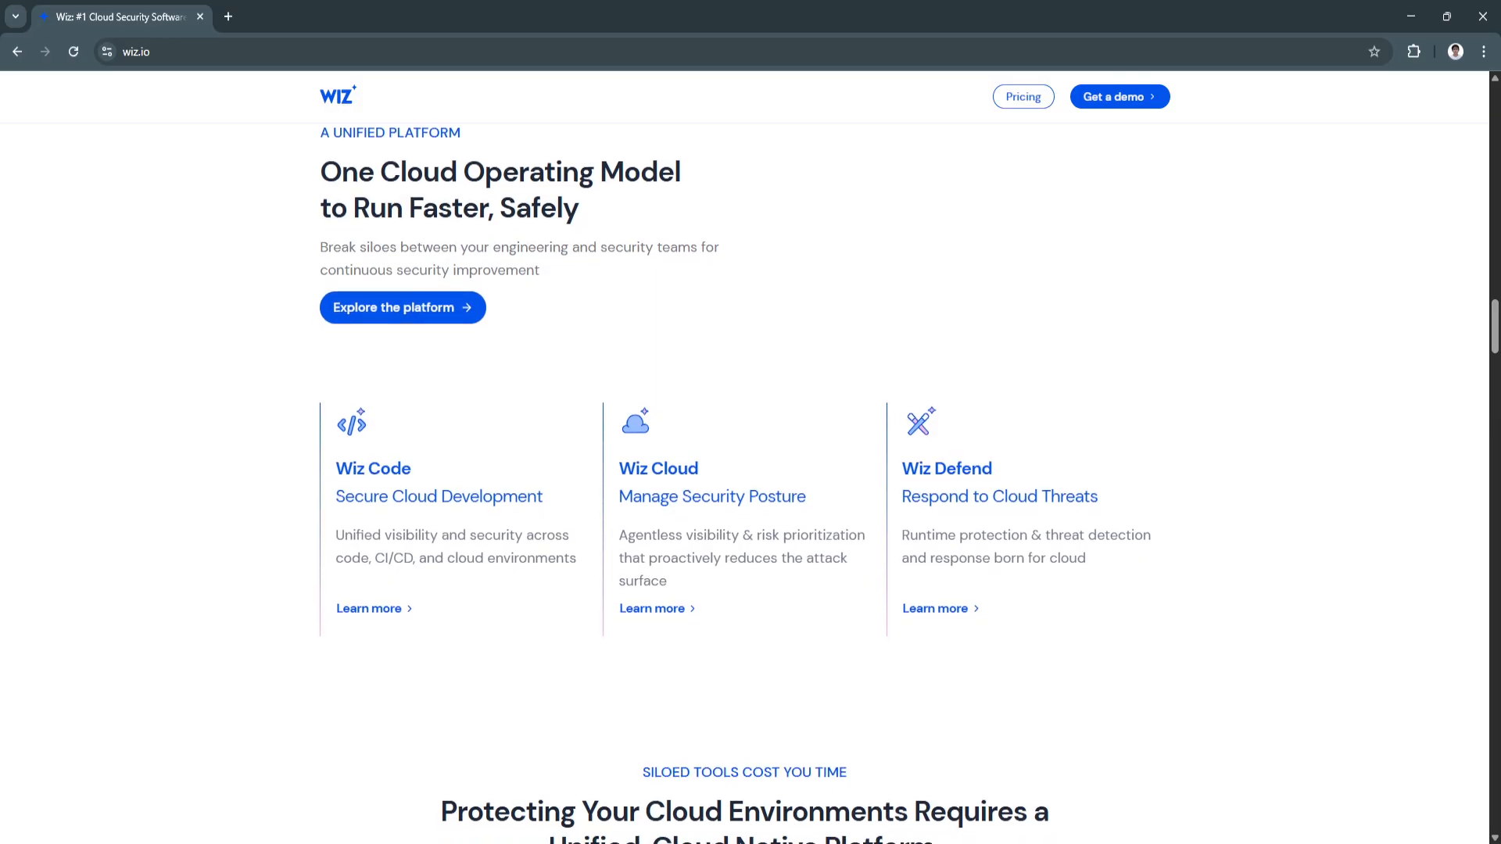
{"action": "scroll", "scroll_direction": "down", "scroll_amount": 3}
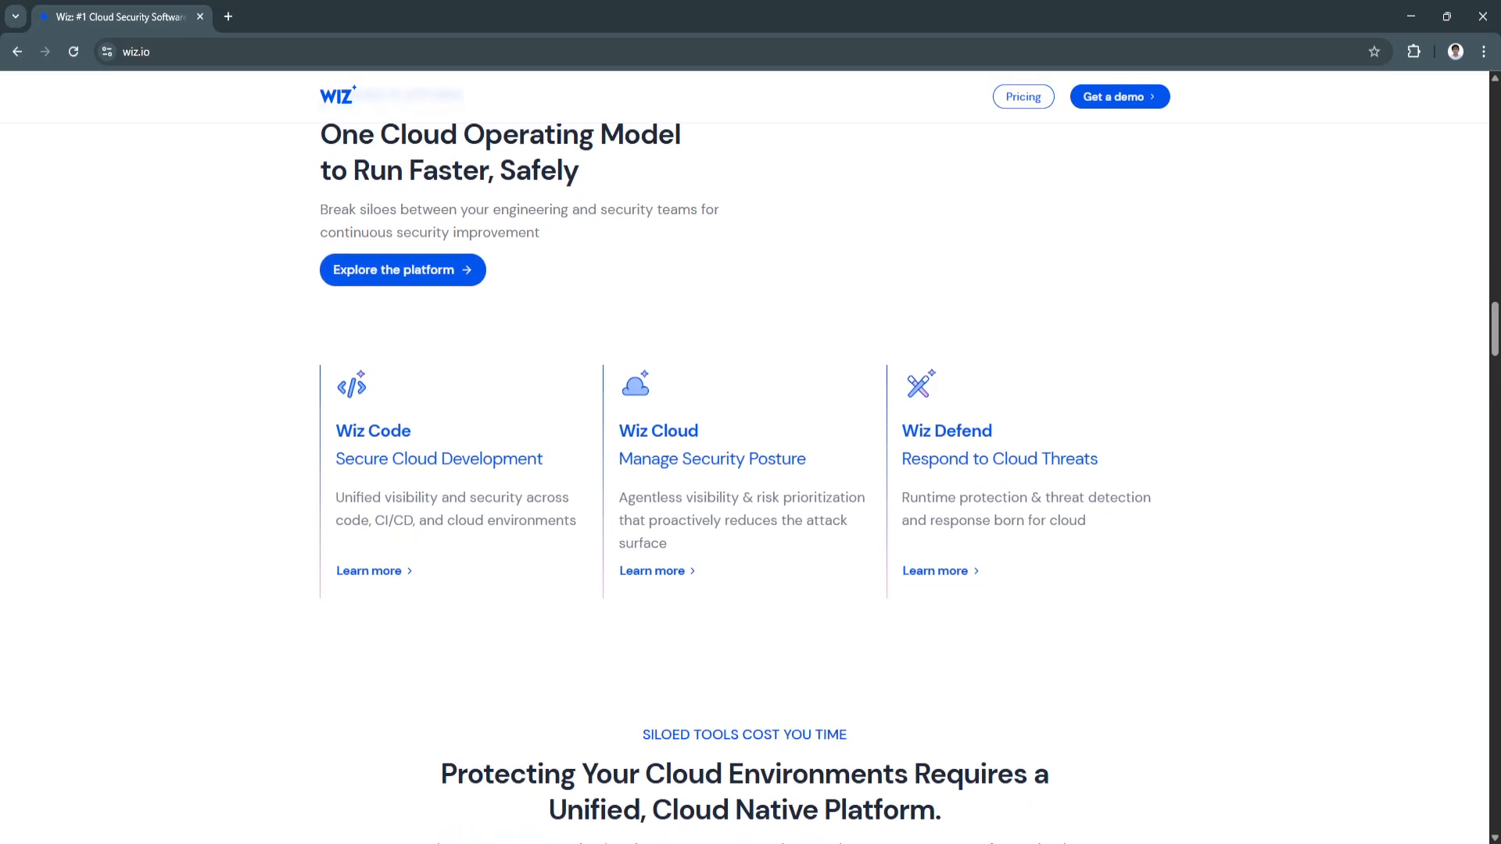
{"action": "scroll", "scroll_direction": "down", "scroll_amount": 3}
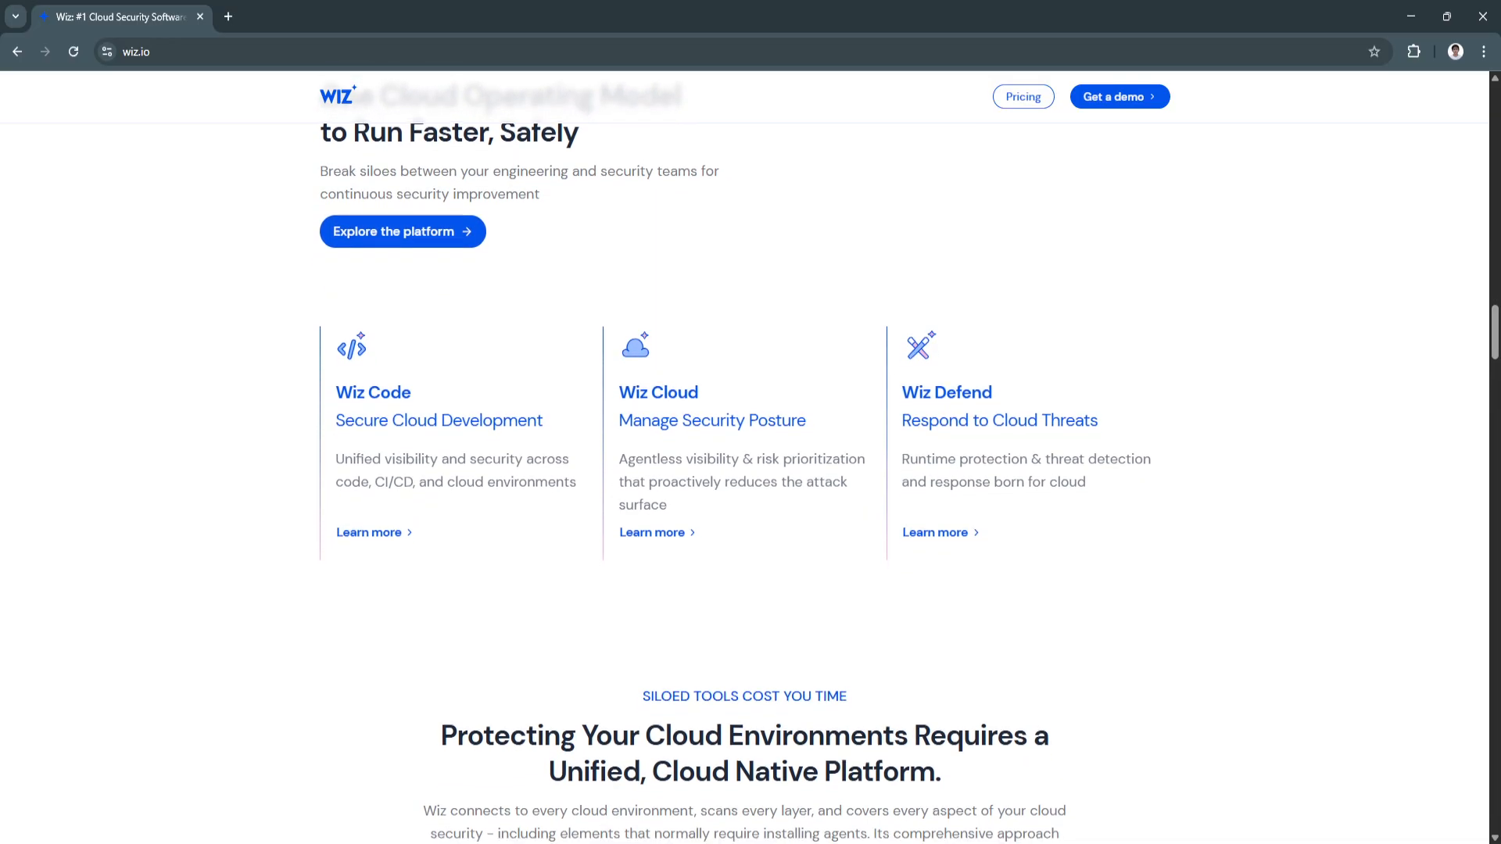
{"action": "scroll", "scroll_direction": "down", "scroll_amount": 3}
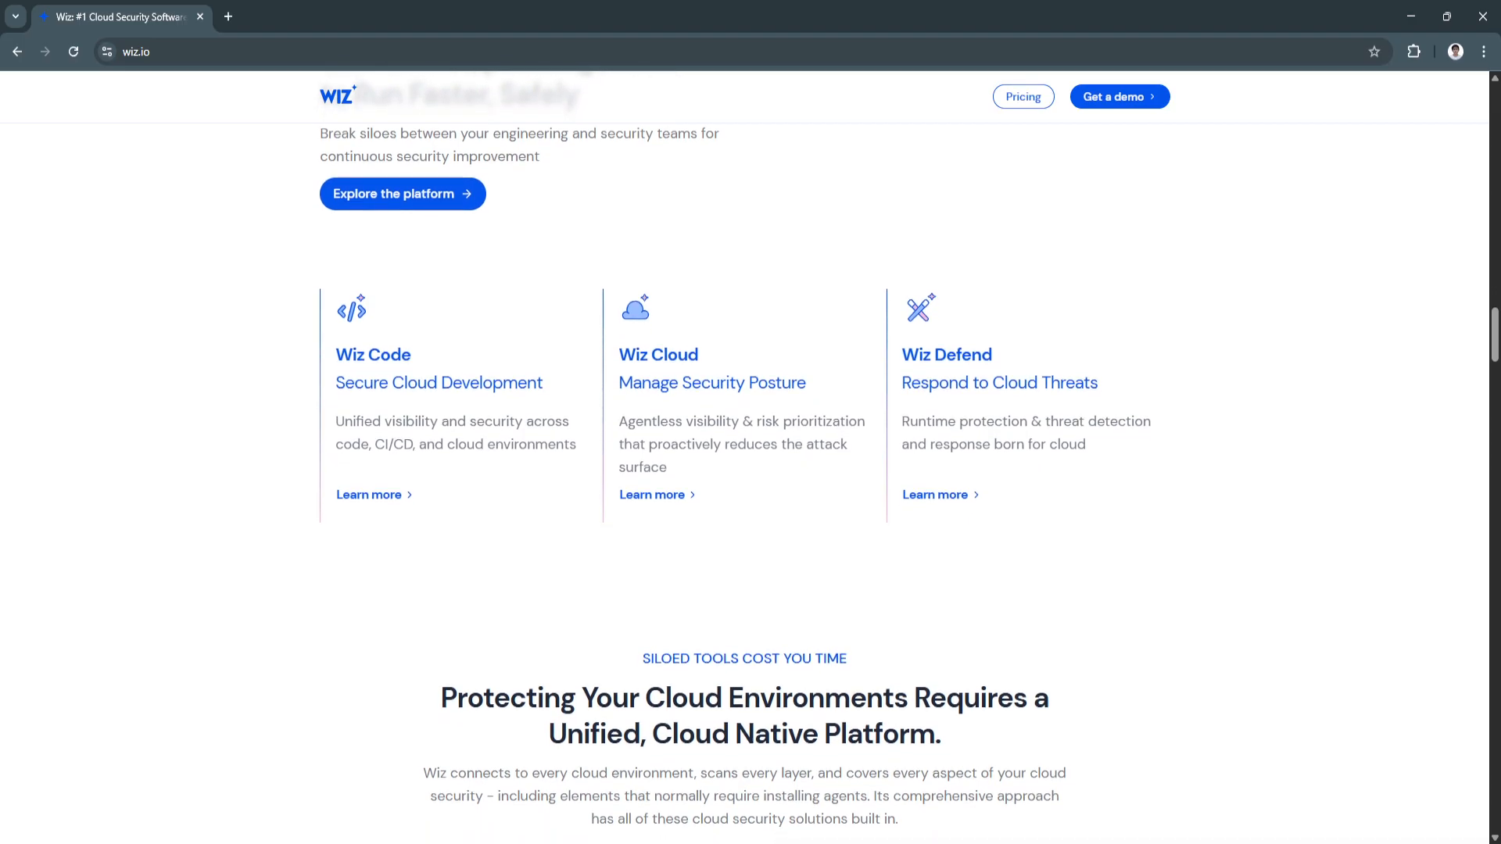
{"action": "scroll", "scroll_direction": "down", "scroll_amount": 3}
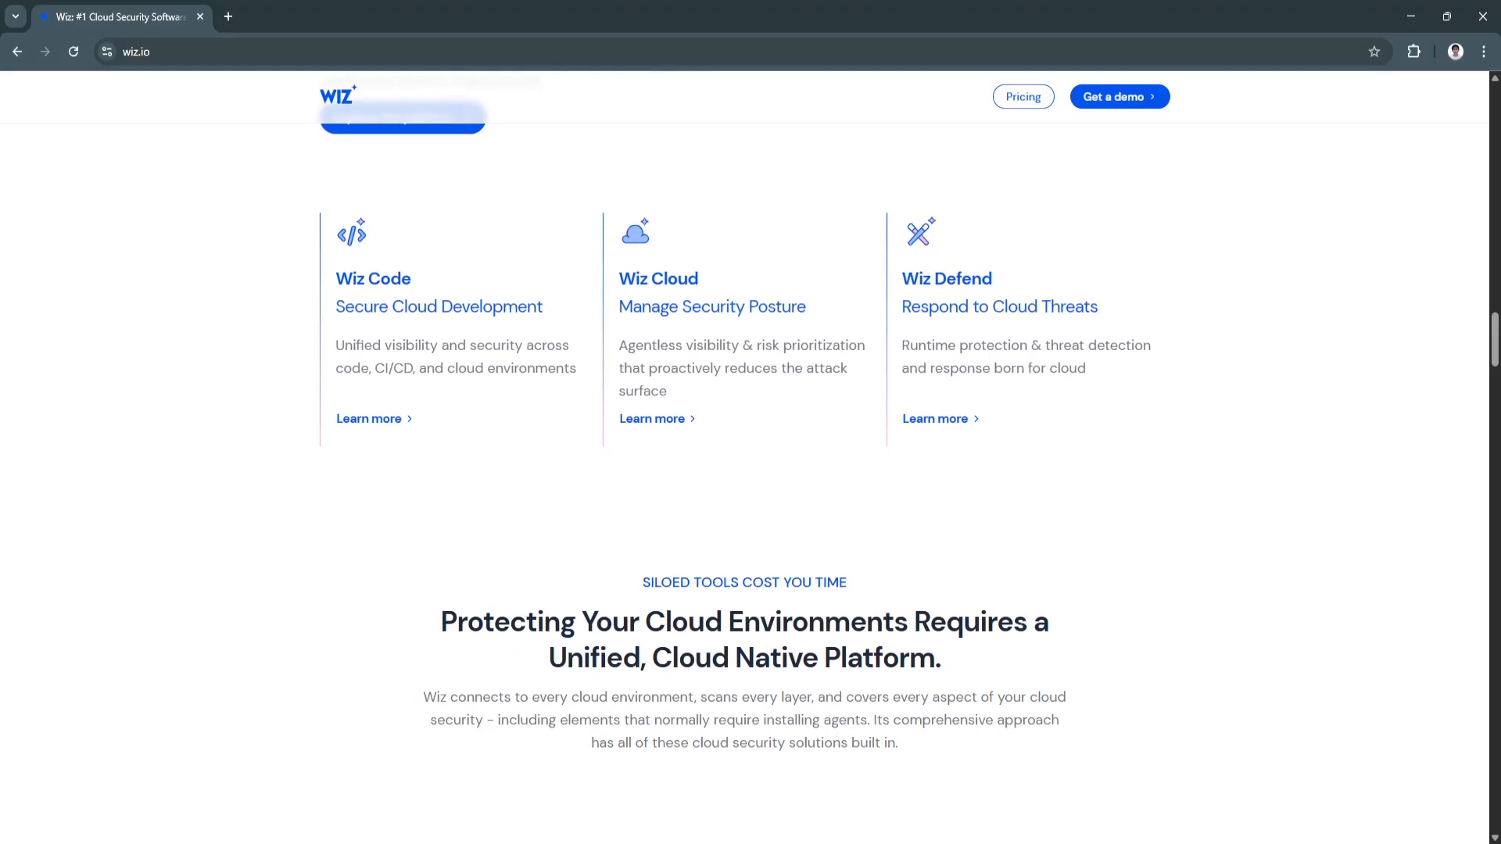
{"action": "scroll", "scroll_direction": "down", "scroll_amount": 3}
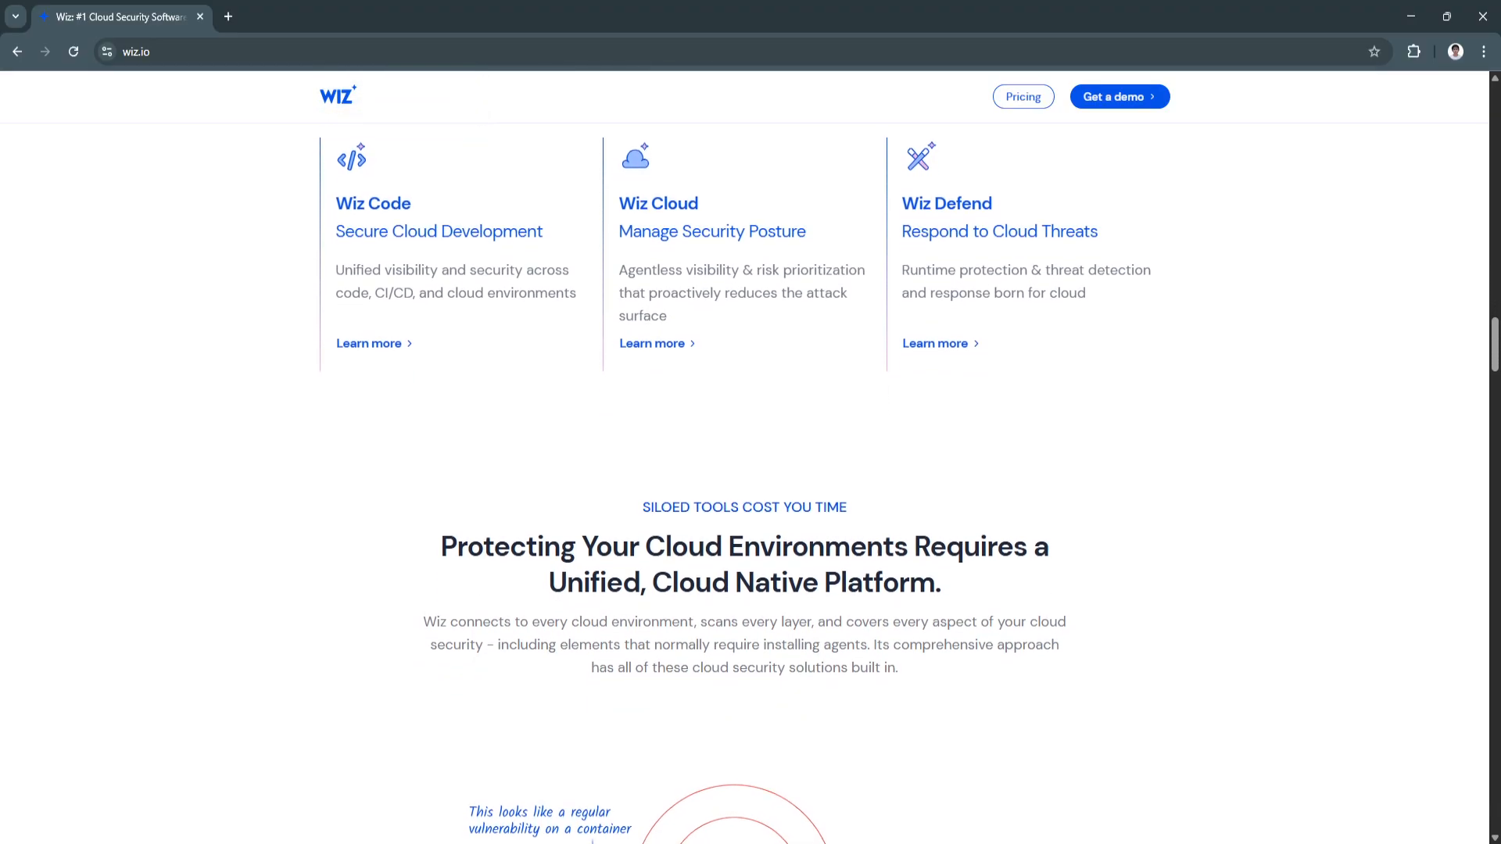
{"action": "scroll", "scroll_direction": "down", "scroll_amount": 3}
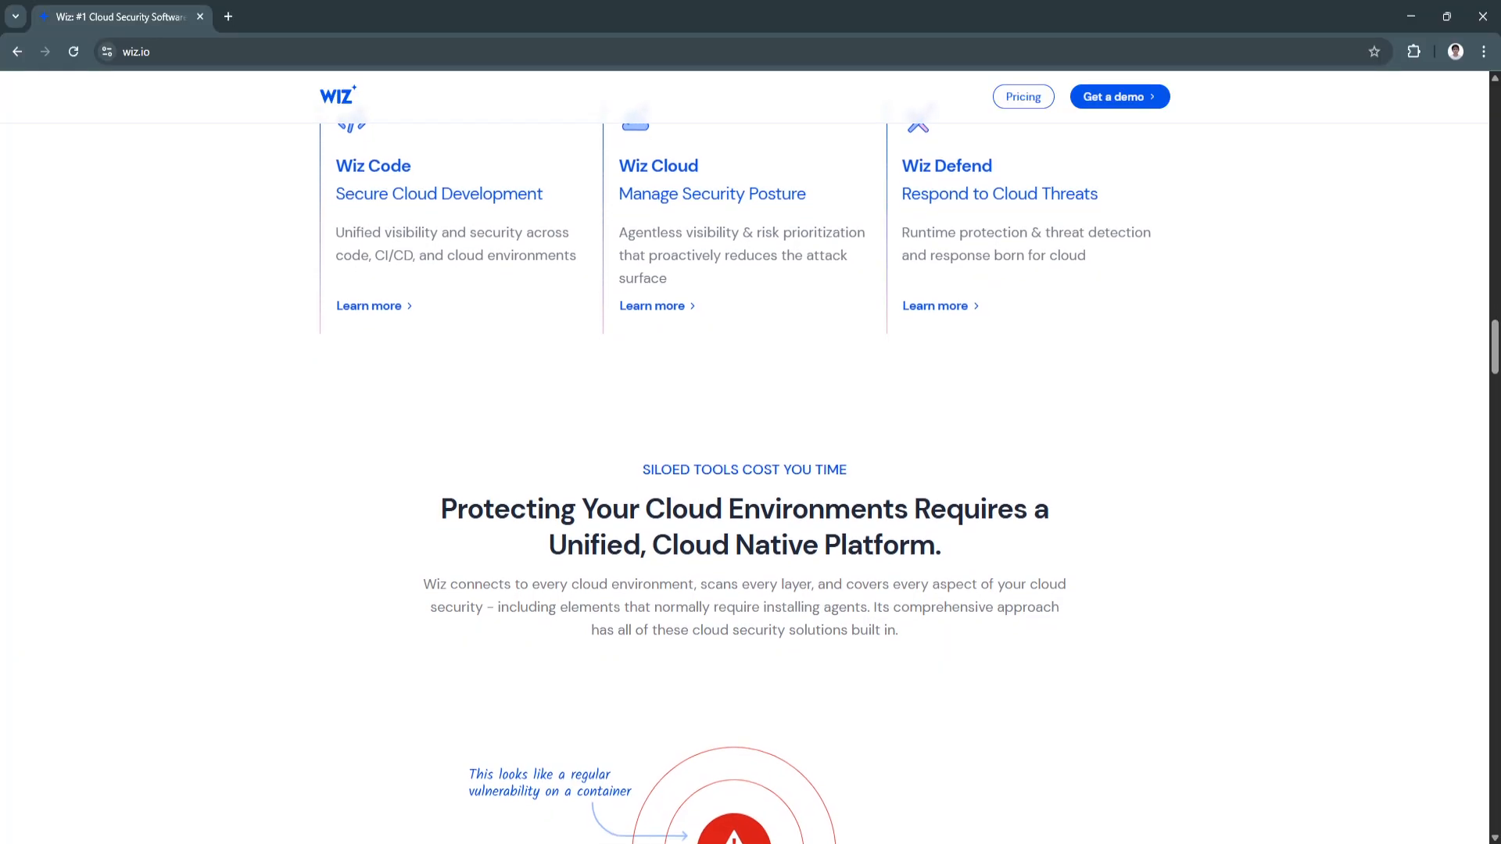
{"action": "scroll", "scroll_direction": "down", "scroll_amount": 3}
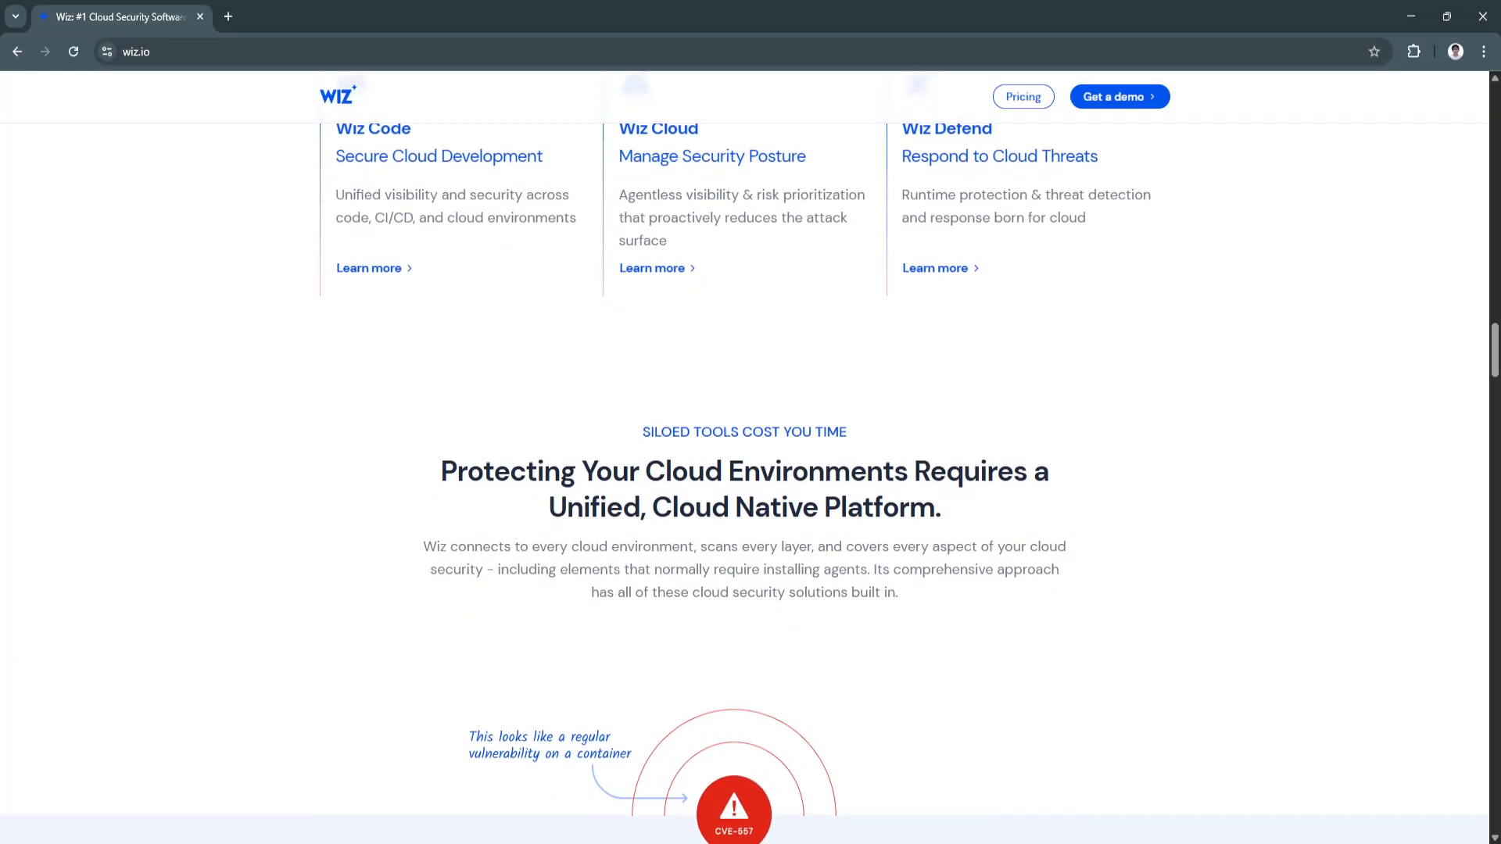
{"action": "scroll", "scroll_direction": "down", "scroll_amount": 3}
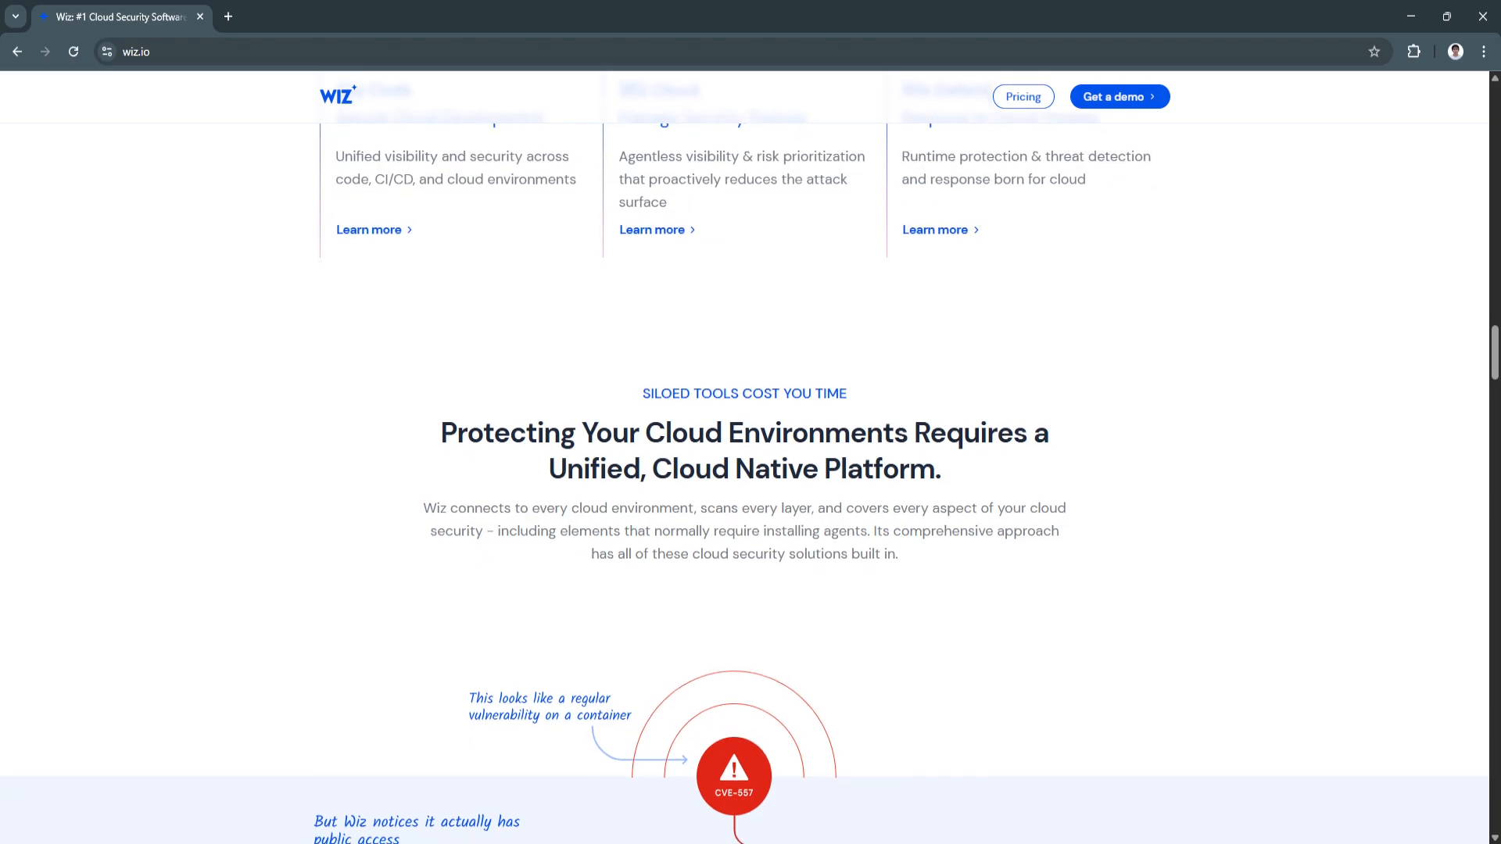
{"action": "scroll", "scroll_direction": "down", "scroll_amount": 3}
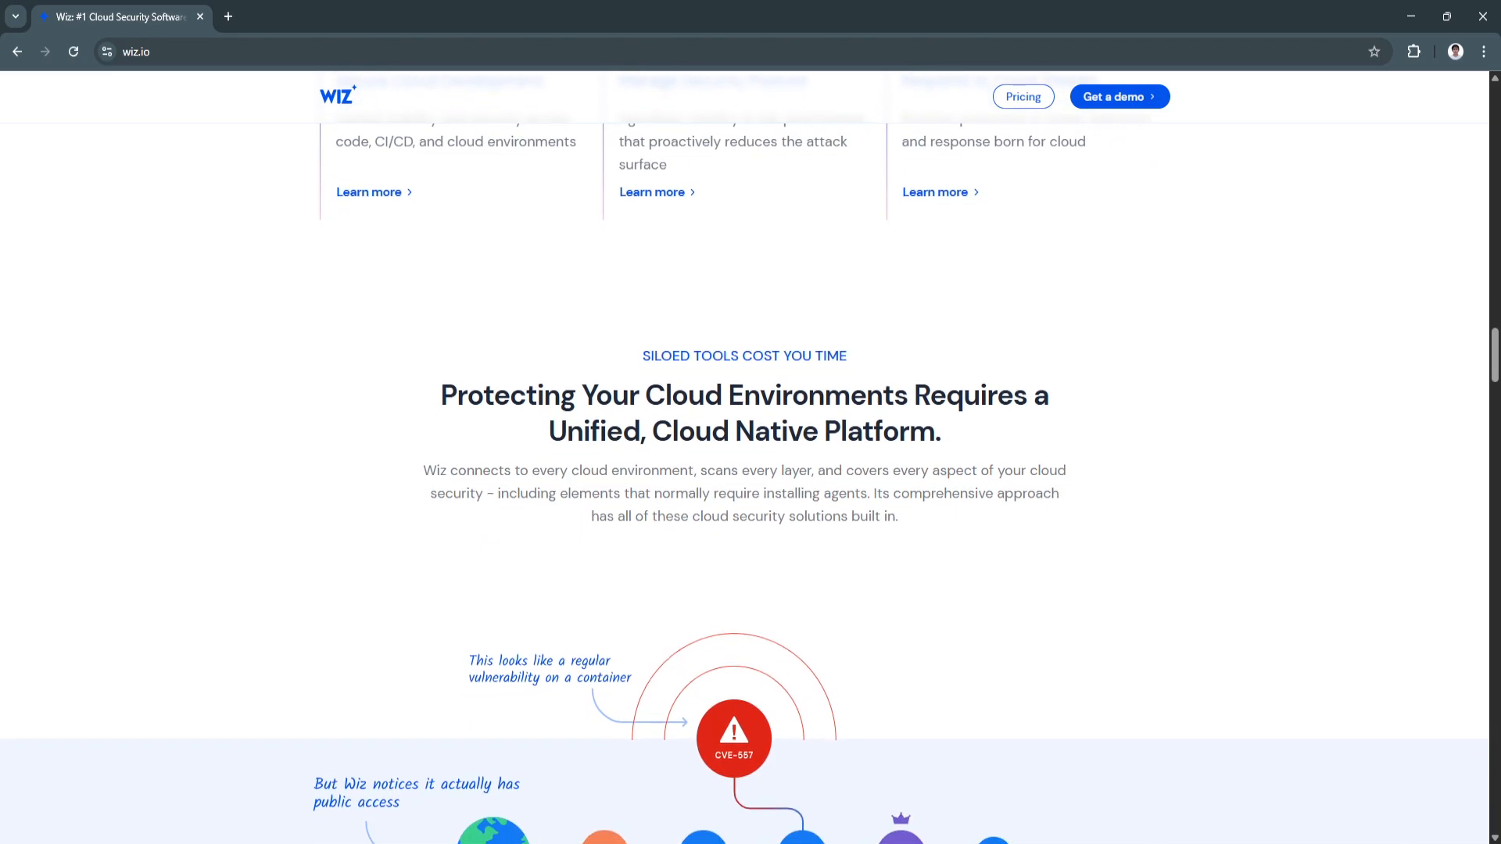
{"action": "scroll", "scroll_direction": "down", "scroll_amount": 3}
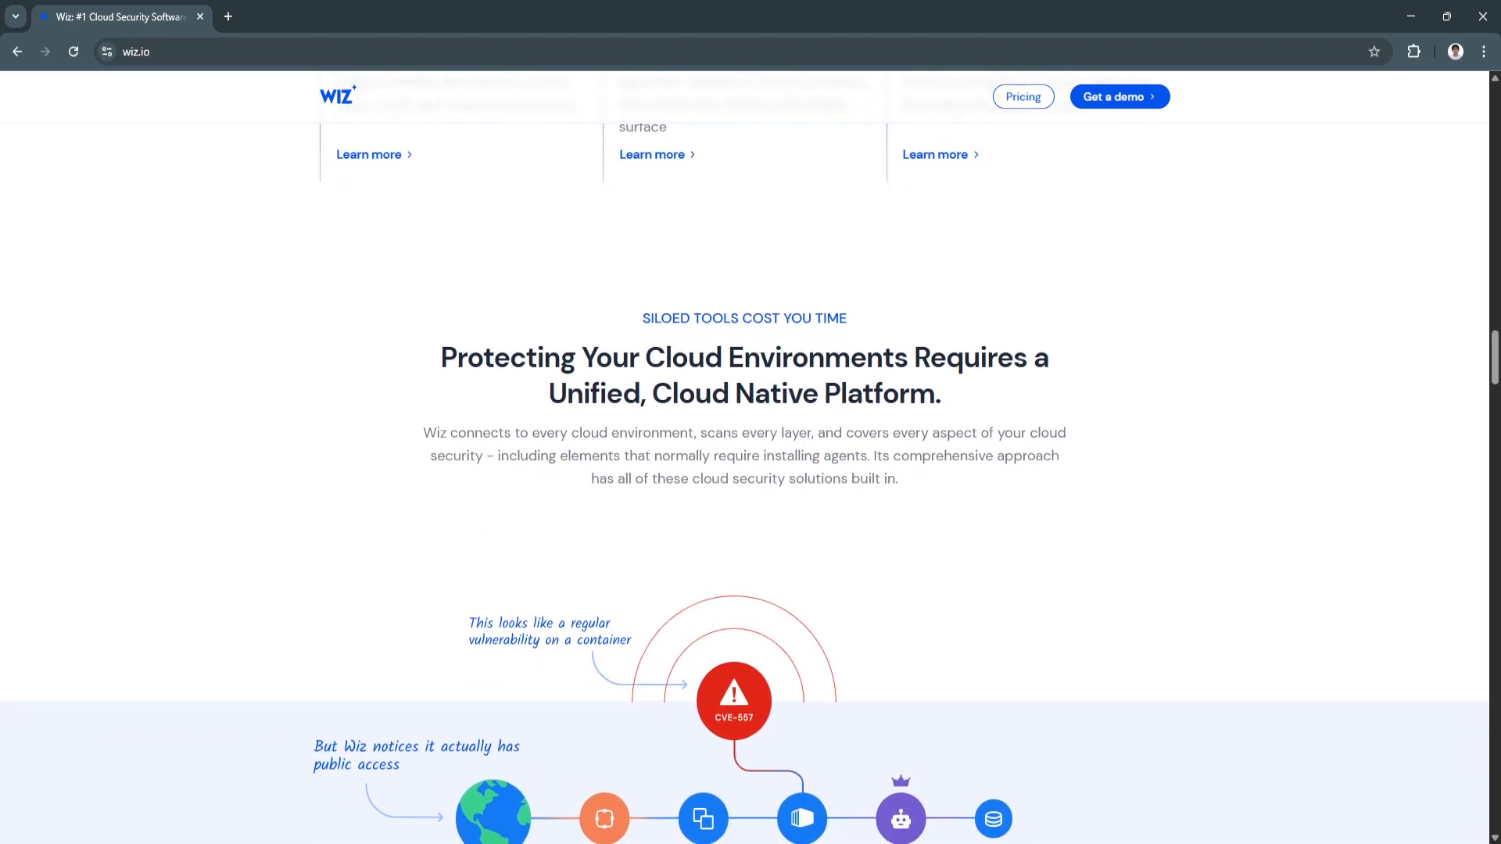
{"action": "scroll", "scroll_direction": "down", "scroll_amount": 3}
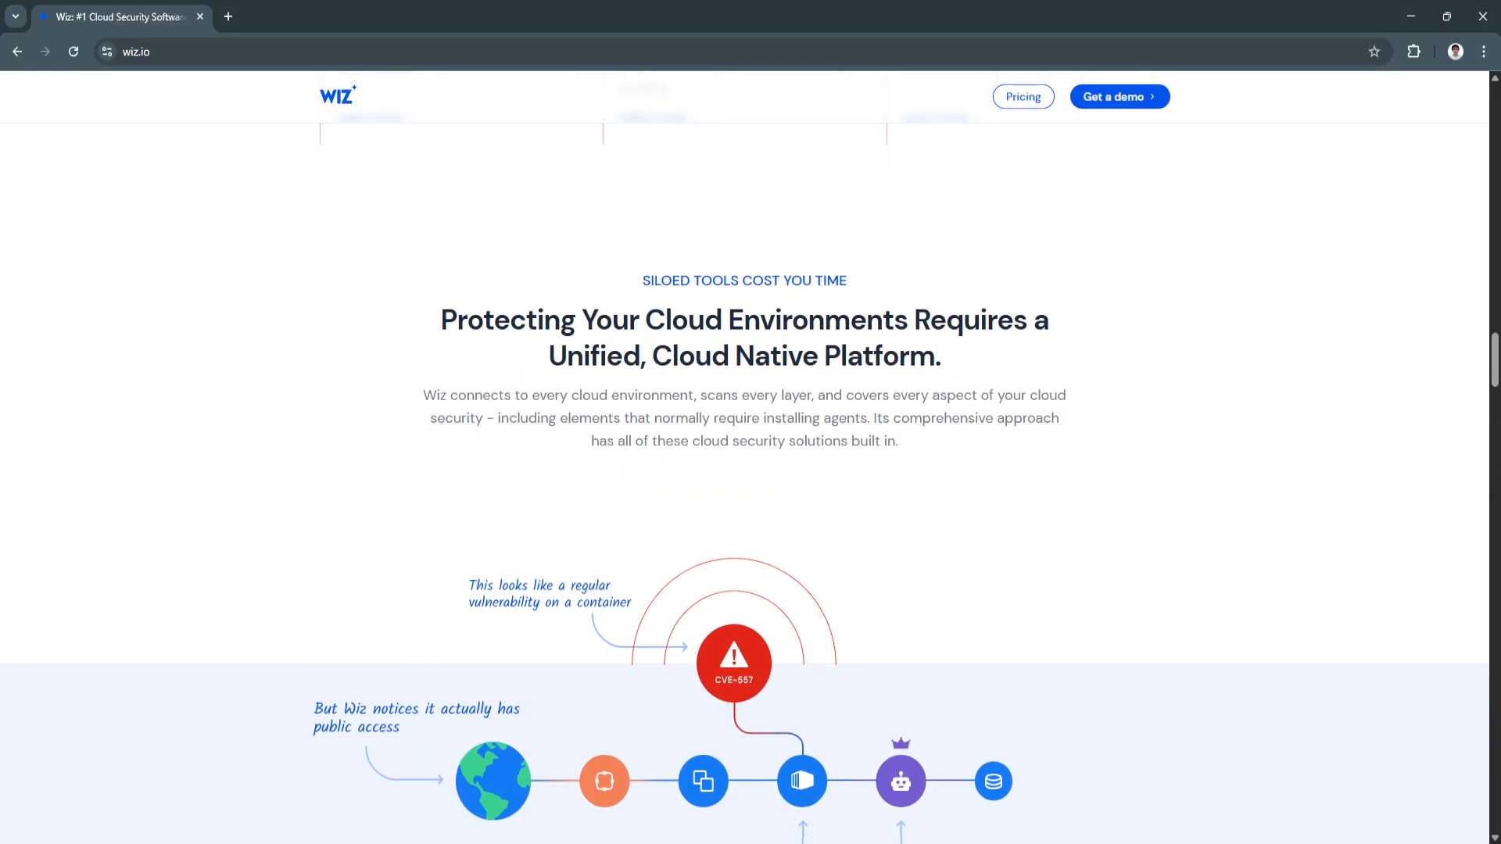
{"action": "scroll", "scroll_direction": "up", "scroll_amount": 3}
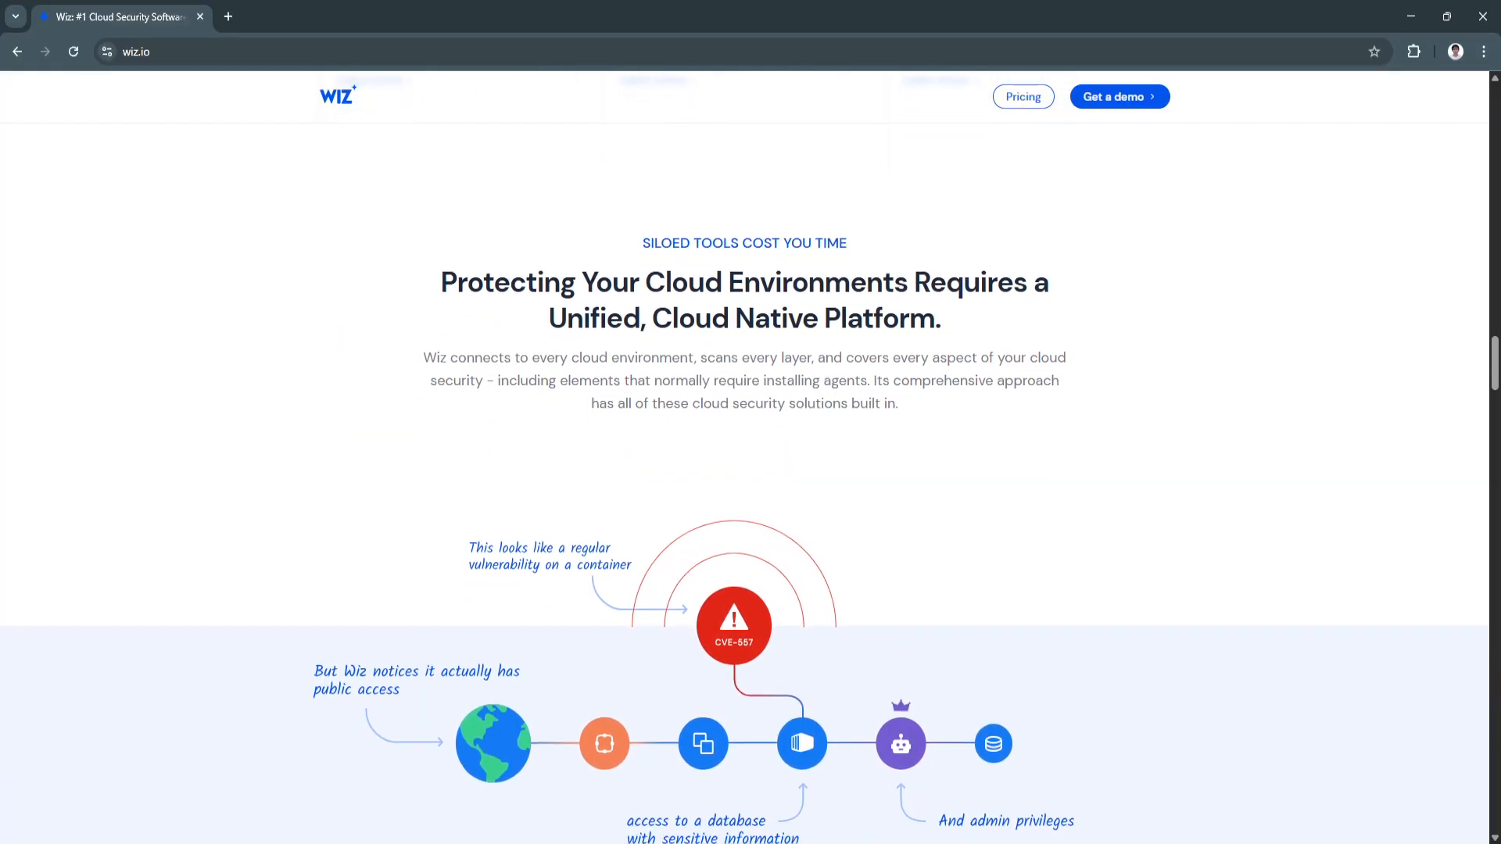
{"action": "scroll", "scroll_direction": "up", "scroll_amount": 3}
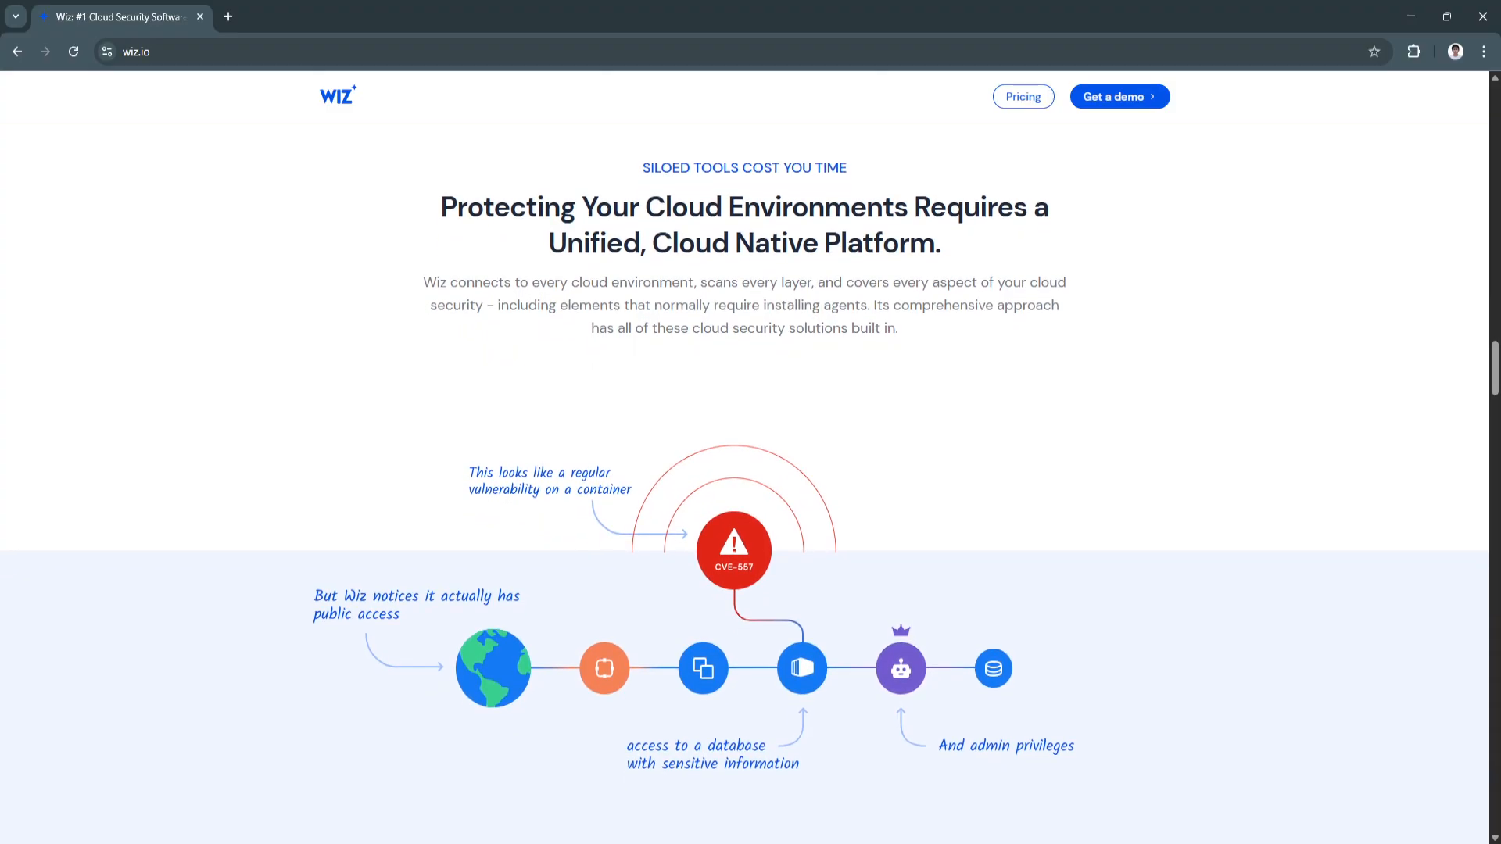
{"action": "scroll", "scroll_direction": "down", "scroll_amount": 3}
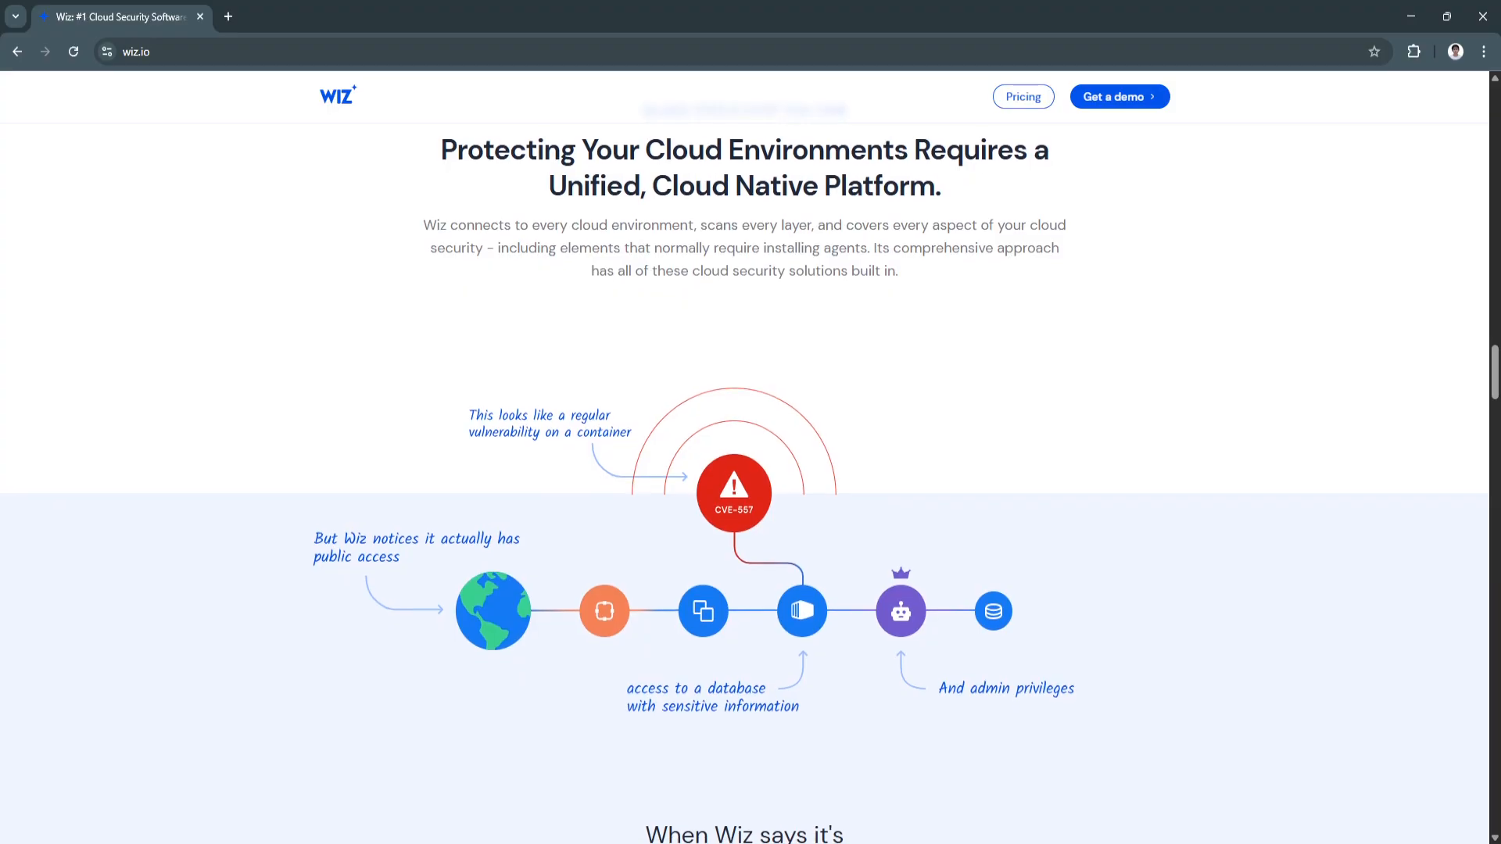
{"action": "scroll", "scroll_direction": "down", "scroll_amount": 3}
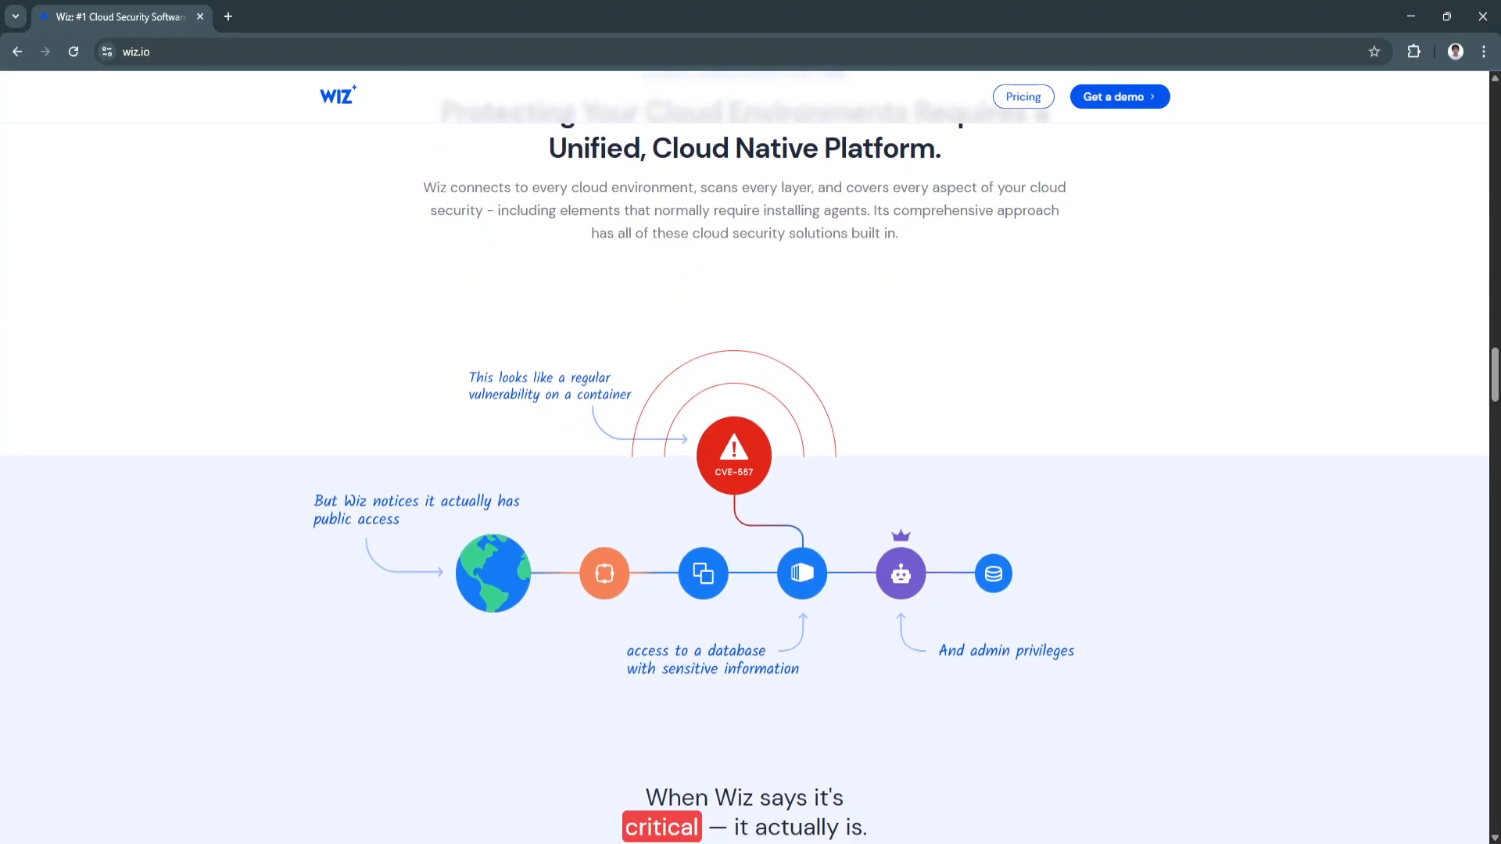
{"action": "scroll", "scroll_direction": "down", "scroll_amount": 3}
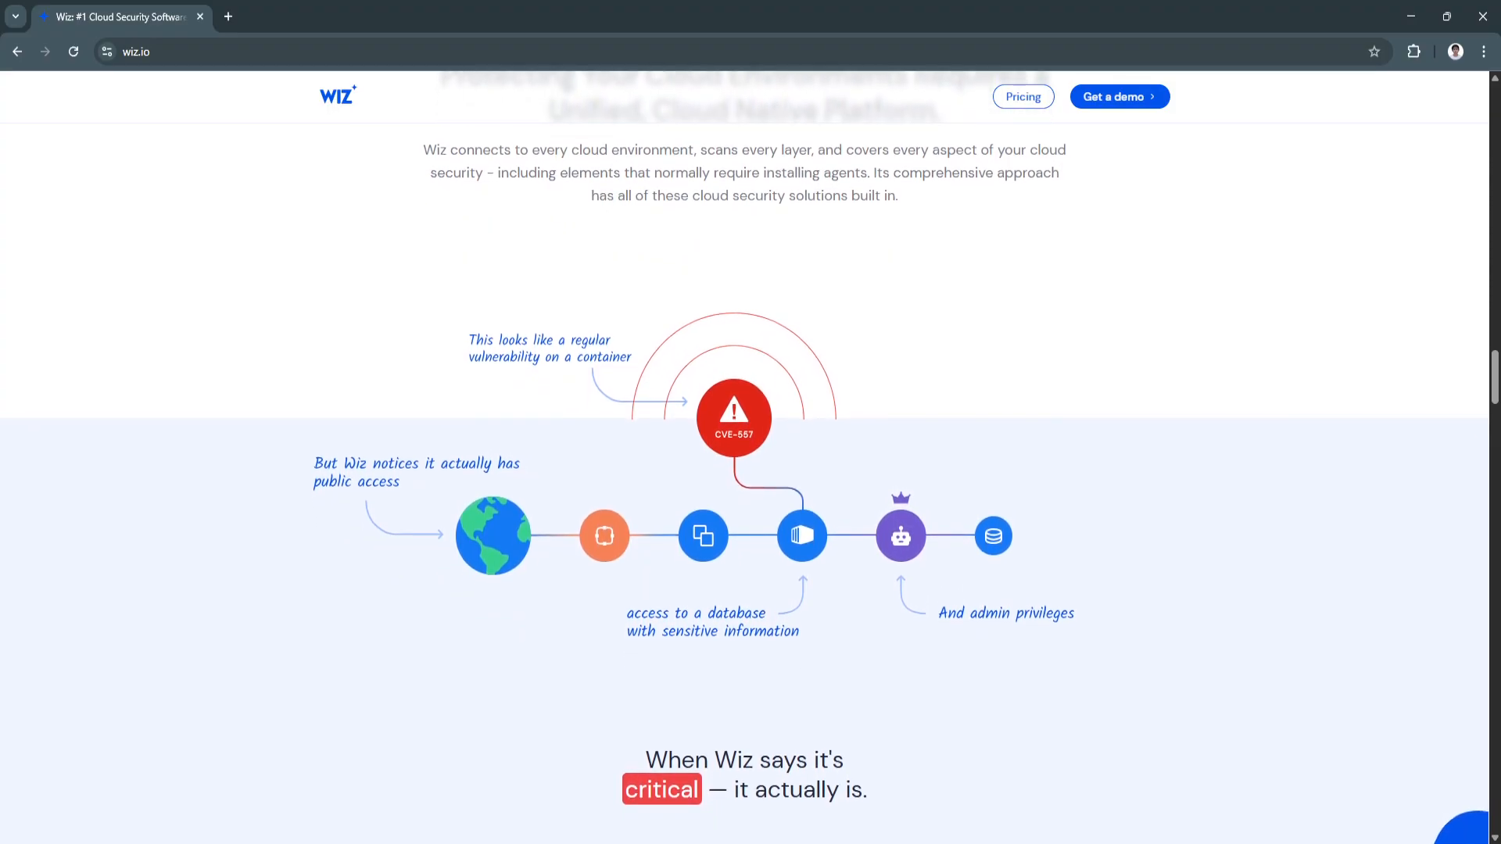
{"action": "scroll", "scroll_direction": "down", "scroll_amount": 3}
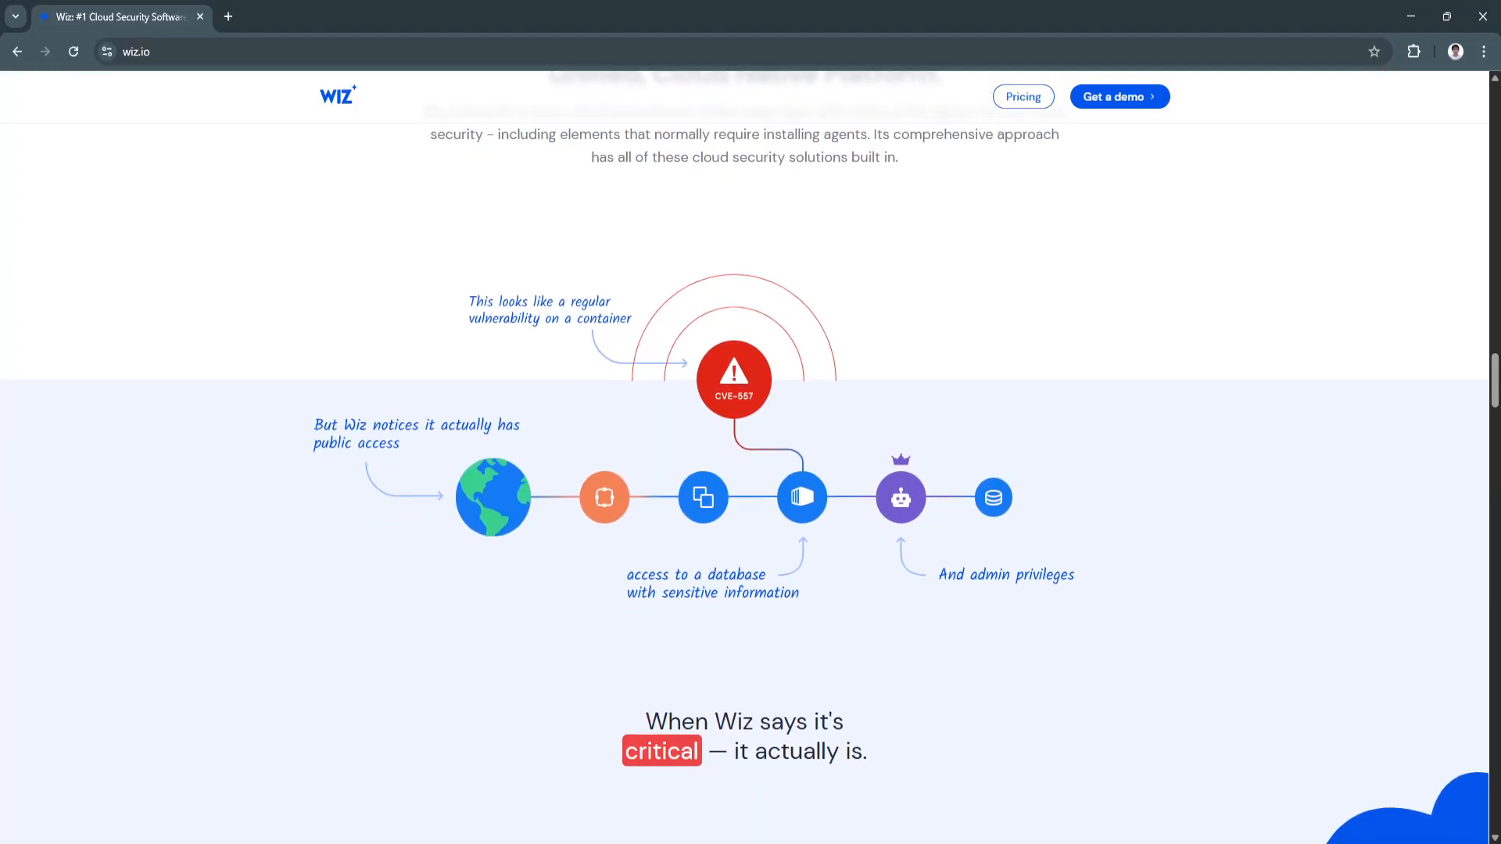
{"action": "scroll", "scroll_direction": "down", "scroll_amount": 3}
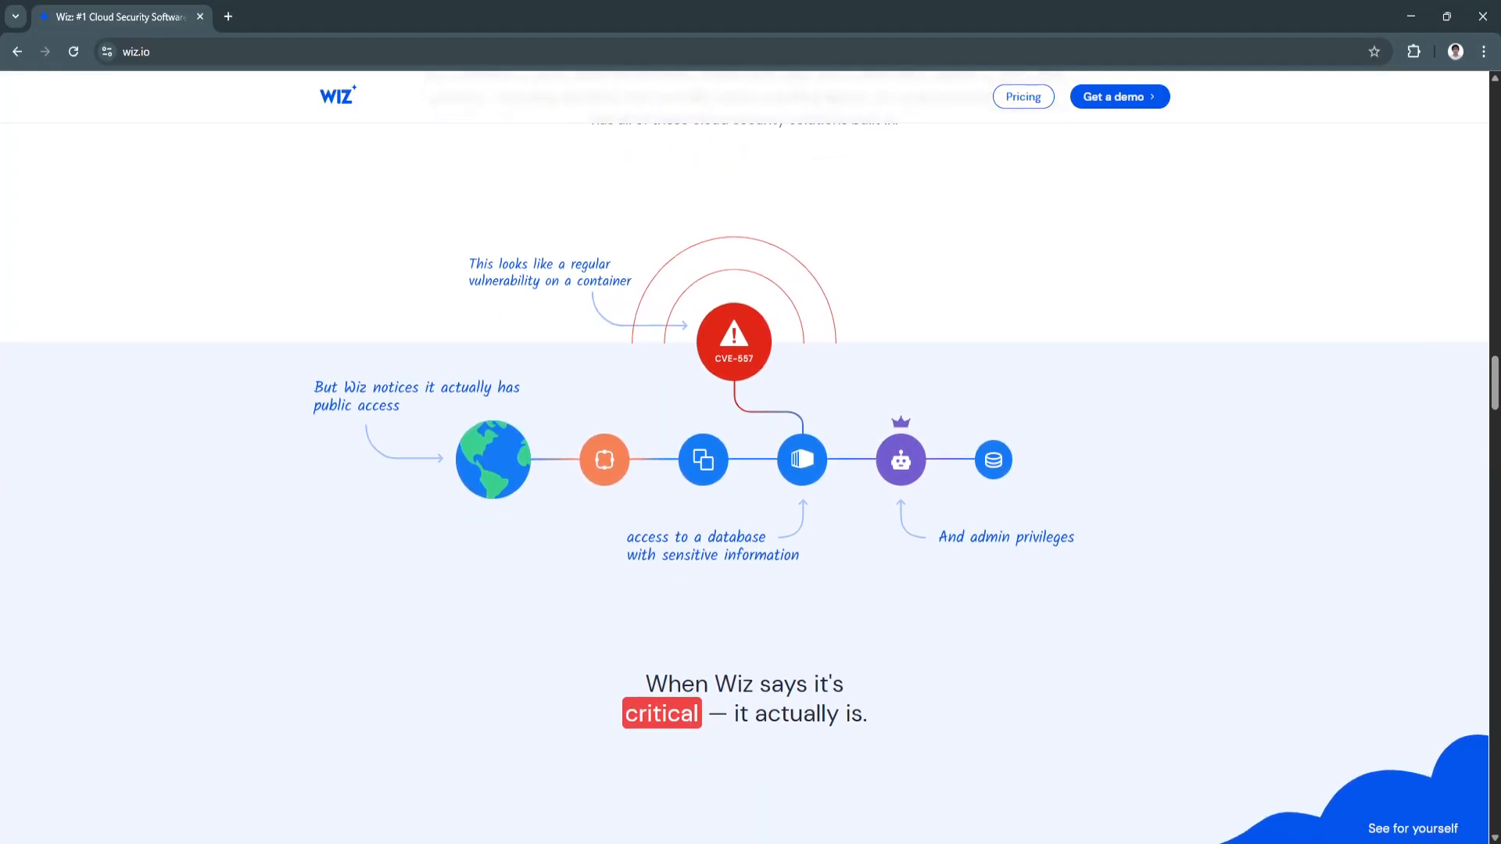
{"action": "scroll", "scroll_direction": "up", "scroll_amount": 3}
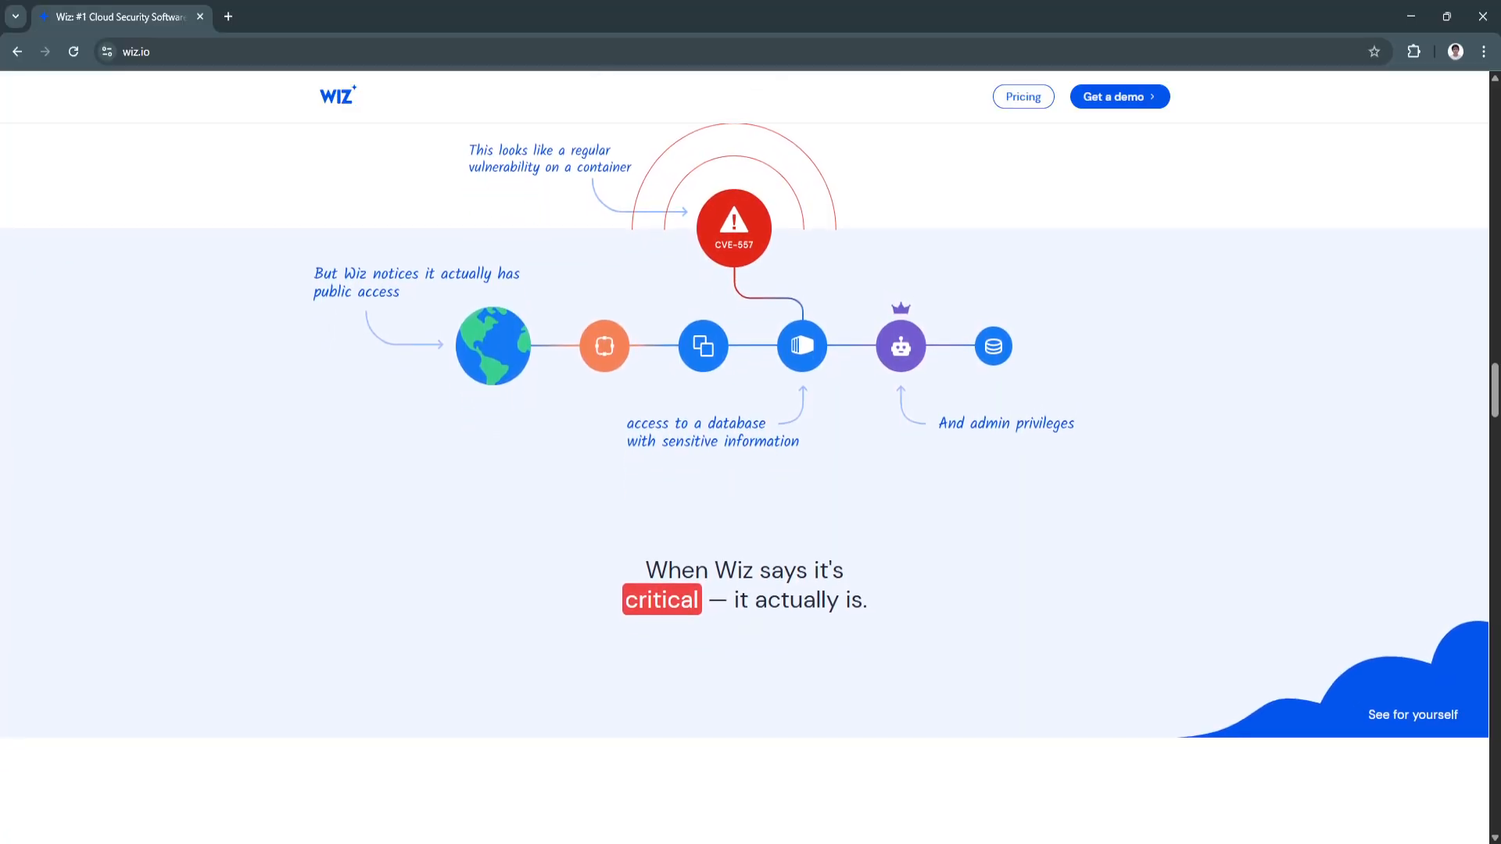
{"action": "scroll", "scroll_direction": "down", "scroll_amount": 3}
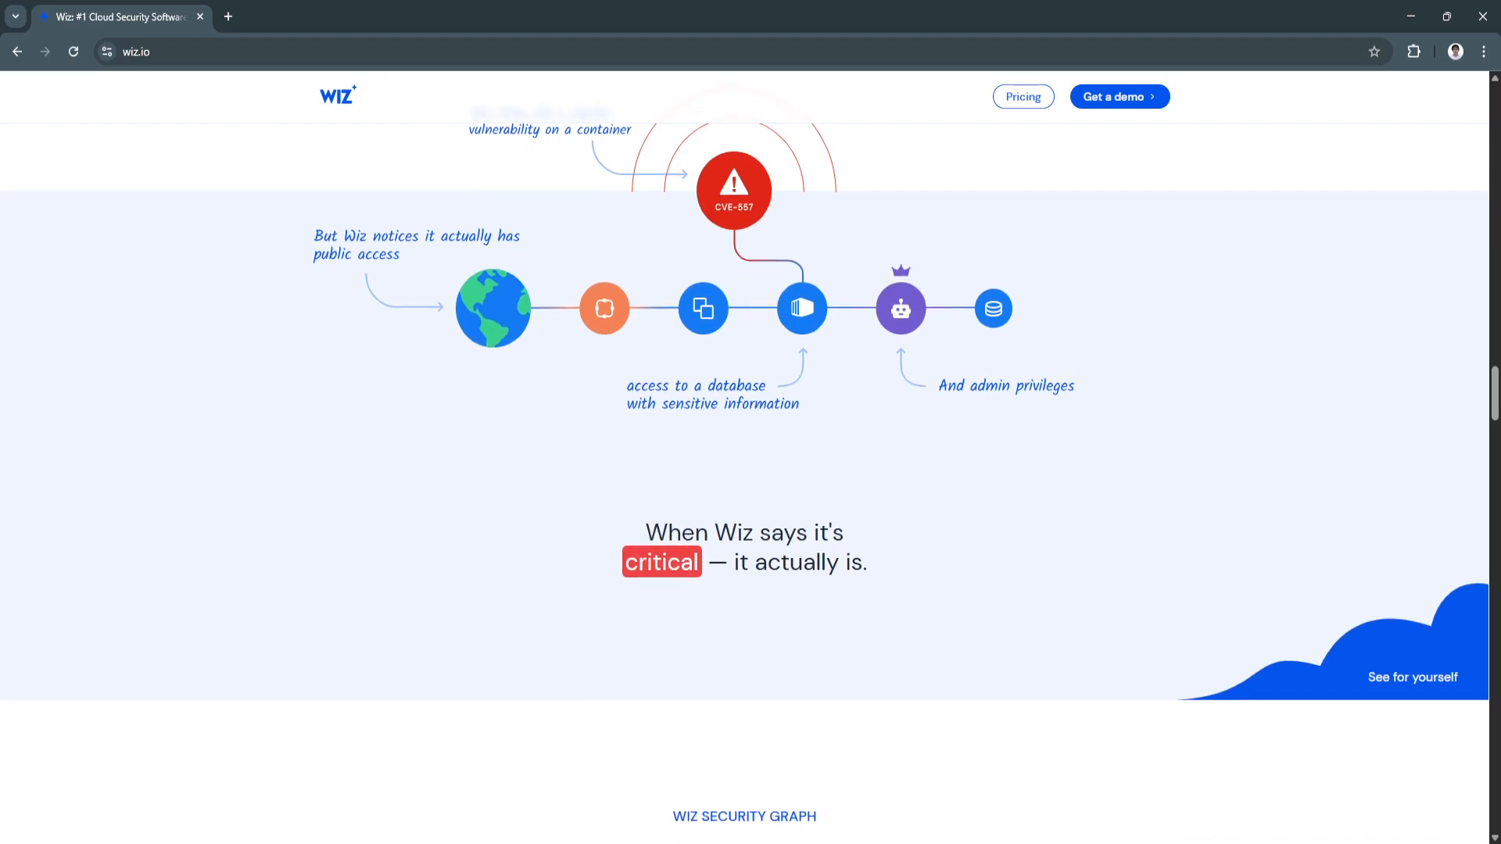
{"action": "scroll", "scroll_direction": "down", "scroll_amount": 3}
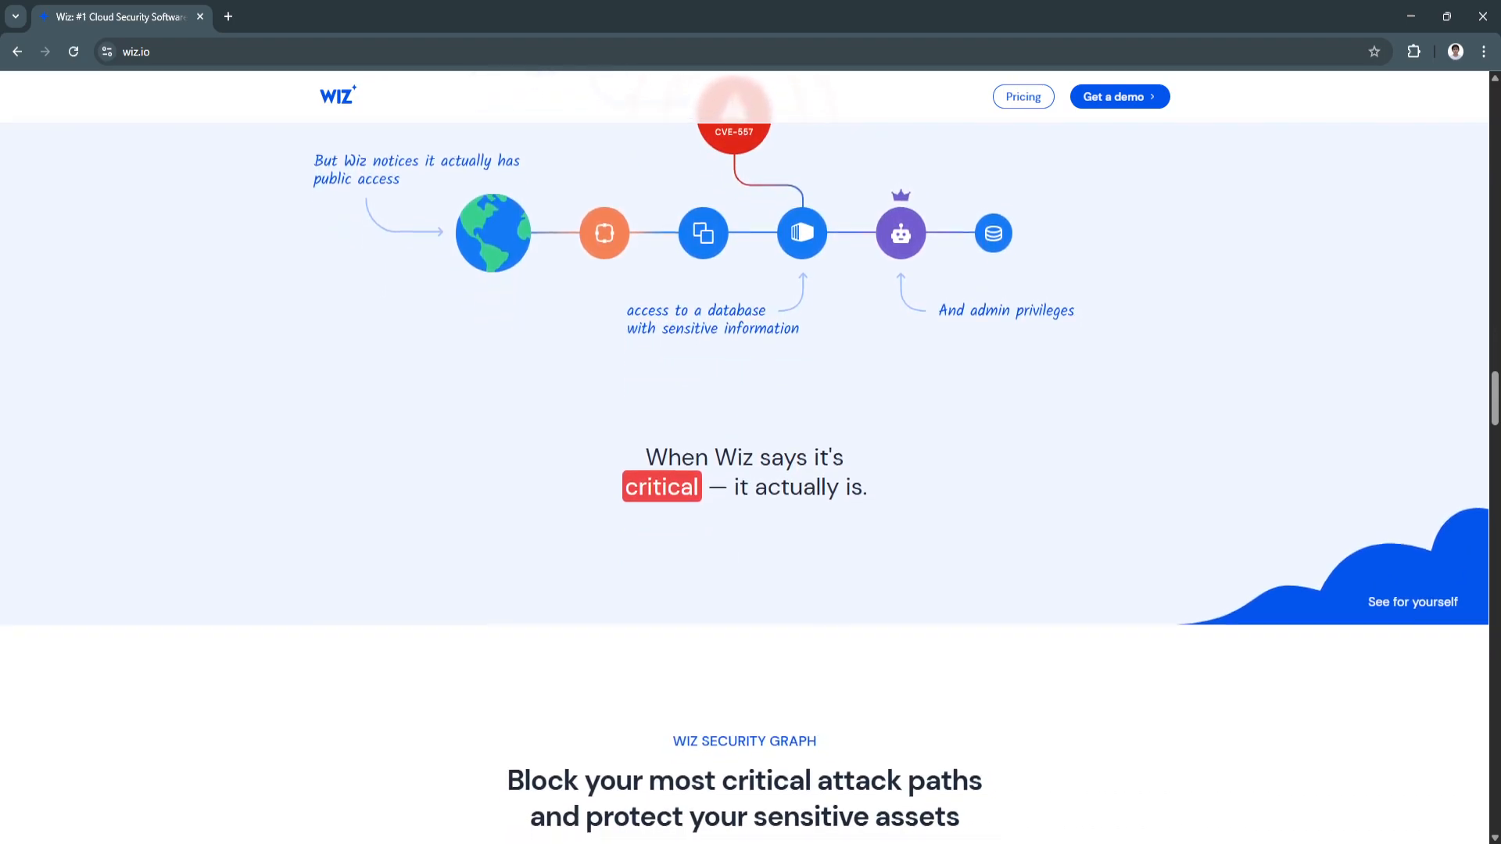
{"action": "scroll", "scroll_direction": "down", "scroll_amount": 3}
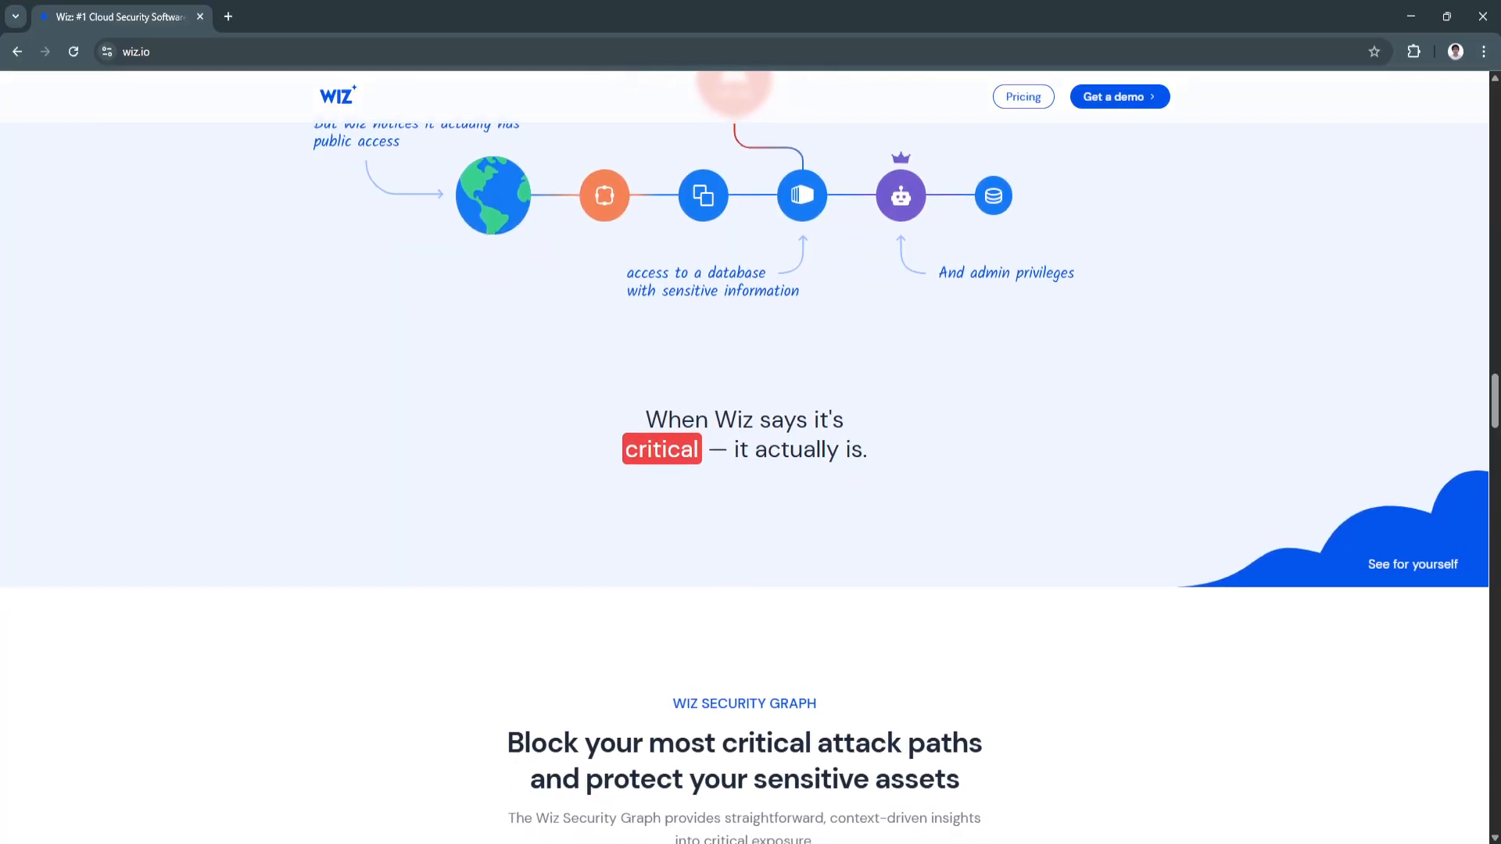
{"action": "scroll", "scroll_direction": "down", "scroll_amount": 3}
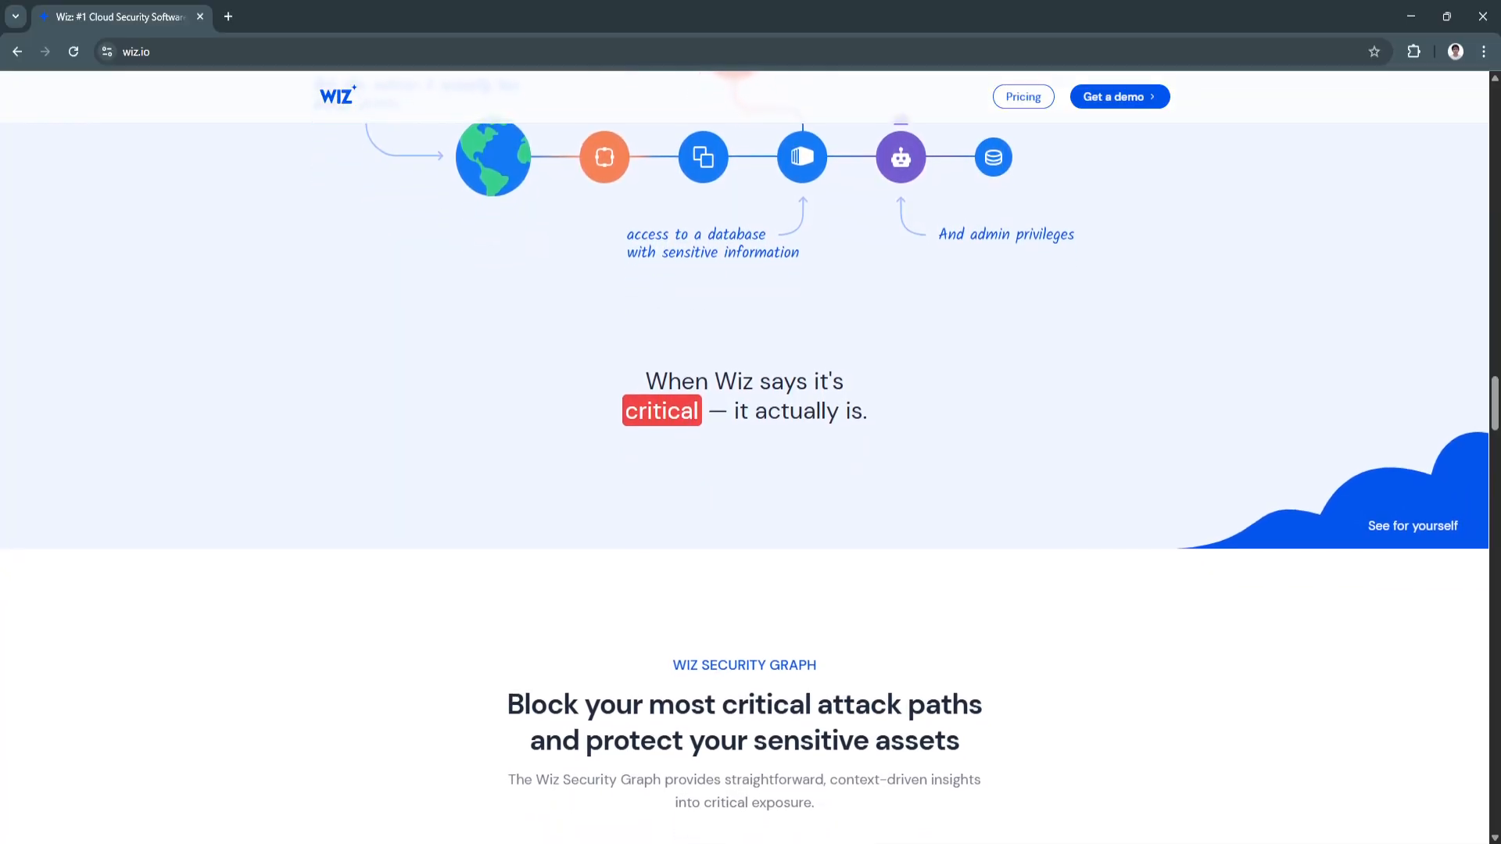
{"action": "scroll", "scroll_direction": "down", "scroll_amount": 3}
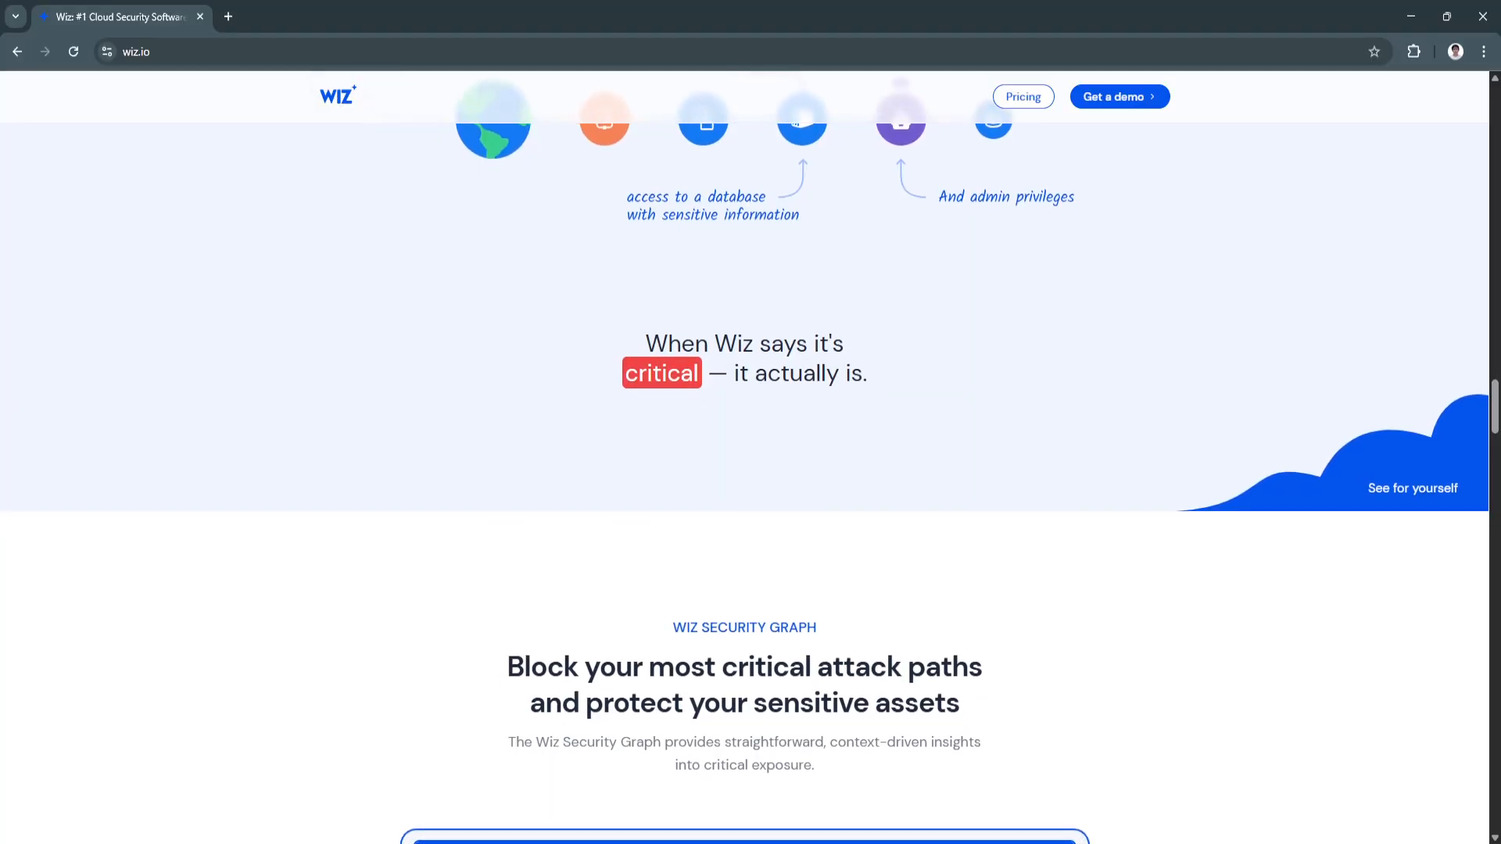
{"action": "scroll", "scroll_direction": "down", "scroll_amount": 3}
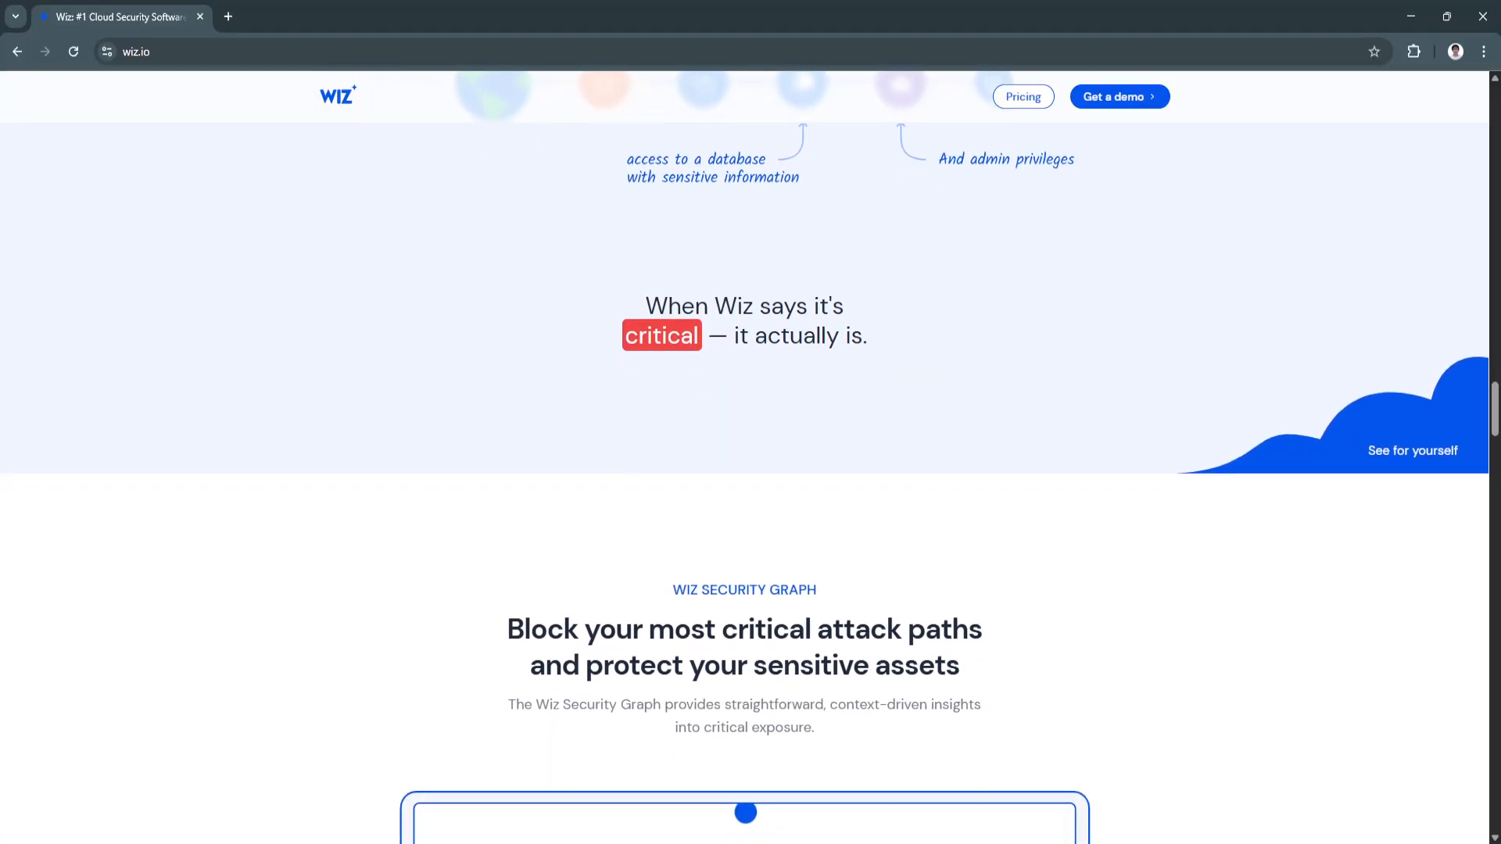
{"action": "scroll", "scroll_direction": "down", "scroll_amount": 3}
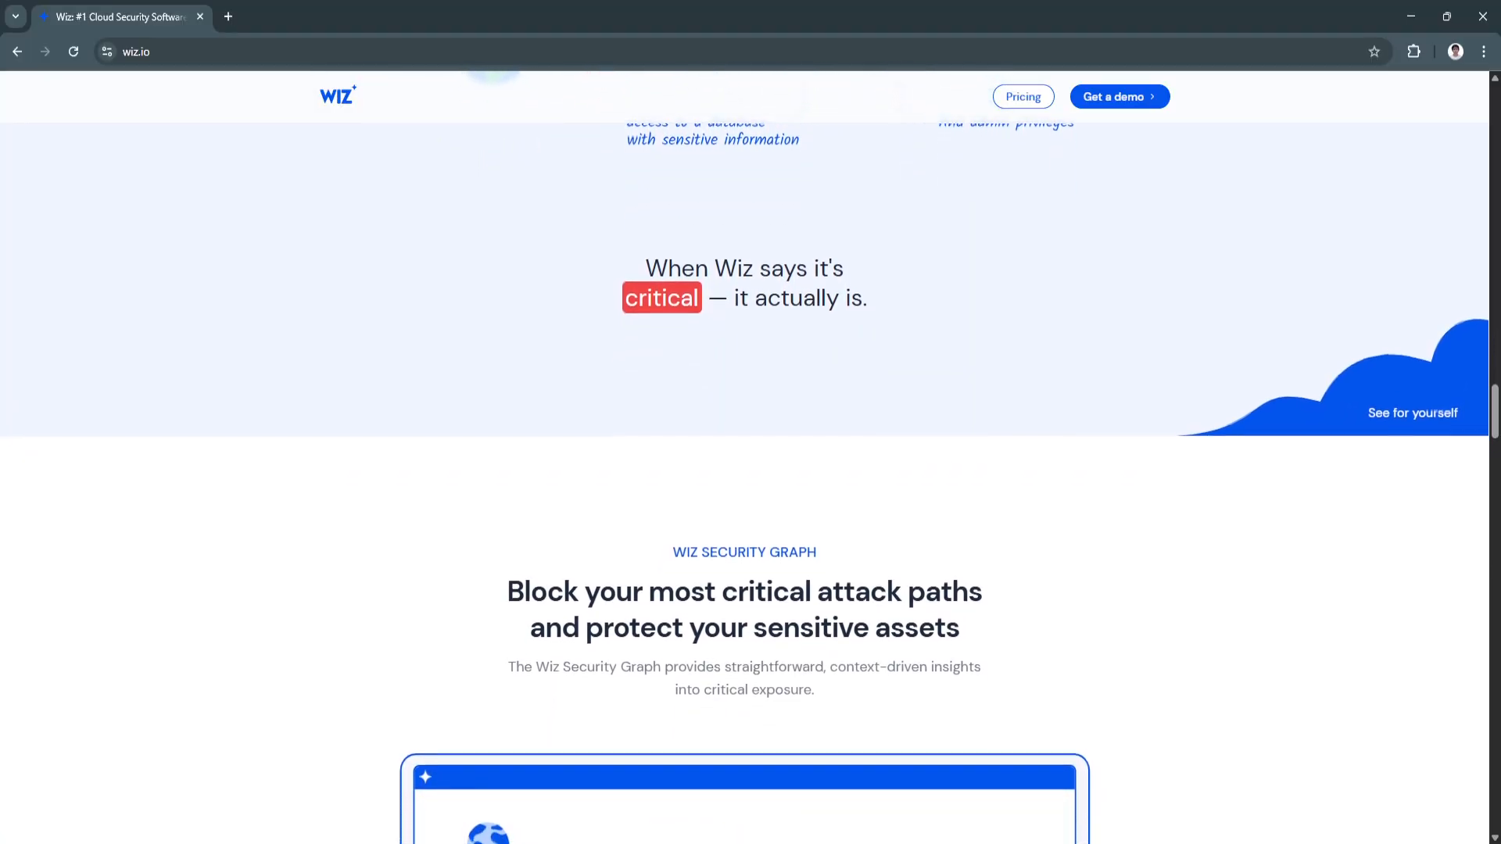
{"action": "scroll", "scroll_direction": "down", "scroll_amount": 3}
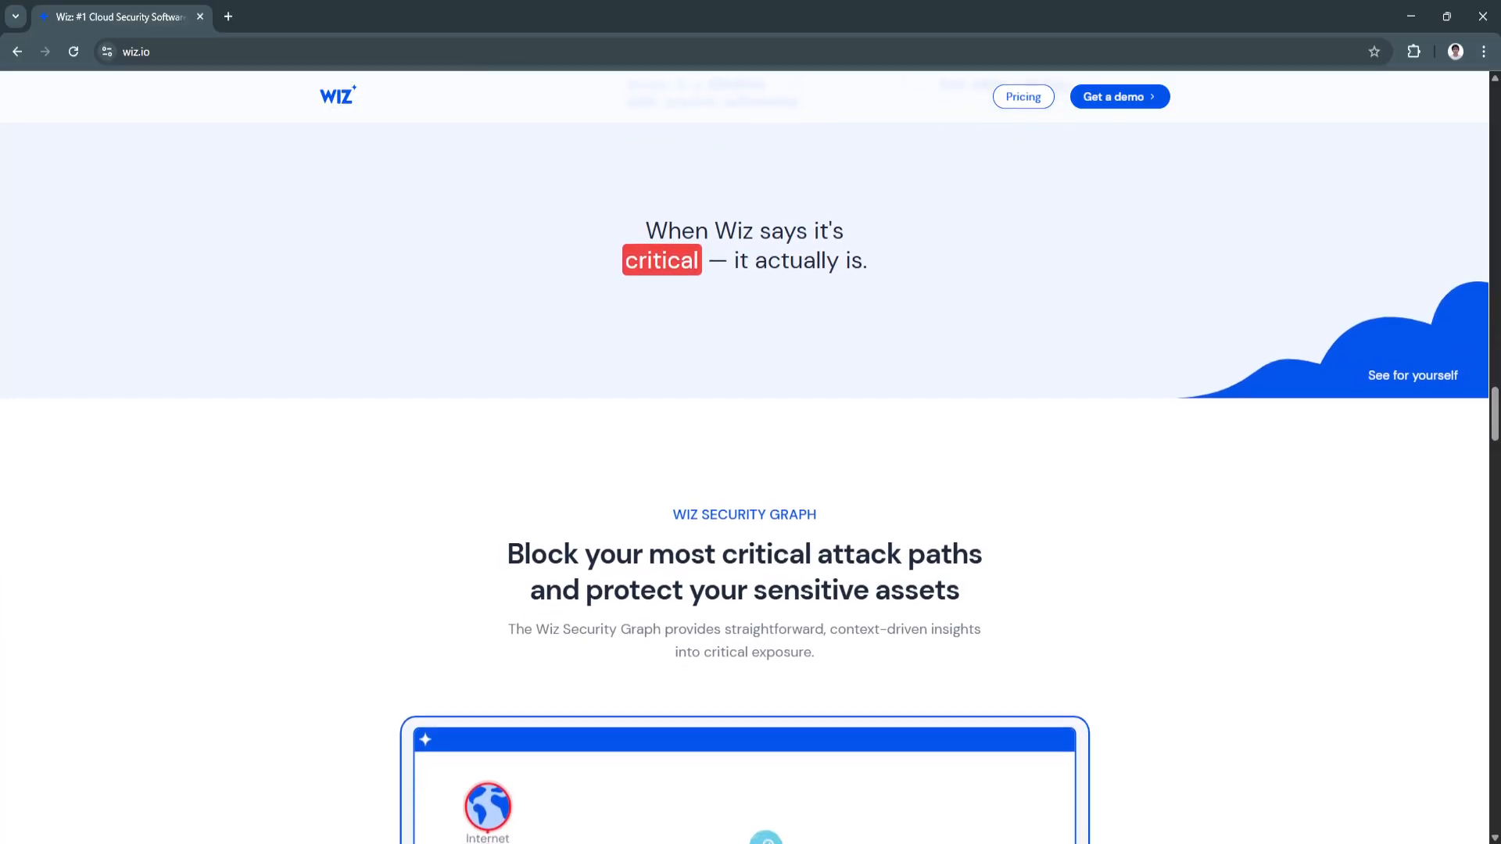
{"action": "scroll", "scroll_direction": "down", "scroll_amount": 3}
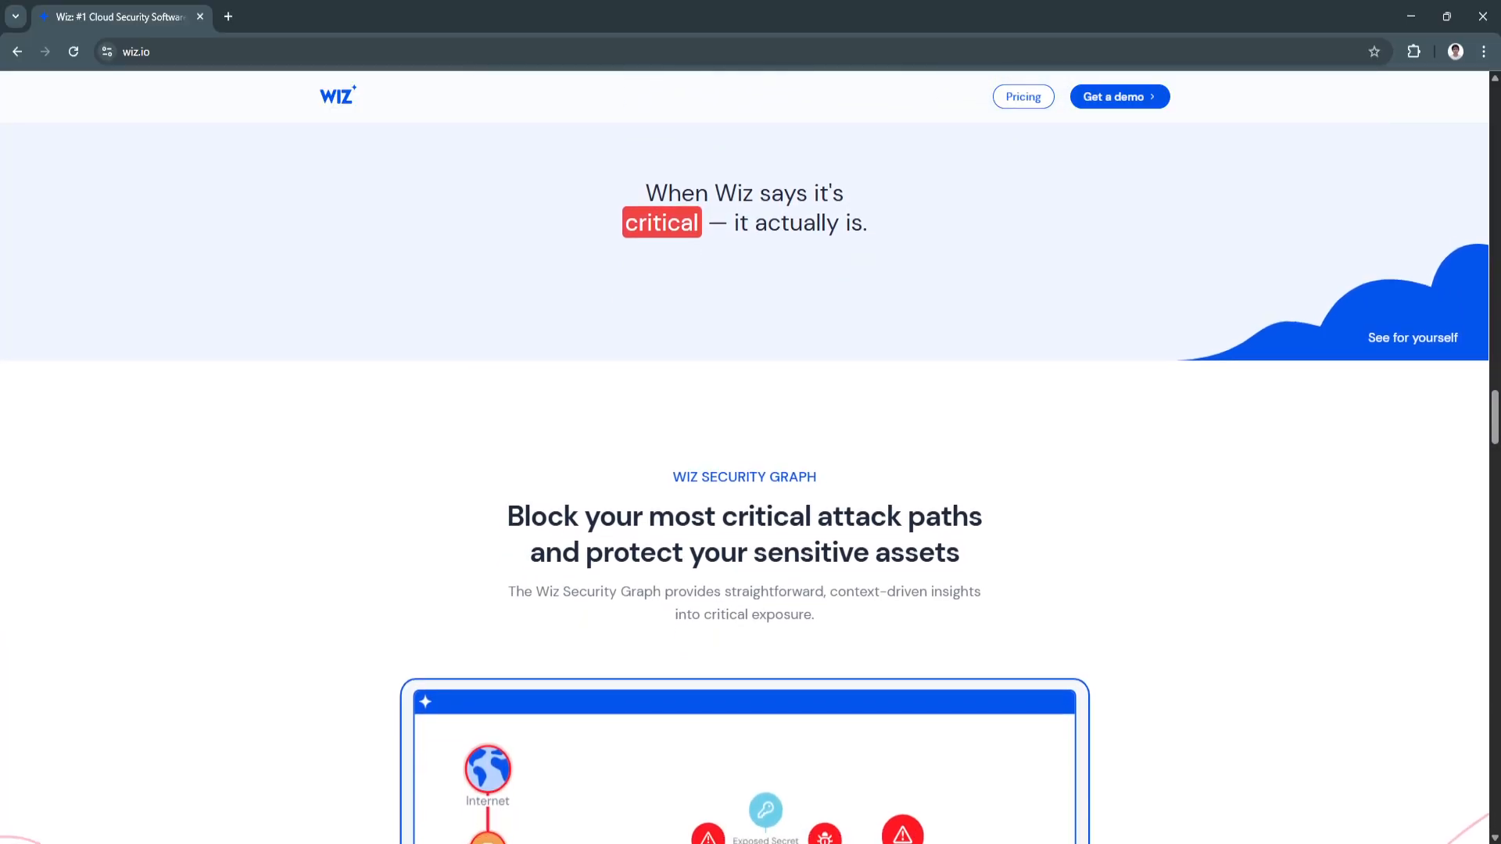
{"action": "scroll", "scroll_direction": "down", "scroll_amount": 3}
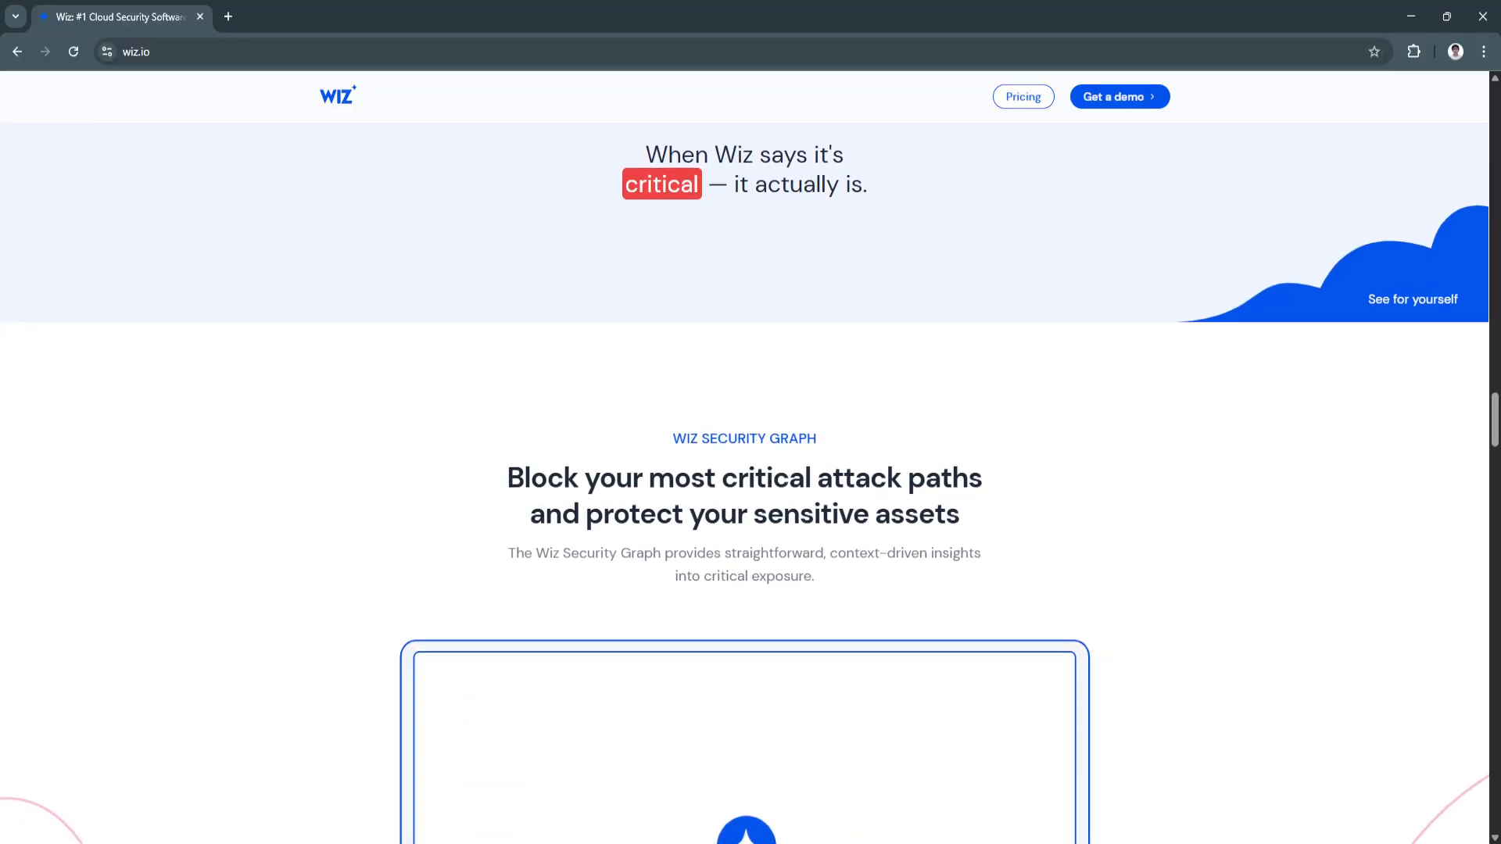
{"action": "scroll", "scroll_direction": "down", "scroll_amount": 3}
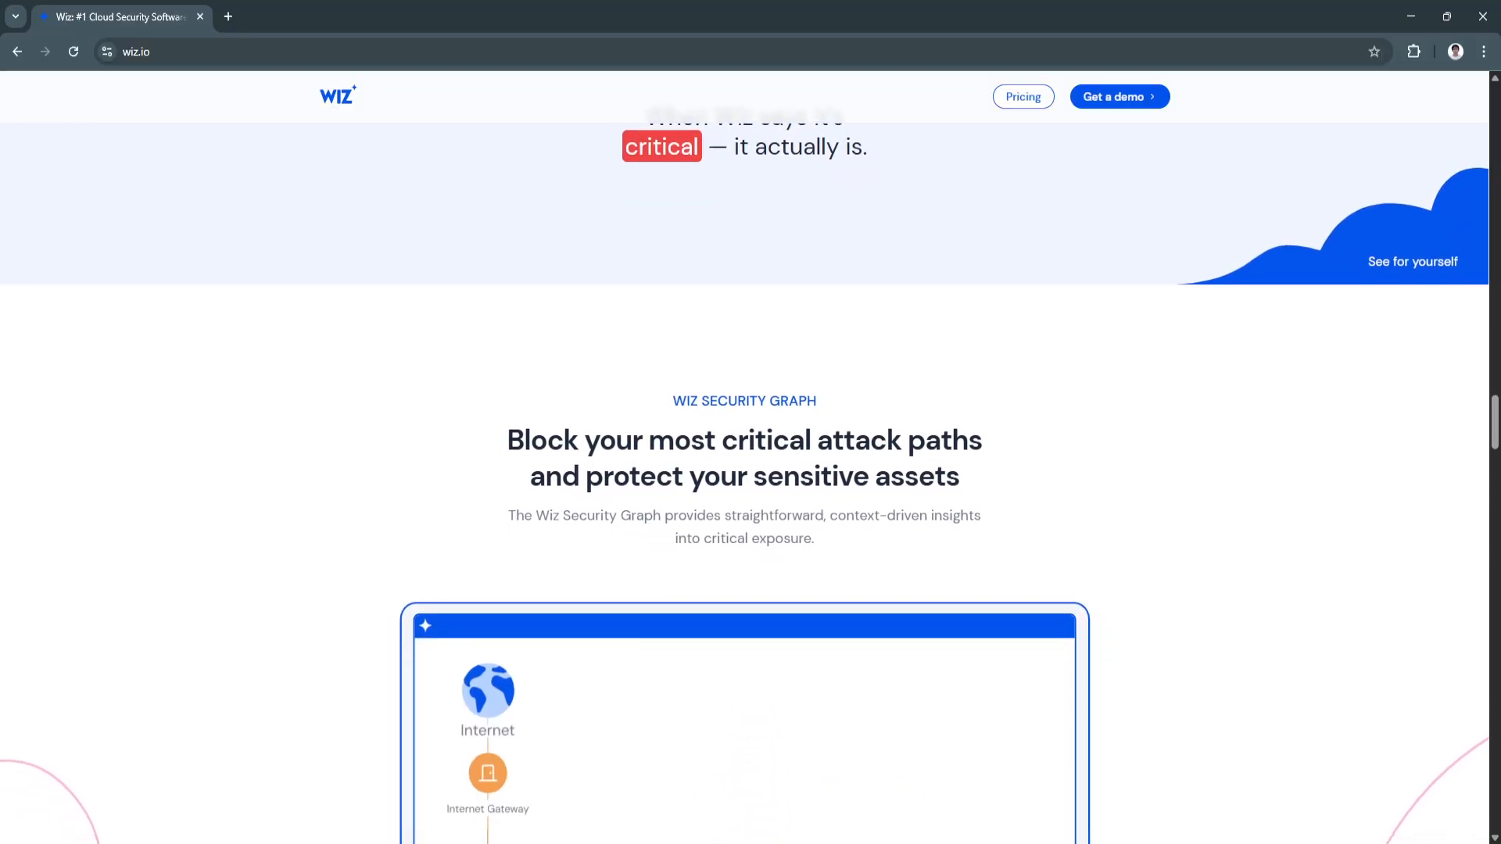
{"action": "scroll", "scroll_direction": "down", "scroll_amount": 3}
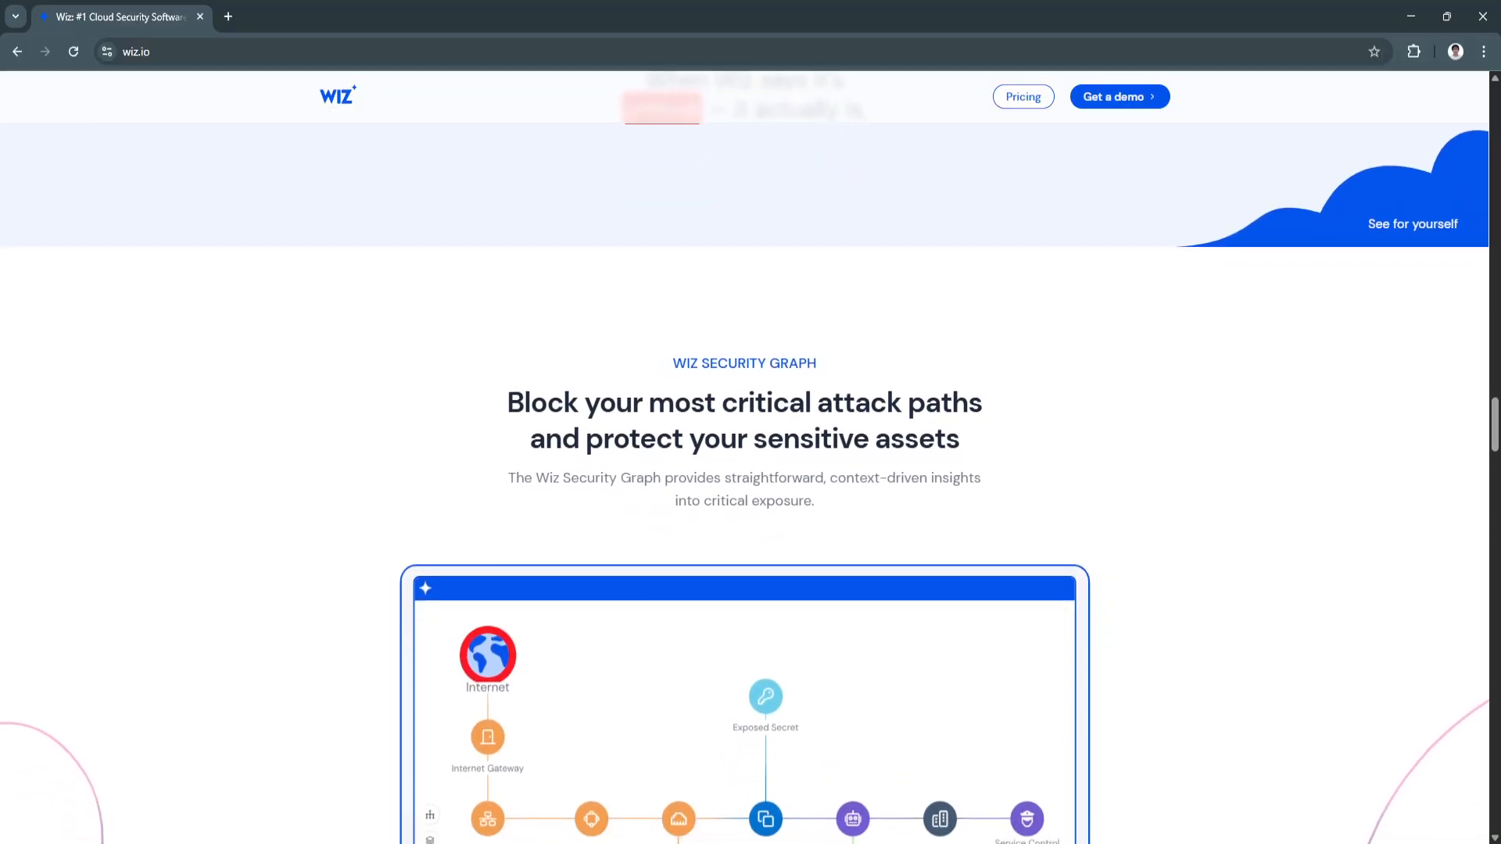
{"action": "scroll", "scroll_direction": "down", "scroll_amount": 3}
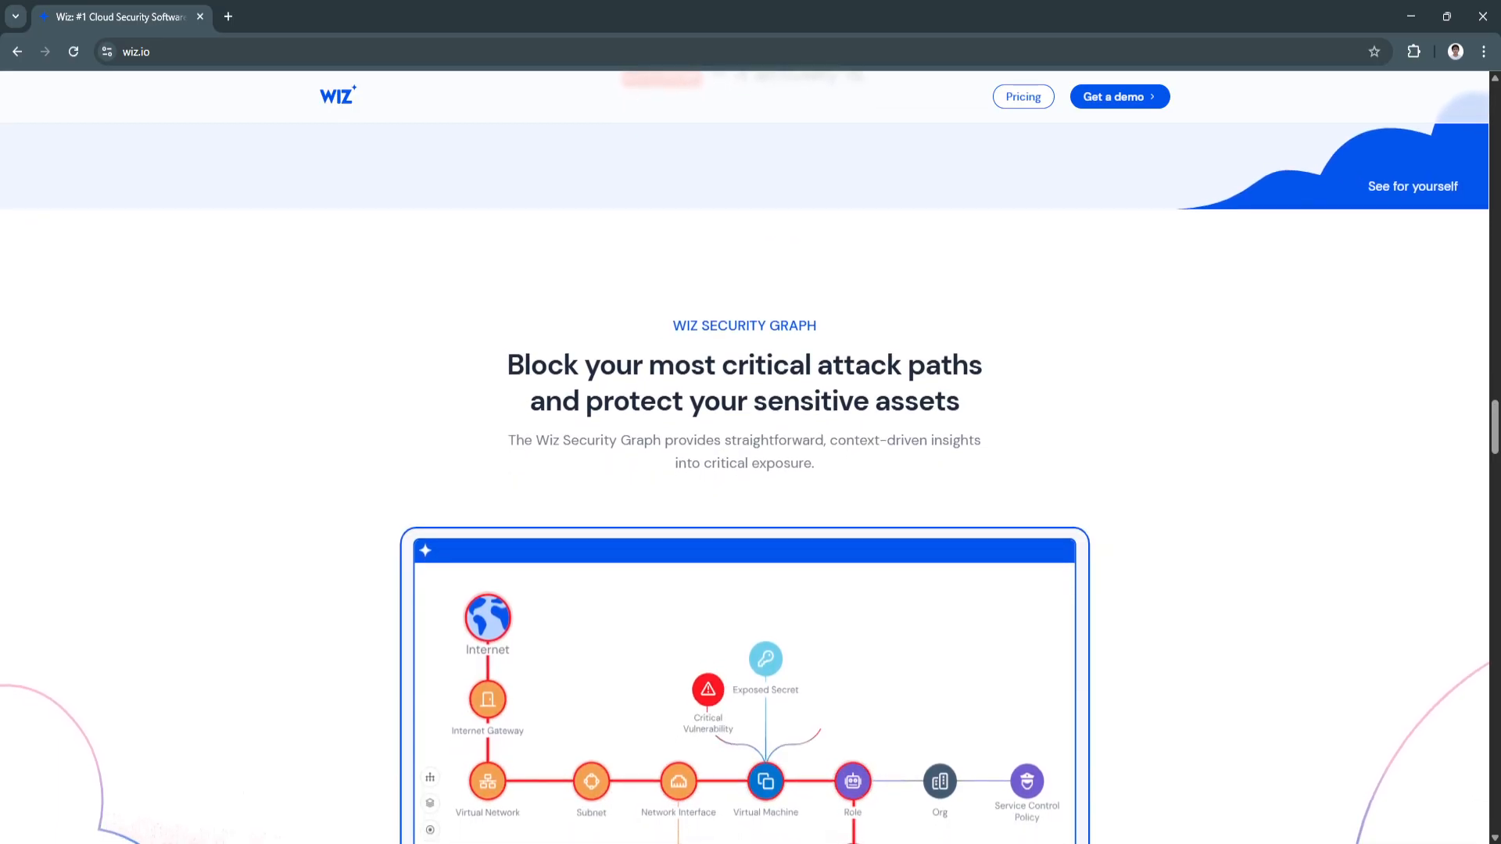
{"action": "scroll", "scroll_direction": "down", "scroll_amount": 3}
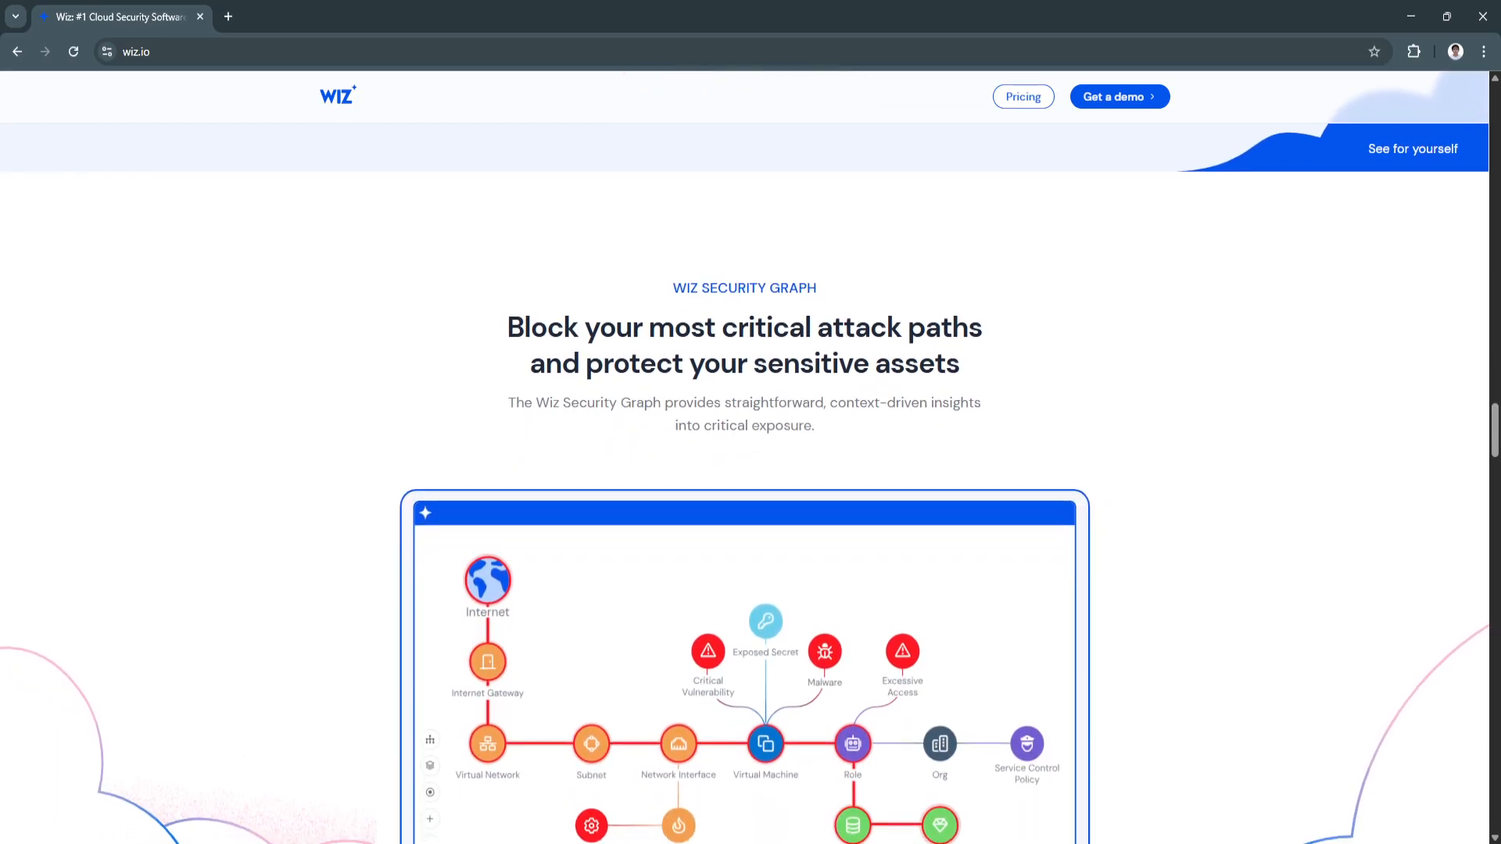
{"action": "scroll", "scroll_direction": "down", "scroll_amount": 3}
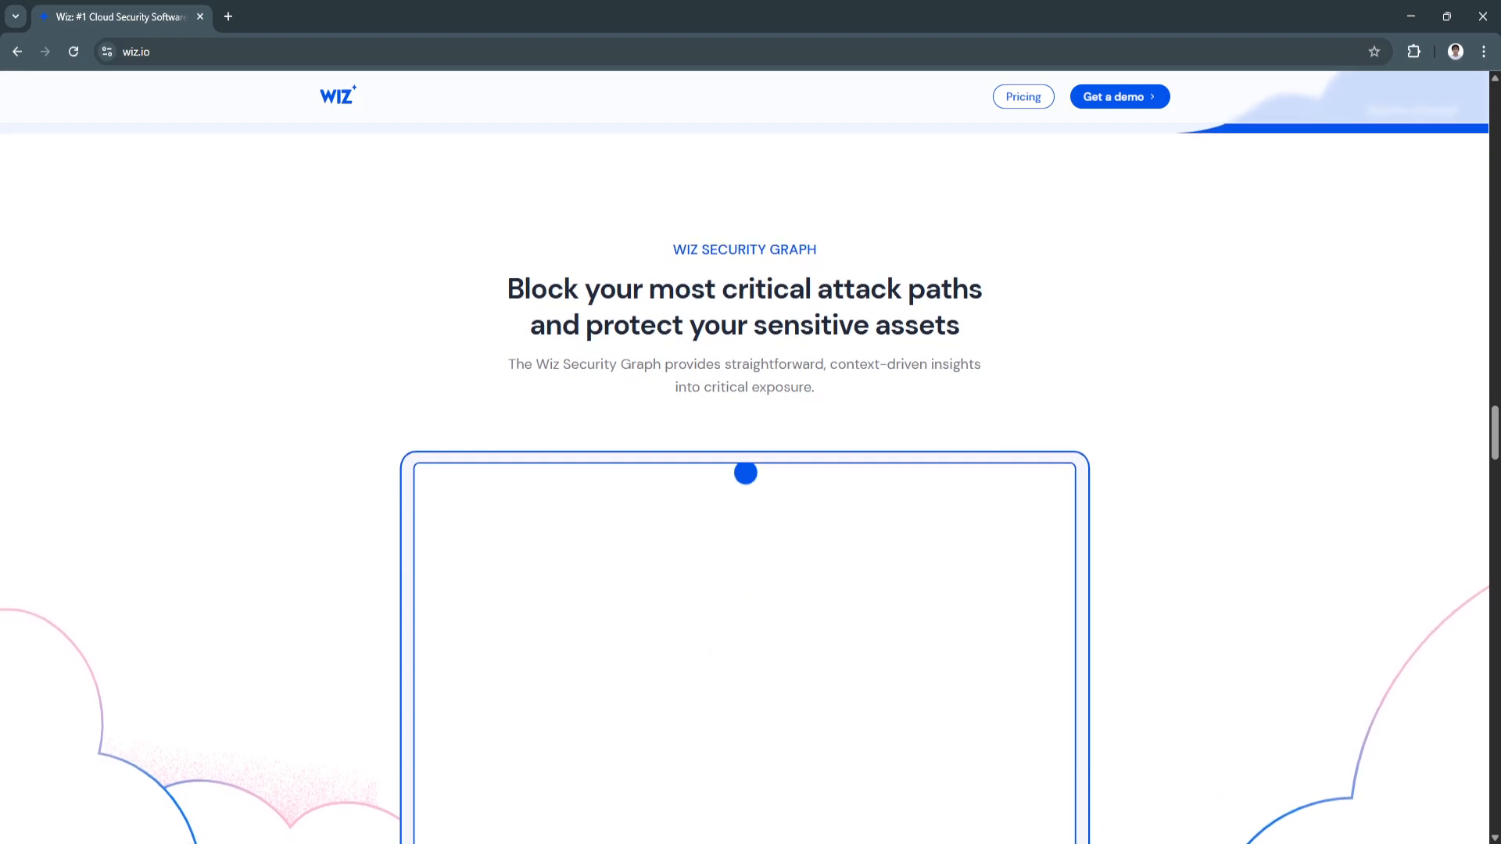
{"action": "scroll", "scroll_direction": "down", "scroll_amount": 3}
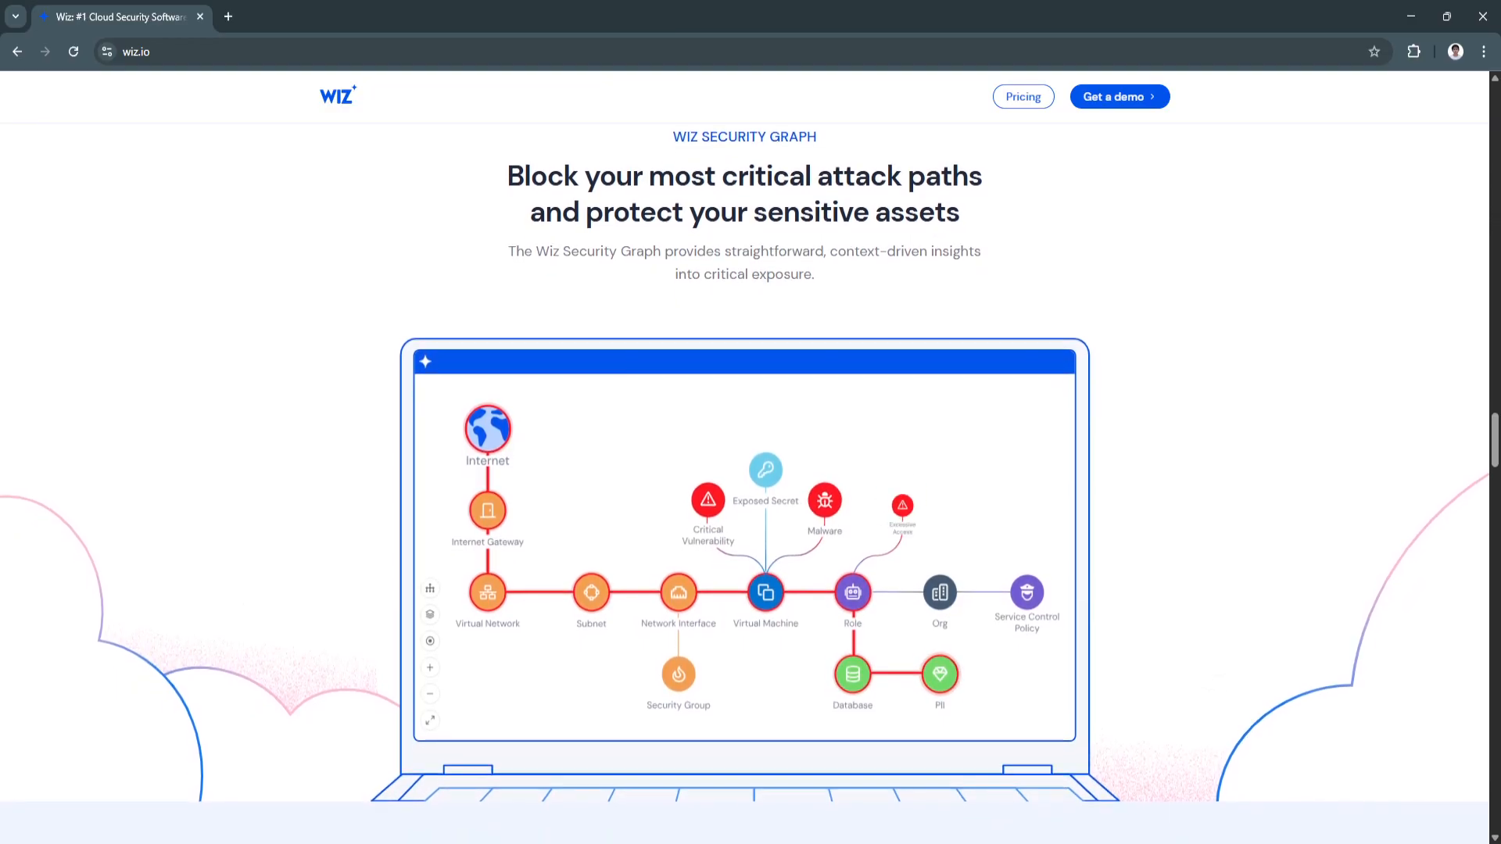
{"action": "scroll", "scroll_direction": "down", "scroll_amount": 3}
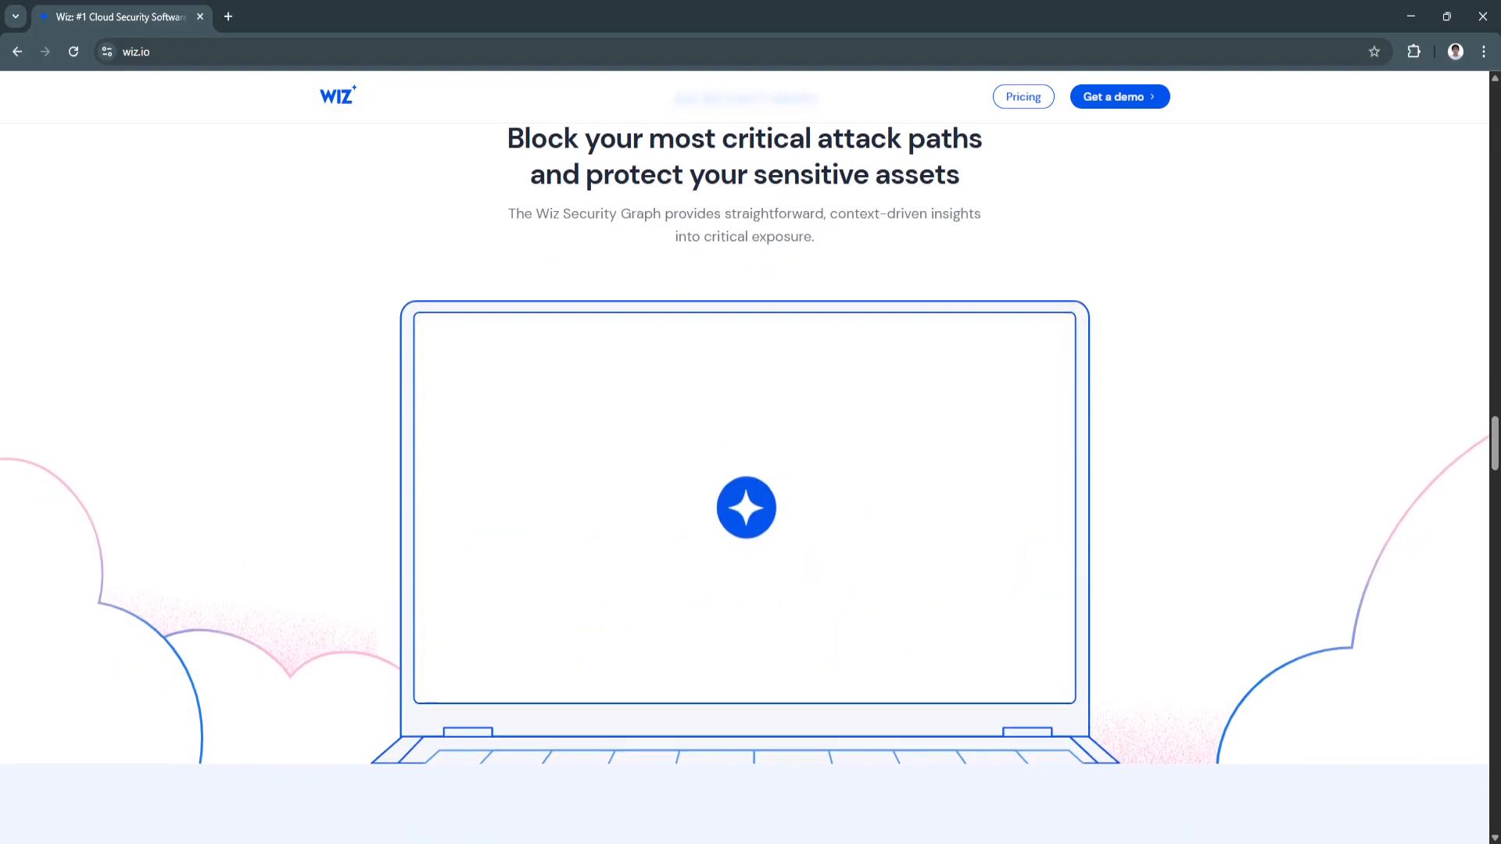
{"action": "scroll", "scroll_direction": "down", "scroll_amount": 3}
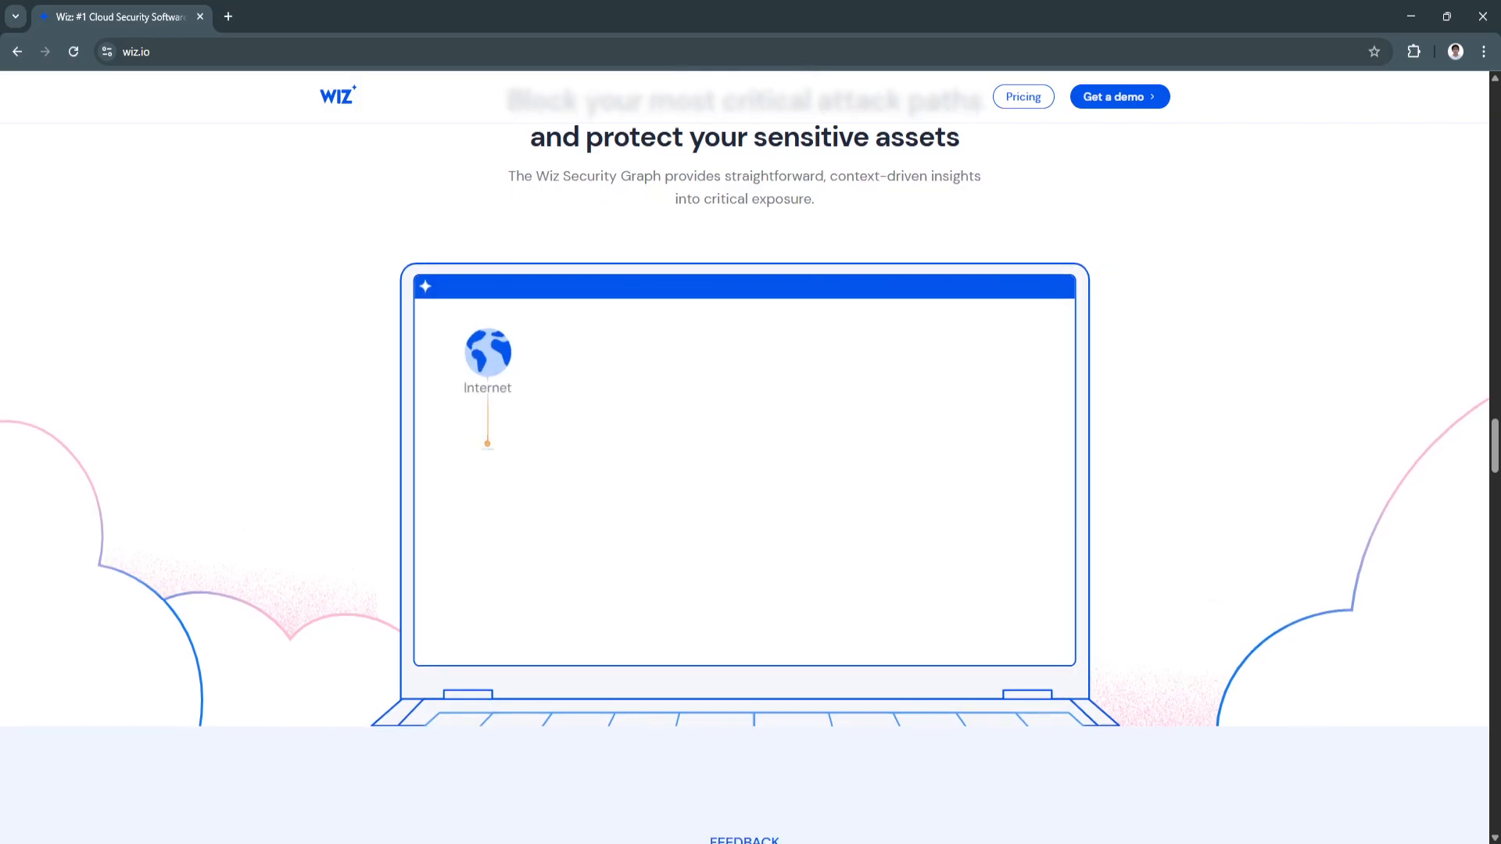
{"action": "scroll", "scroll_direction": "down", "scroll_amount": 3}
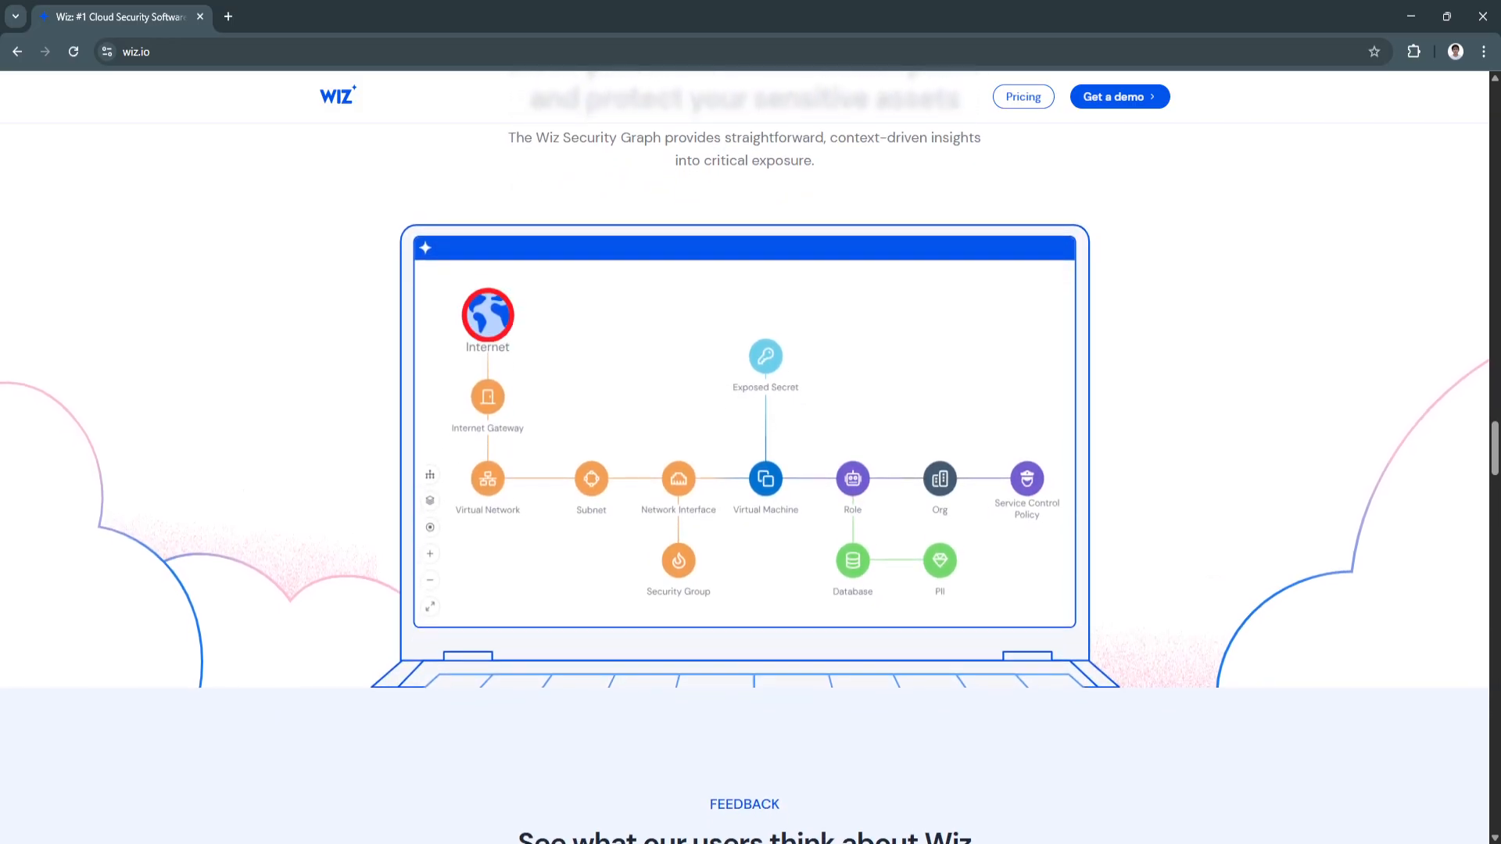
{"action": "scroll", "scroll_direction": "down", "scroll_amount": 3}
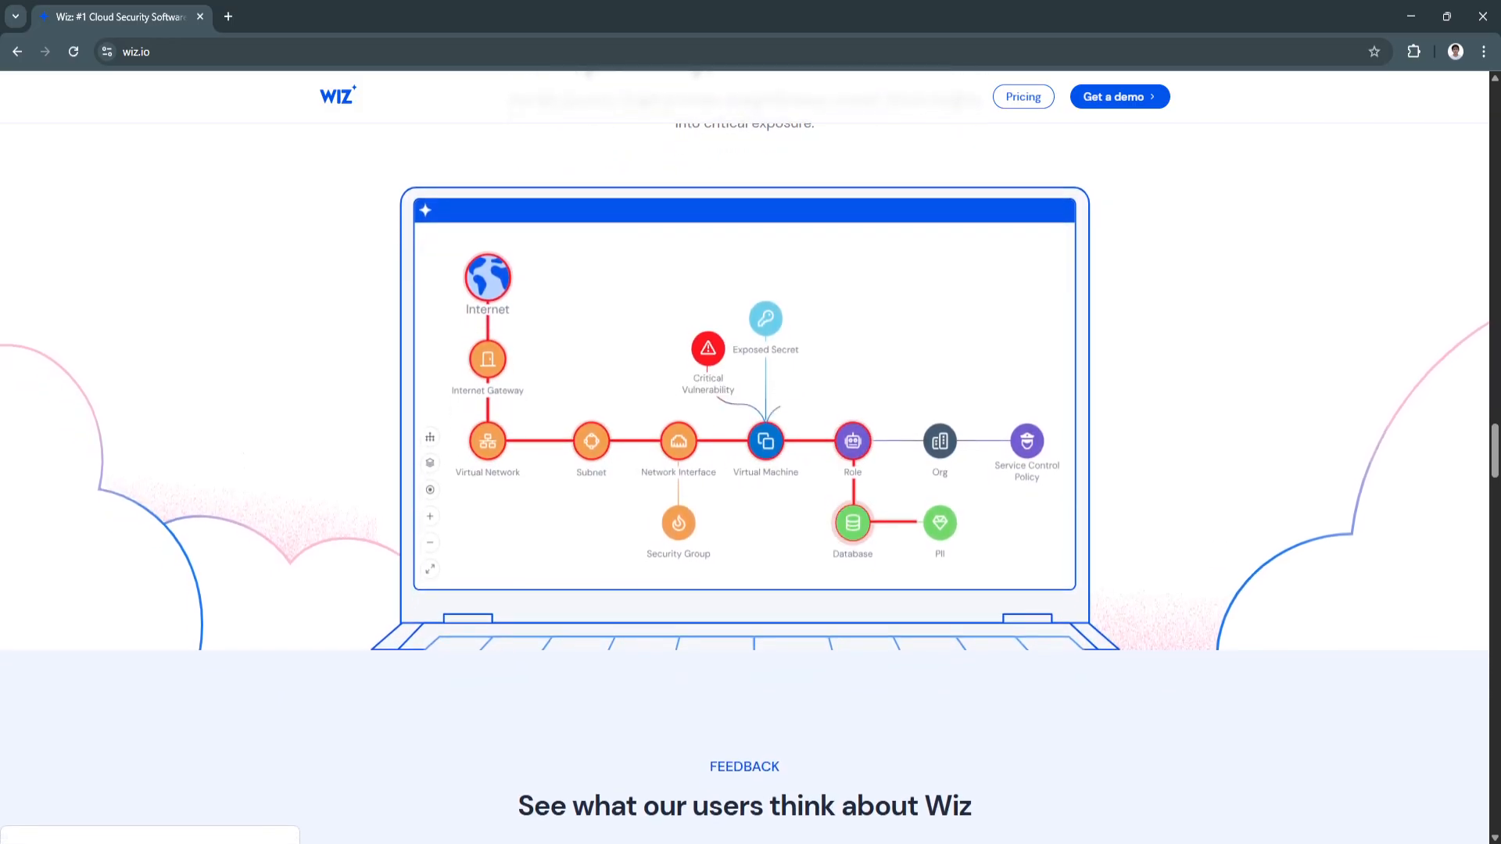
{"action": "scroll", "scroll_direction": "down", "scroll_amount": 3}
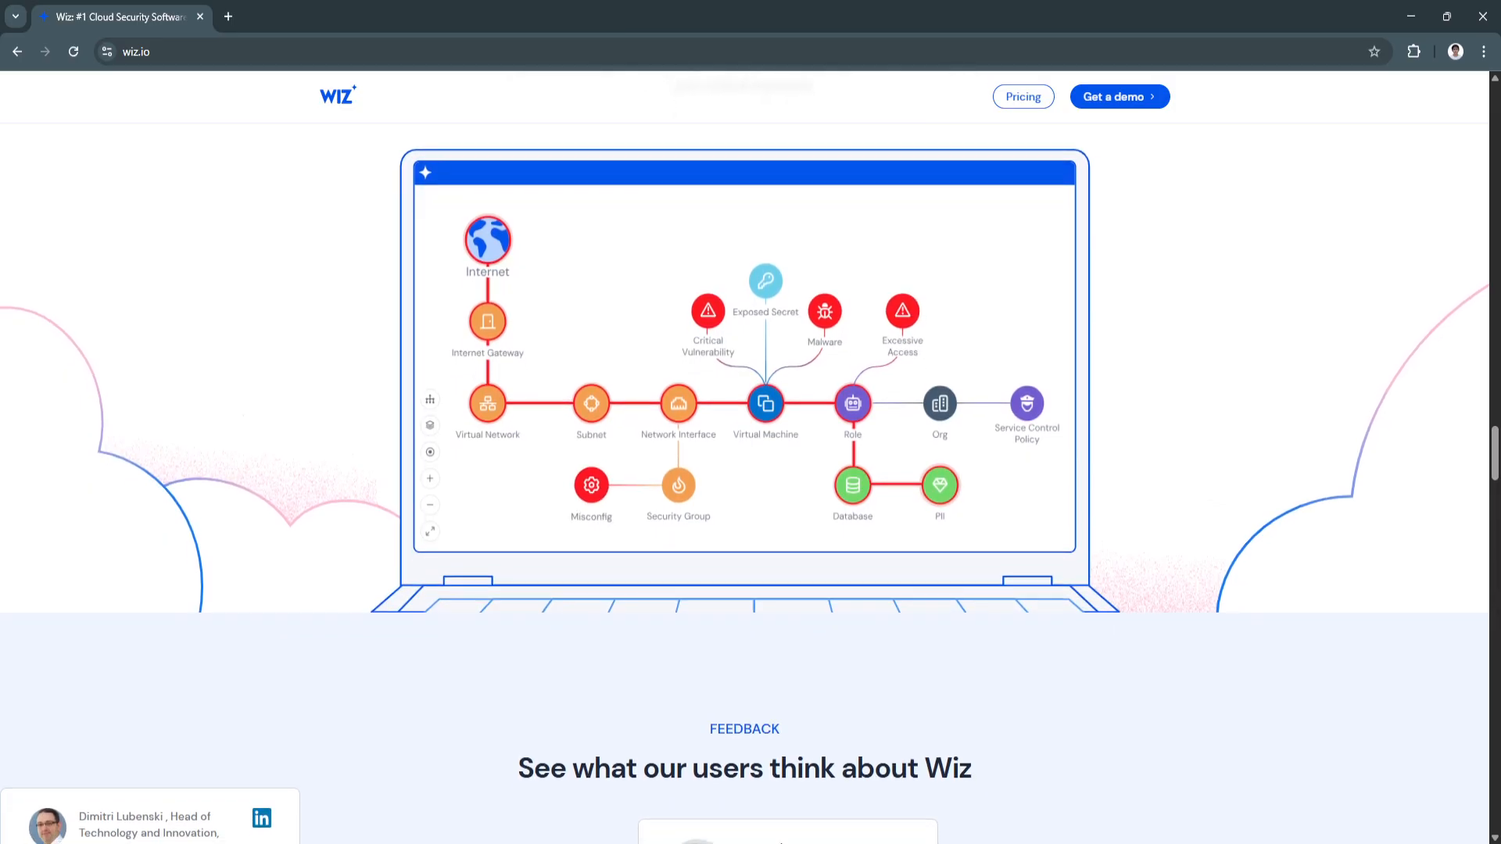
{"action": "scroll", "scroll_direction": "down", "scroll_amount": 3}
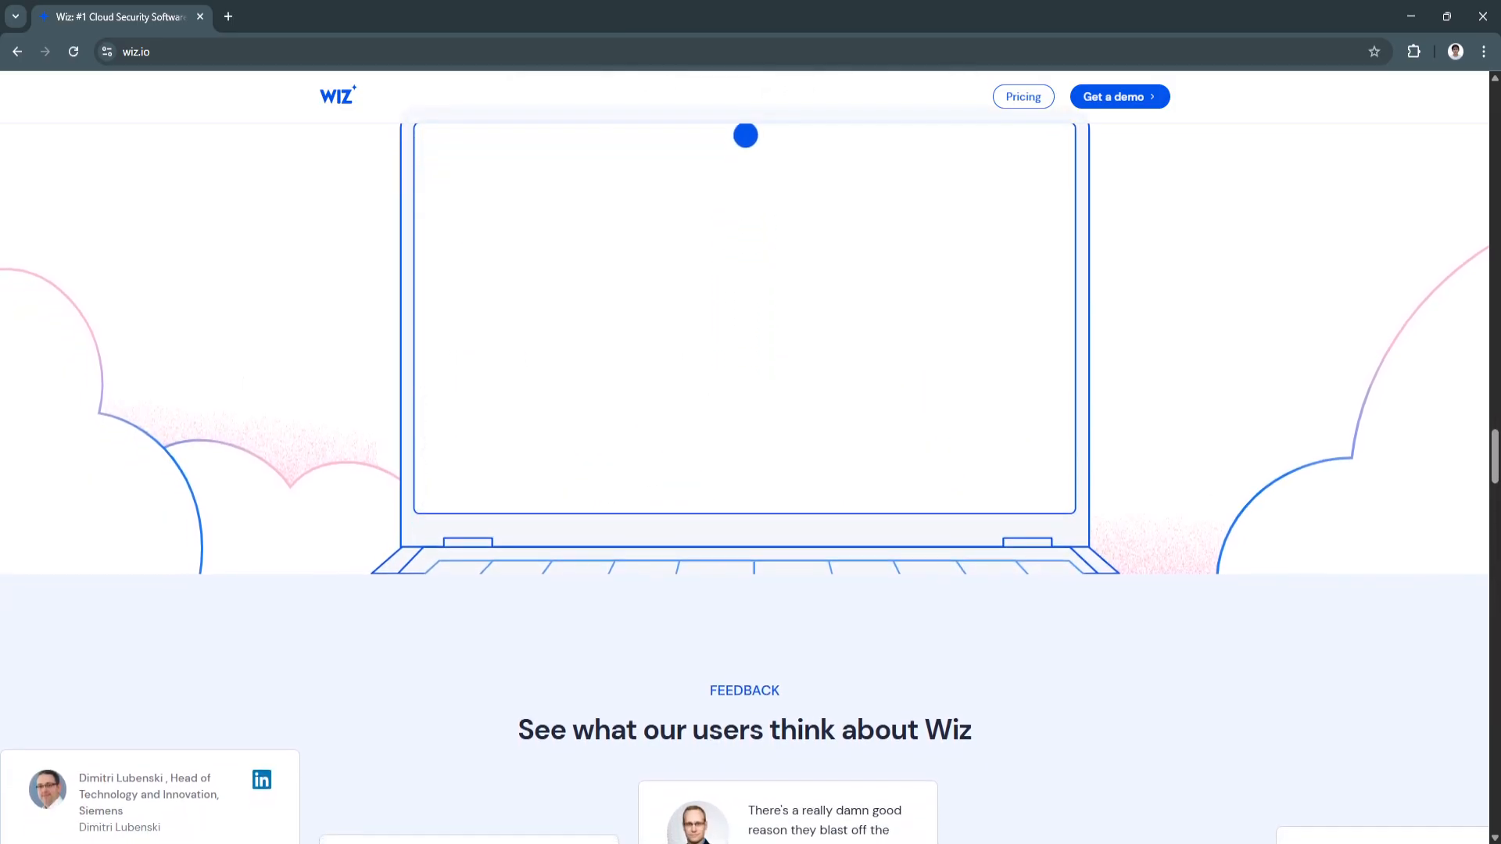
{"action": "scroll", "scroll_direction": "down", "scroll_amount": 3}
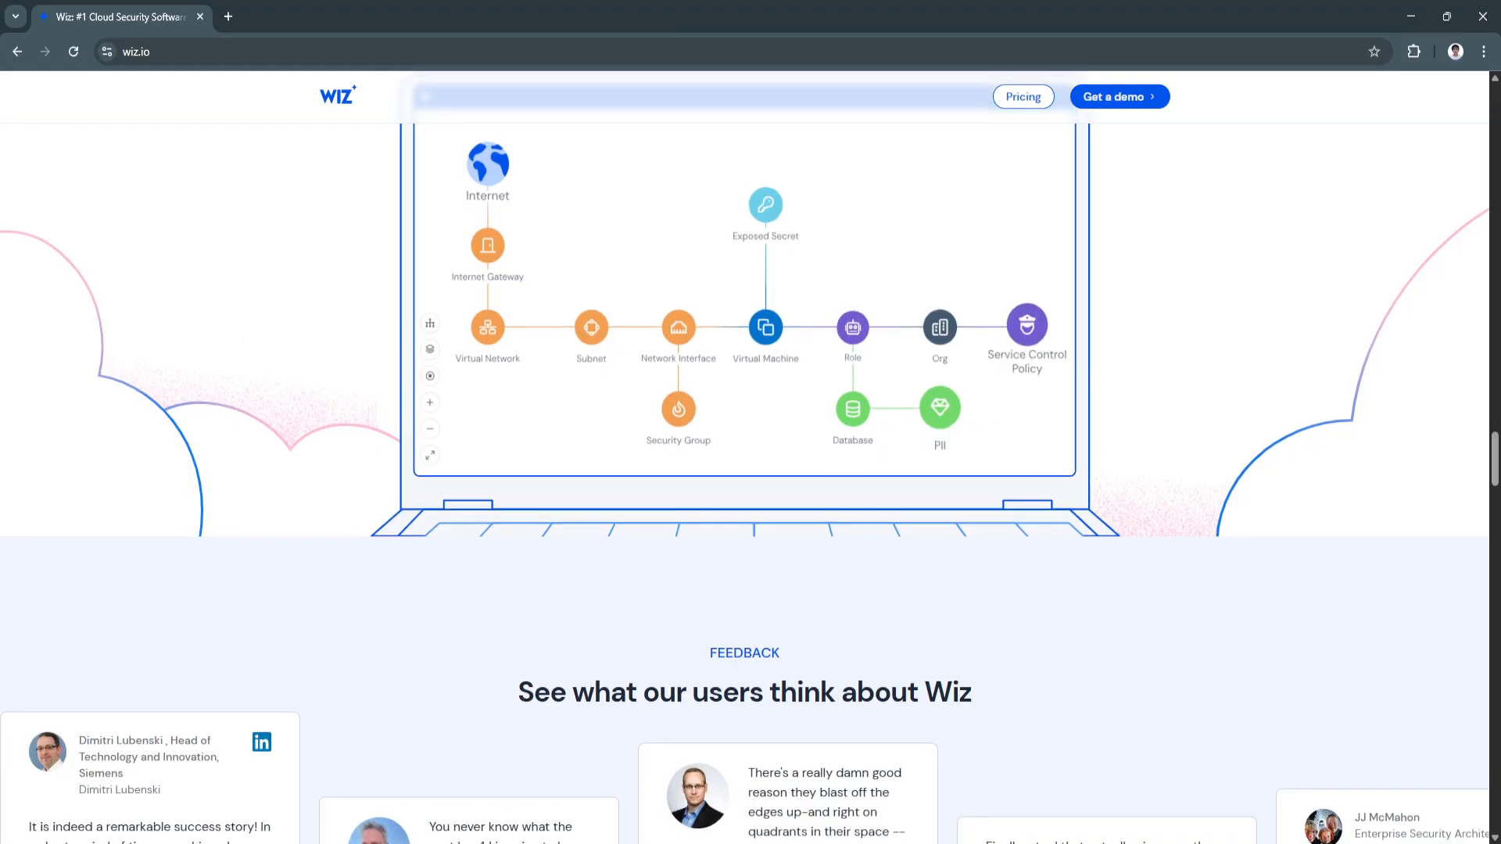
{"action": "scroll", "scroll_direction": "down", "scroll_amount": 3}
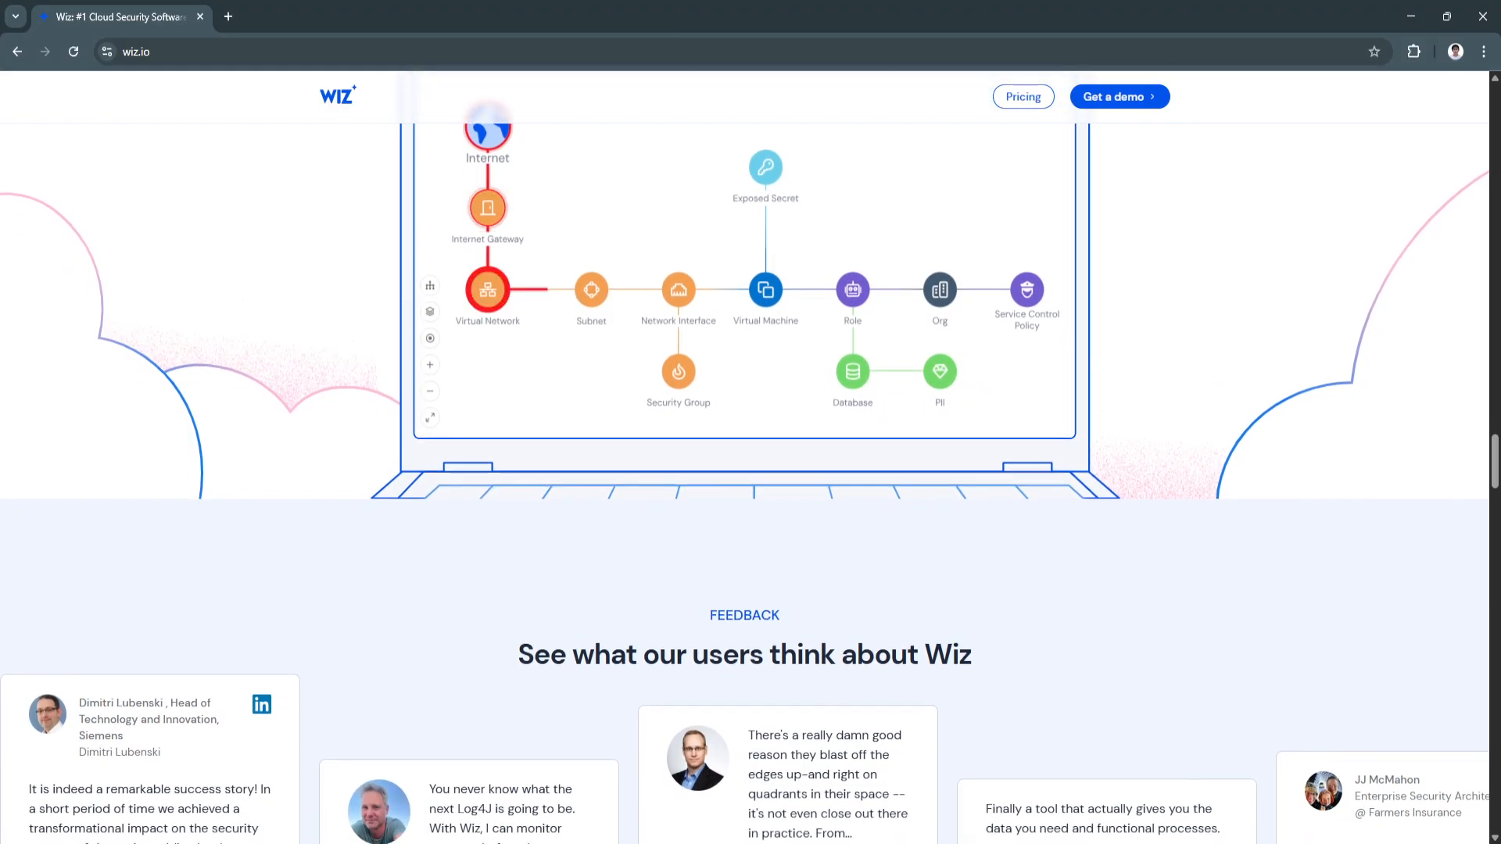
{"action": "scroll", "scroll_direction": "down", "scroll_amount": 3}
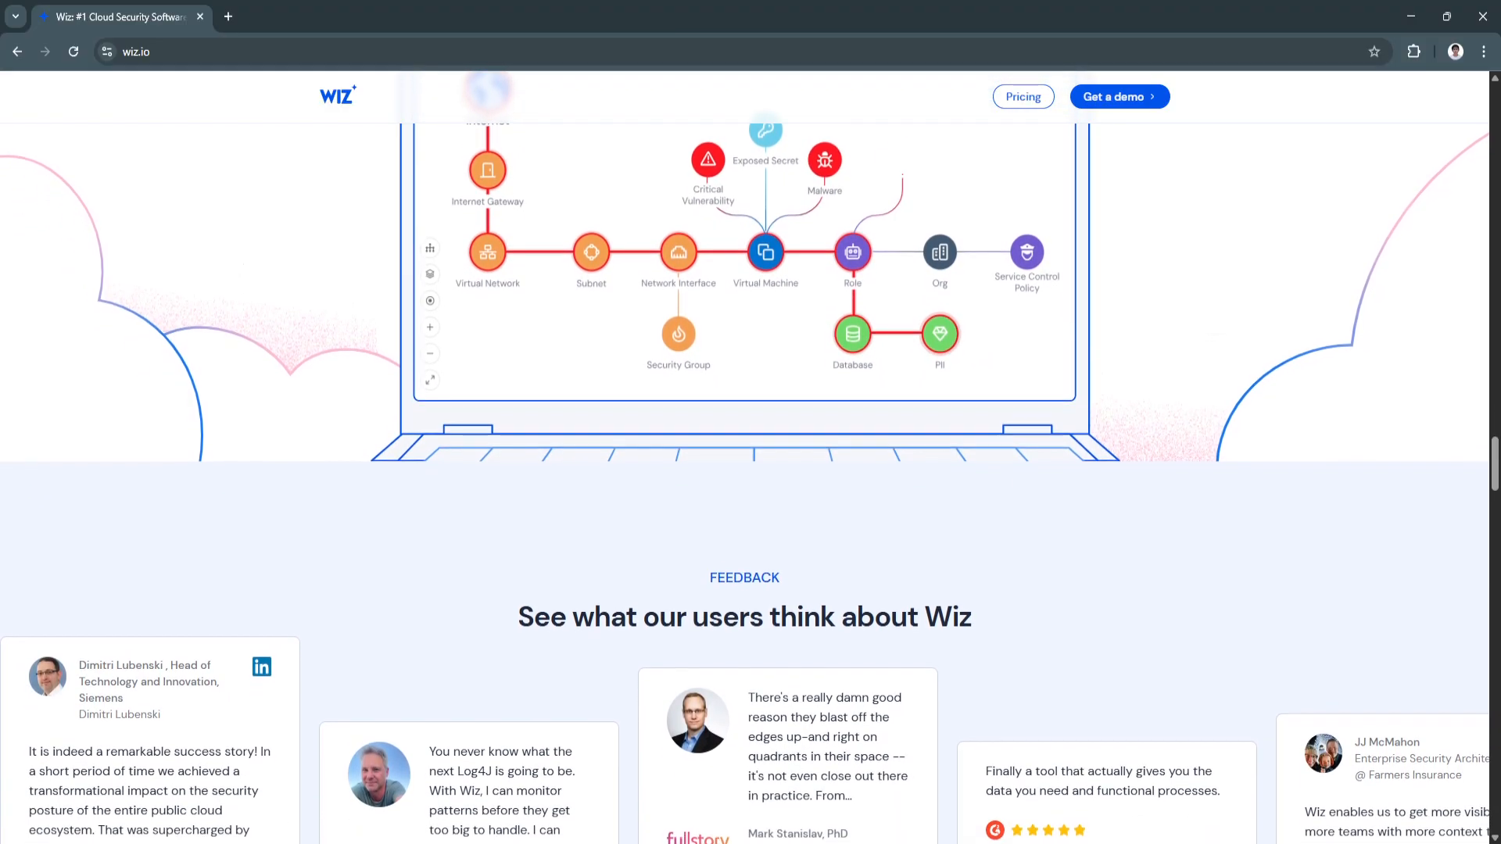
{"action": "scroll", "scroll_direction": "down", "scroll_amount": 3}
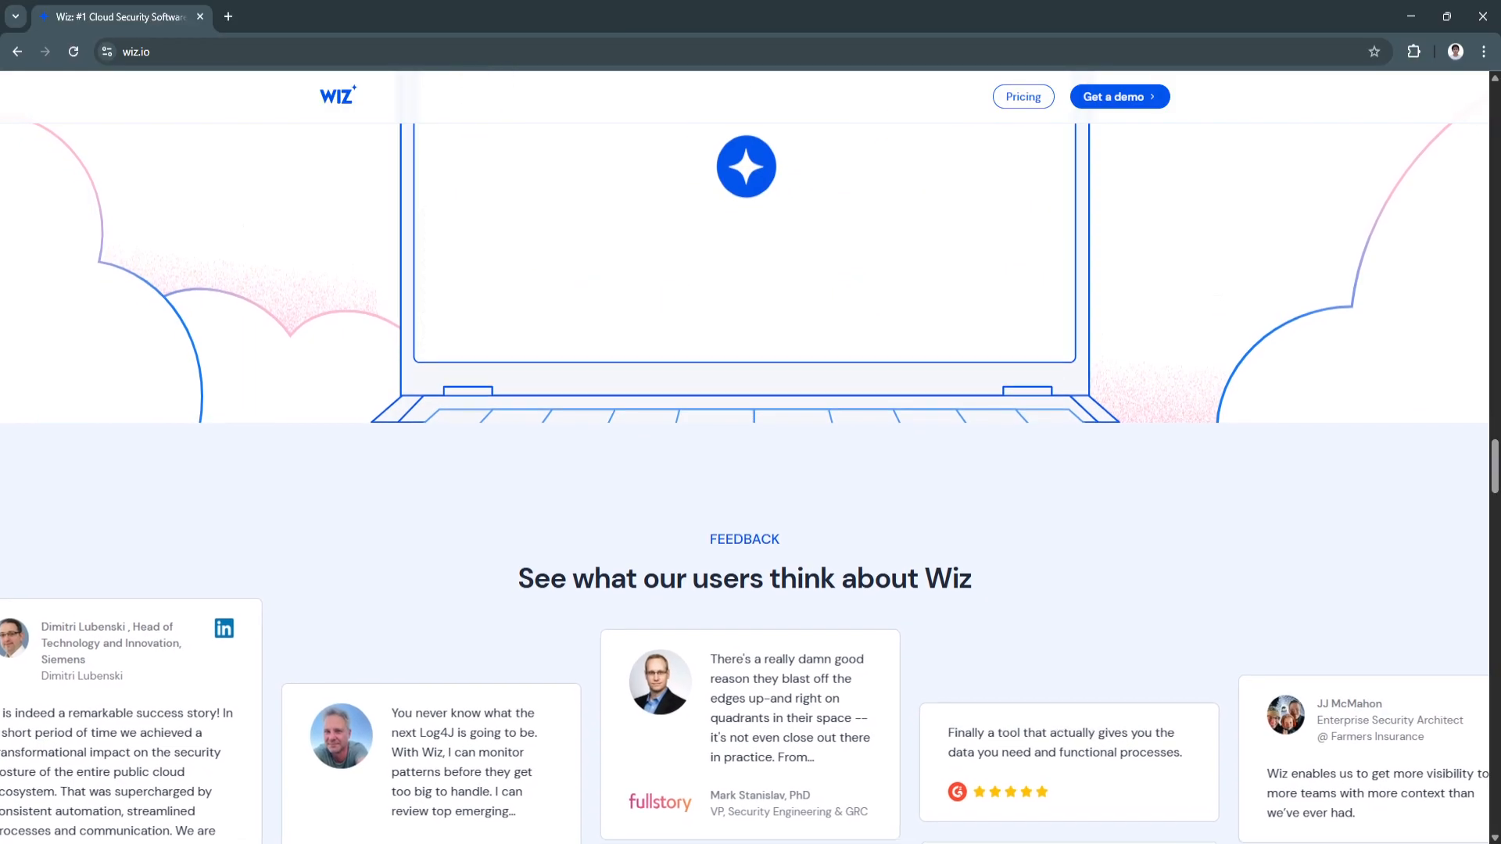
{"action": "scroll", "scroll_direction": "down", "scroll_amount": 3}
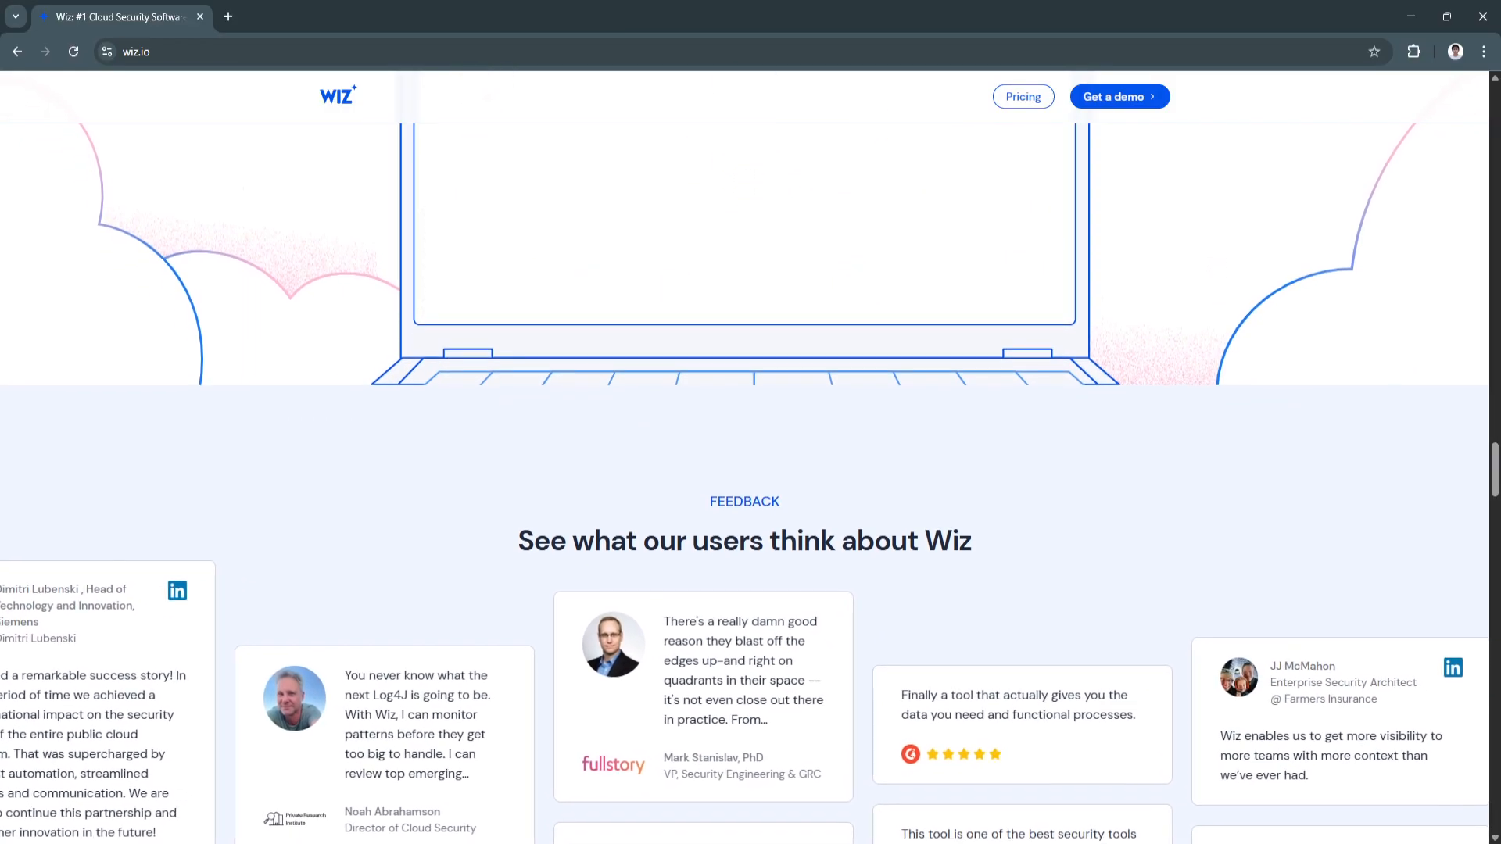
{"action": "scroll", "scroll_direction": "down", "scroll_amount": 3}
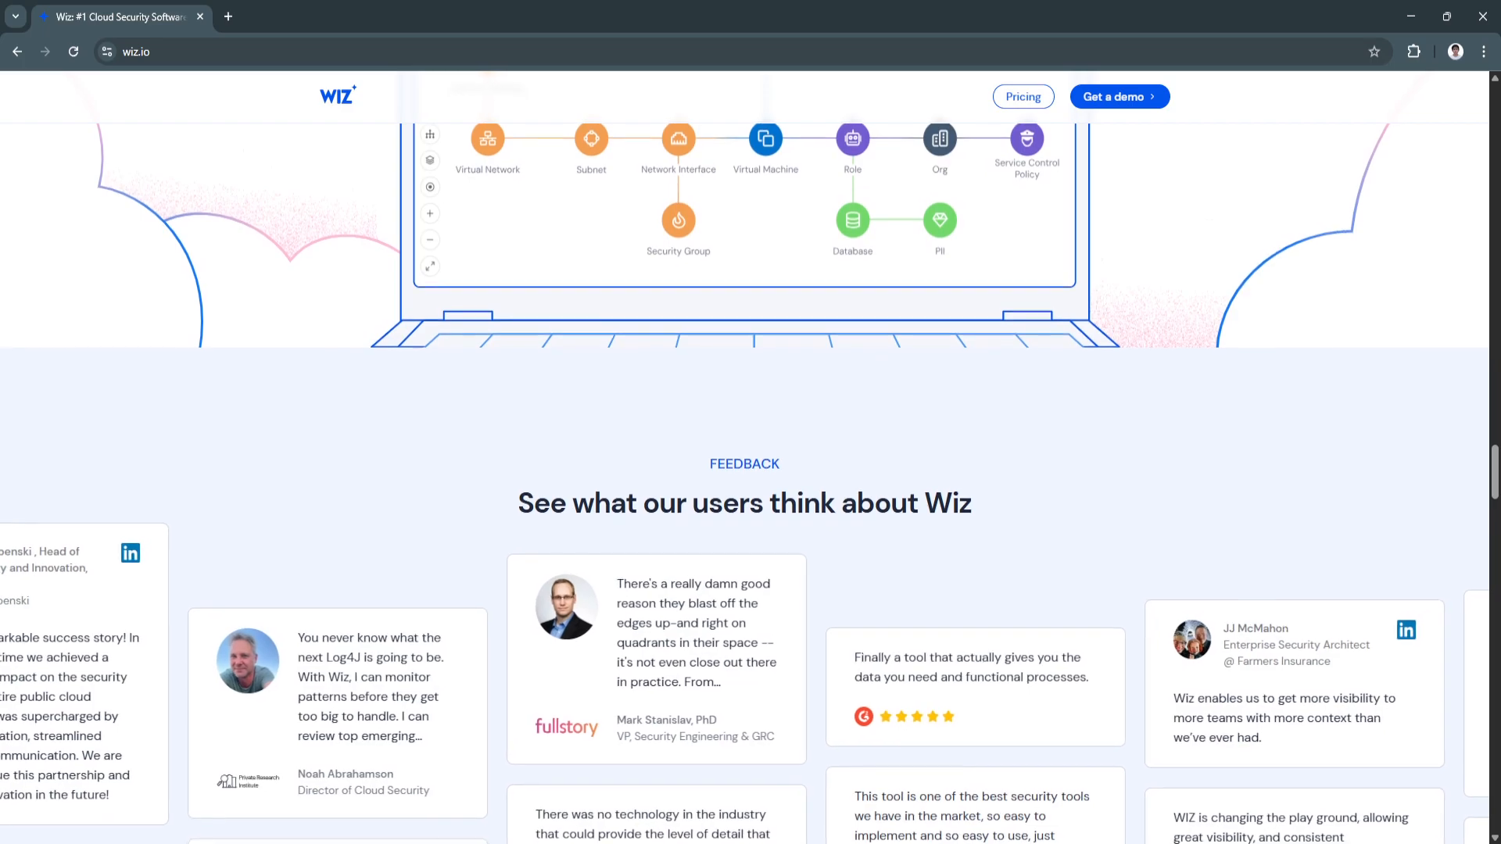
{"action": "scroll", "scroll_direction": "down", "scroll_amount": 3}
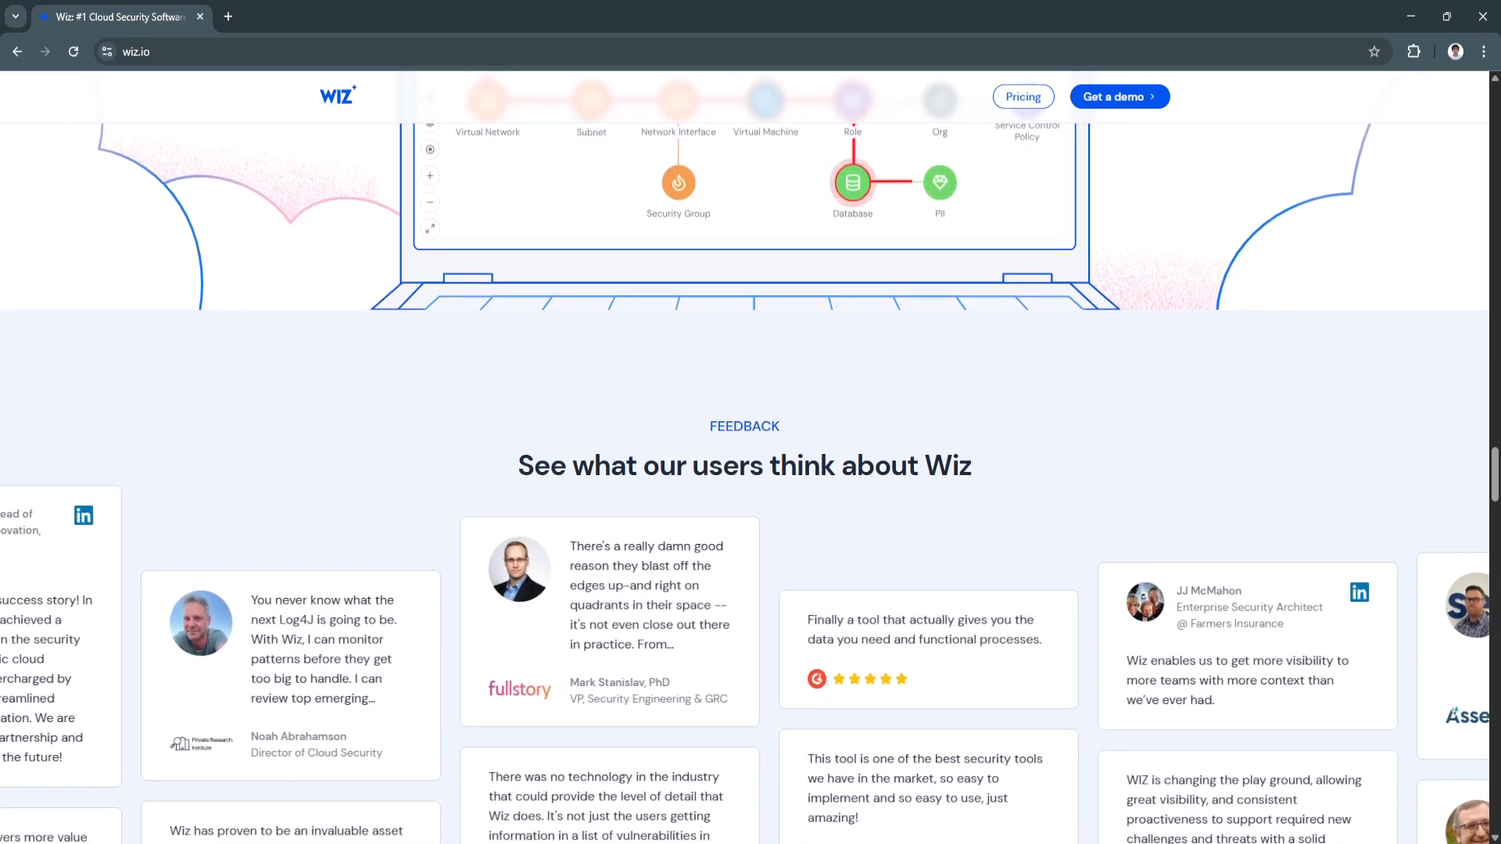
{"action": "scroll", "scroll_direction": "down", "scroll_amount": 3}
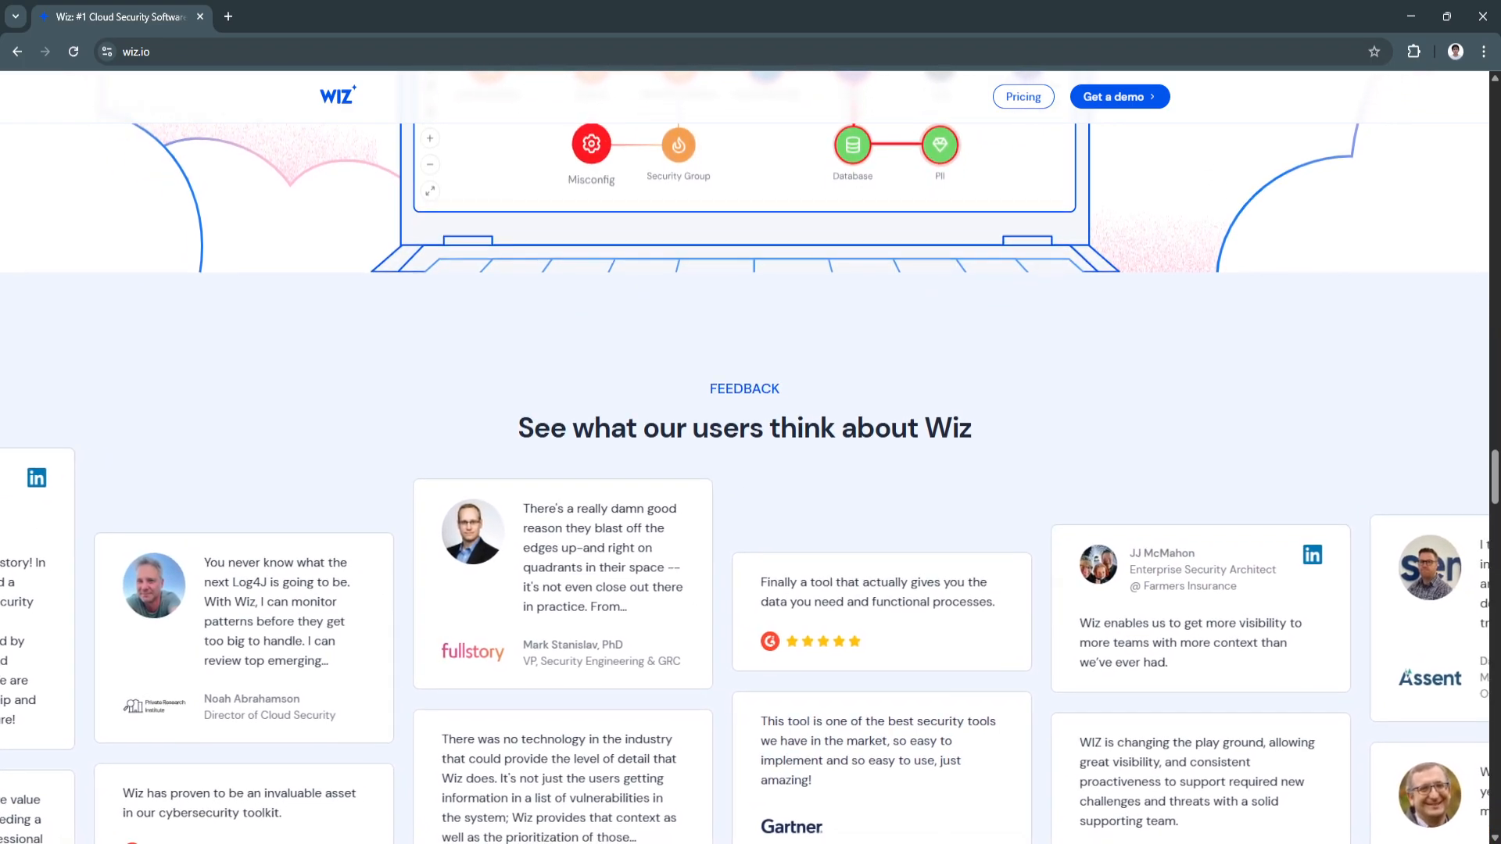
{"action": "scroll", "scroll_direction": "down", "scroll_amount": 3}
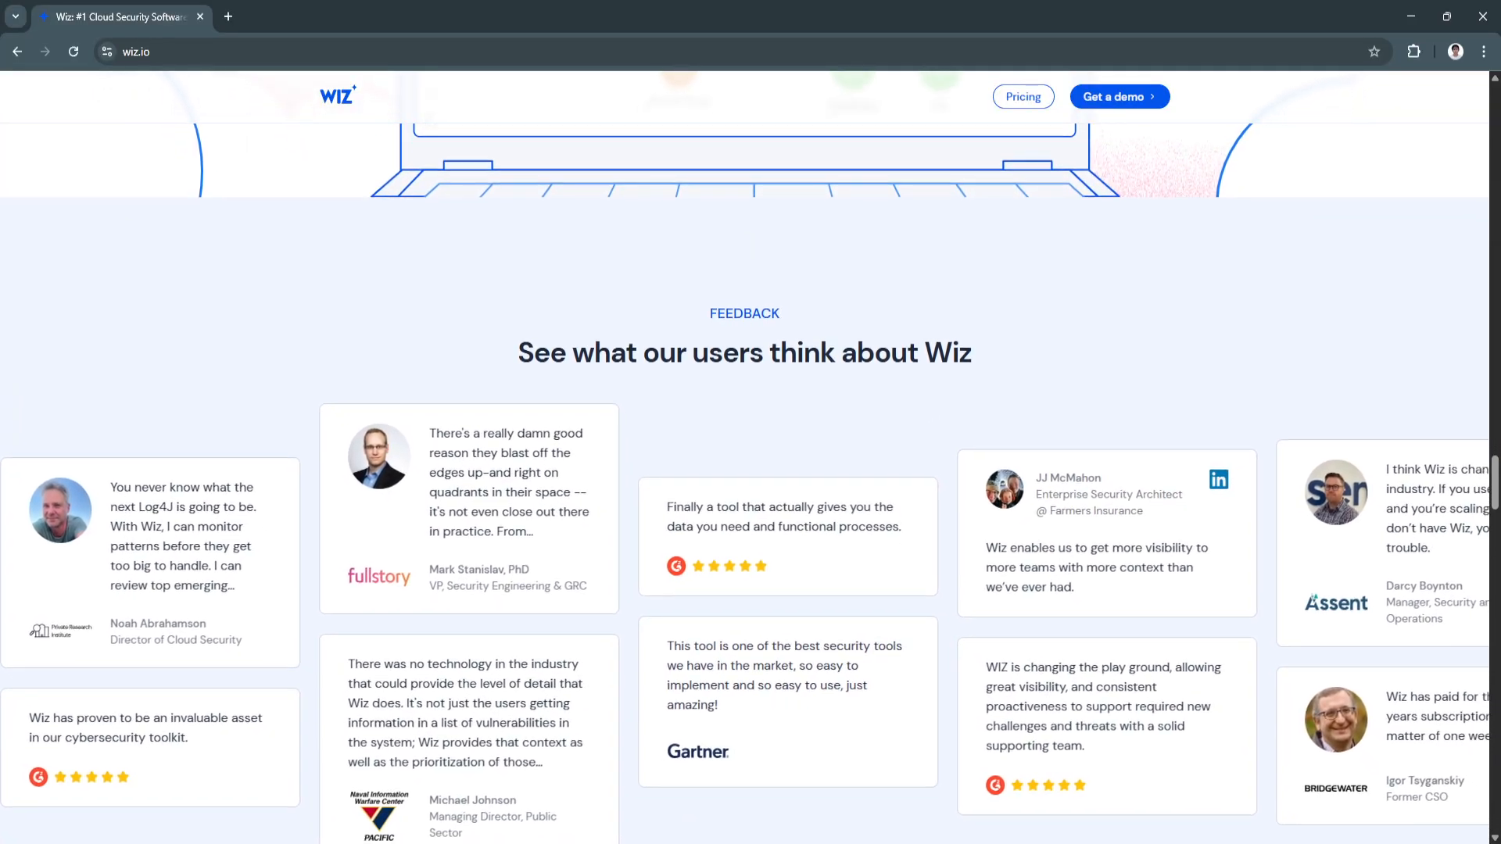
{"action": "scroll", "scroll_direction": "down", "scroll_amount": 3}
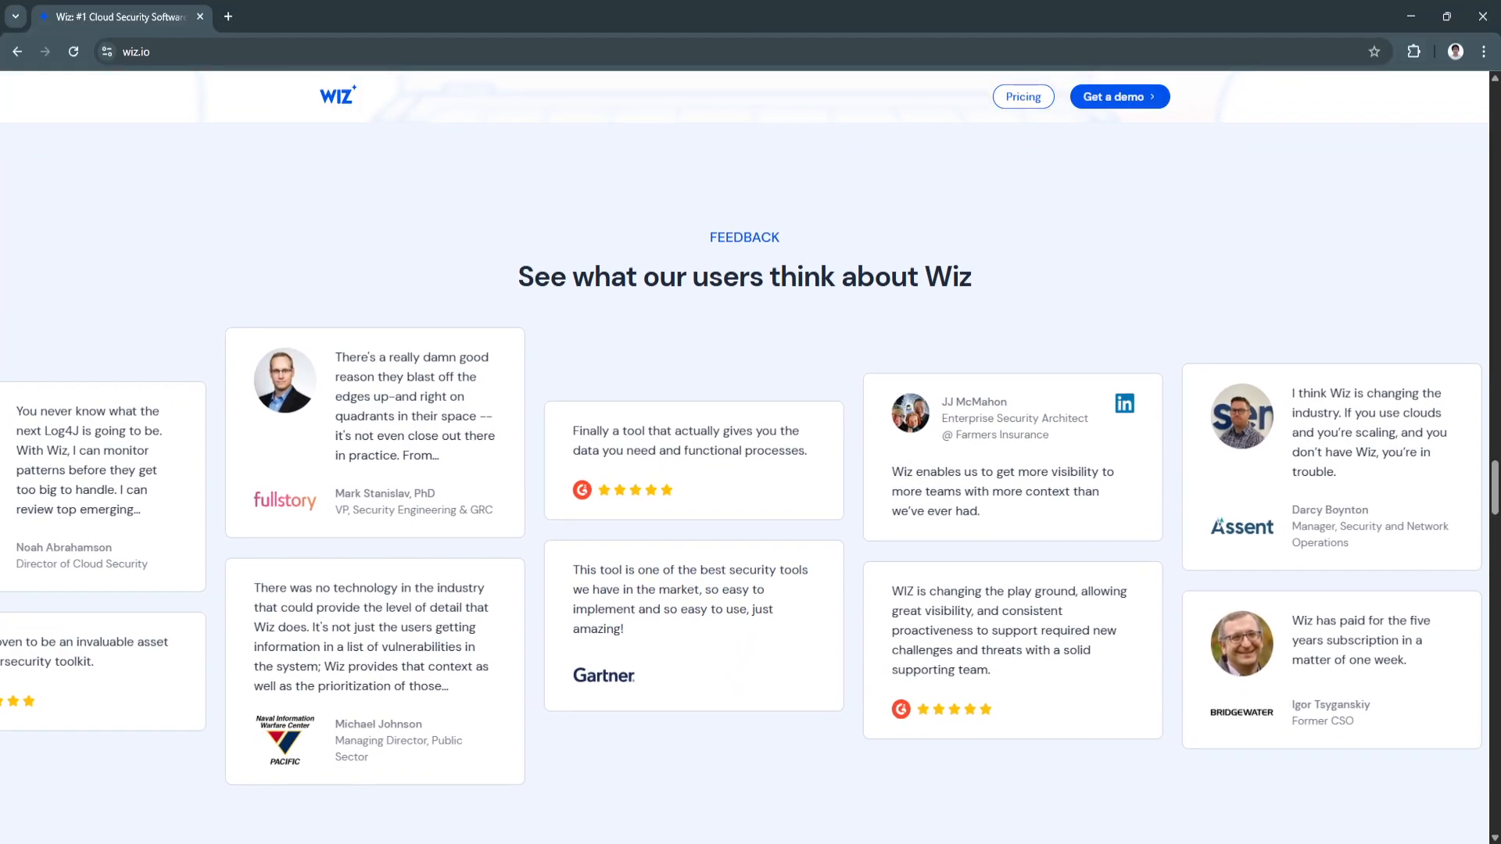
{"action": "scroll", "scroll_direction": "up", "scroll_amount": 3}
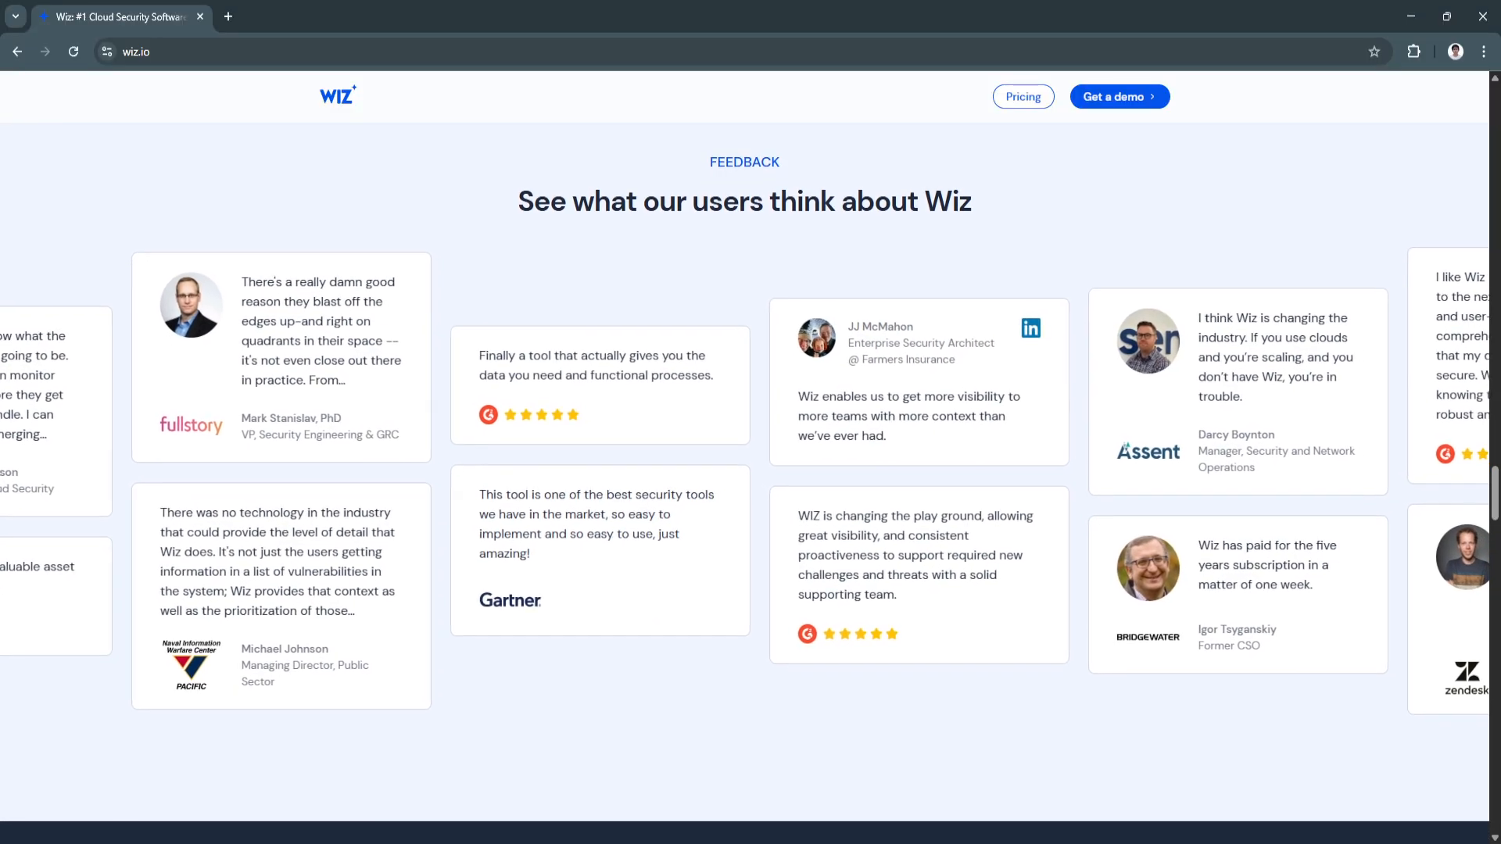
{"action": "scroll", "scroll_direction": "down", "scroll_amount": 3}
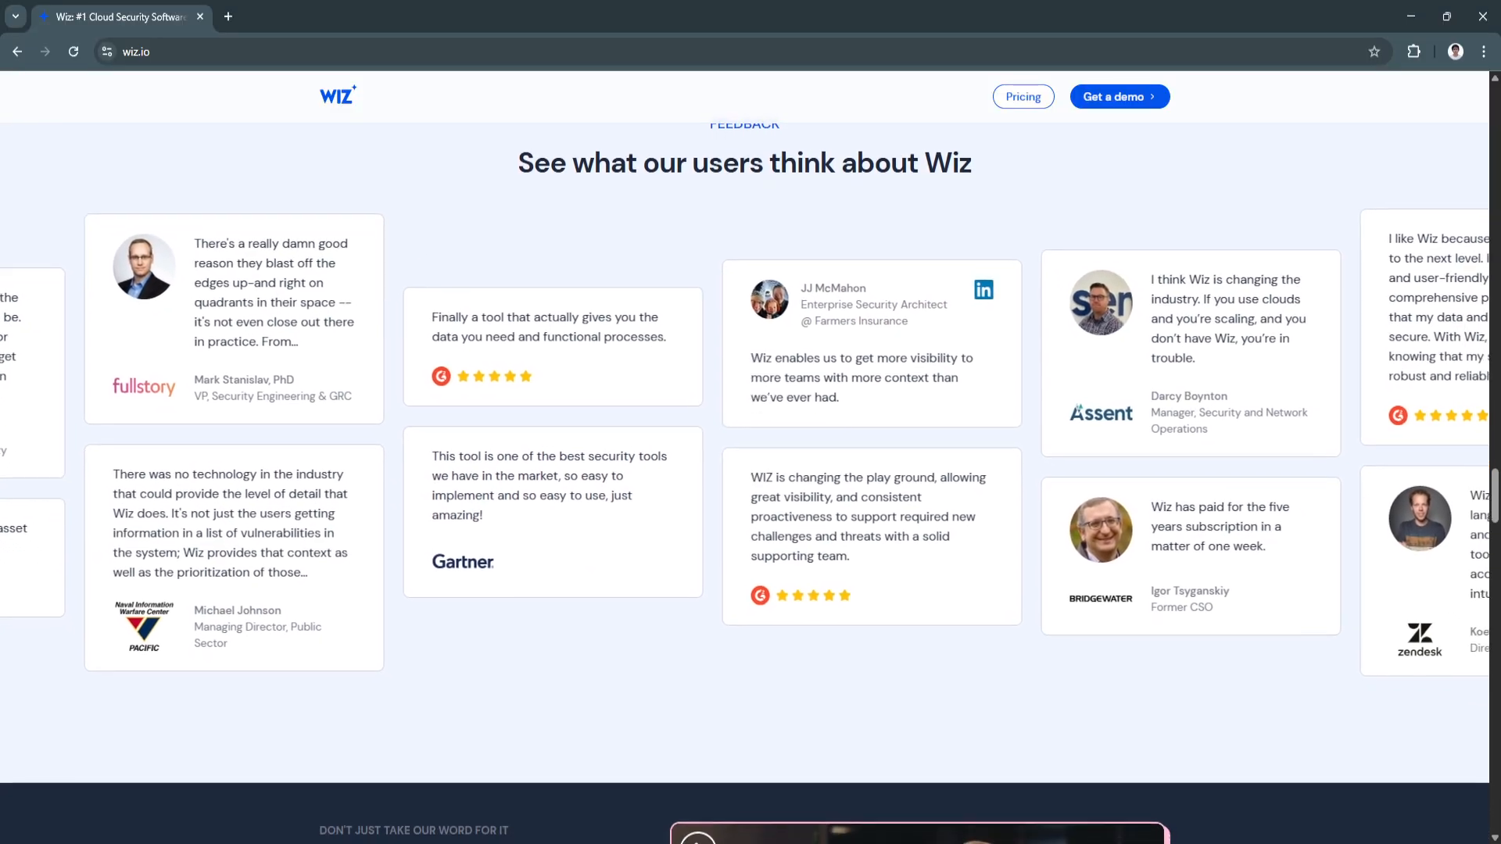
{"action": "scroll", "scroll_direction": "down", "scroll_amount": 3}
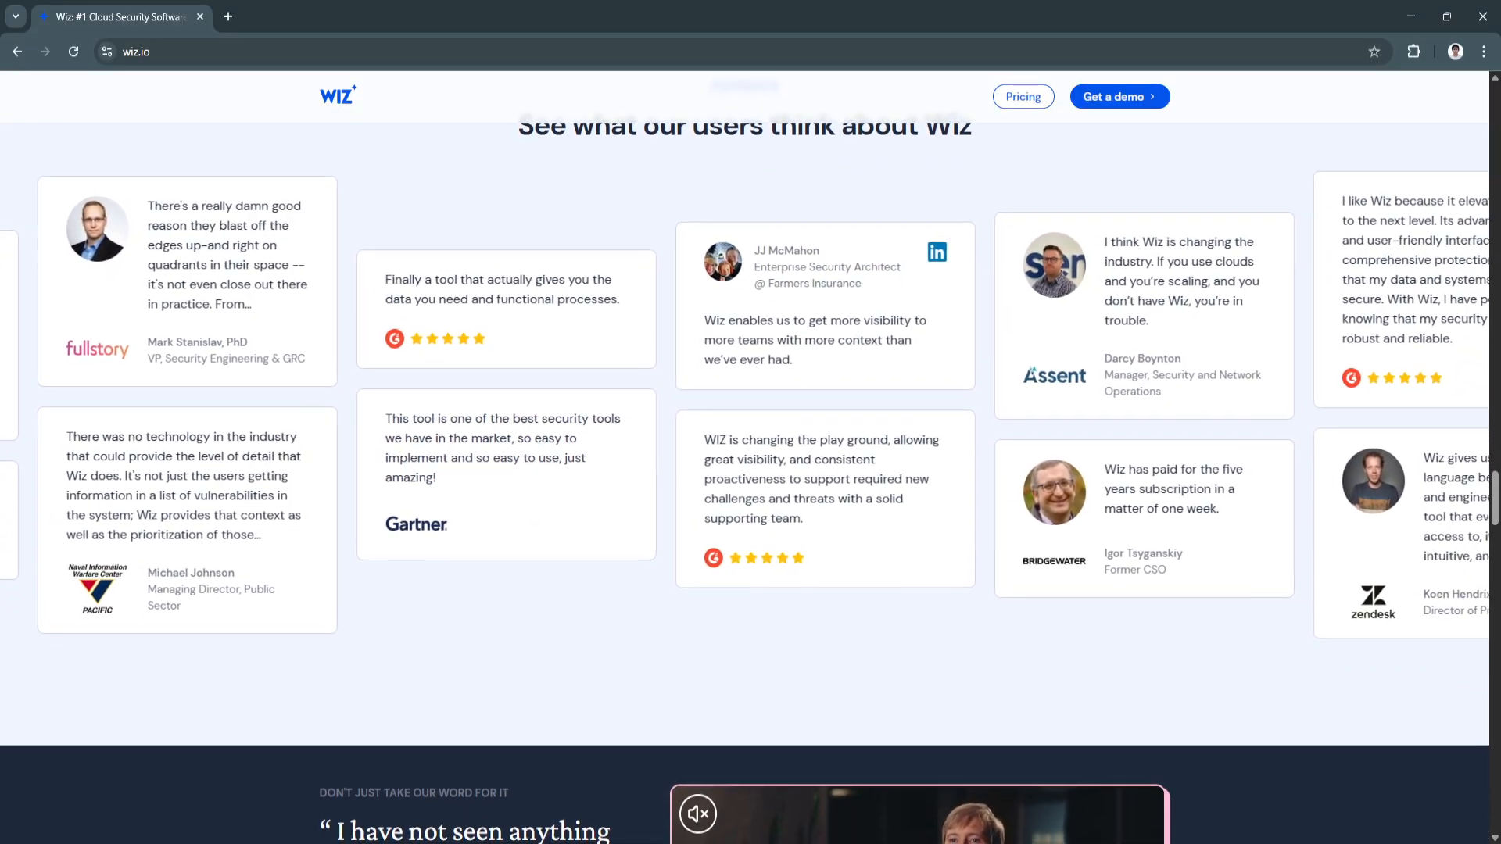
{"action": "scroll", "scroll_direction": "down", "scroll_amount": 3}
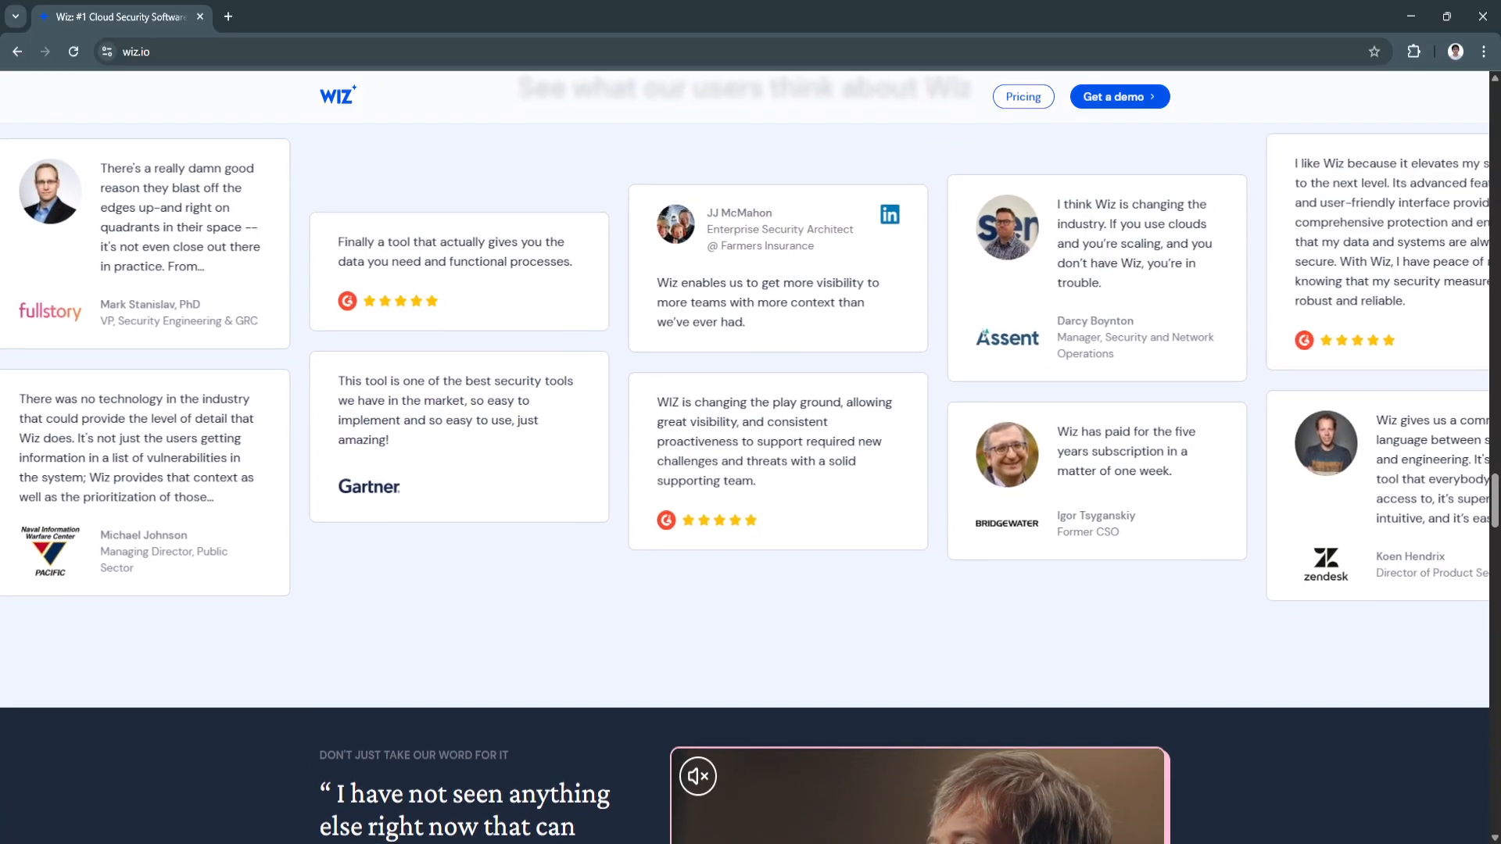
{"action": "scroll", "scroll_direction": "down", "scroll_amount": 3}
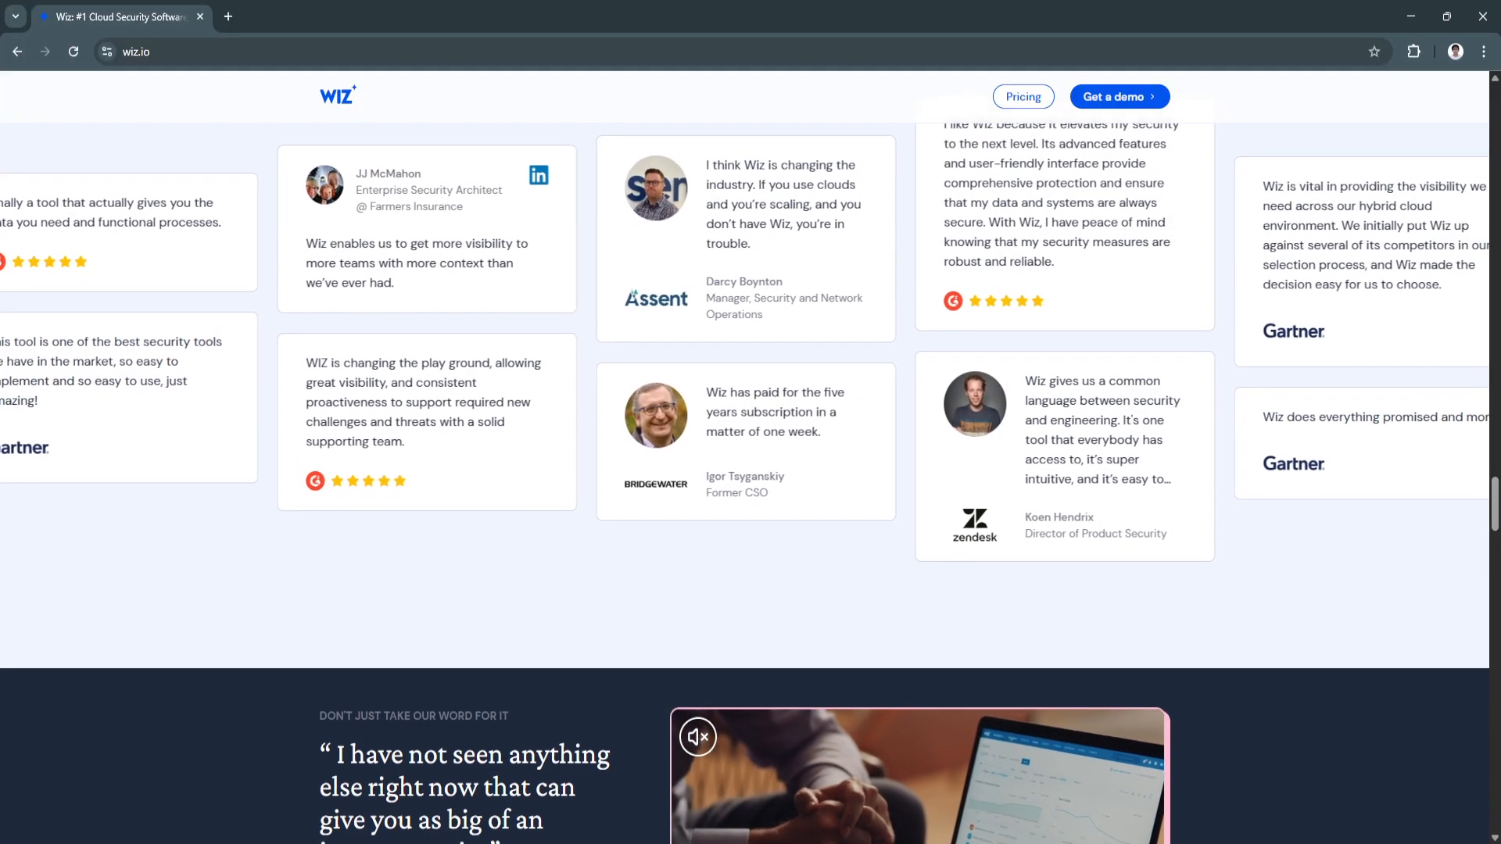
{"action": "scroll", "scroll_direction": "down", "scroll_amount": 3}
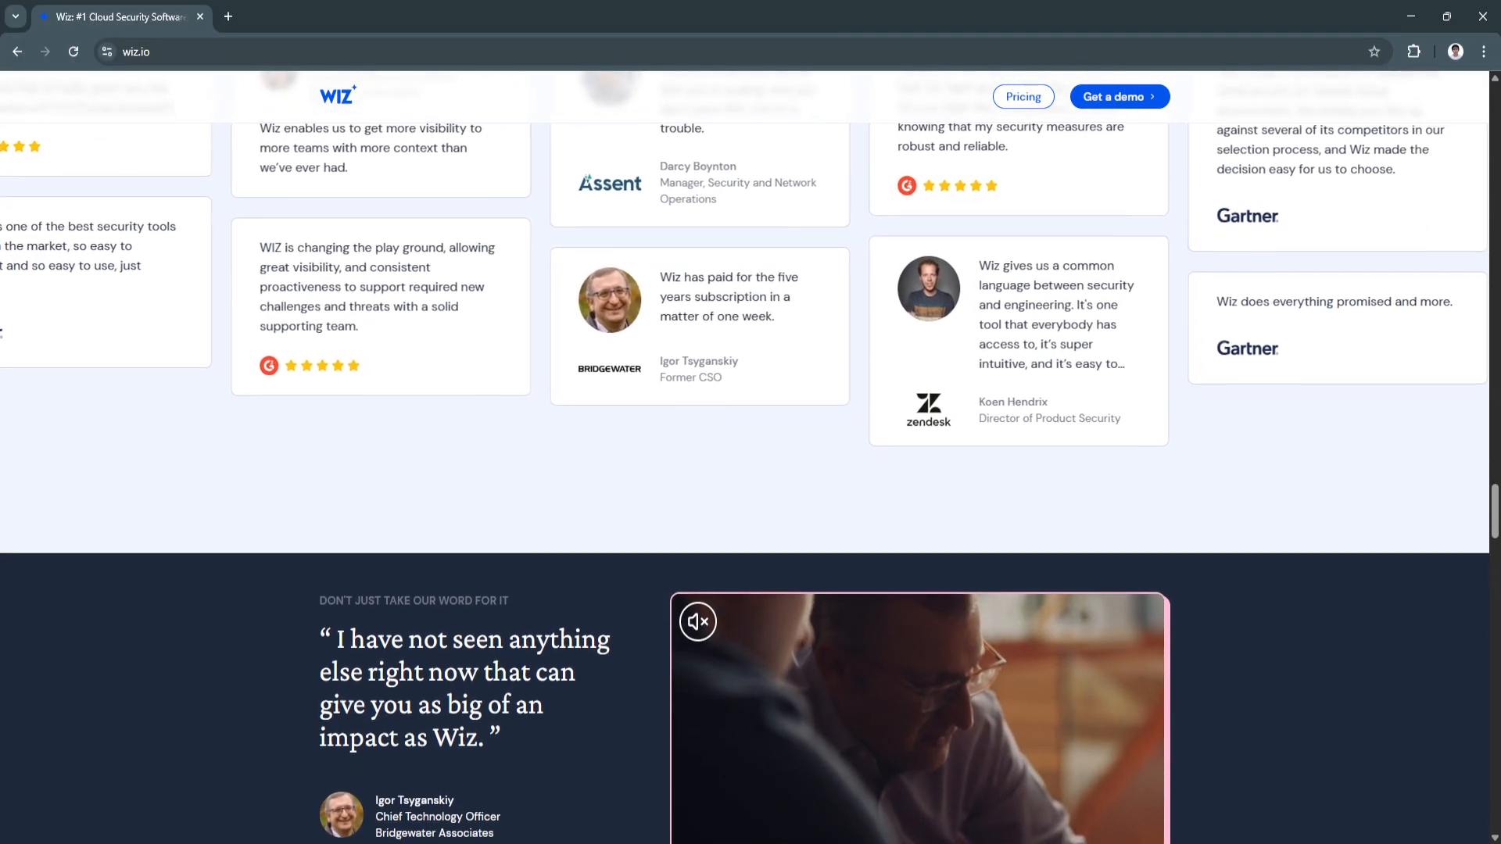
{"action": "scroll", "scroll_direction": "down", "scroll_amount": 3}
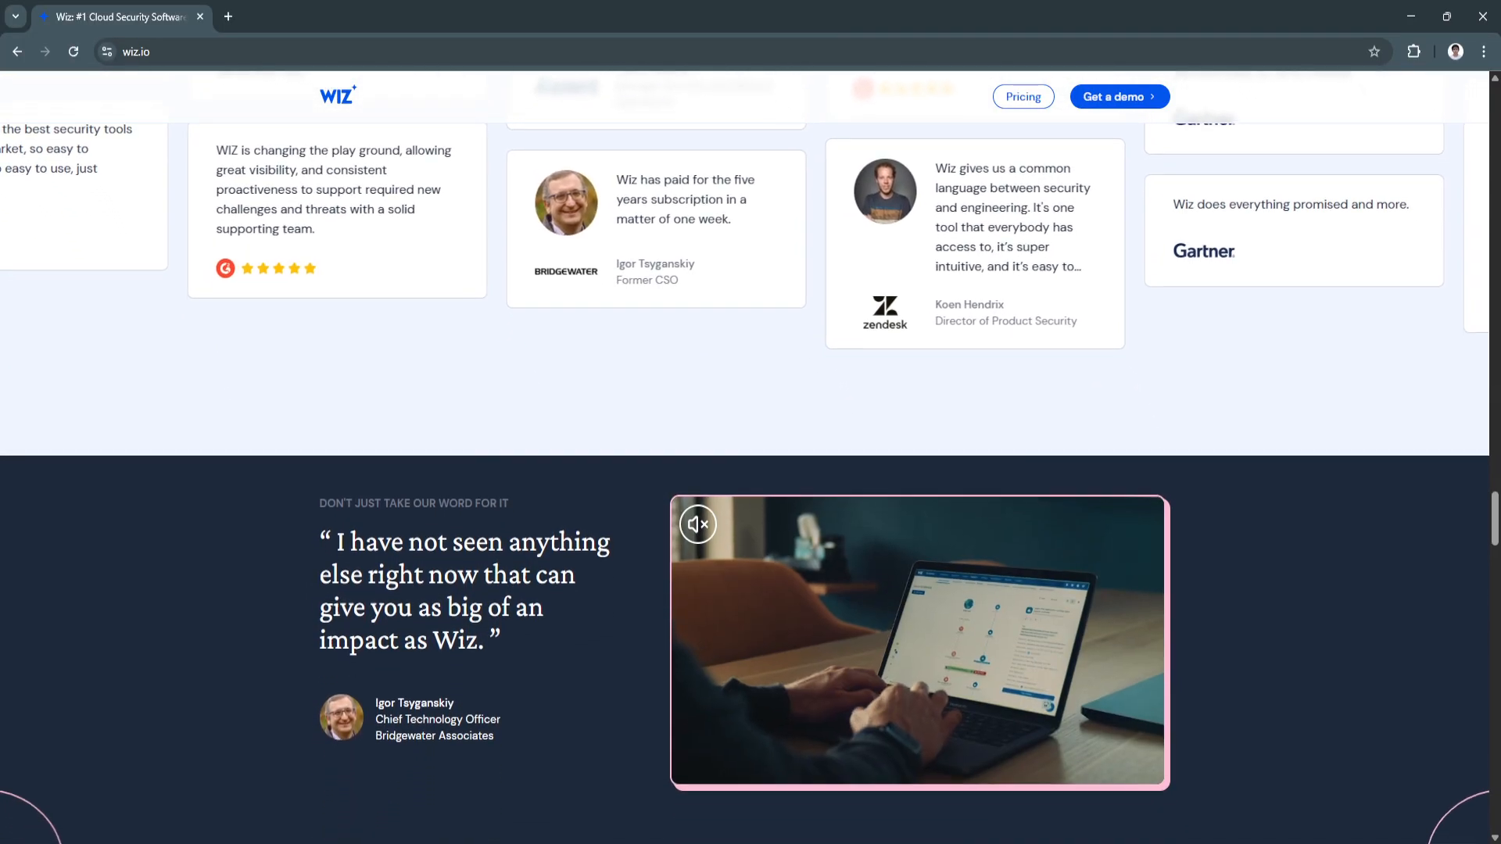
{"action": "scroll", "scroll_direction": "down", "scroll_amount": 3}
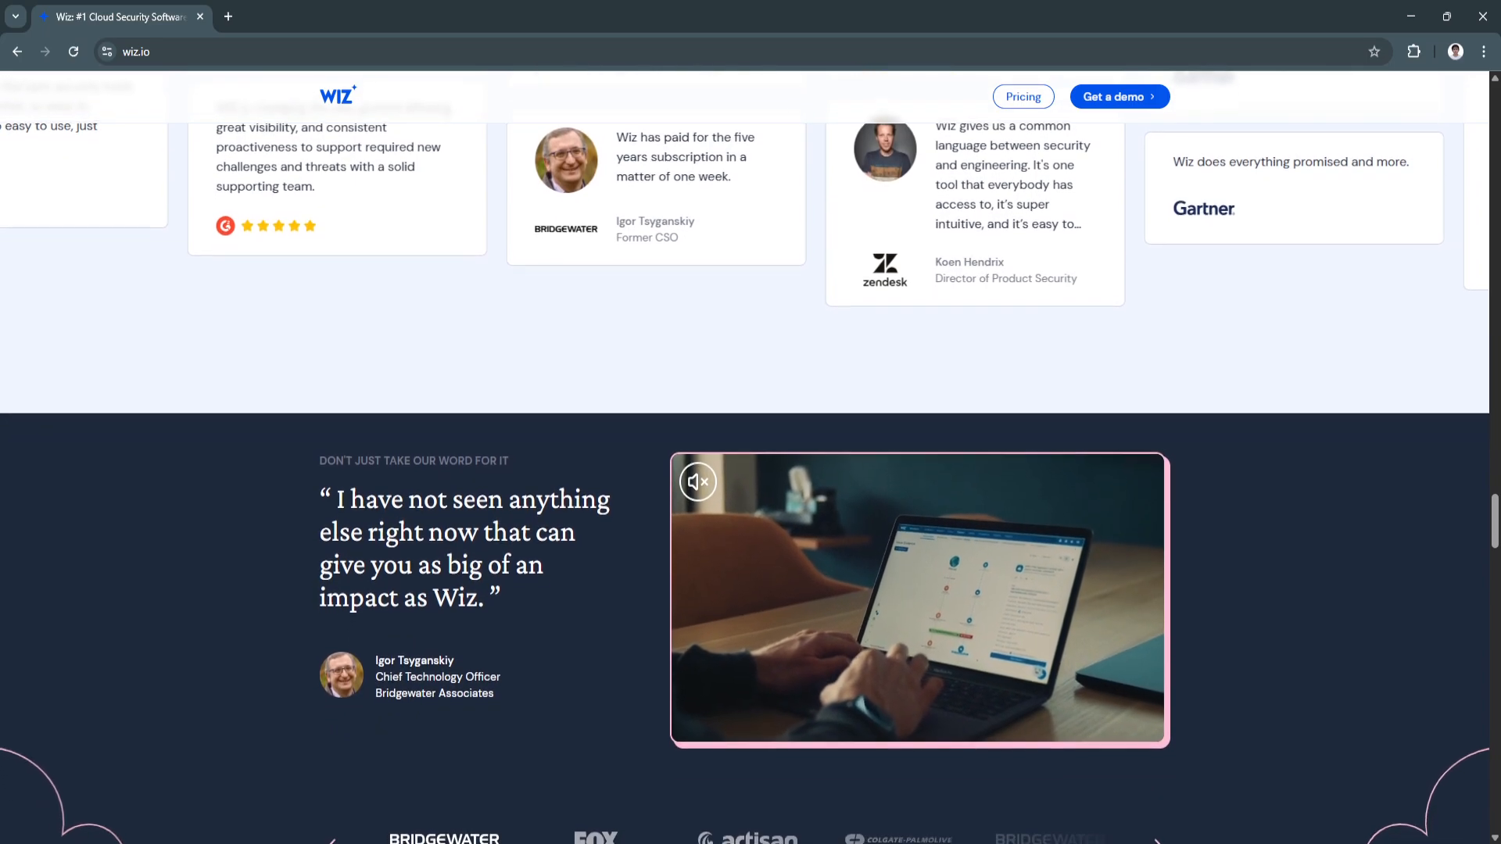
{"action": "scroll", "scroll_direction": "down", "scroll_amount": 3}
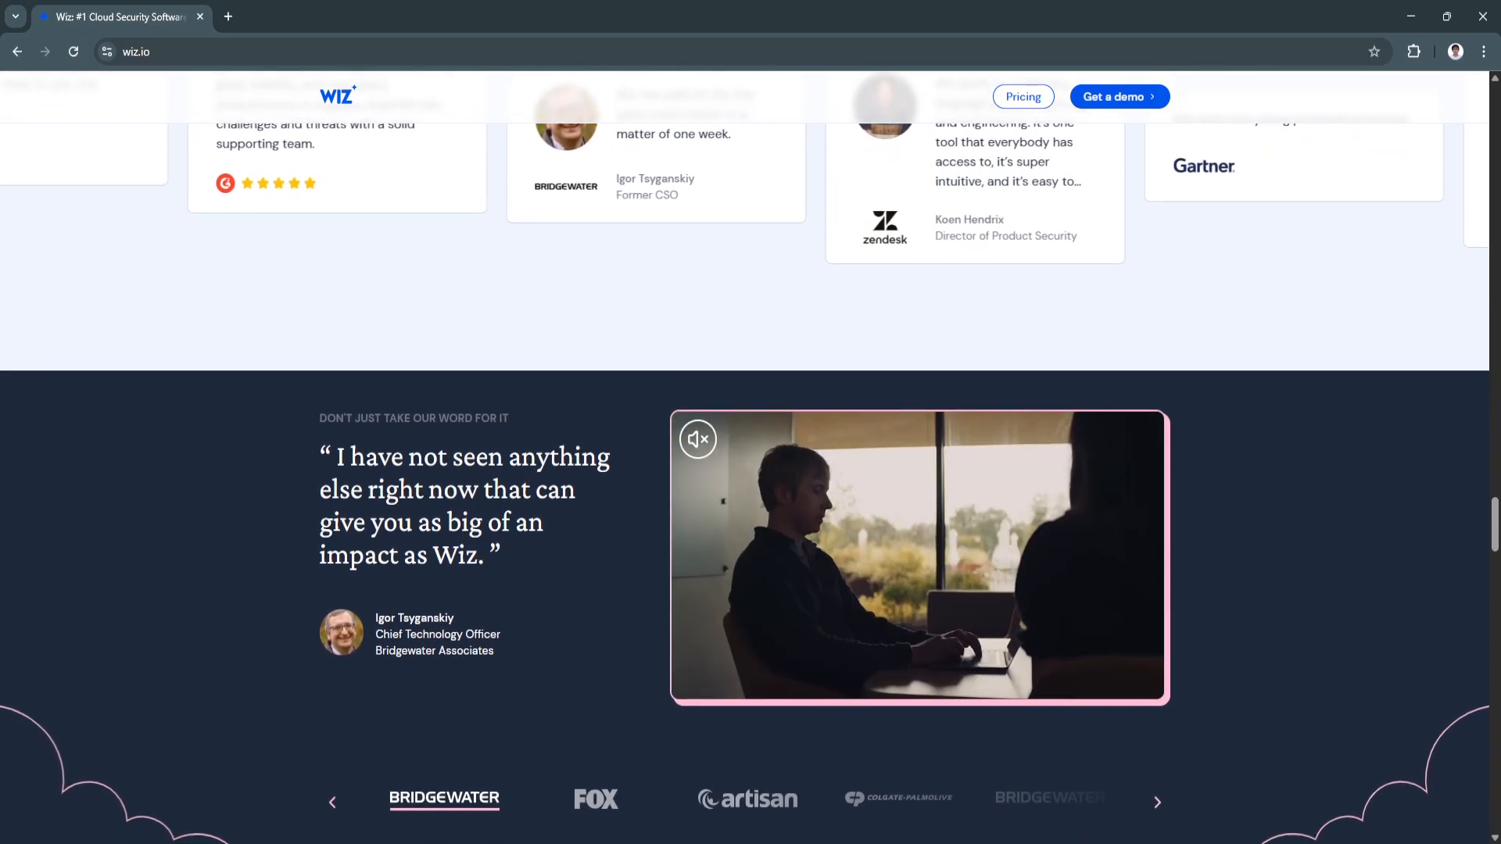
{"action": "scroll", "scroll_direction": "down", "scroll_amount": 3}
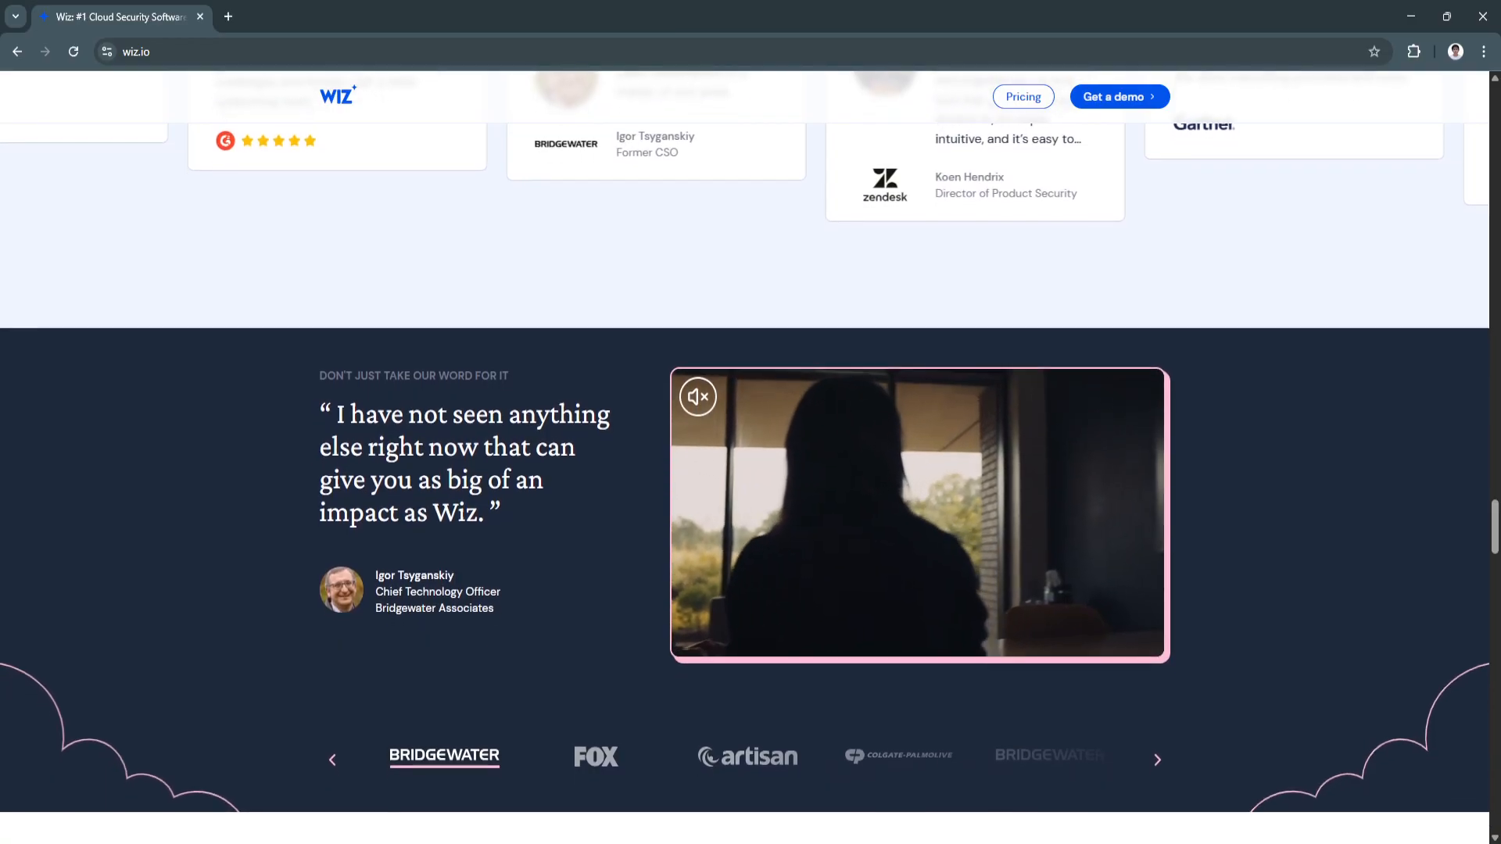
{"action": "scroll", "scroll_direction": "down", "scroll_amount": 3}
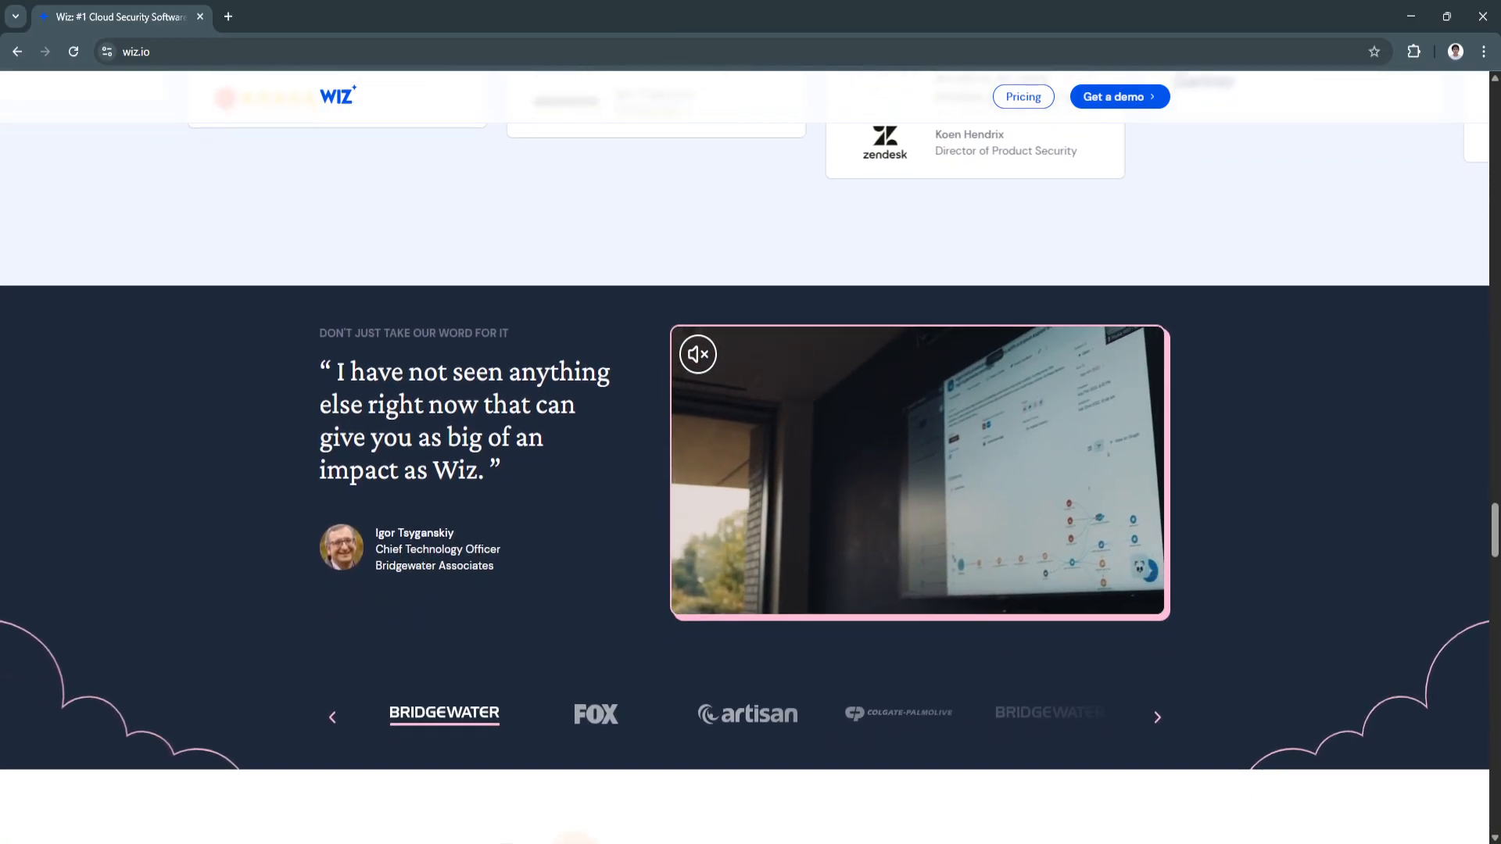
{"action": "scroll", "scroll_direction": "down", "scroll_amount": 3}
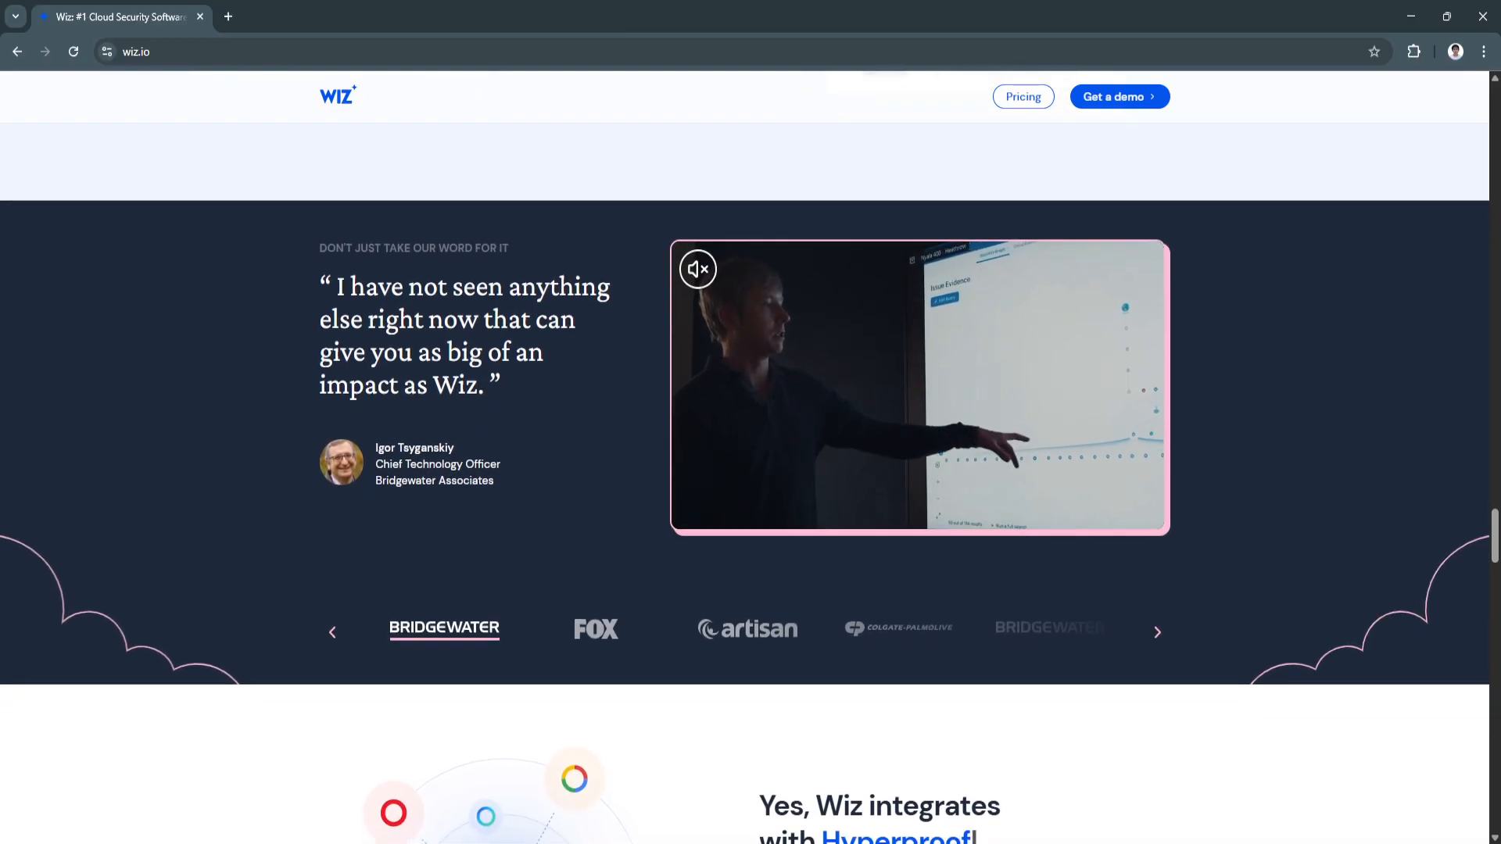
{"action": "scroll", "scroll_direction": "down", "scroll_amount": 3}
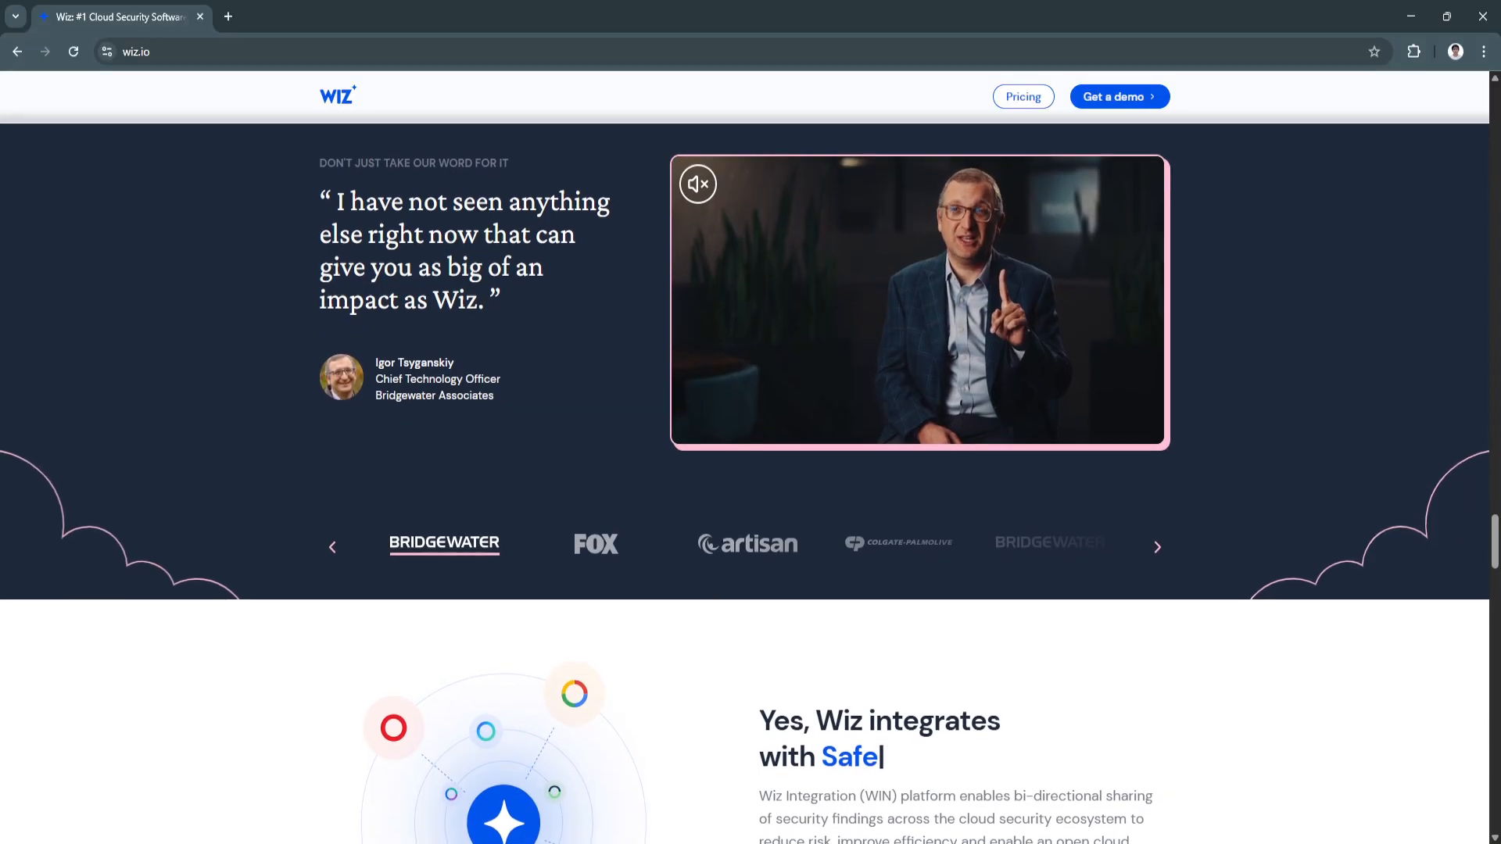
{"action": "scroll", "scroll_direction": "down", "scroll_amount": 3}
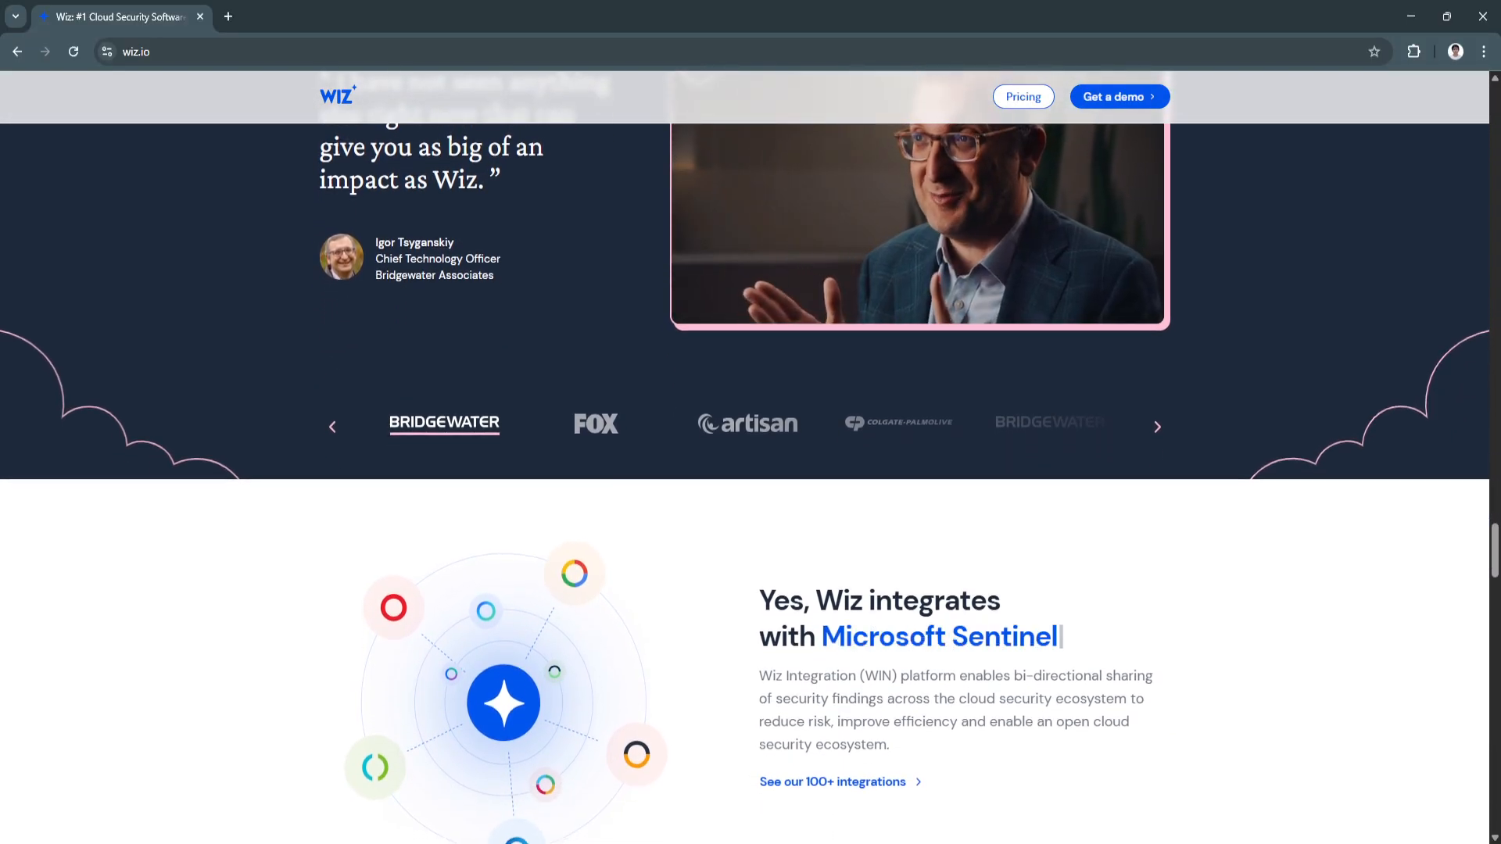
{"action": "scroll", "scroll_direction": "down", "scroll_amount": 3}
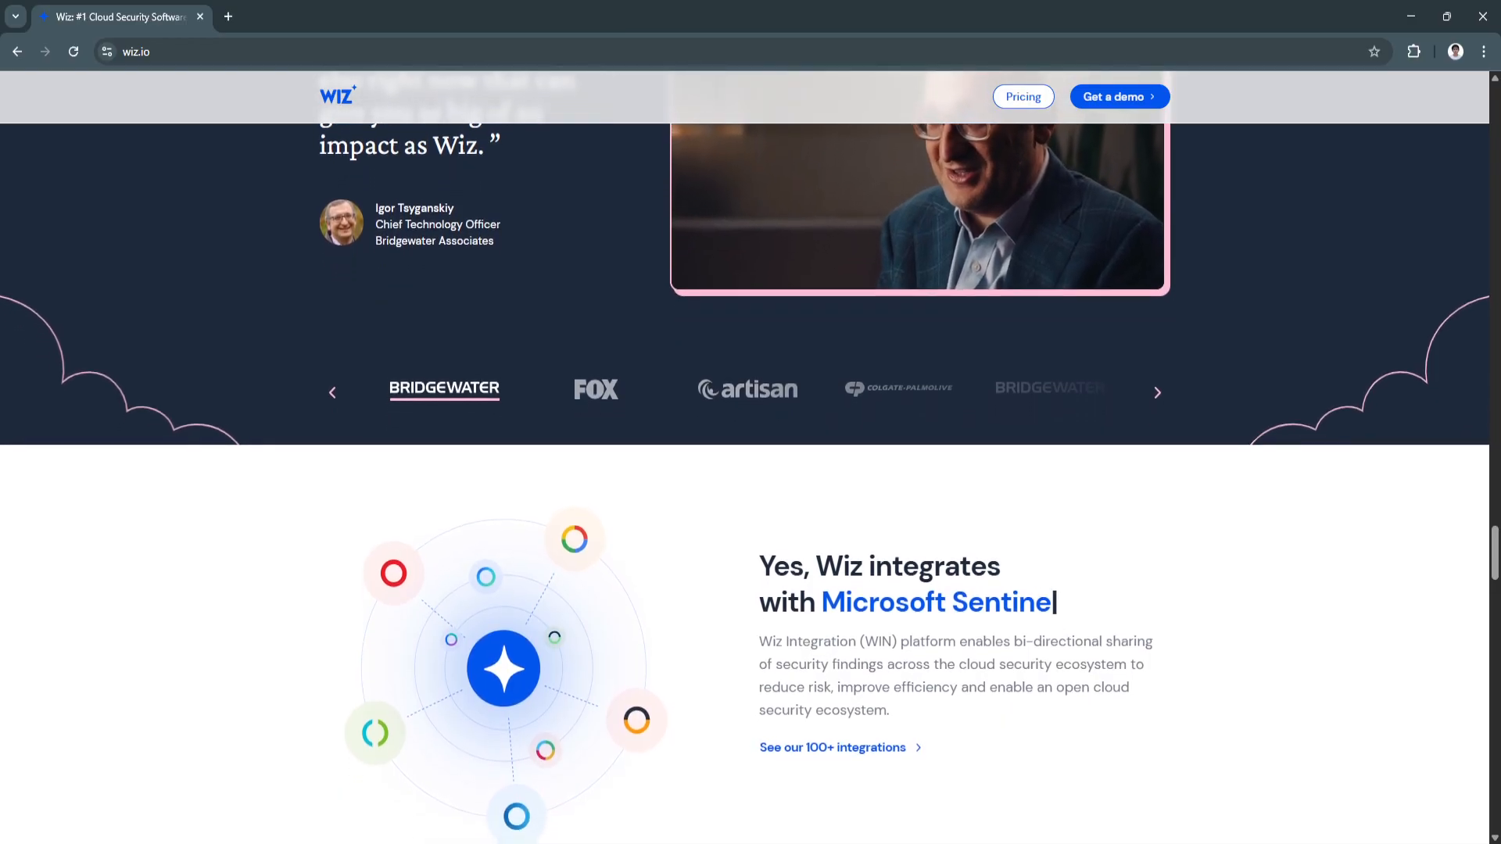
{"action": "scroll", "scroll_direction": "down", "scroll_amount": 3}
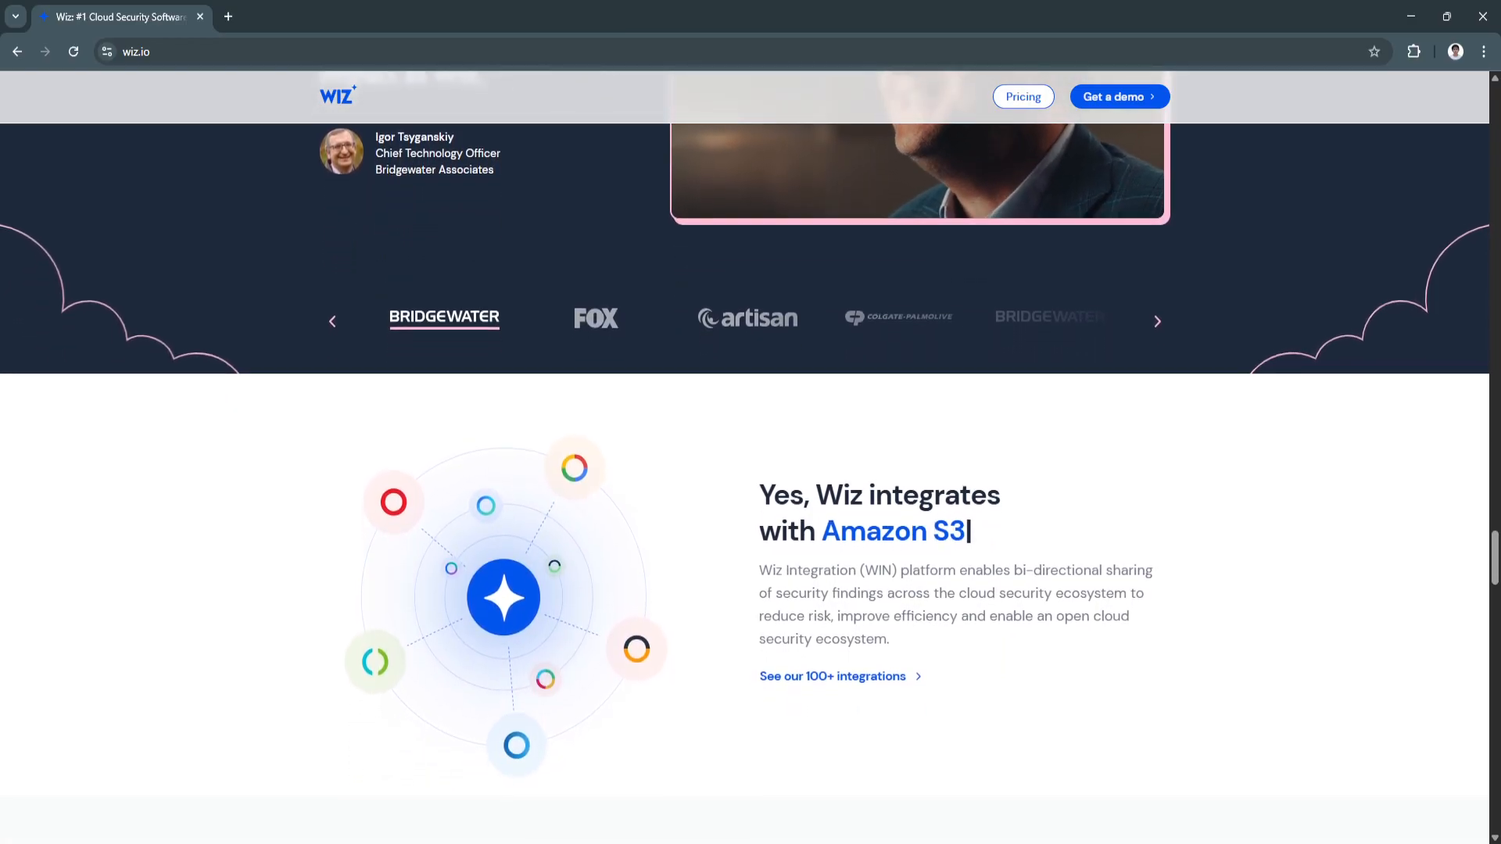
{"action": "scroll", "scroll_direction": "down", "scroll_amount": 3}
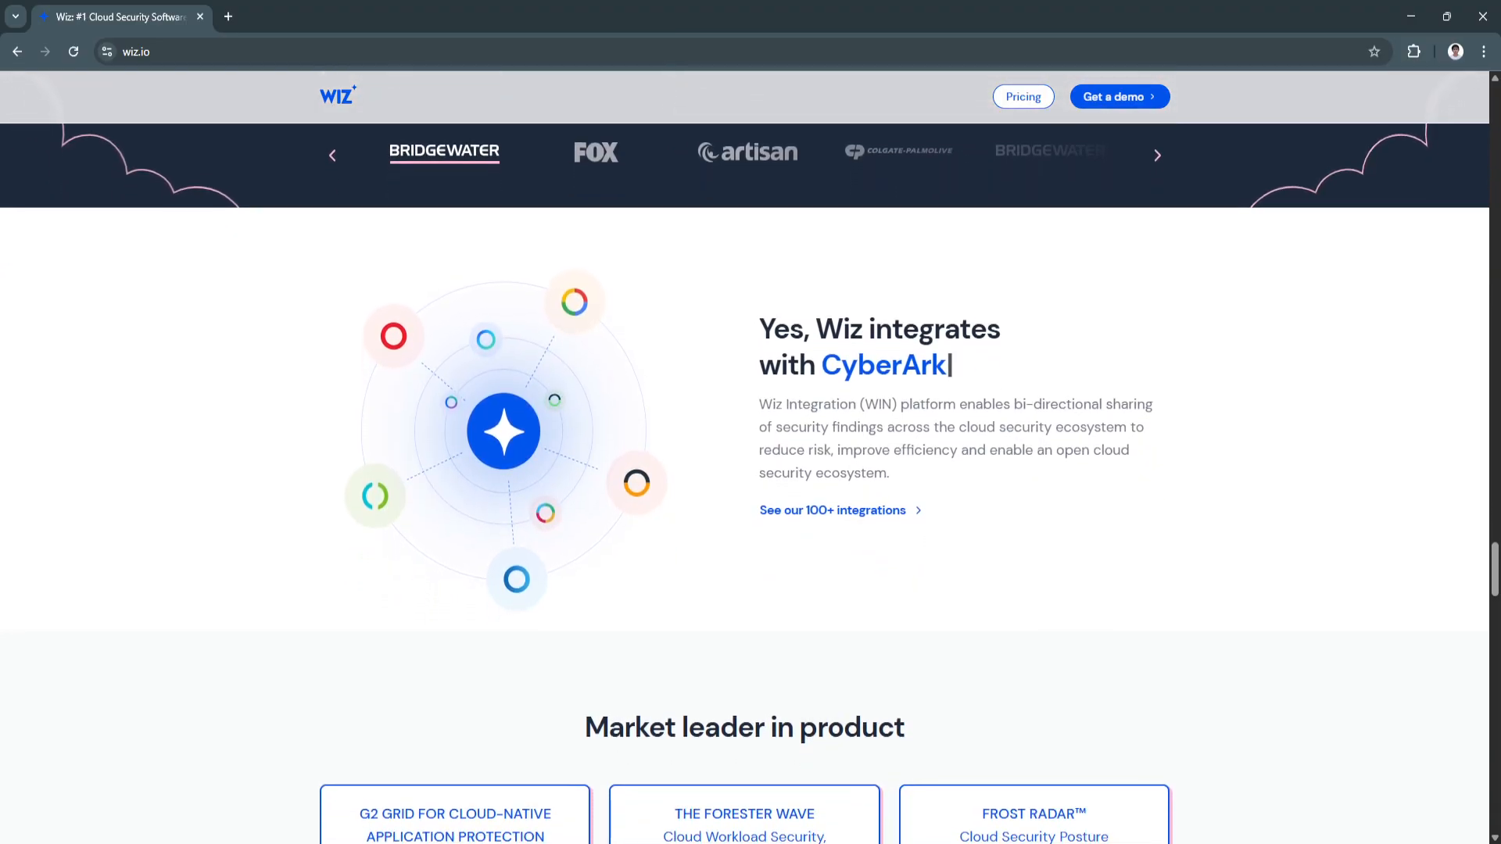
{"action": "scroll", "scroll_direction": "down", "scroll_amount": 3}
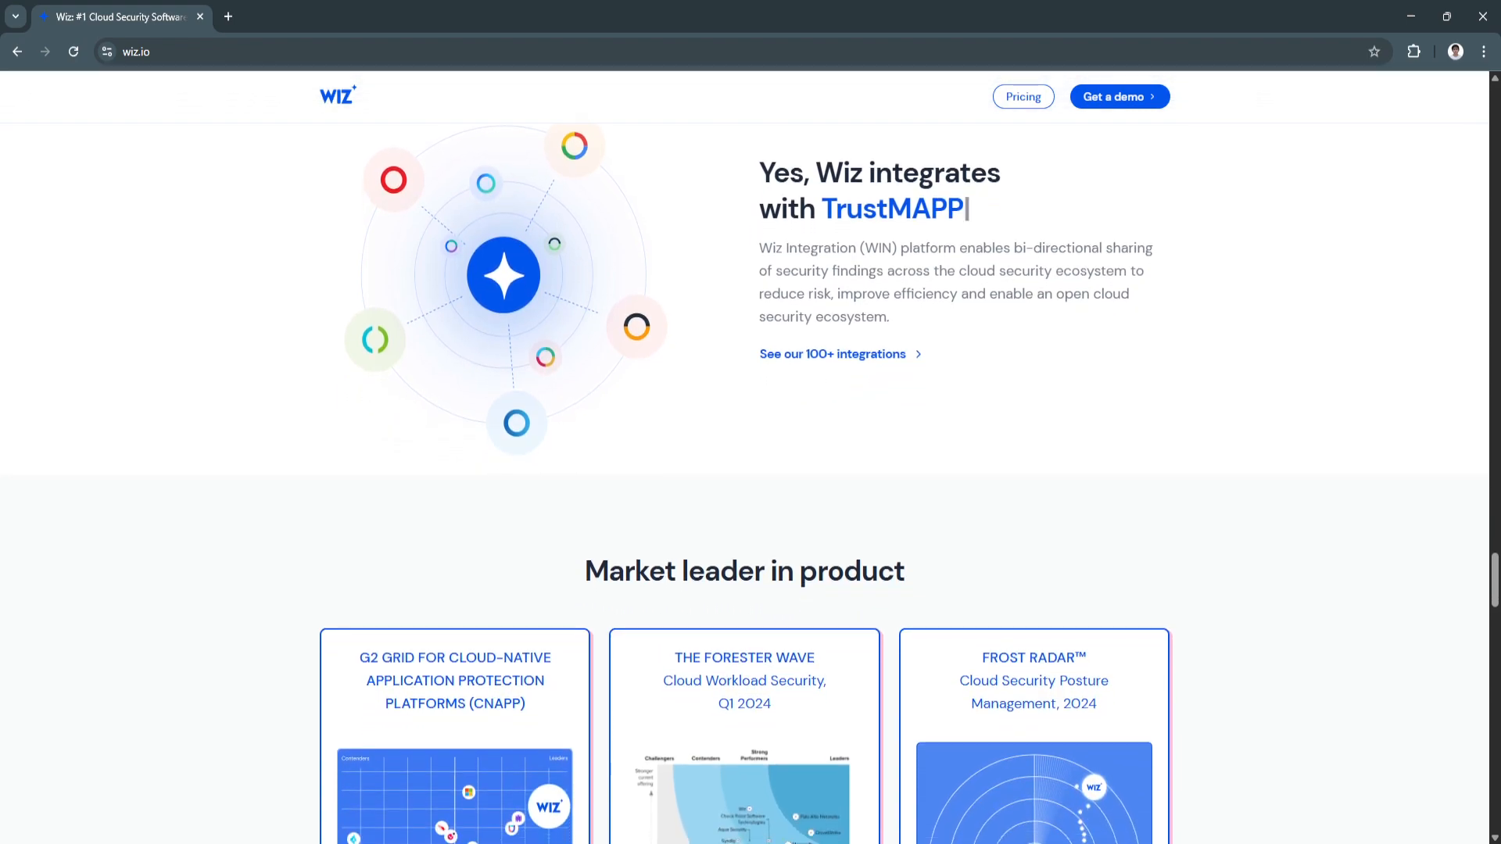
{"action": "scroll", "scroll_direction": "down", "scroll_amount": 3}
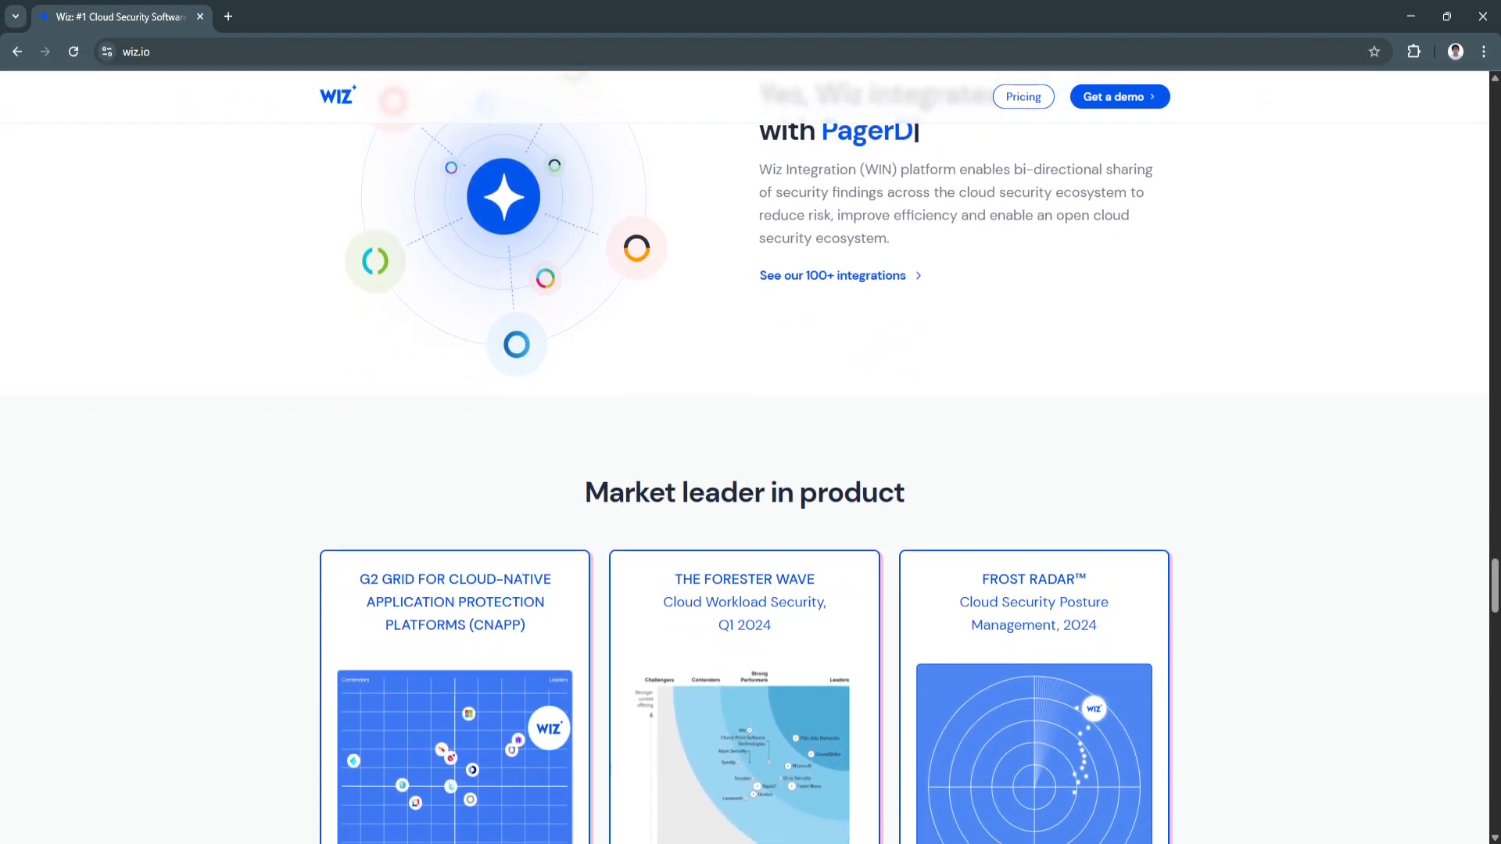
{"action": "scroll", "scroll_direction": "down", "scroll_amount": 3}
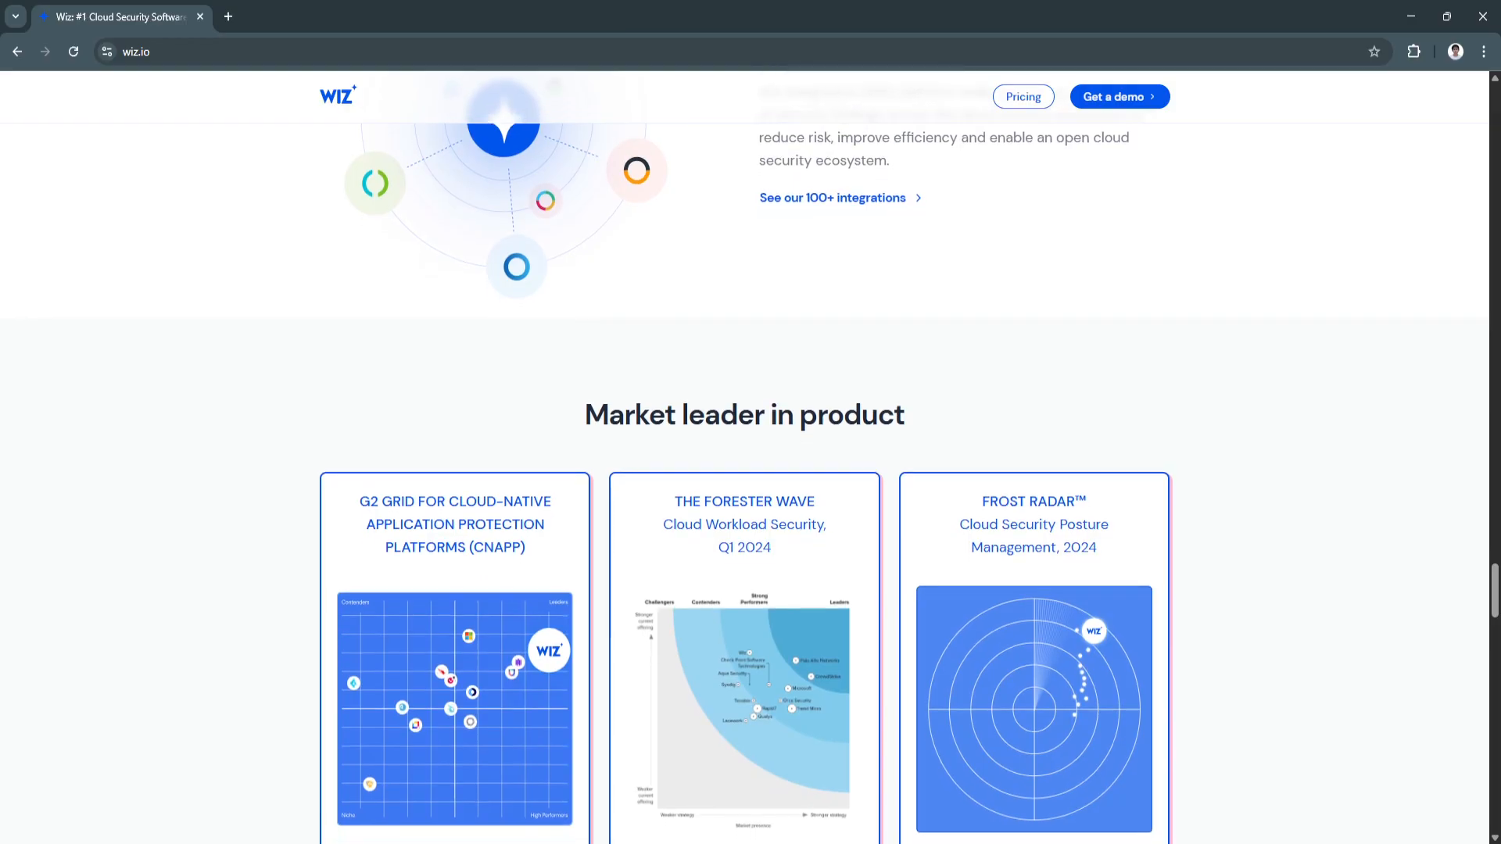
{"action": "scroll", "scroll_direction": "down", "scroll_amount": 3}
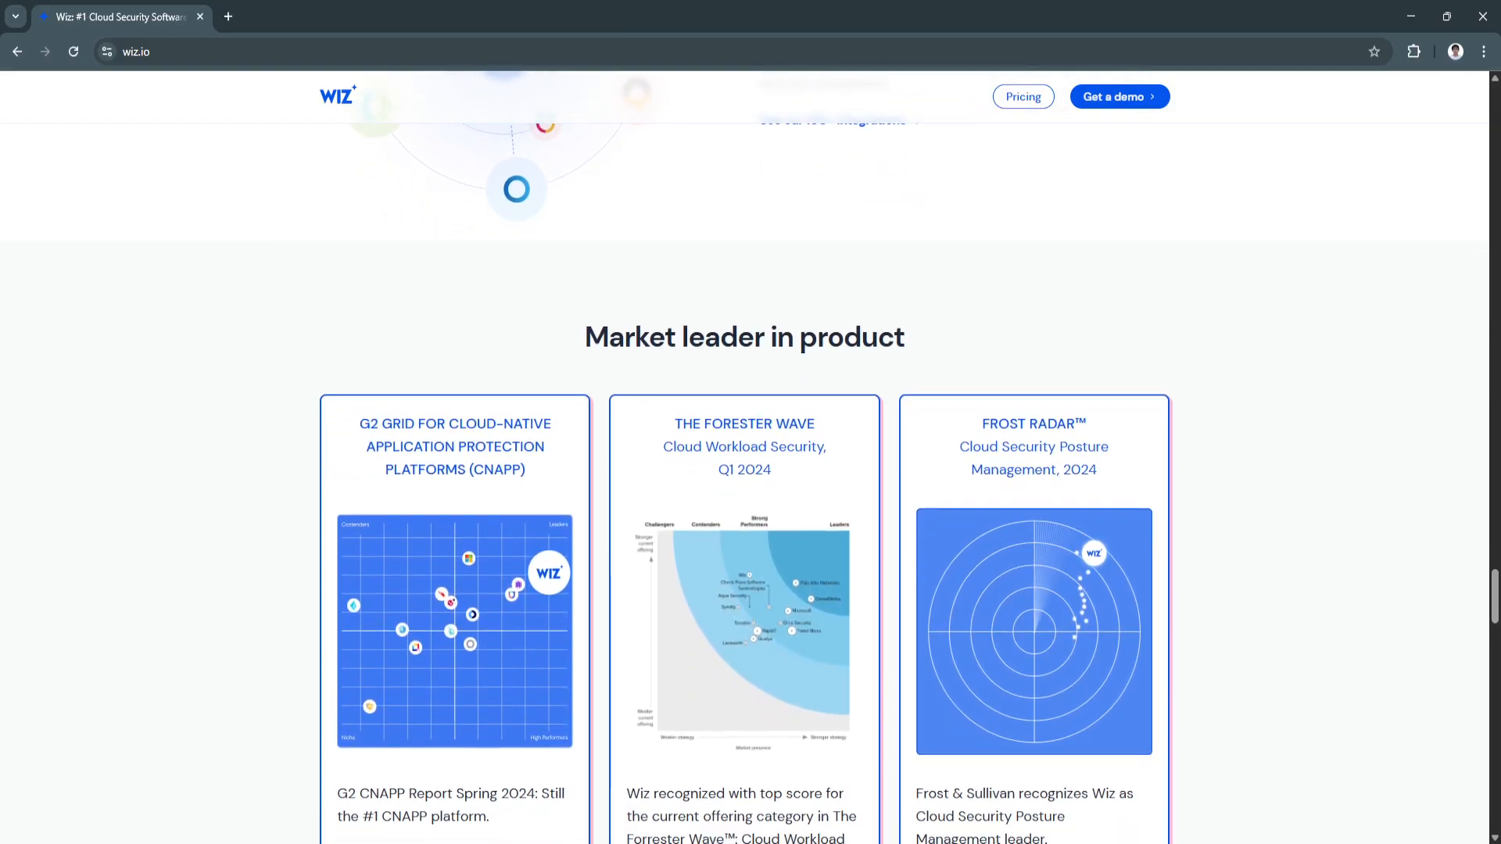
{"action": "scroll", "scroll_direction": "down", "scroll_amount": 3}
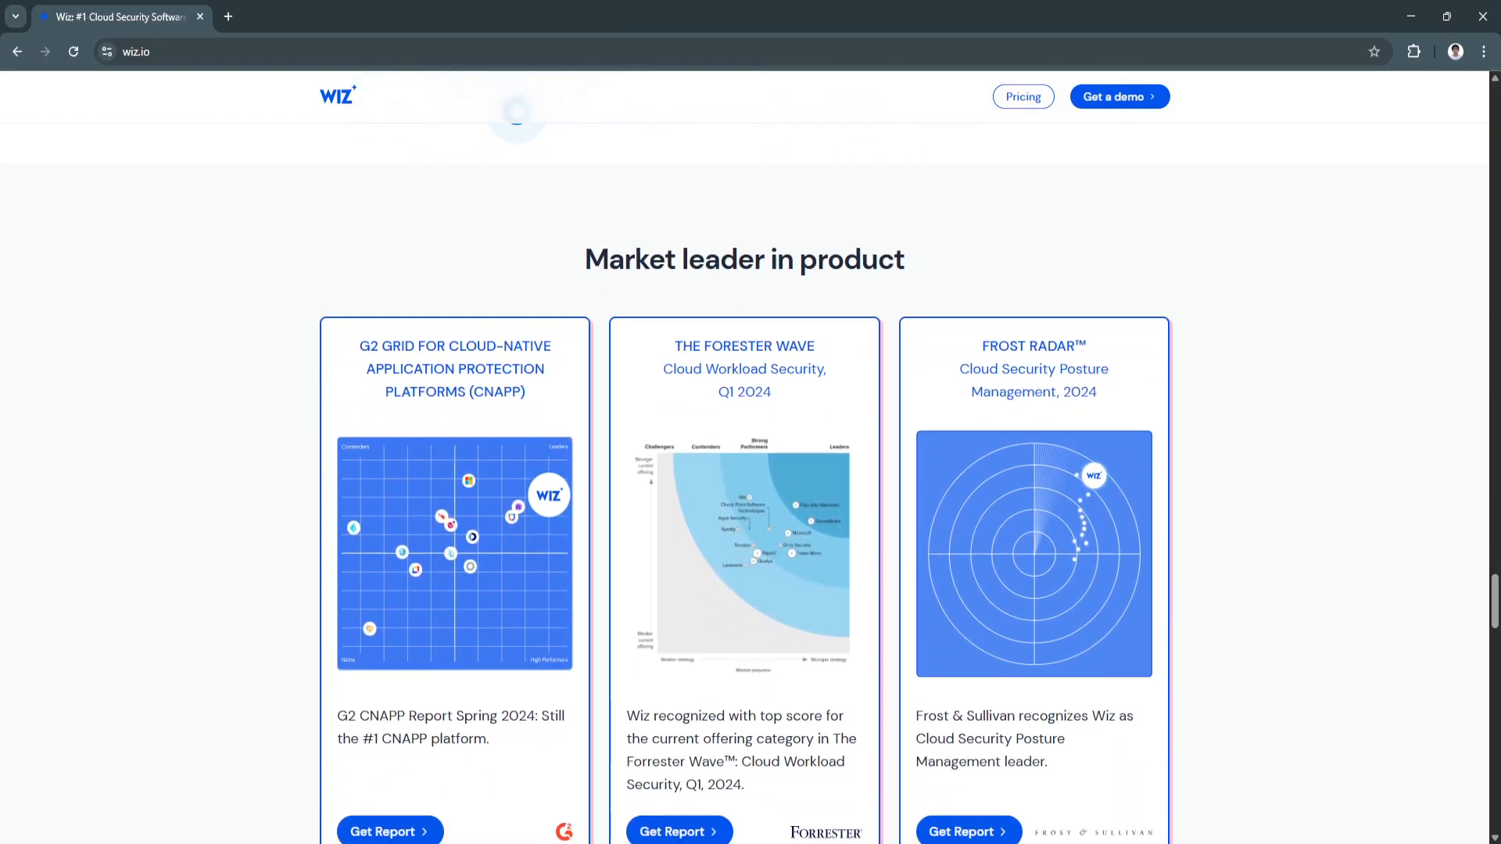
{"action": "scroll", "scroll_direction": "down", "scroll_amount": 3}
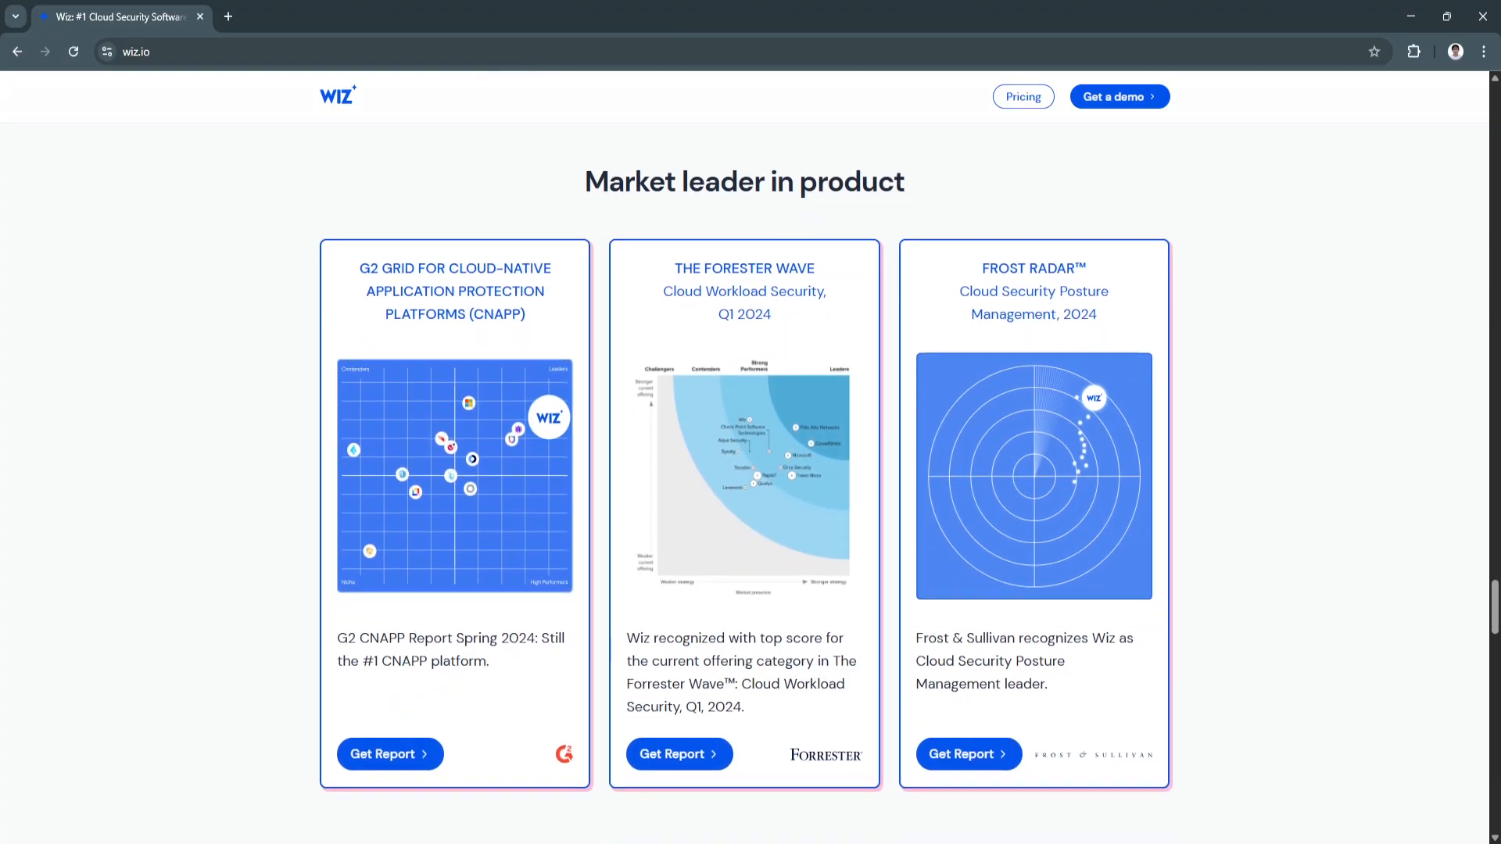
{"action": "scroll", "scroll_direction": "down", "scroll_amount": 3}
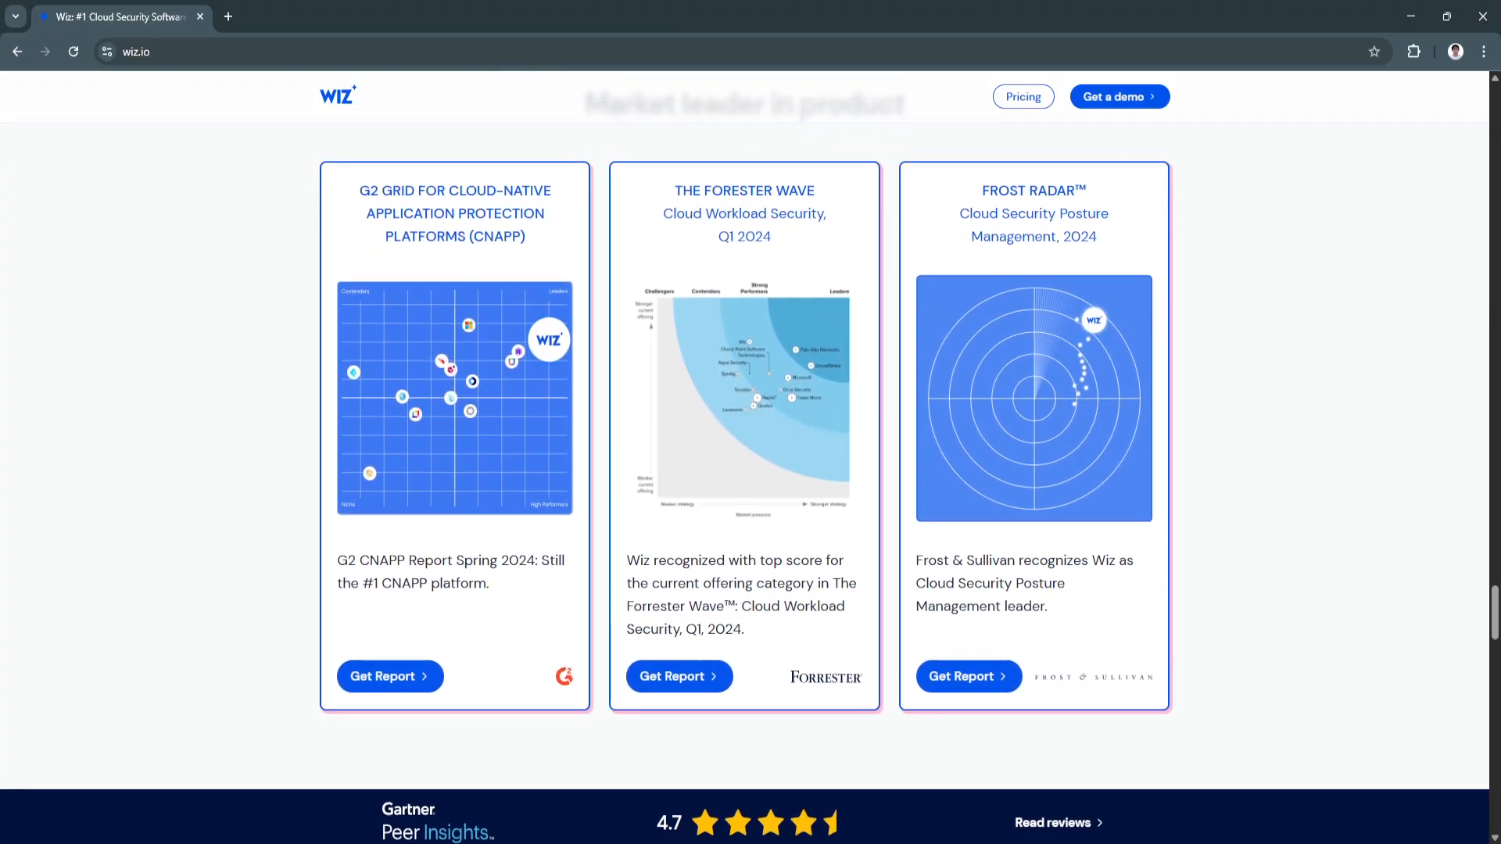
{"action": "scroll", "scroll_direction": "down", "scroll_amount": 3}
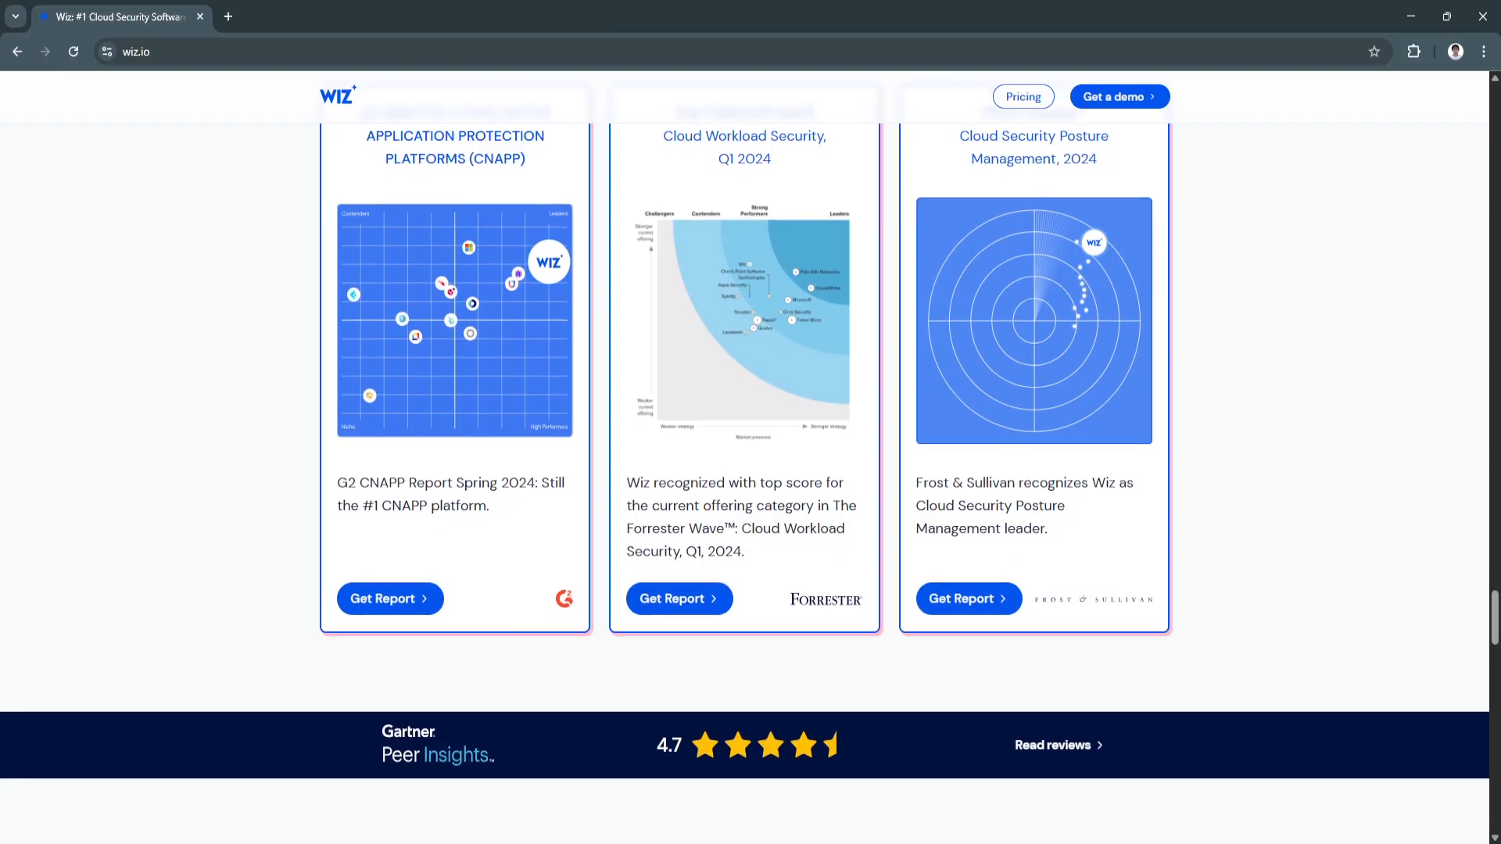
{"action": "scroll", "scroll_direction": "down", "scroll_amount": 3}
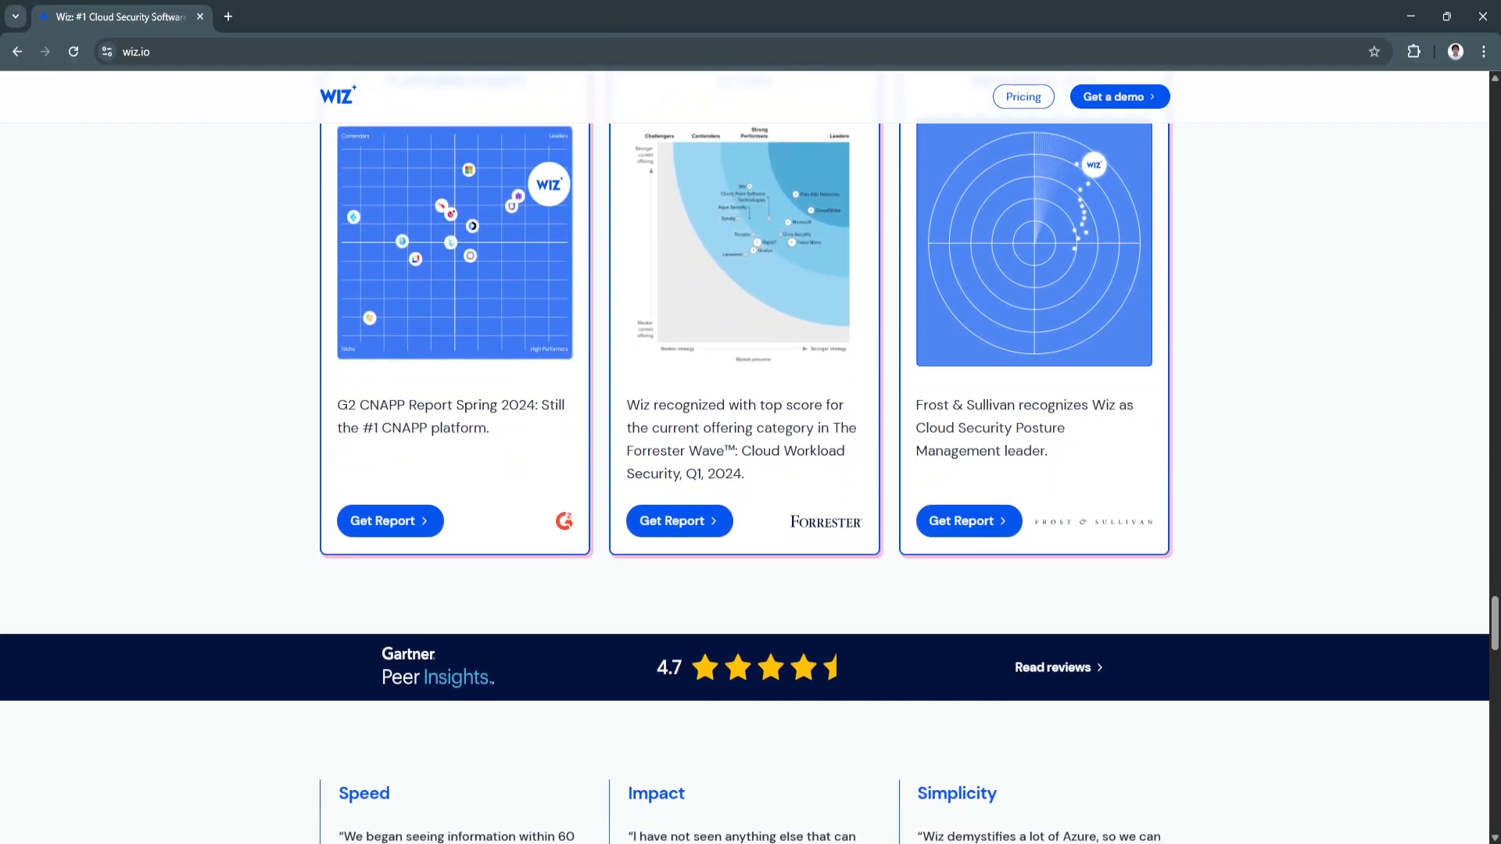
{"action": "scroll", "scroll_direction": "down", "scroll_amount": 3}
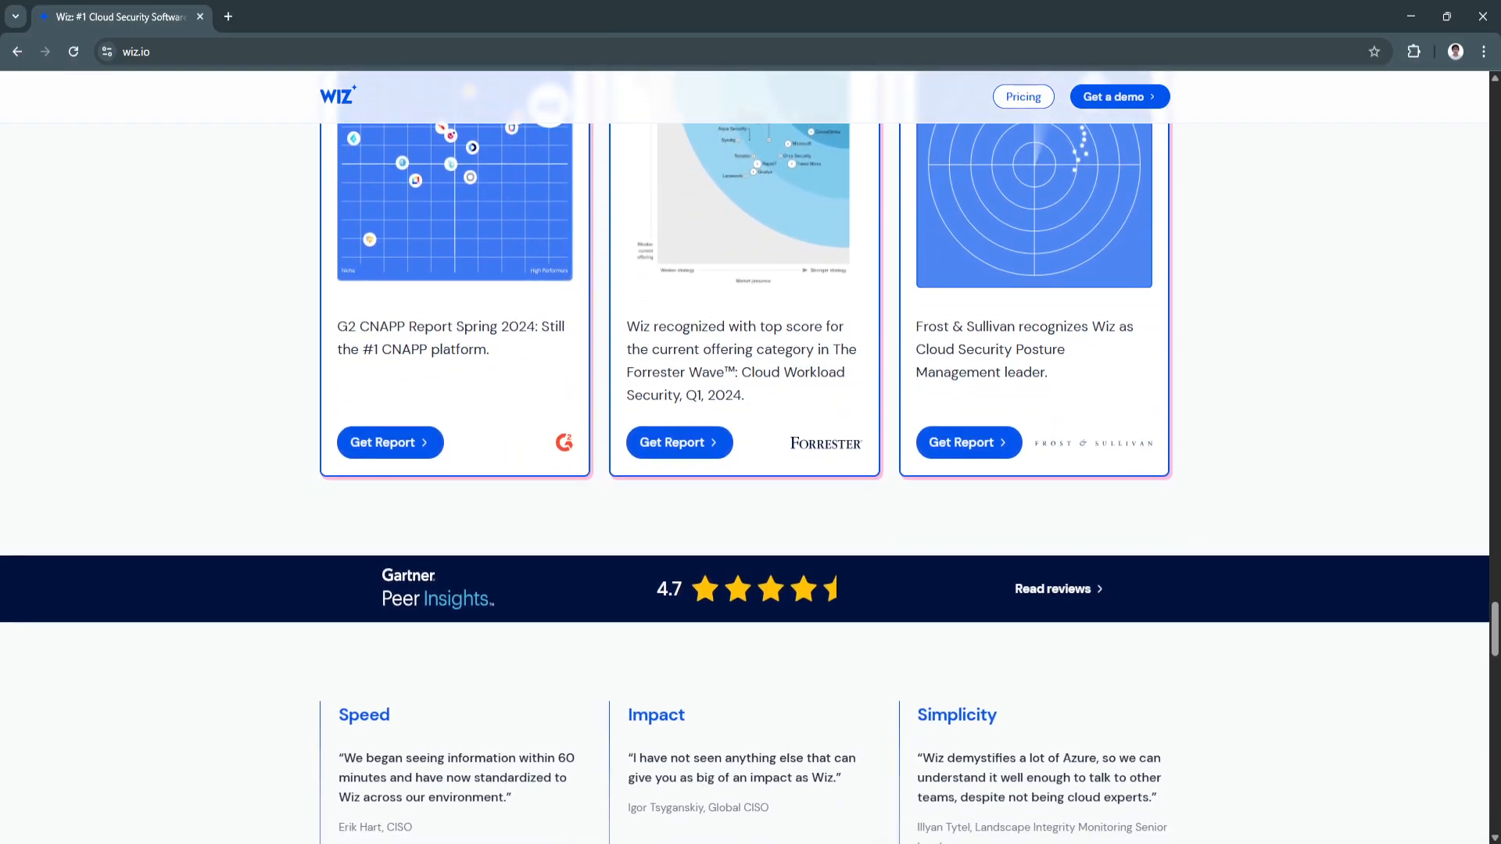
{"action": "scroll", "scroll_direction": "down", "scroll_amount": 3}
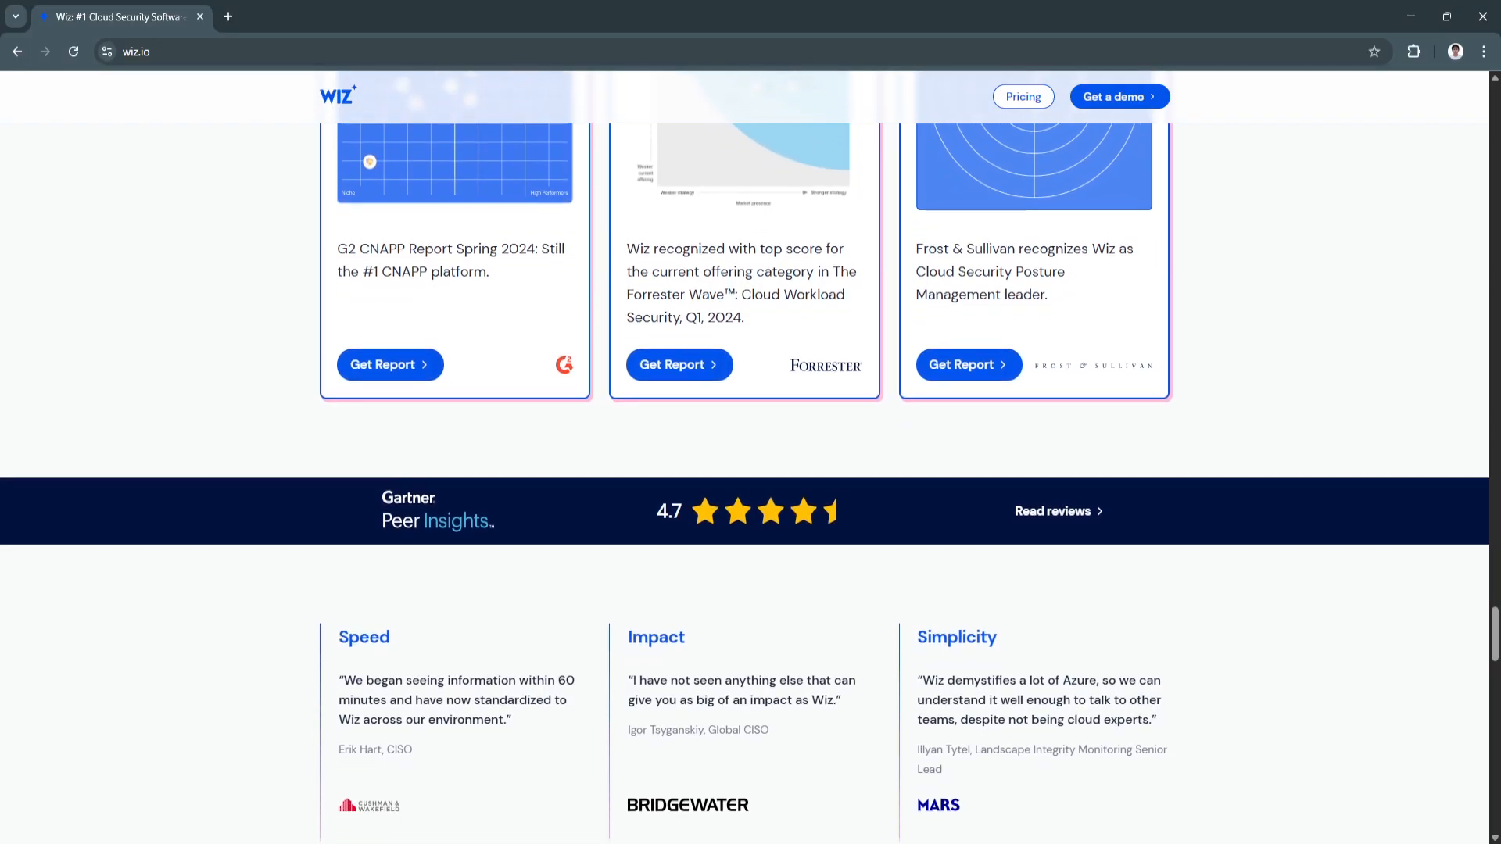
{"action": "scroll", "scroll_direction": "down", "scroll_amount": 3}
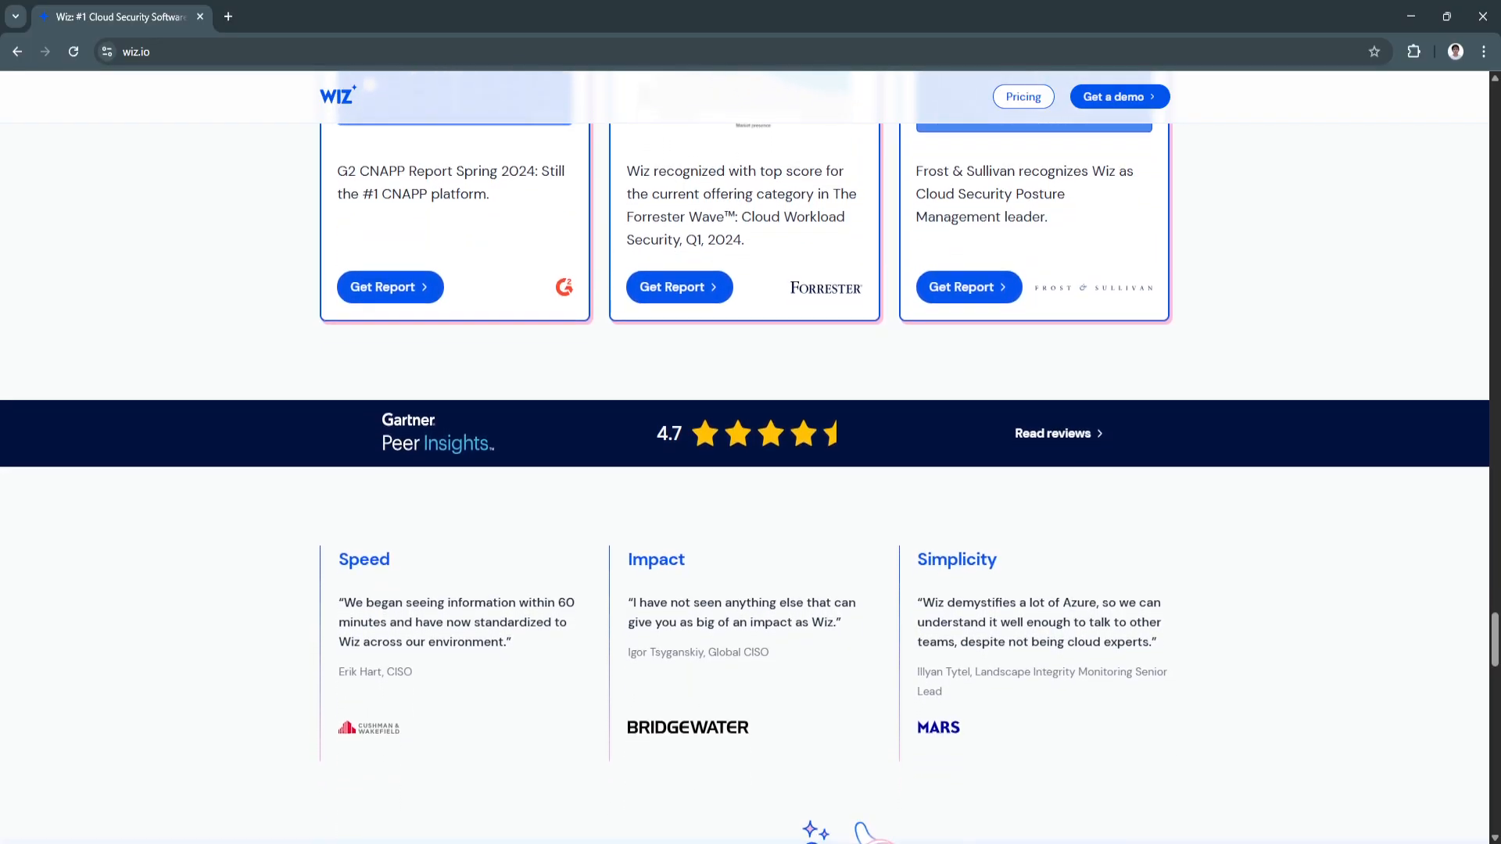
{"action": "scroll", "scroll_direction": "down", "scroll_amount": 3}
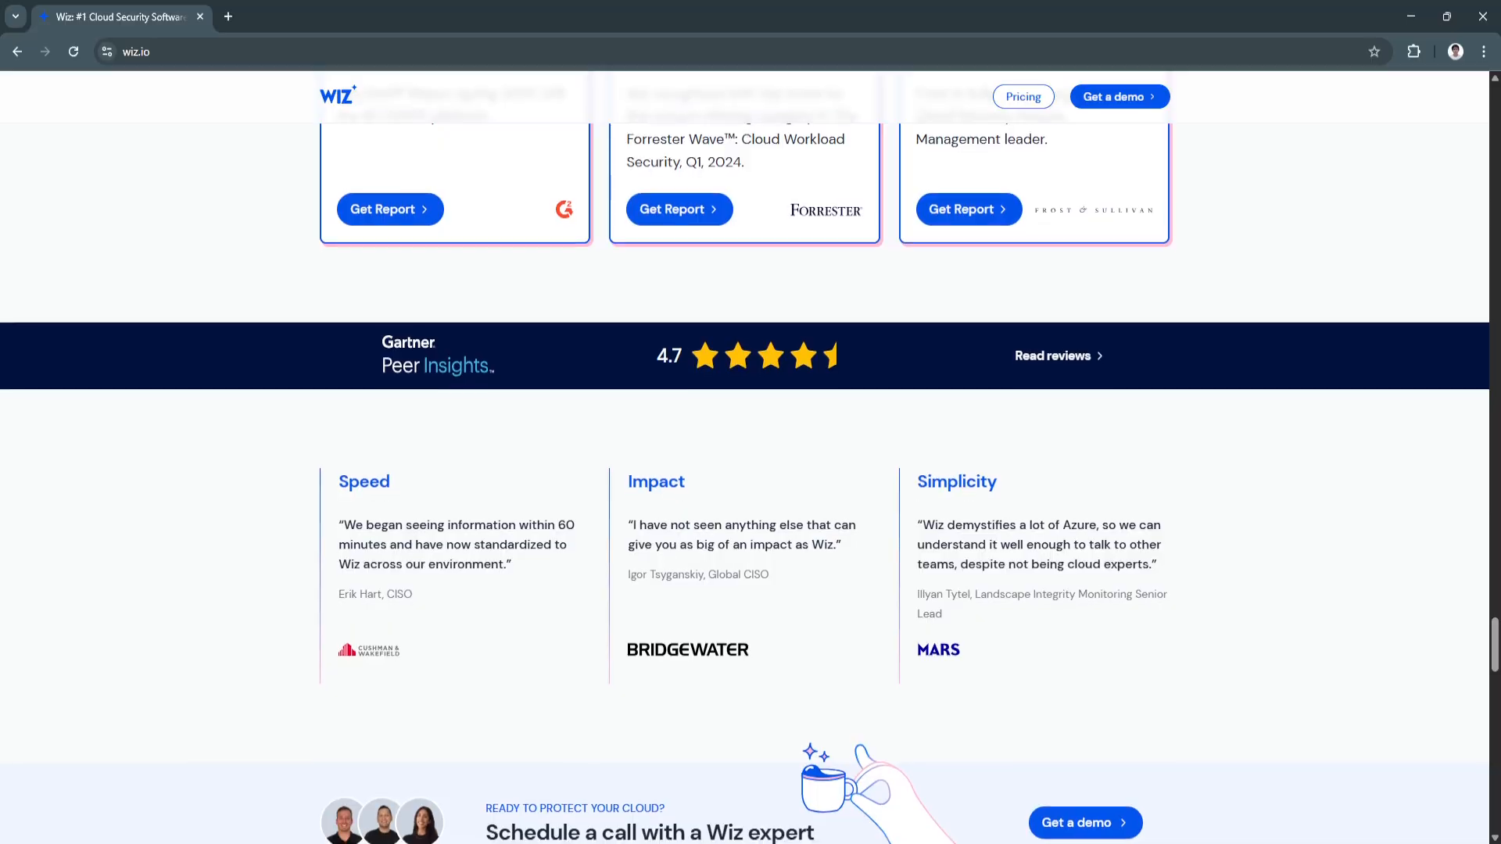
{"action": "scroll", "scroll_direction": "down", "scroll_amount": 3}
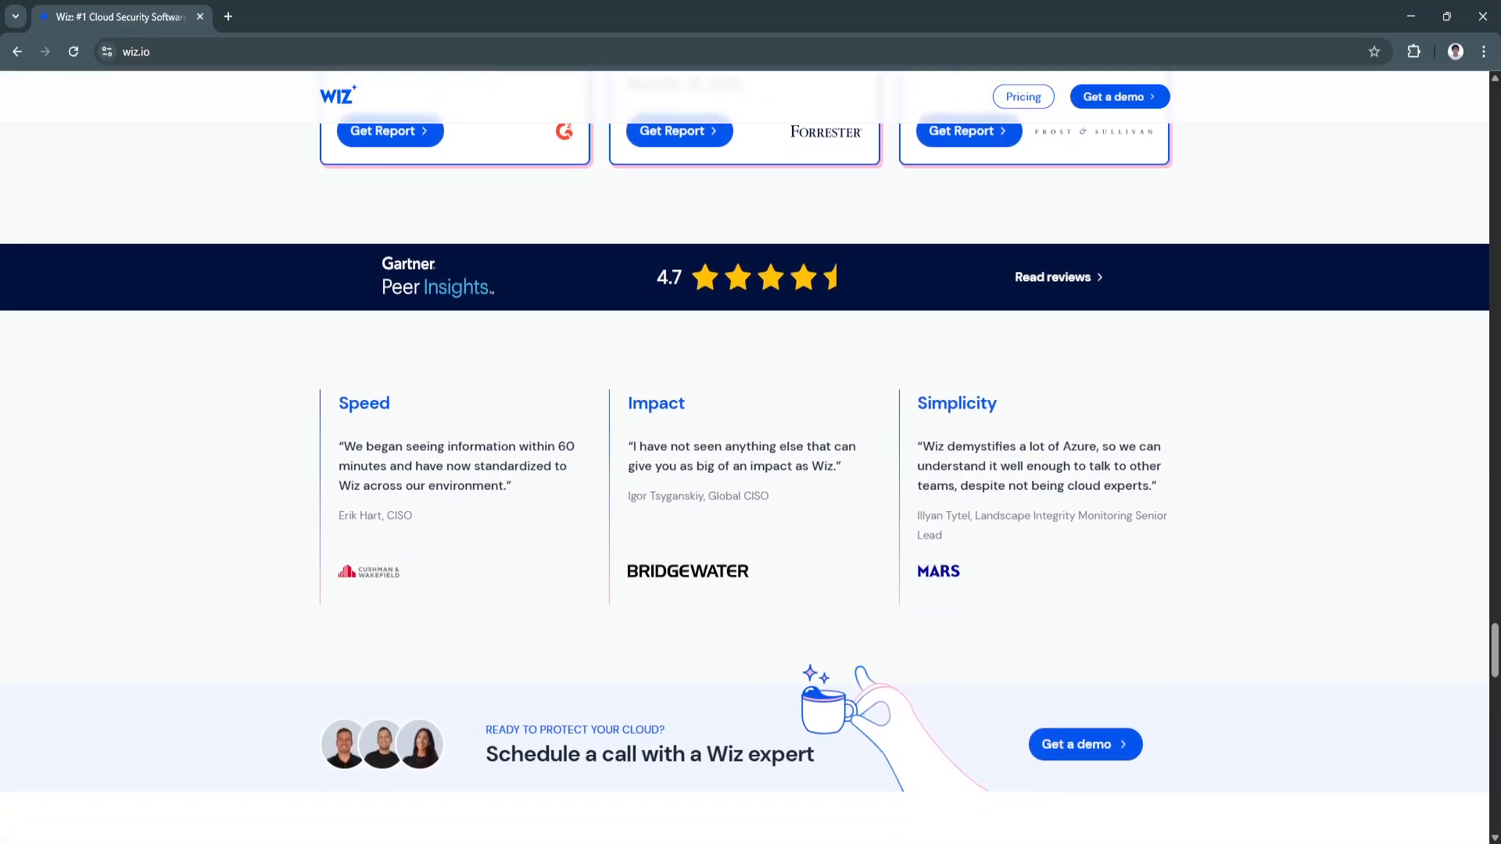
{"action": "scroll", "scroll_direction": "down", "scroll_amount": 3}
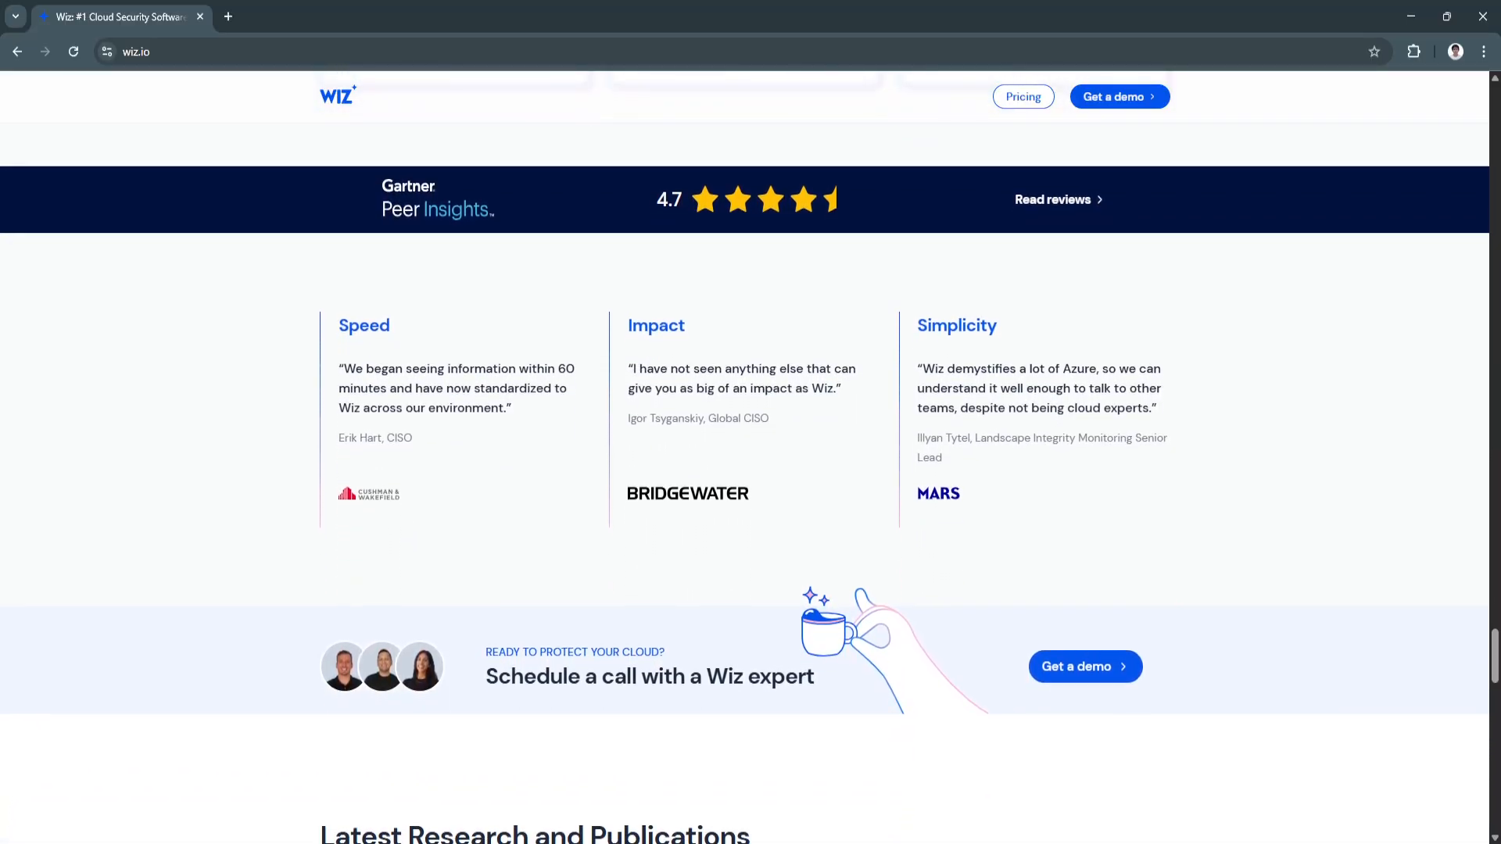
{"action": "scroll", "scroll_direction": "down", "scroll_amount": 3}
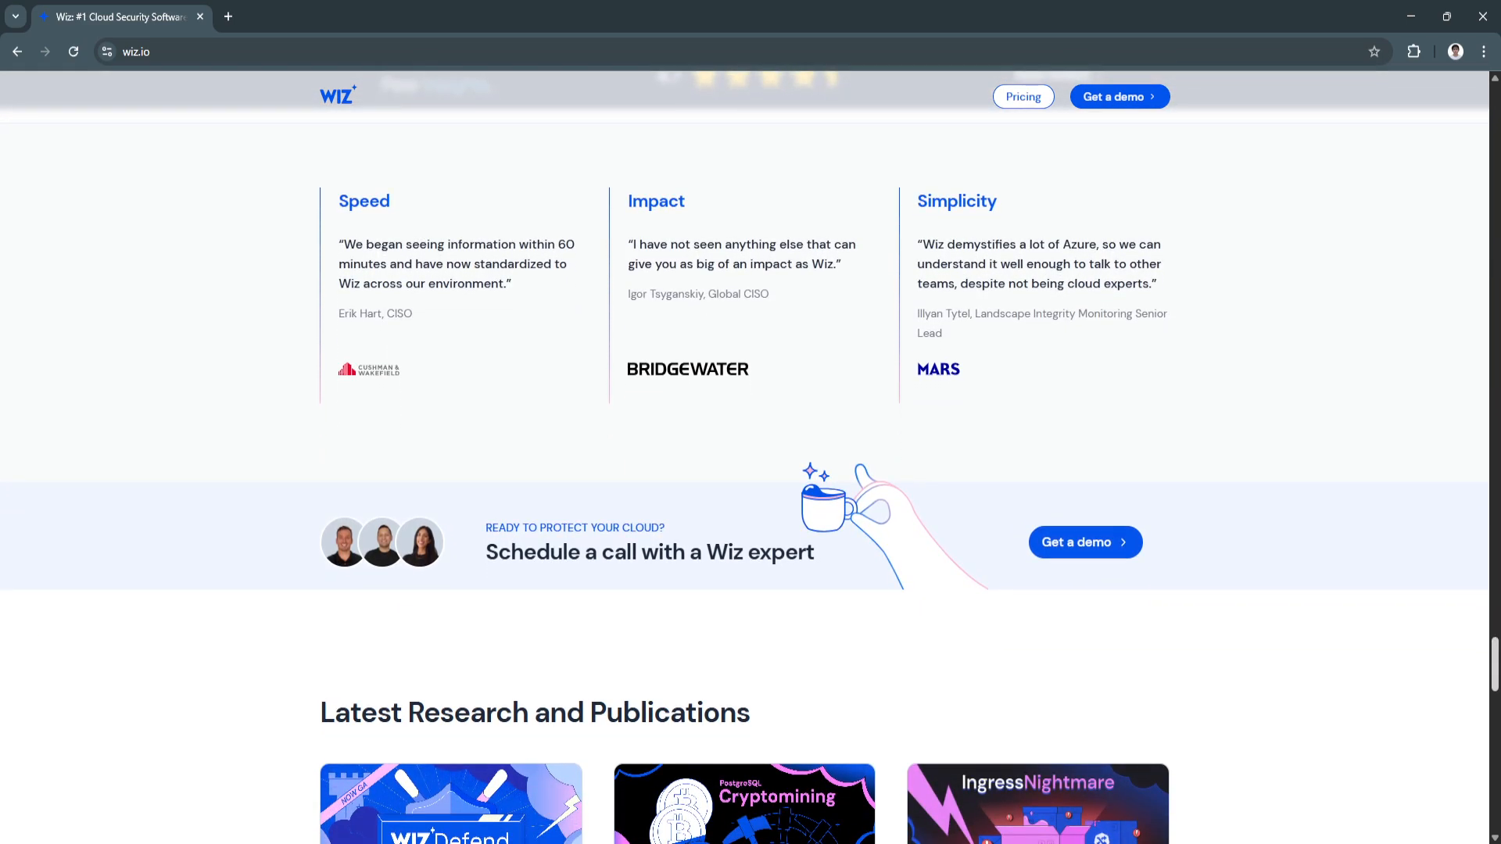
{"action": "scroll", "scroll_direction": "up", "scroll_amount": 3}
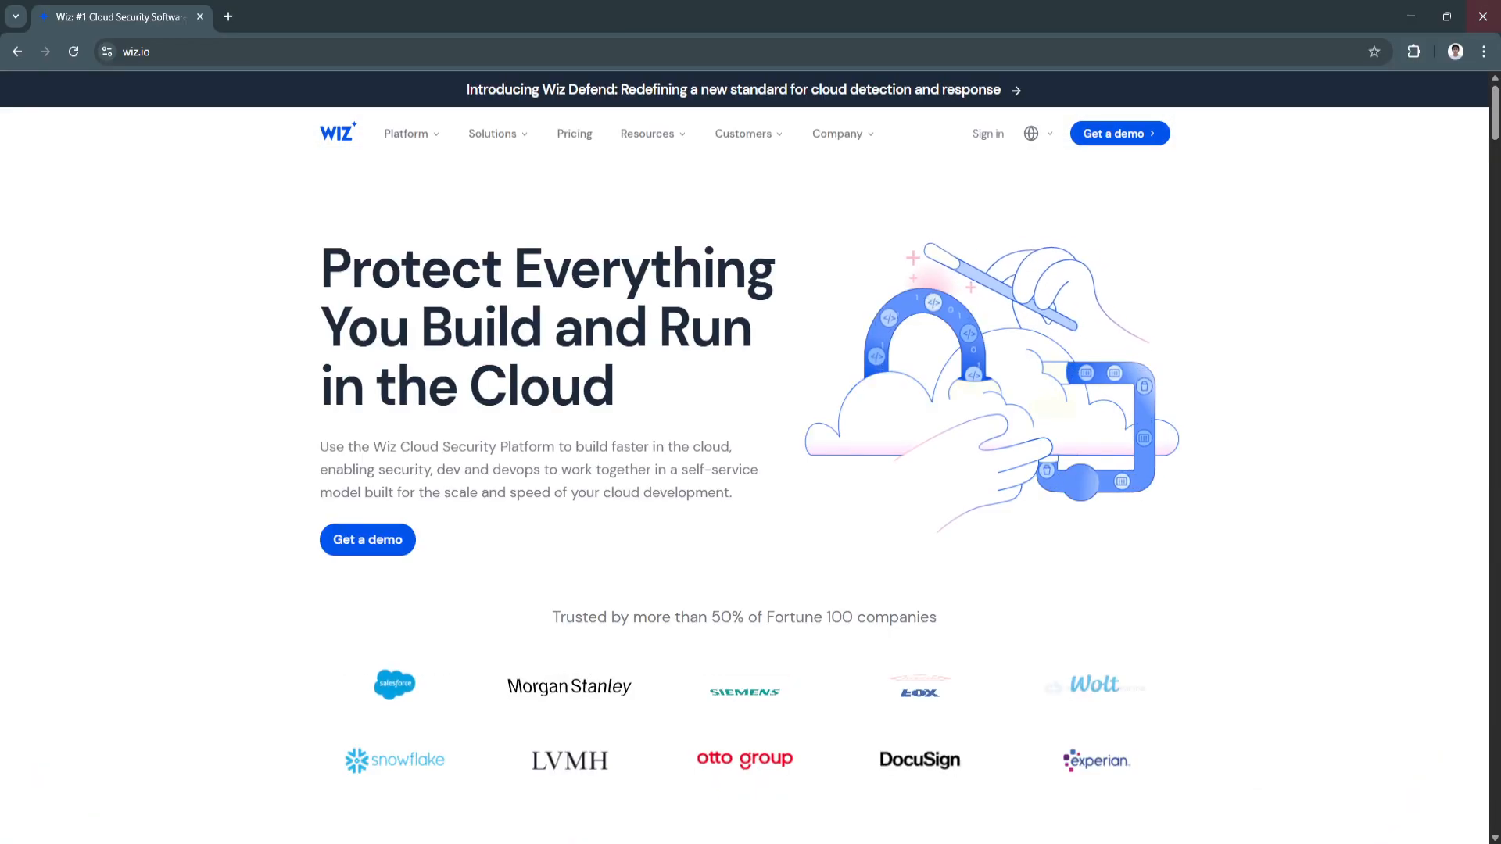